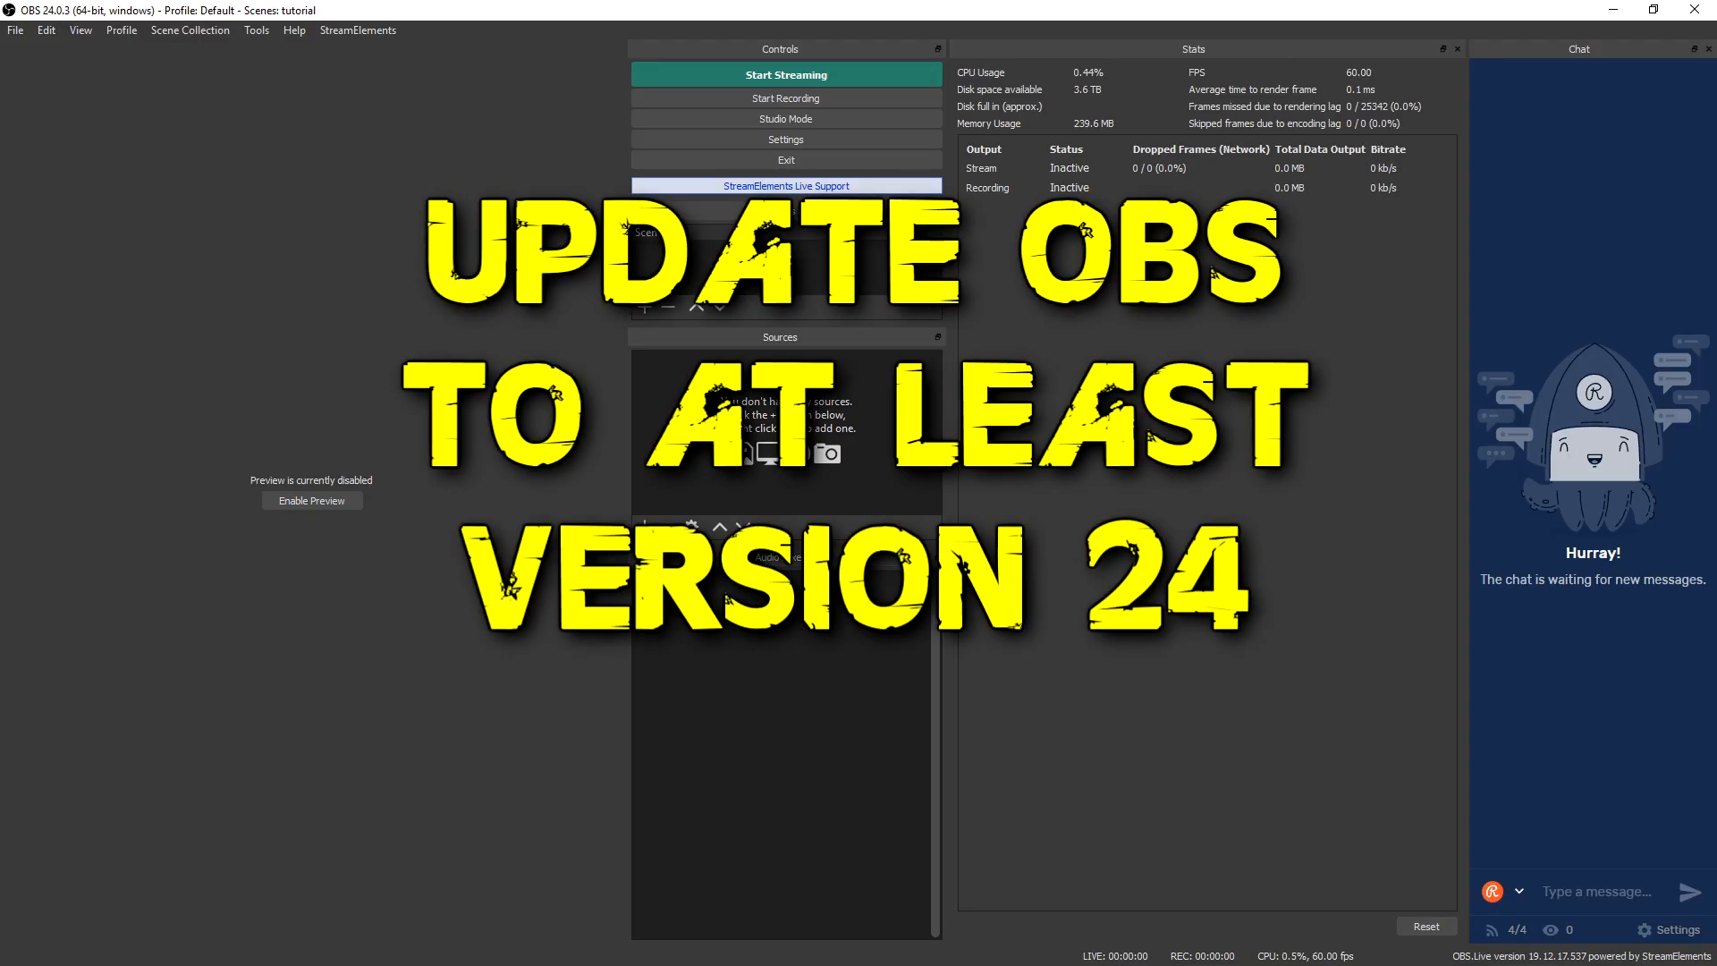
pyautogui.moveTo(857, 391)
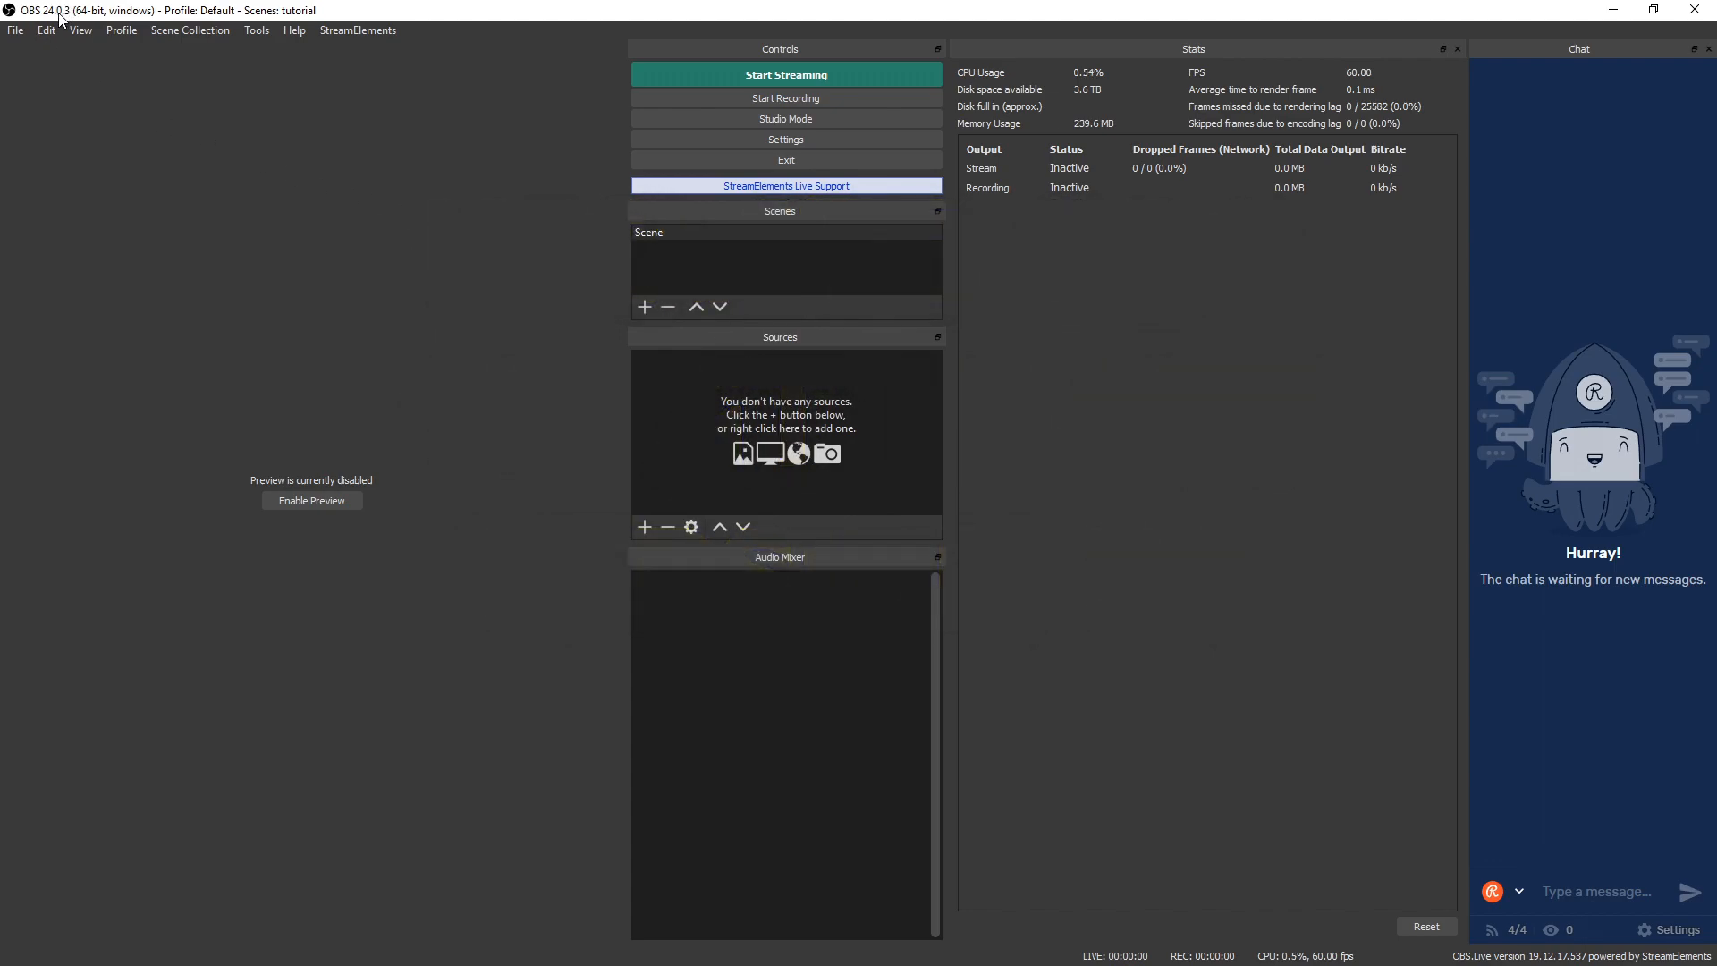
pyautogui.moveTo(332, 44)
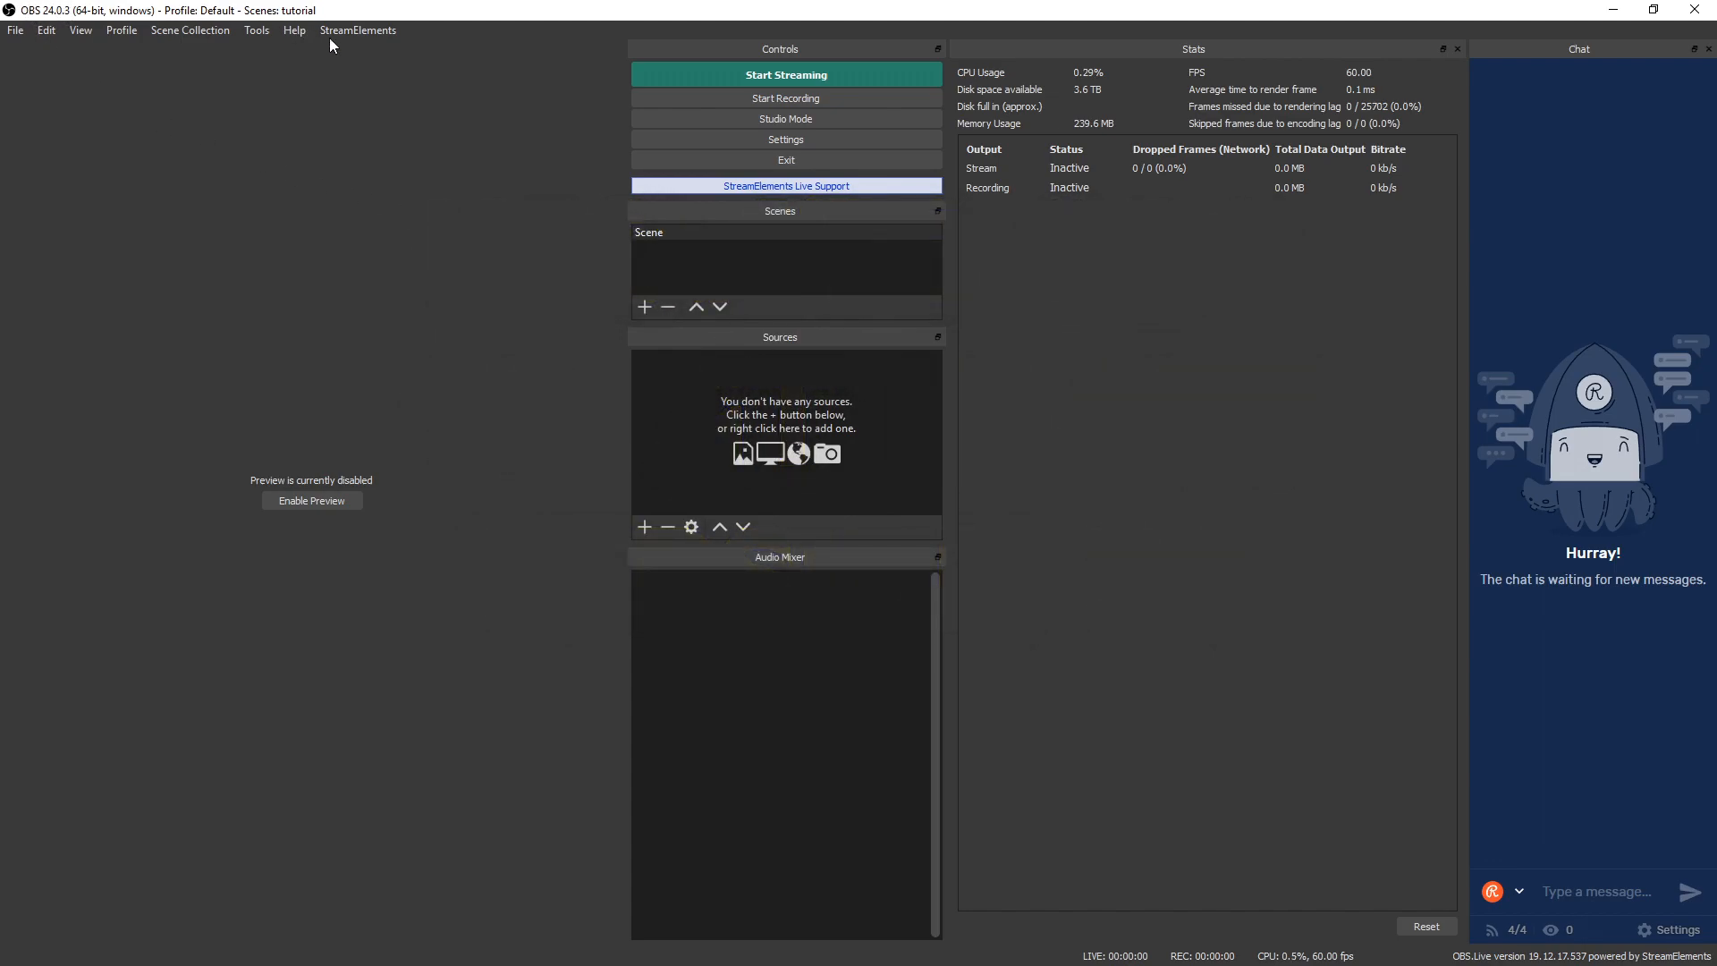
pyautogui.moveTo(1199, 366)
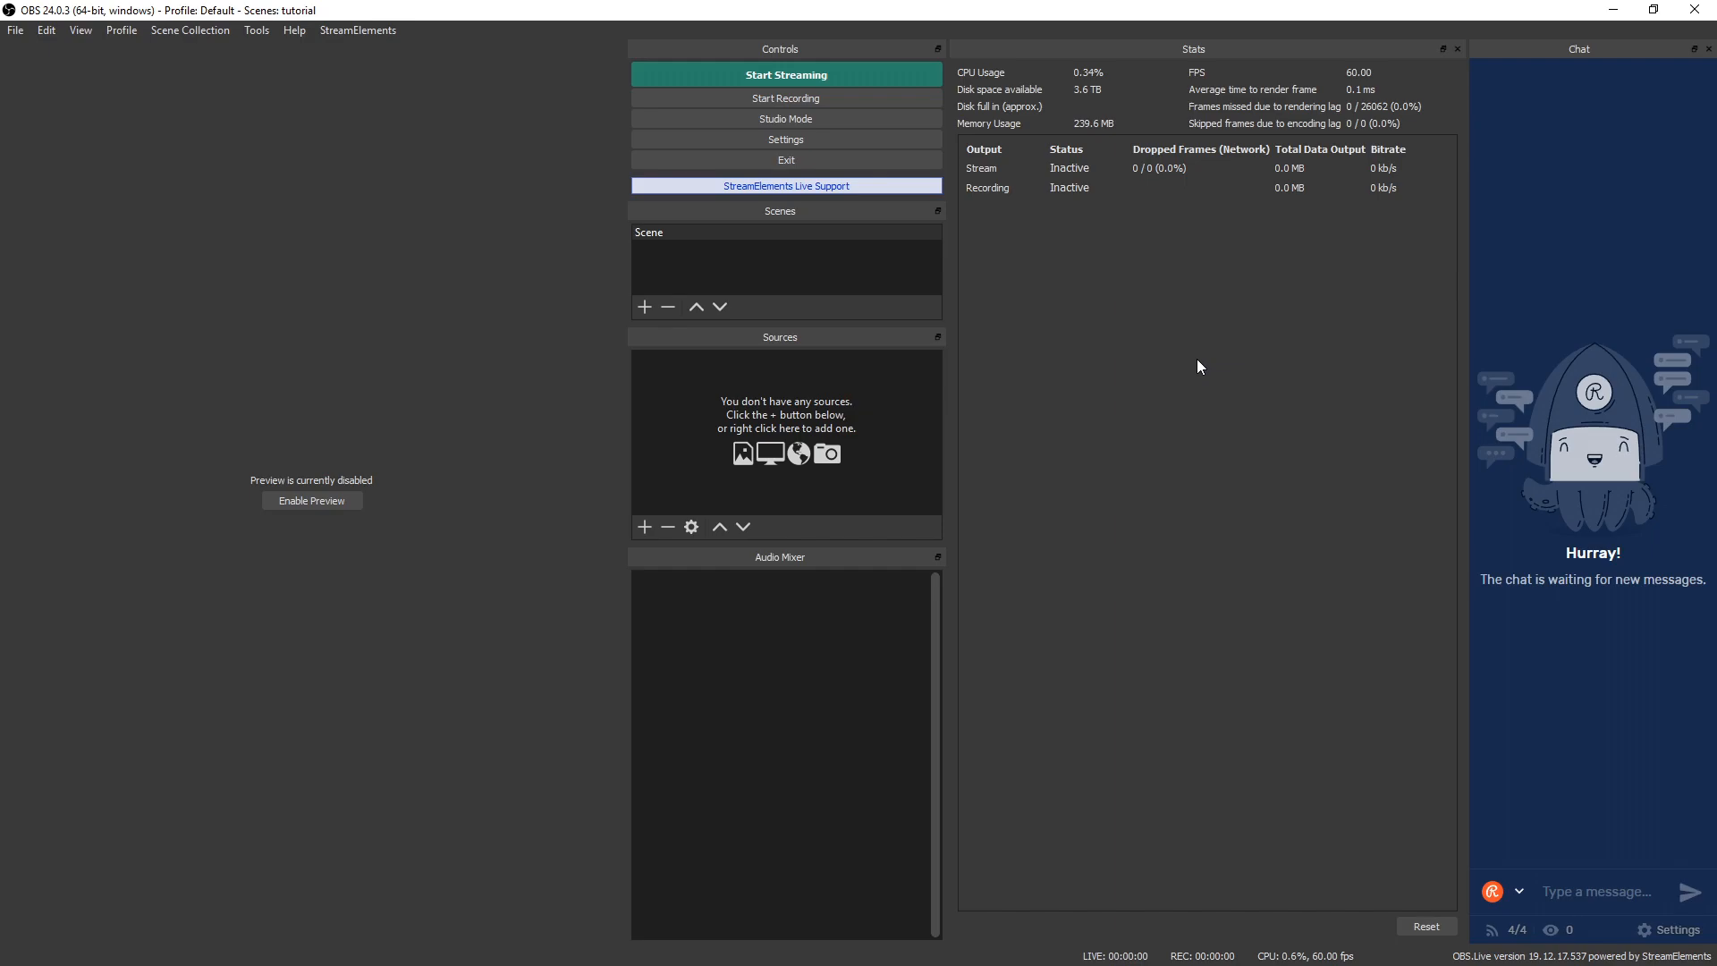
pyautogui.moveTo(1229, 624)
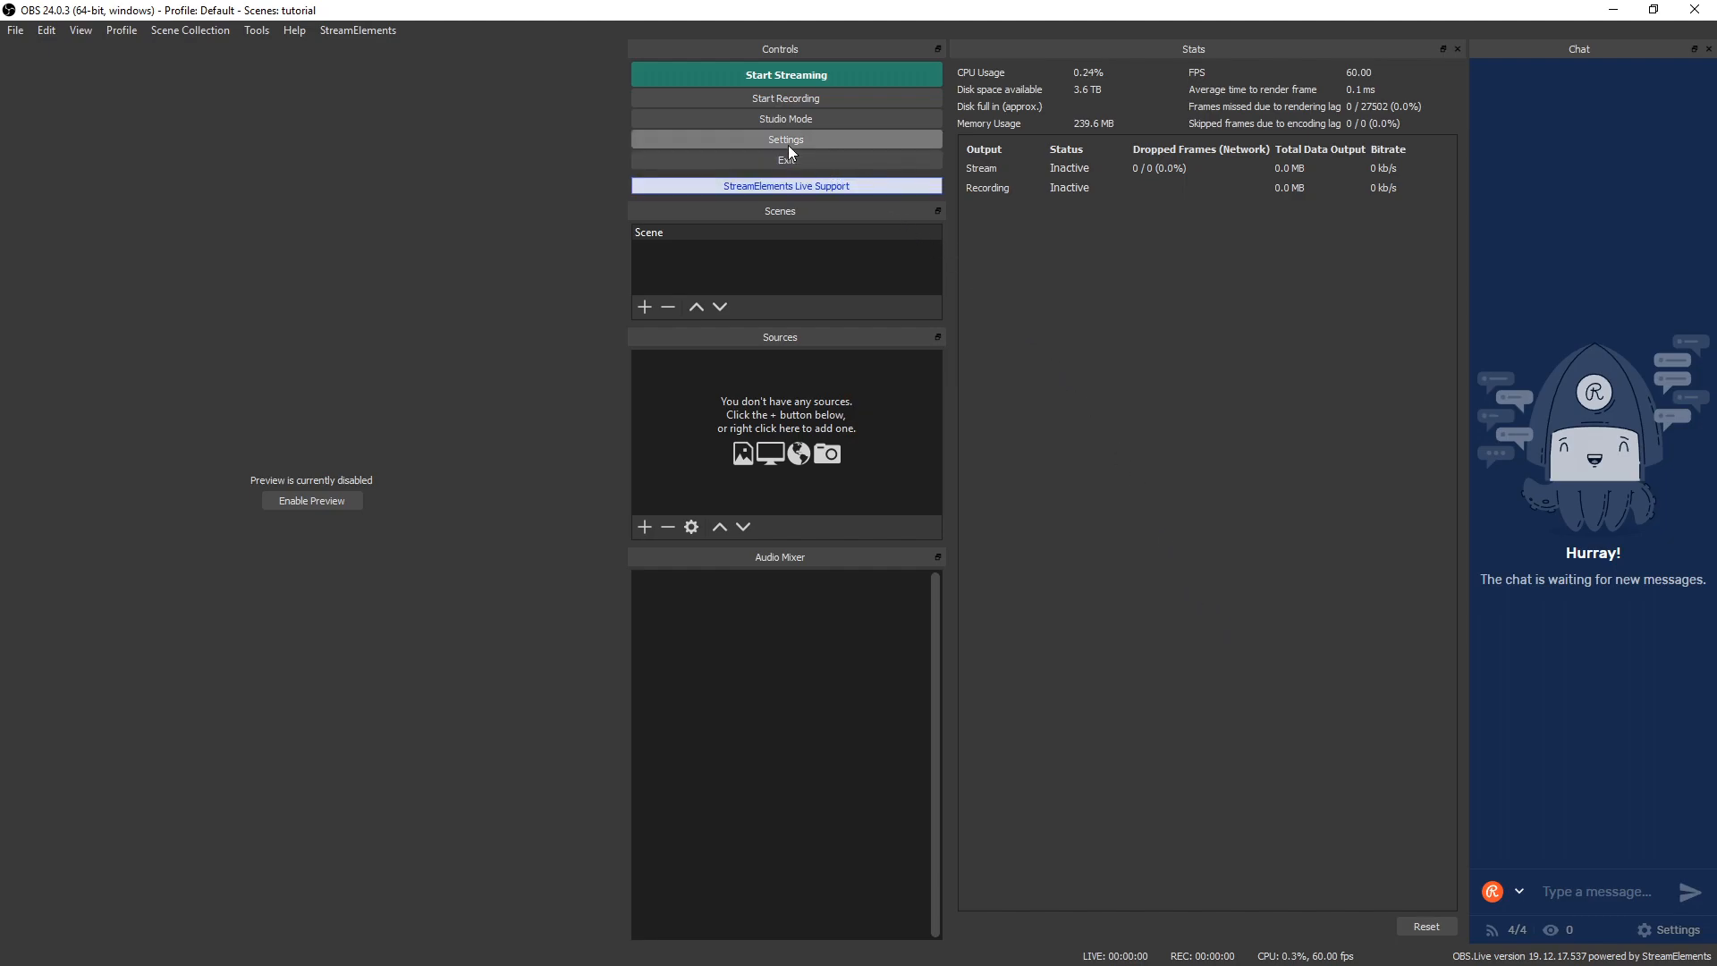
# - Open the Video settings and keep 1920x1080 resolution with Common FPS Values at 60
pyautogui.click(785, 139)
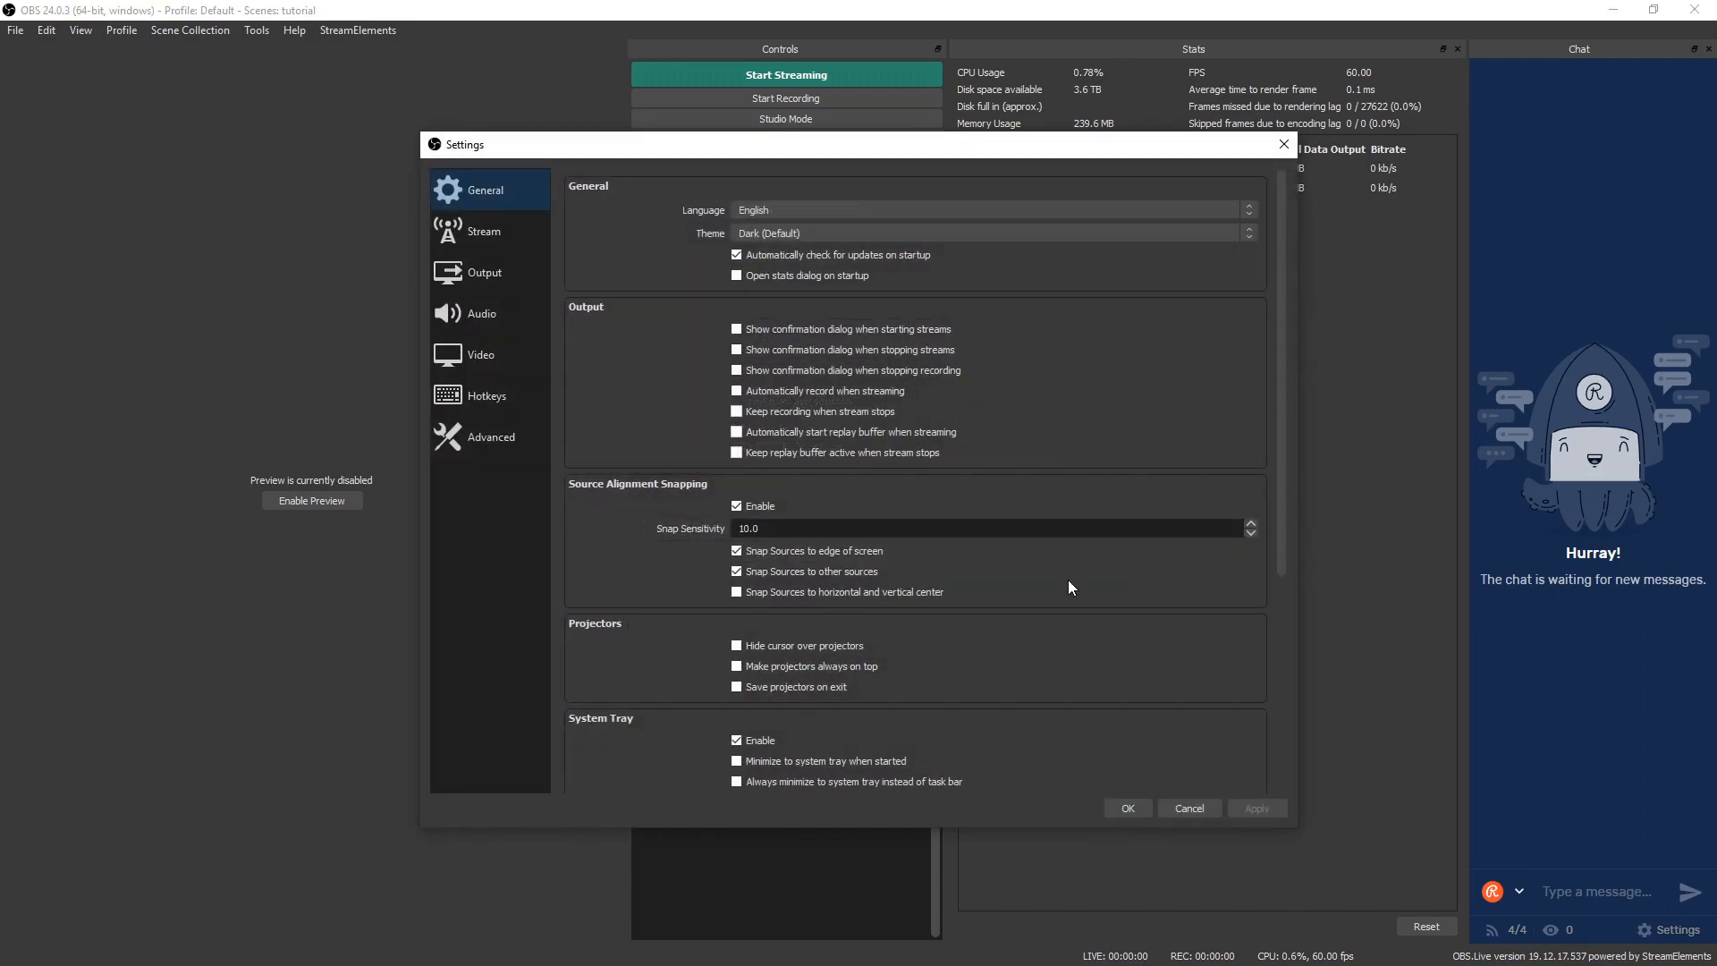
pyautogui.click(479, 354)
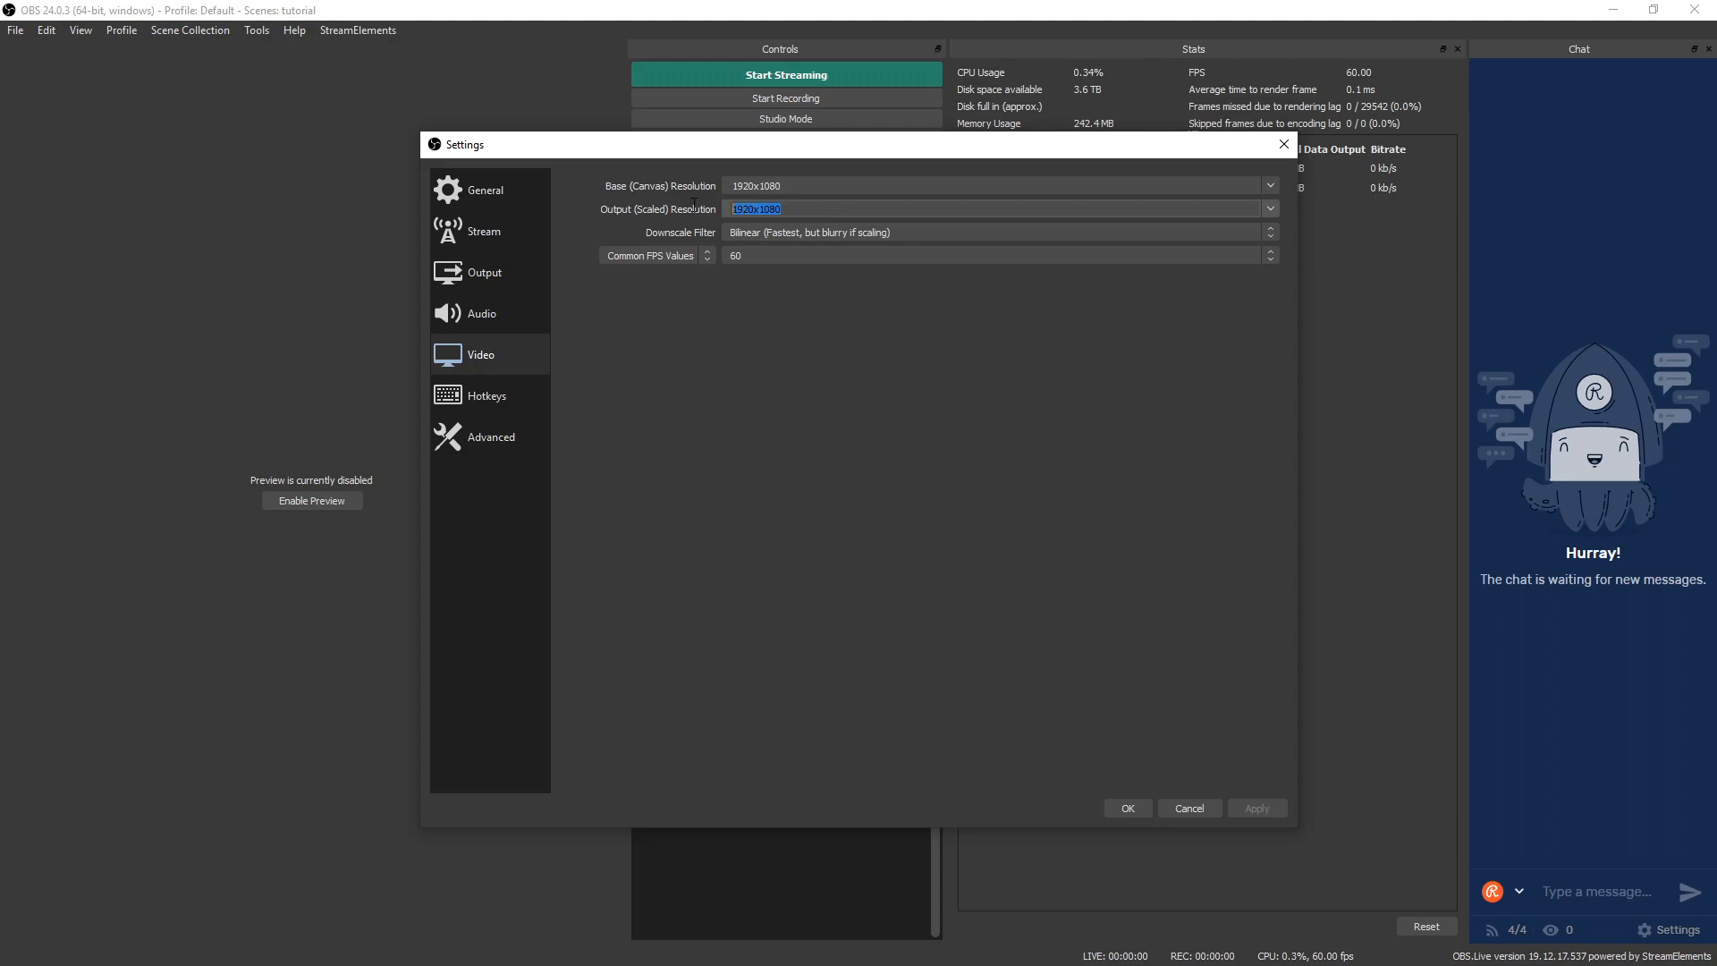
pyautogui.click(761, 185)
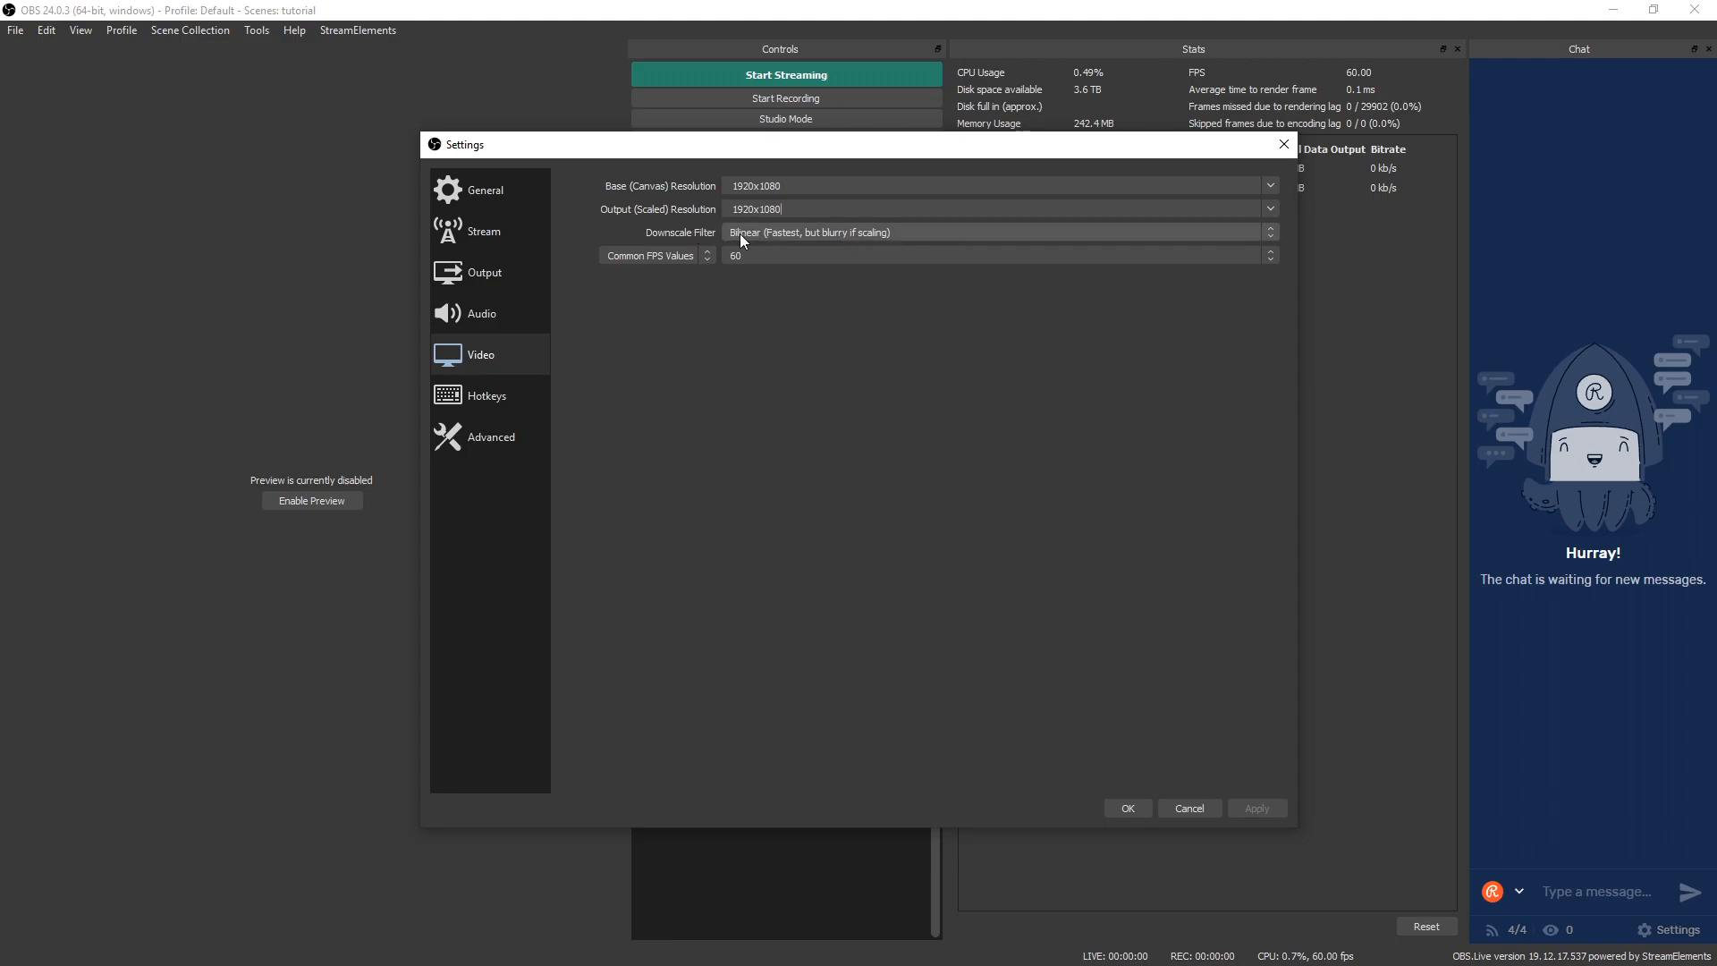
pyautogui.moveTo(796, 233)
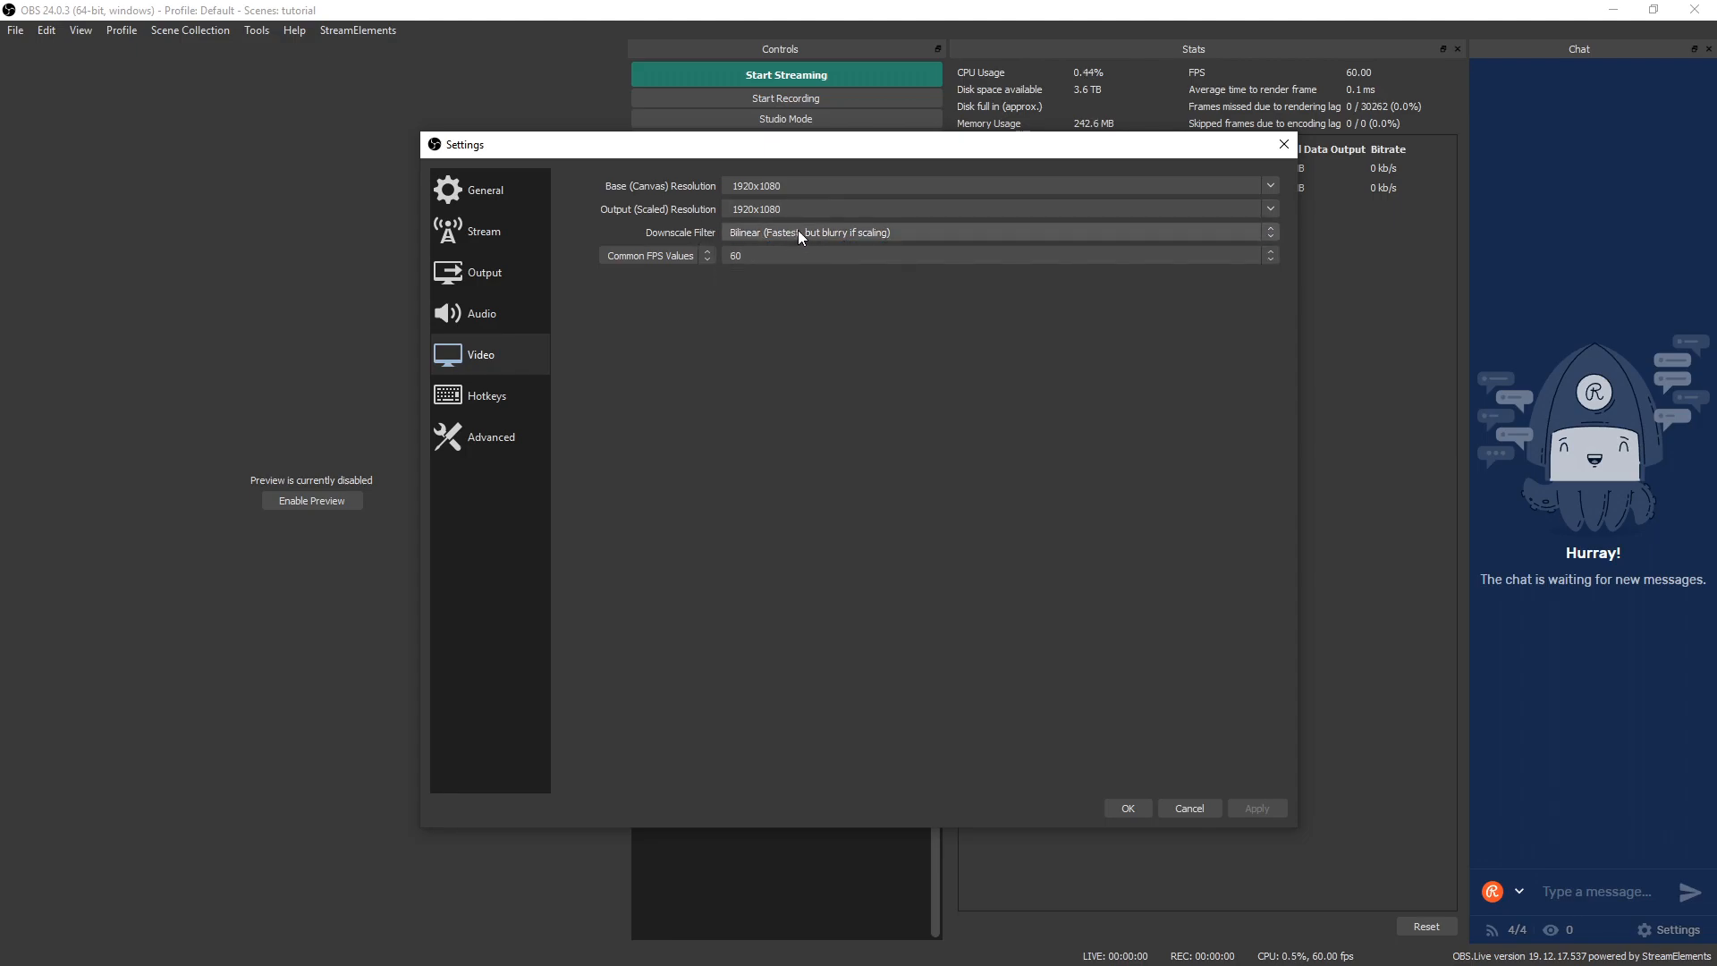
pyautogui.moveTo(763, 241)
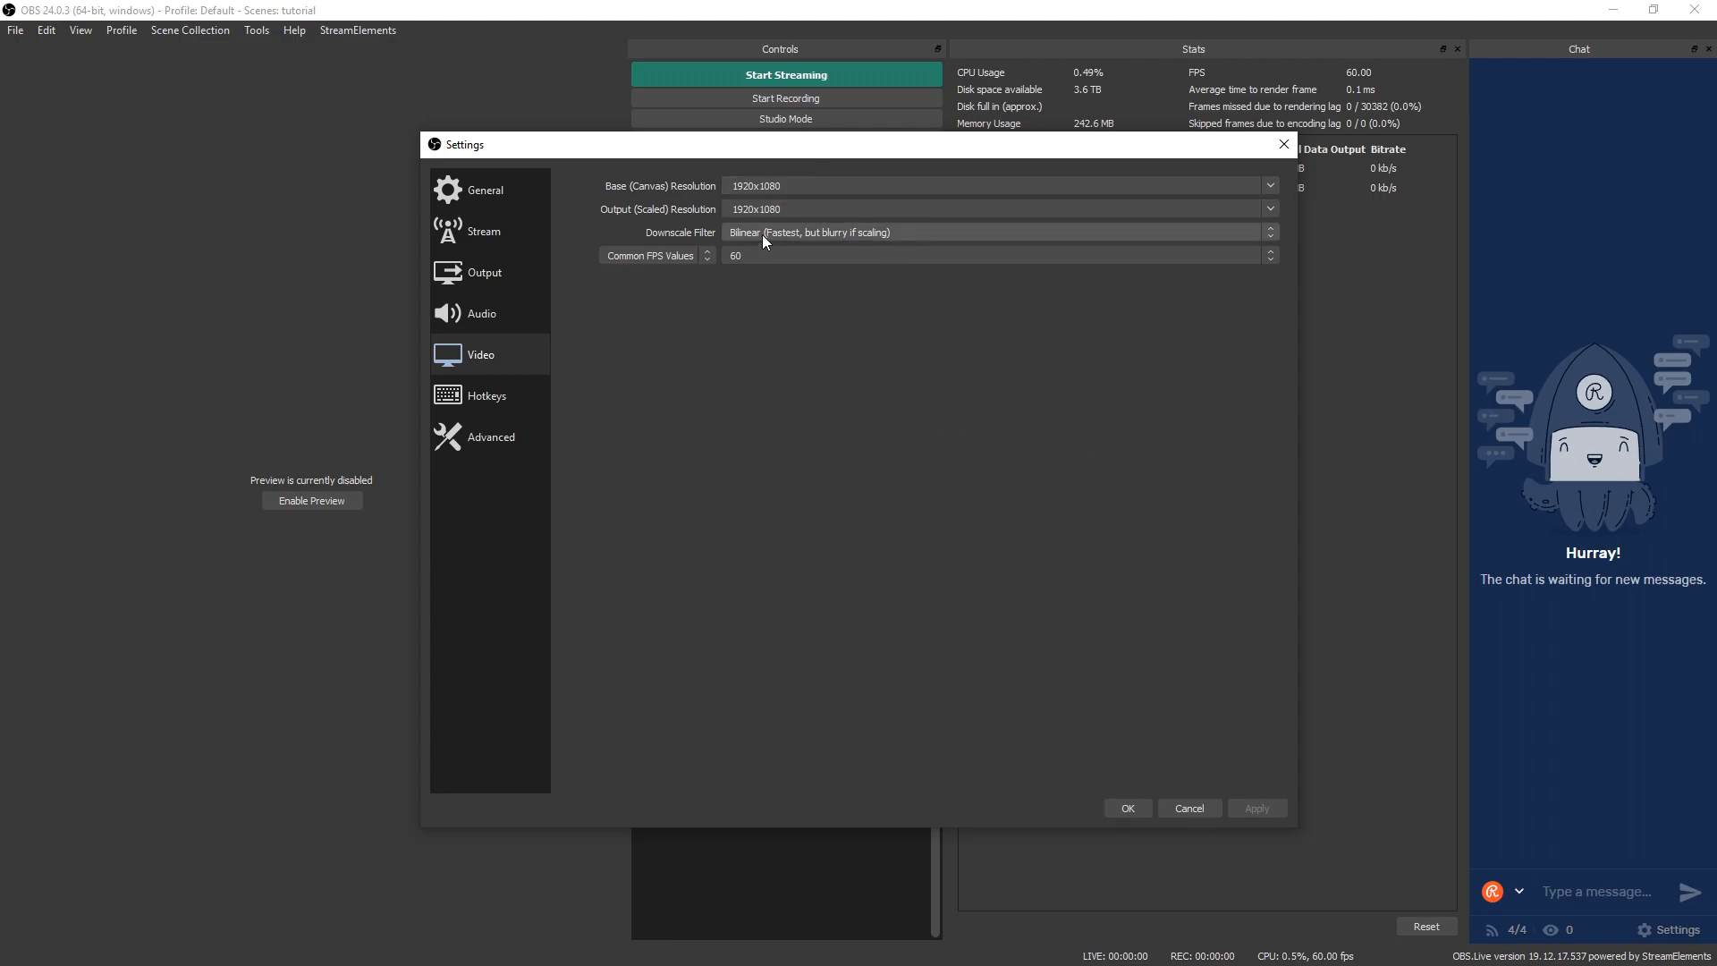
pyautogui.moveTo(692, 263)
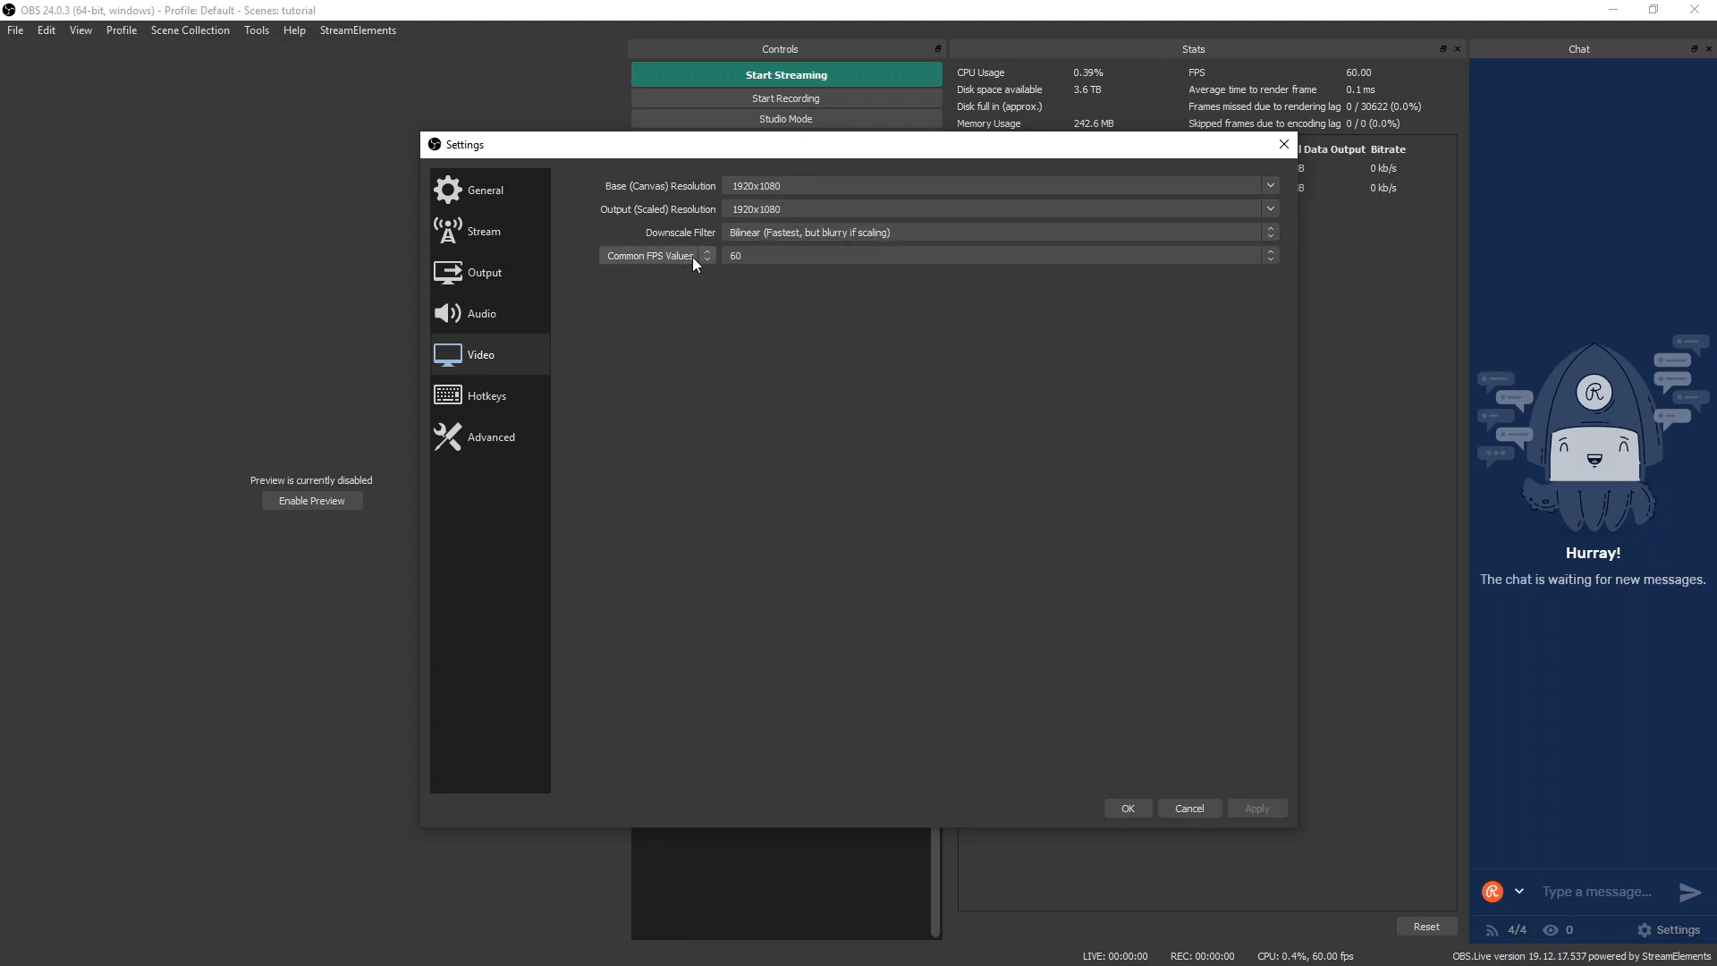
pyautogui.click(657, 255)
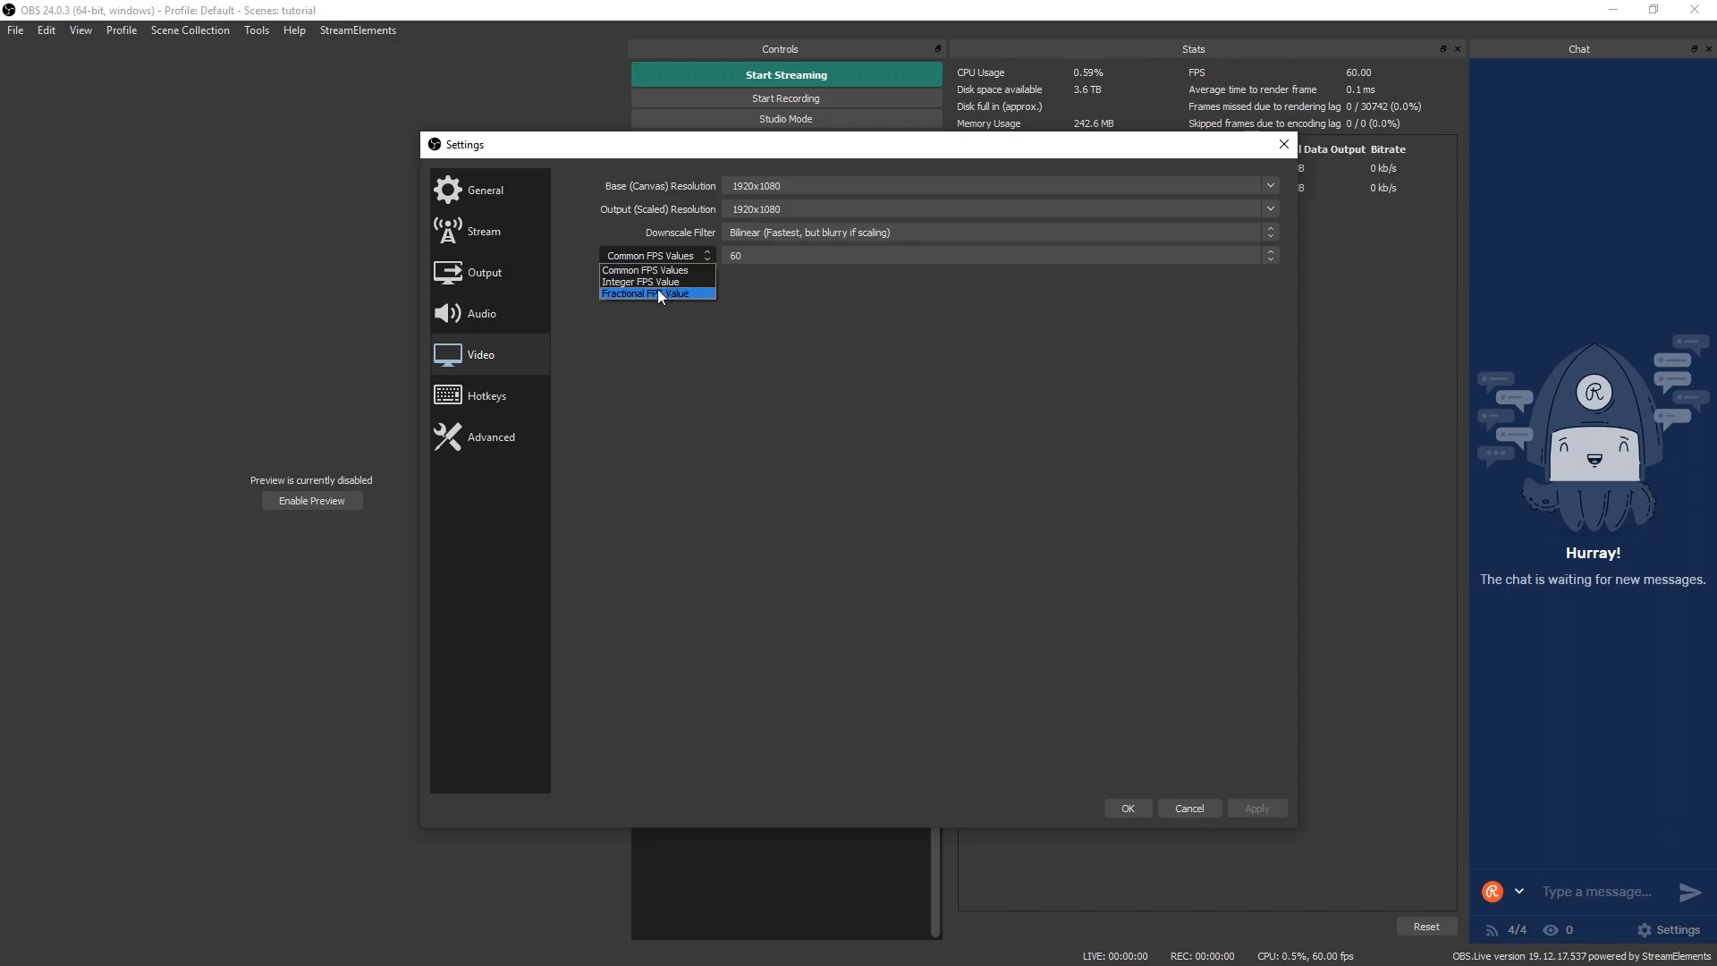
pyautogui.click(652, 255)
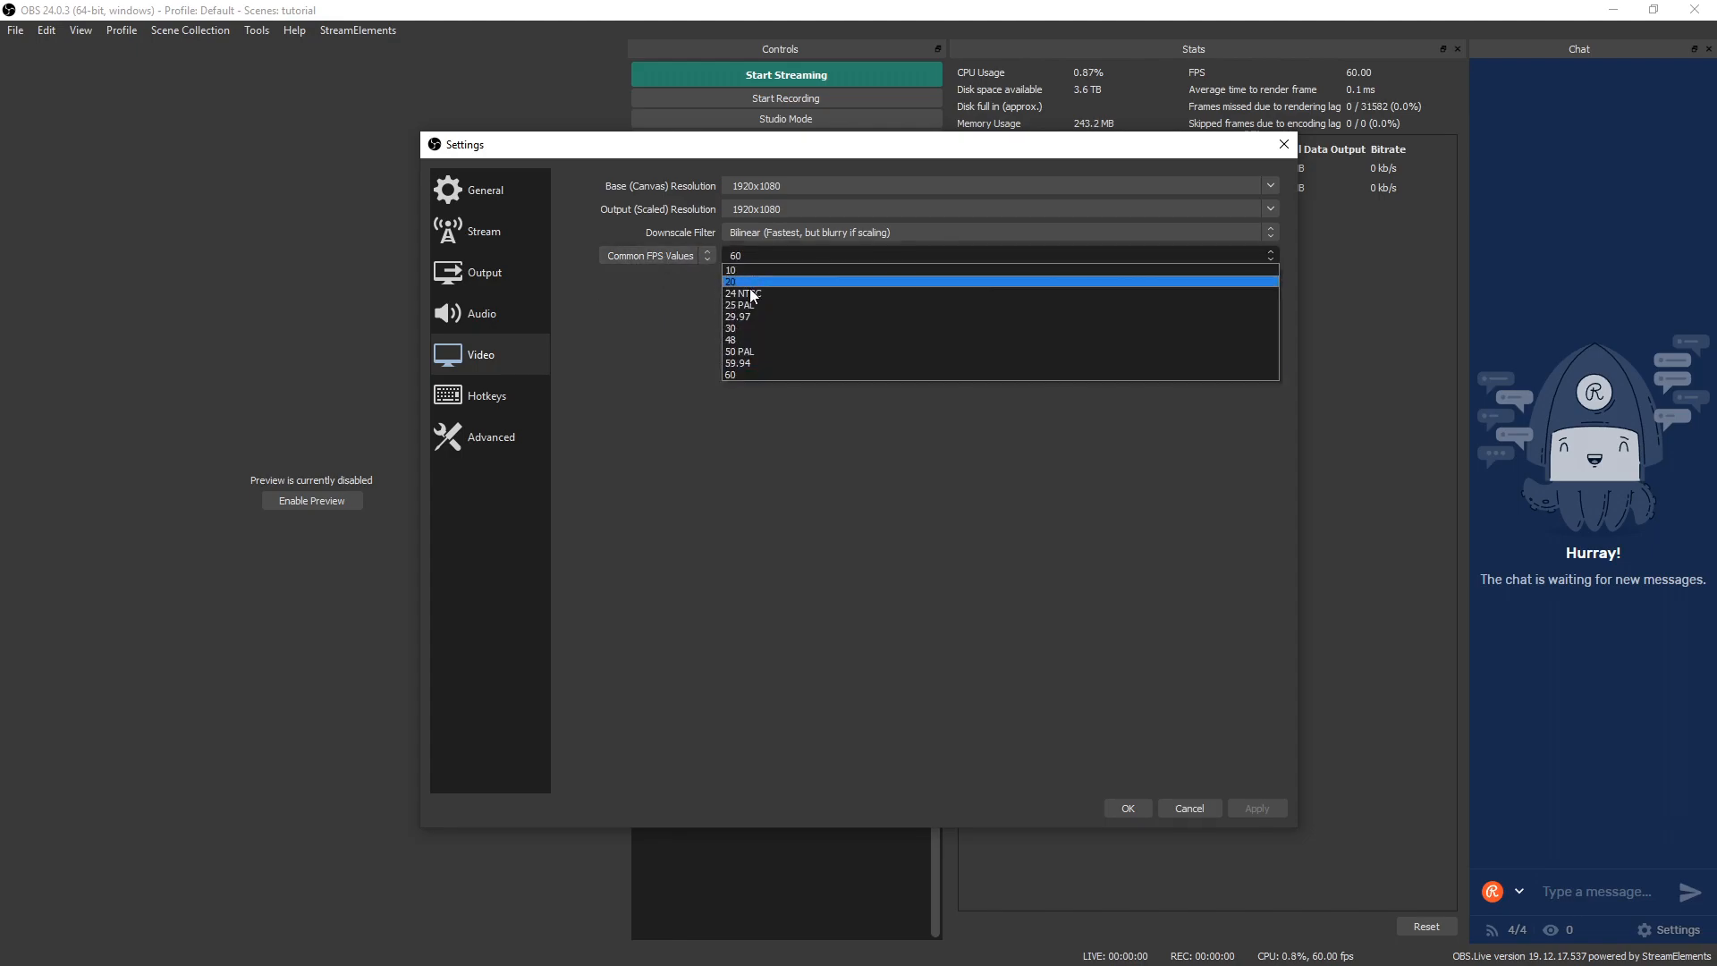
pyautogui.moveTo(742, 362)
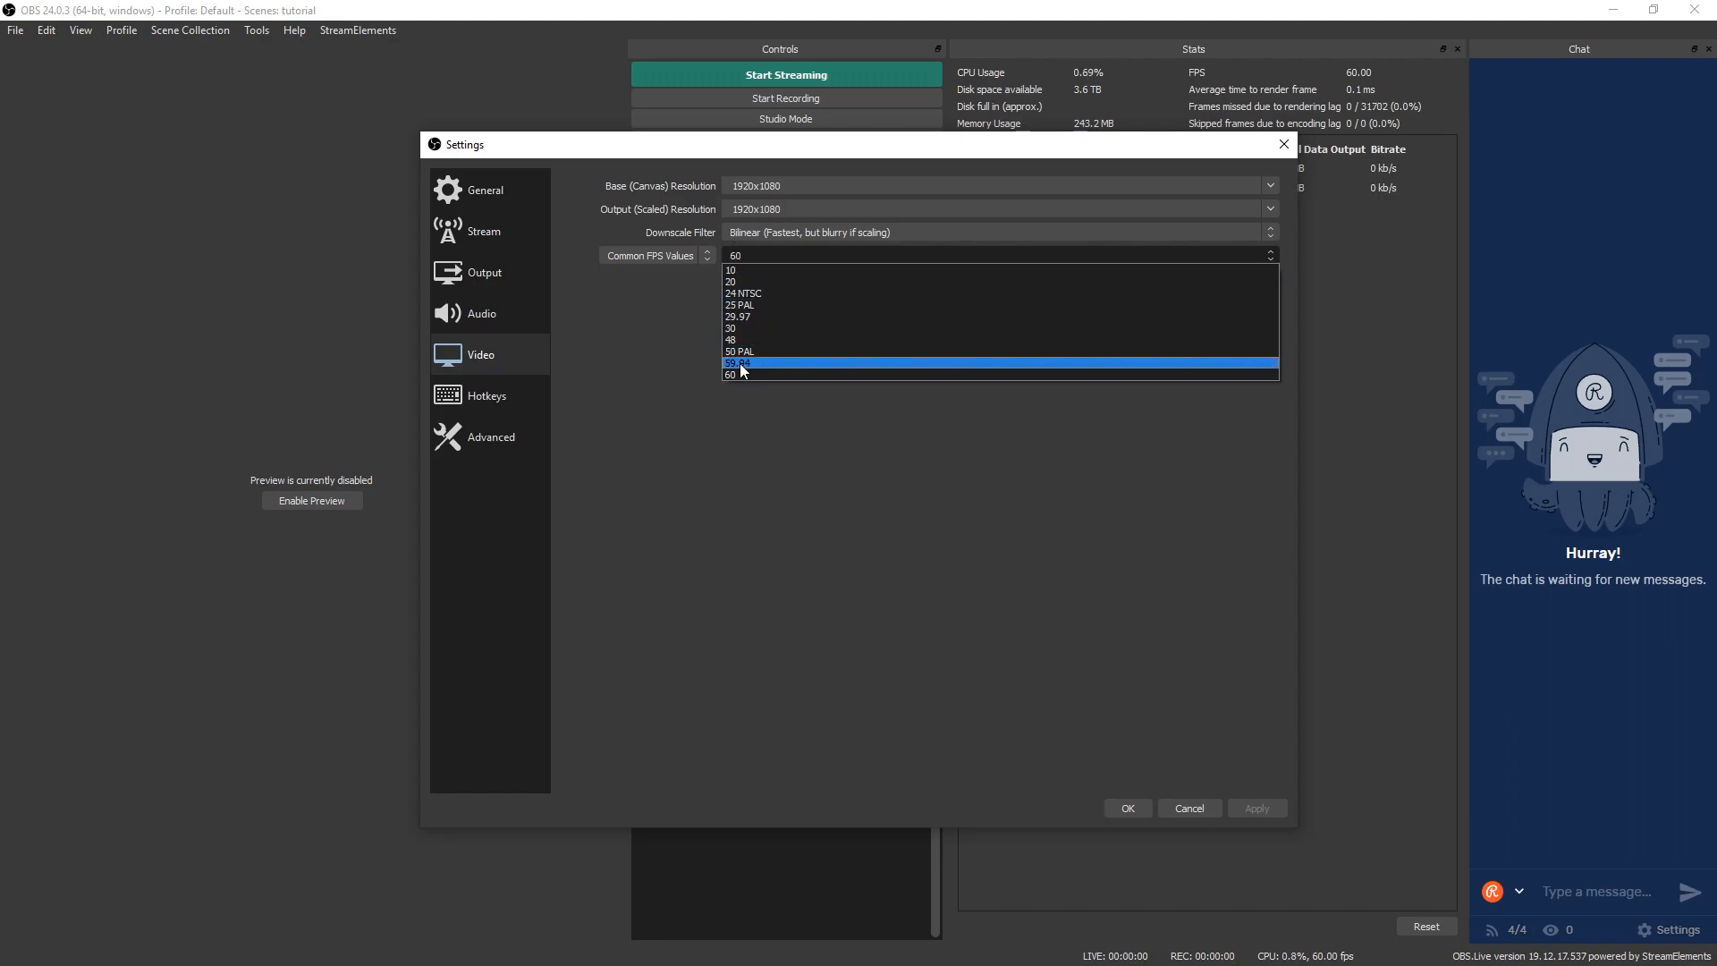
pyautogui.click(730, 375)
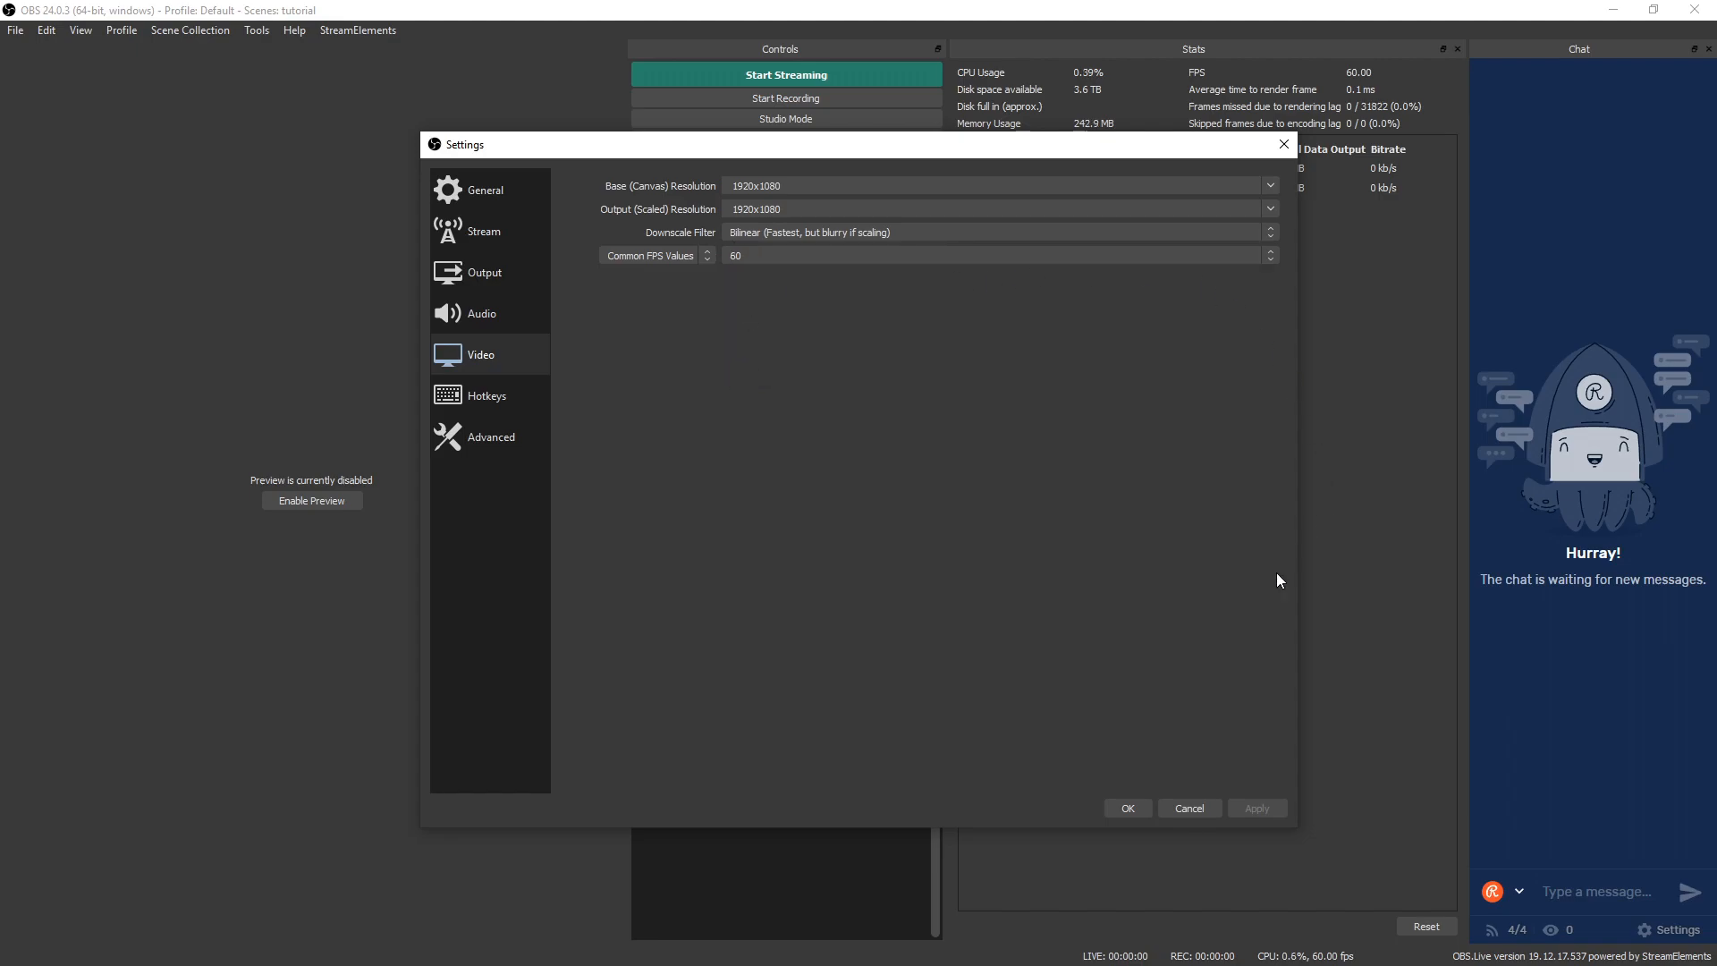
pyautogui.moveTo(1219, 735)
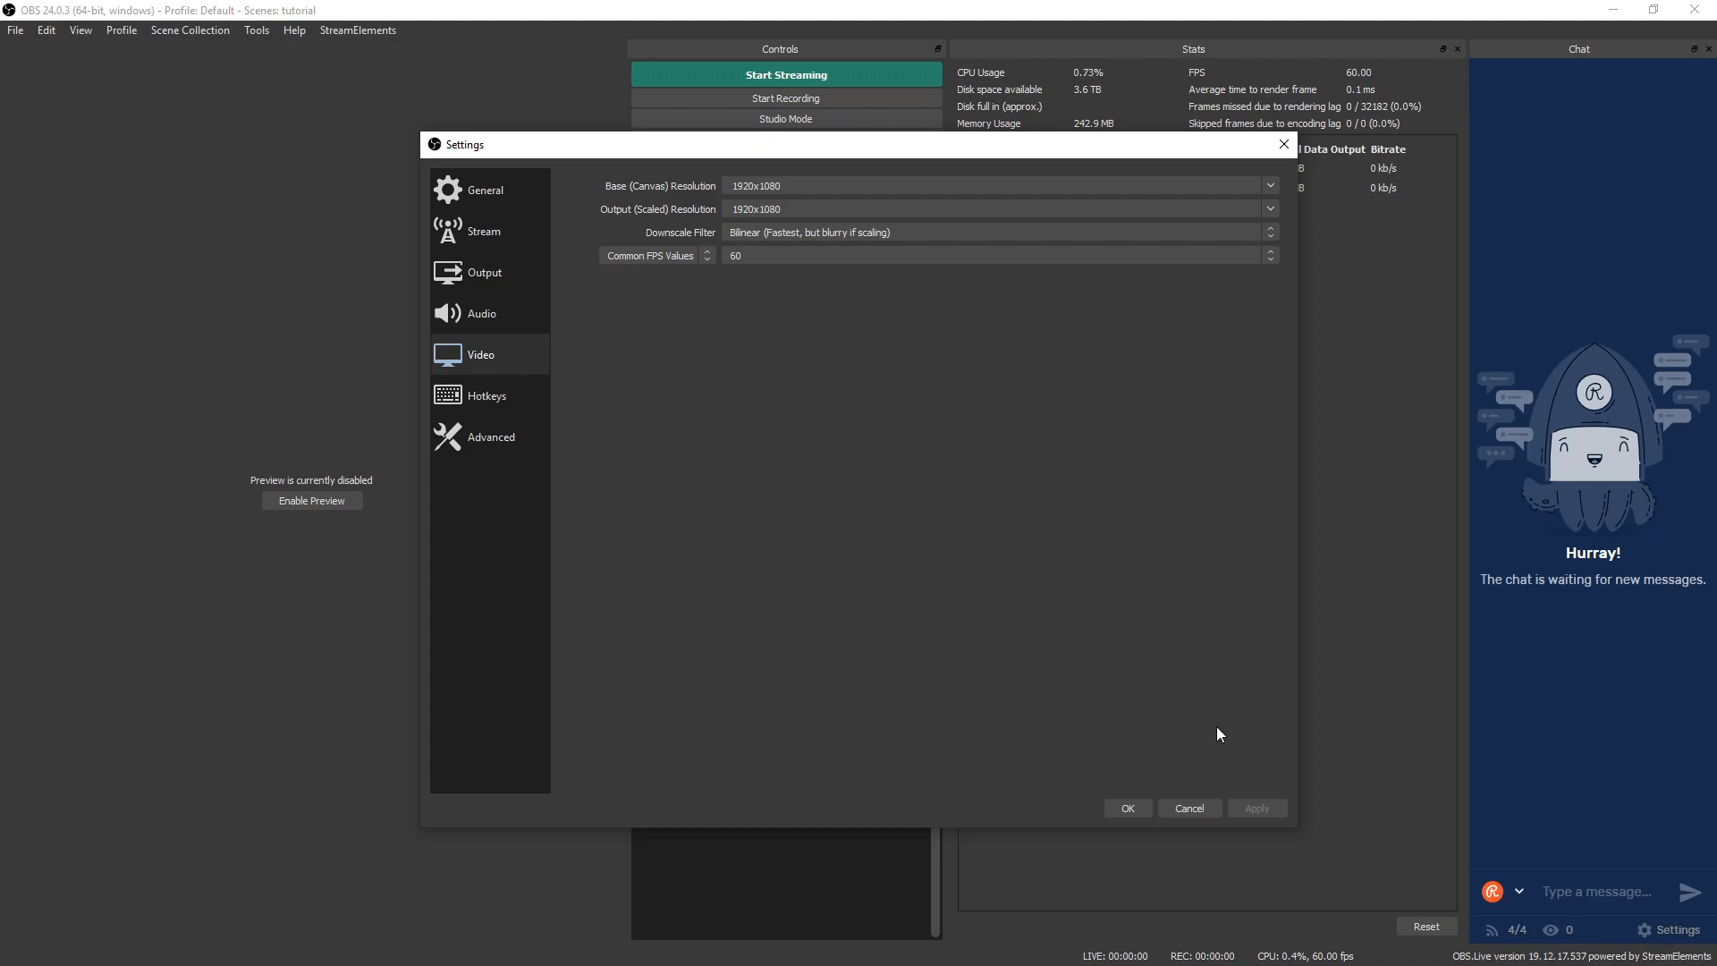
pyautogui.moveTo(485, 271)
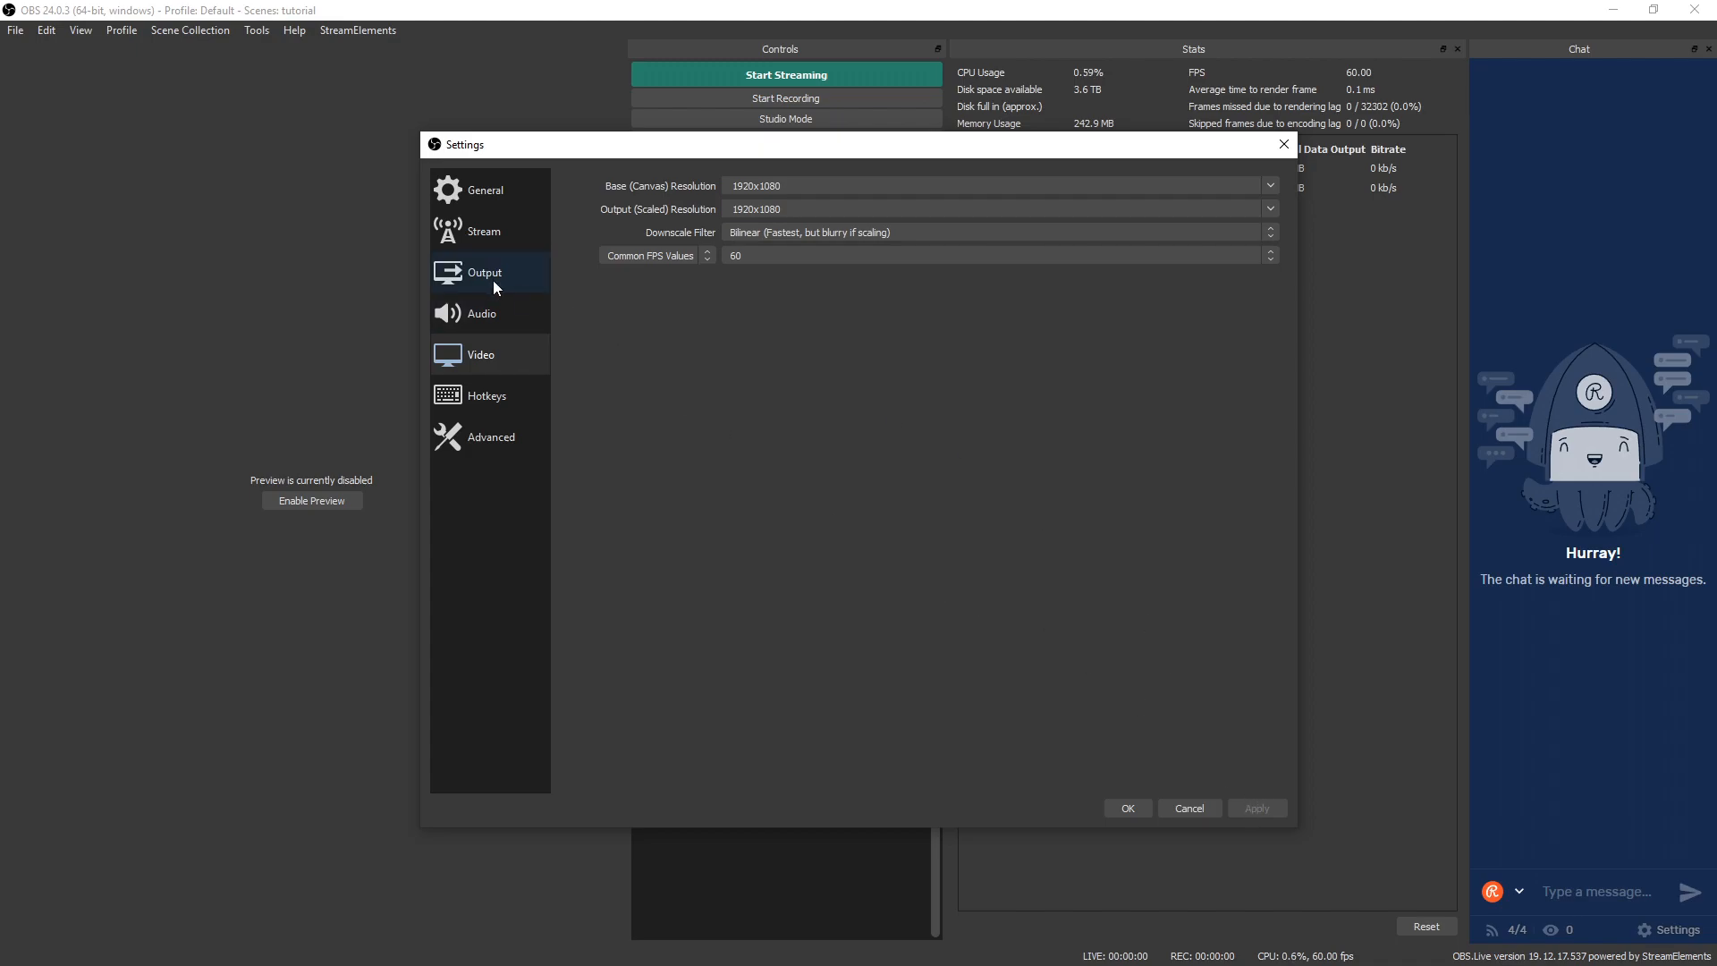
# - Show the Output settings in Advanced mode with mp4 recording format
pyautogui.click(484, 271)
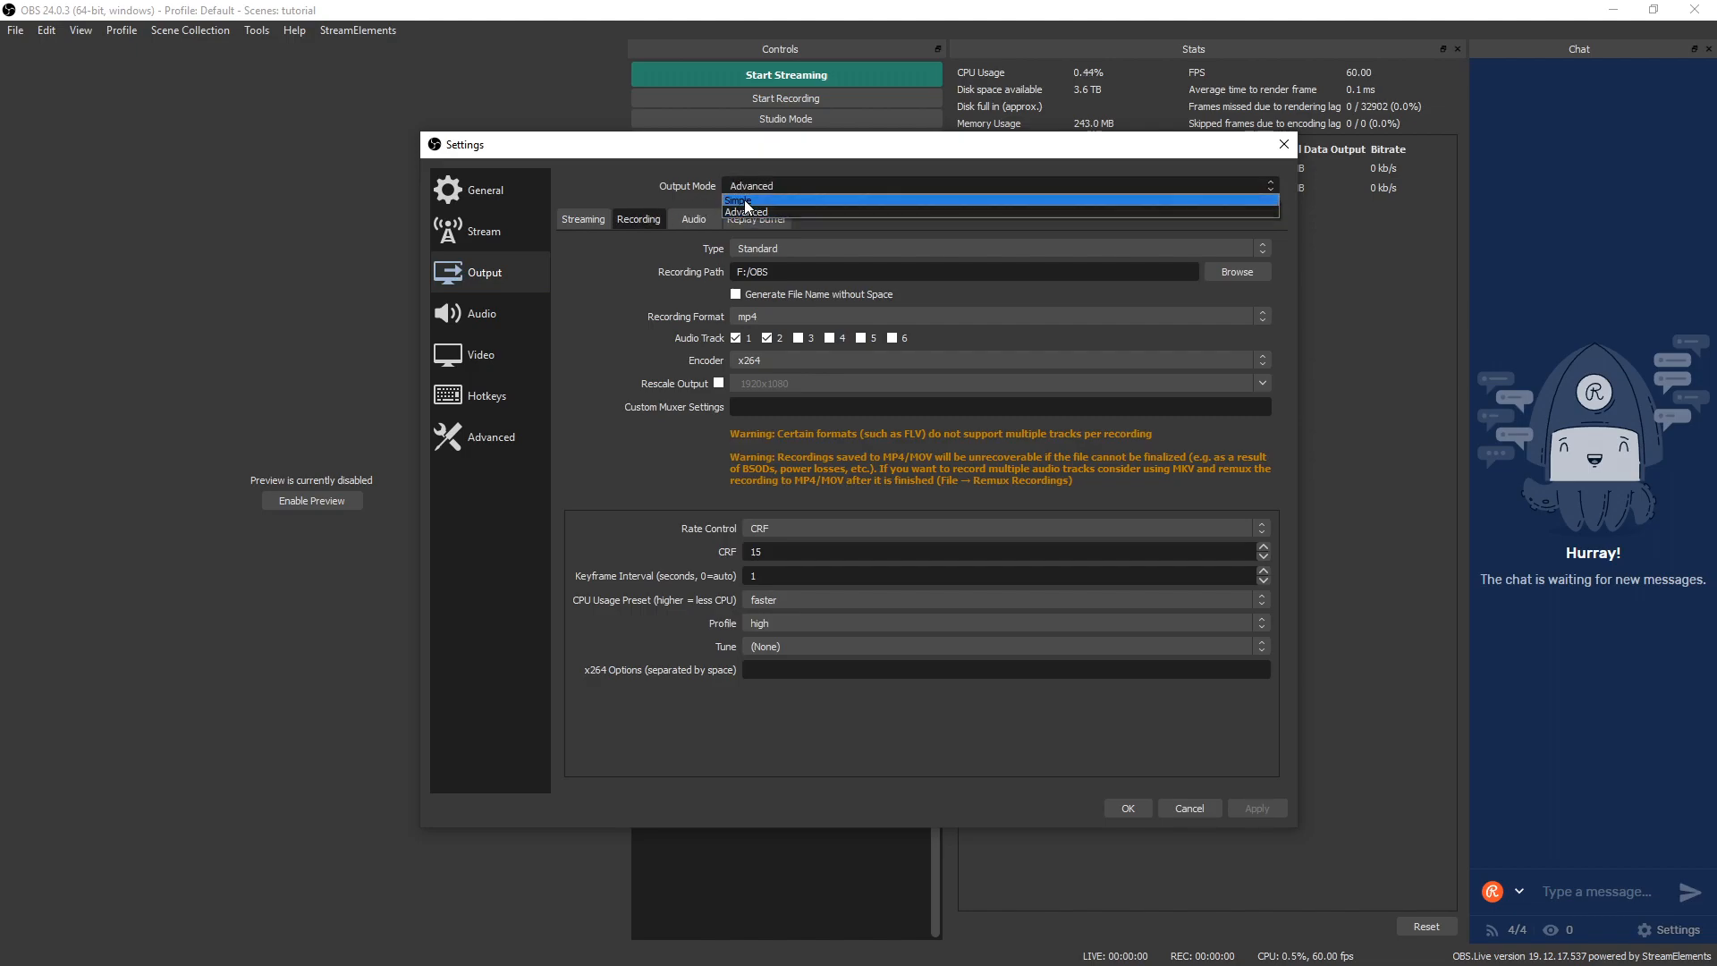
pyautogui.click(750, 185)
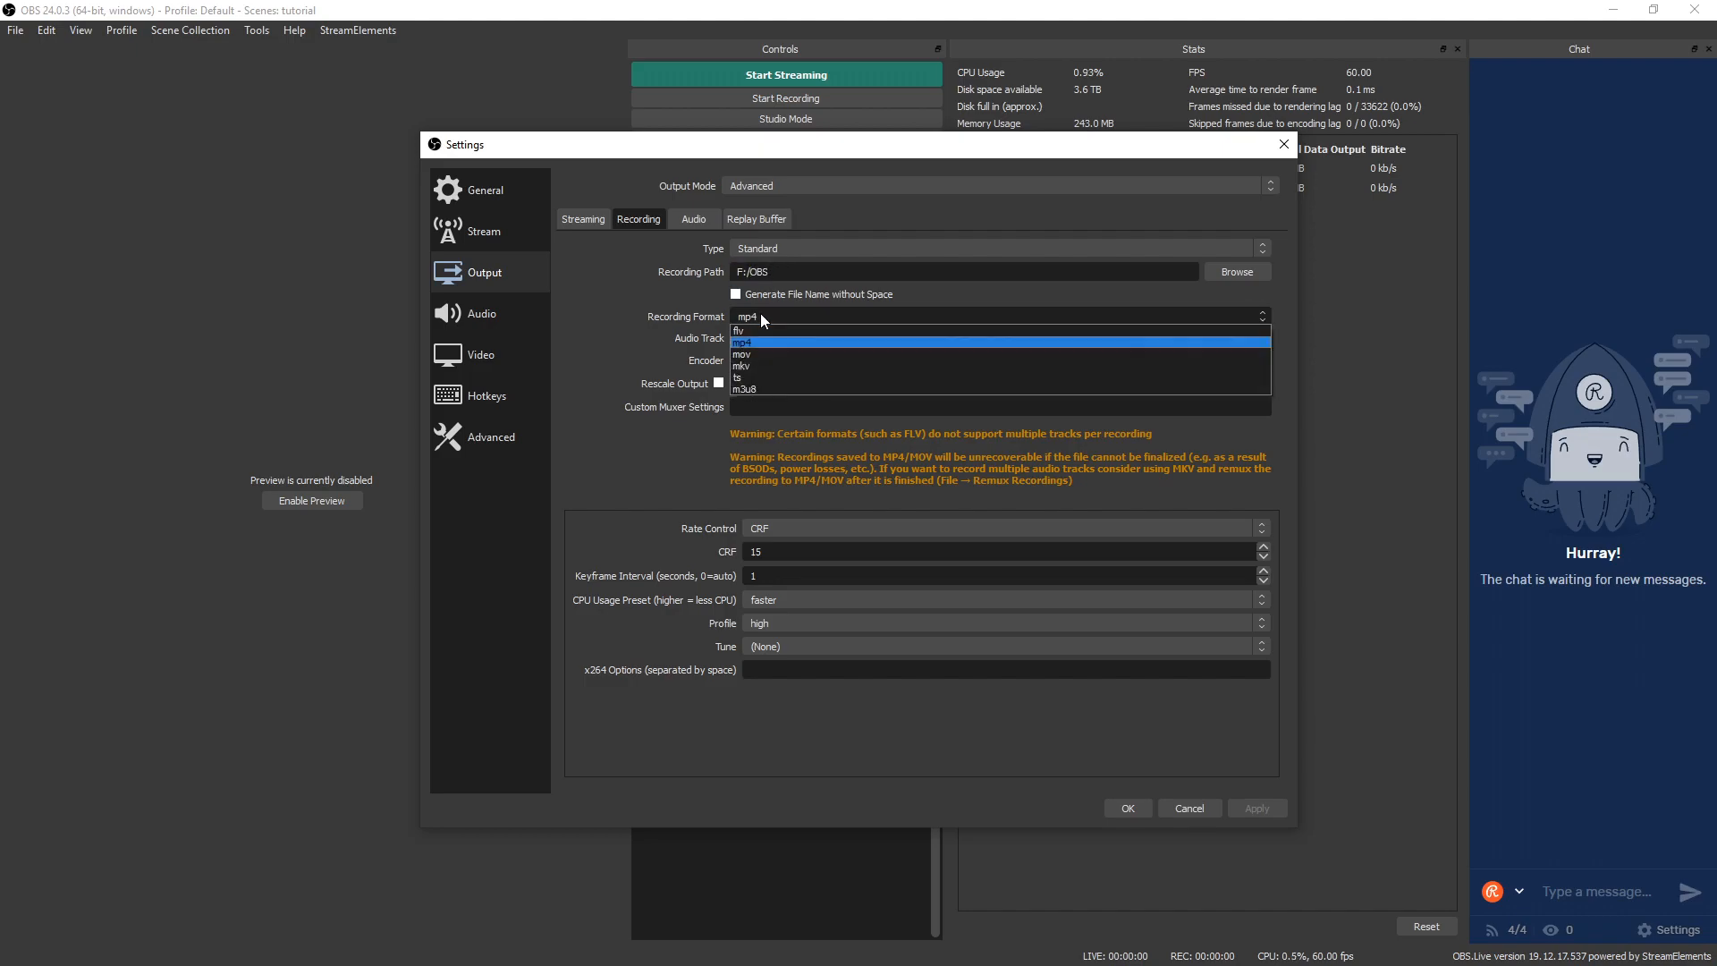
pyautogui.moveTo(761, 331)
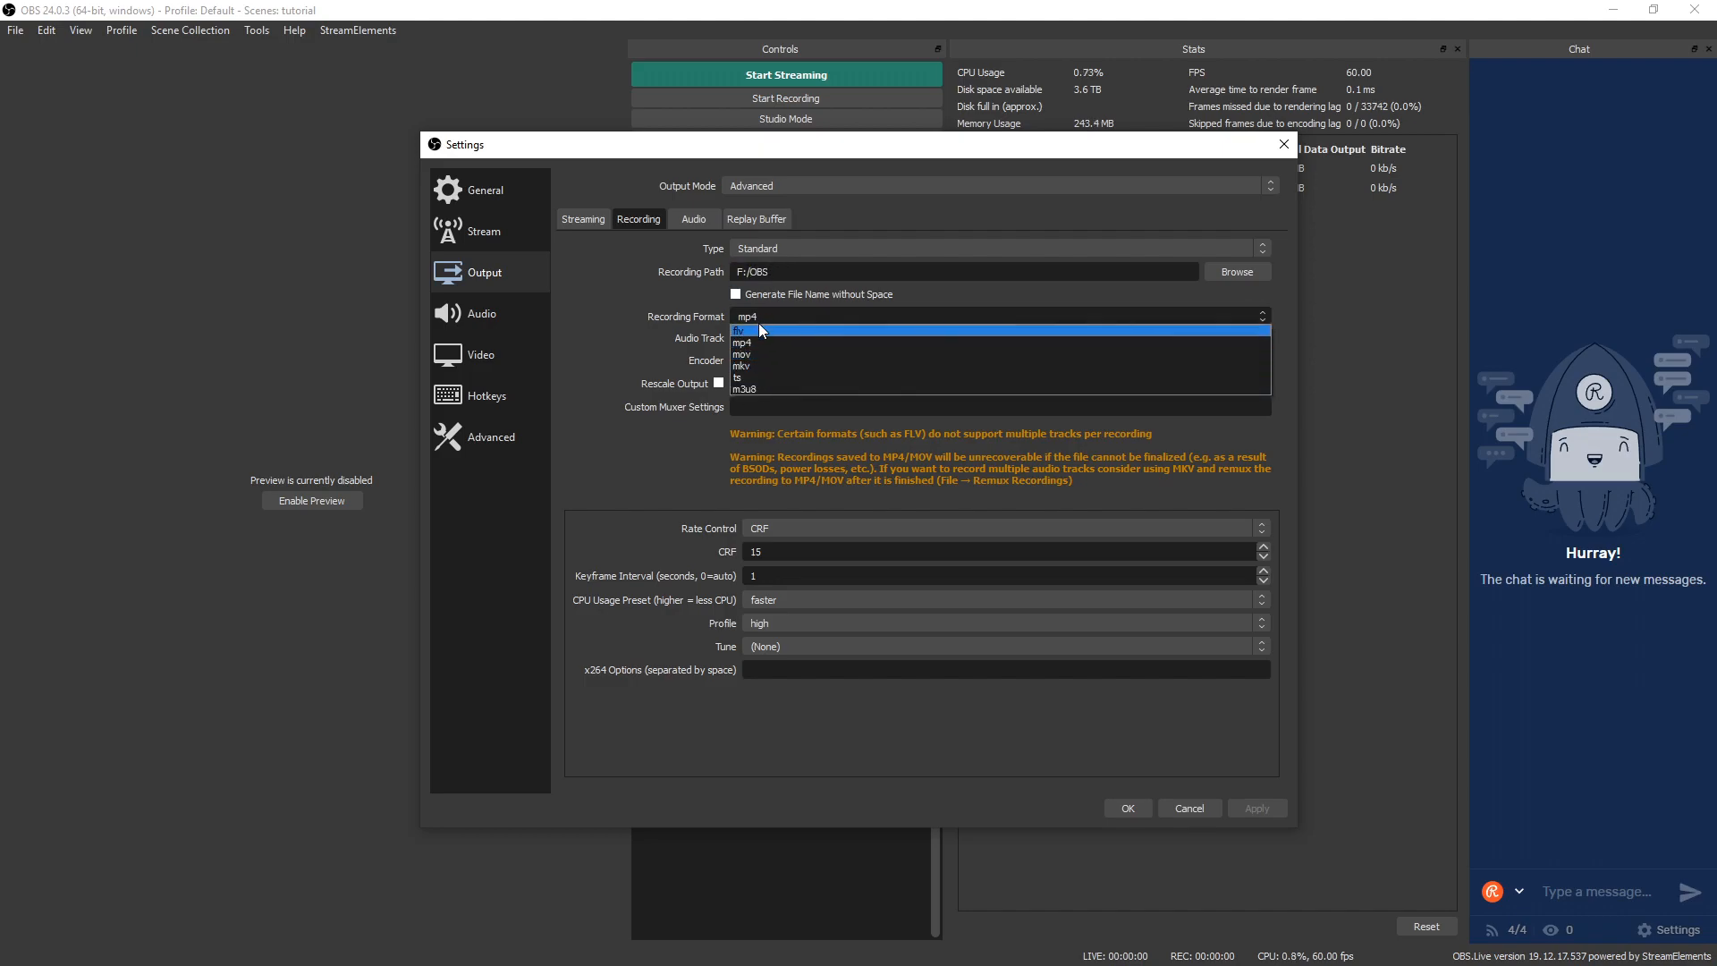
pyautogui.moveTo(757, 338)
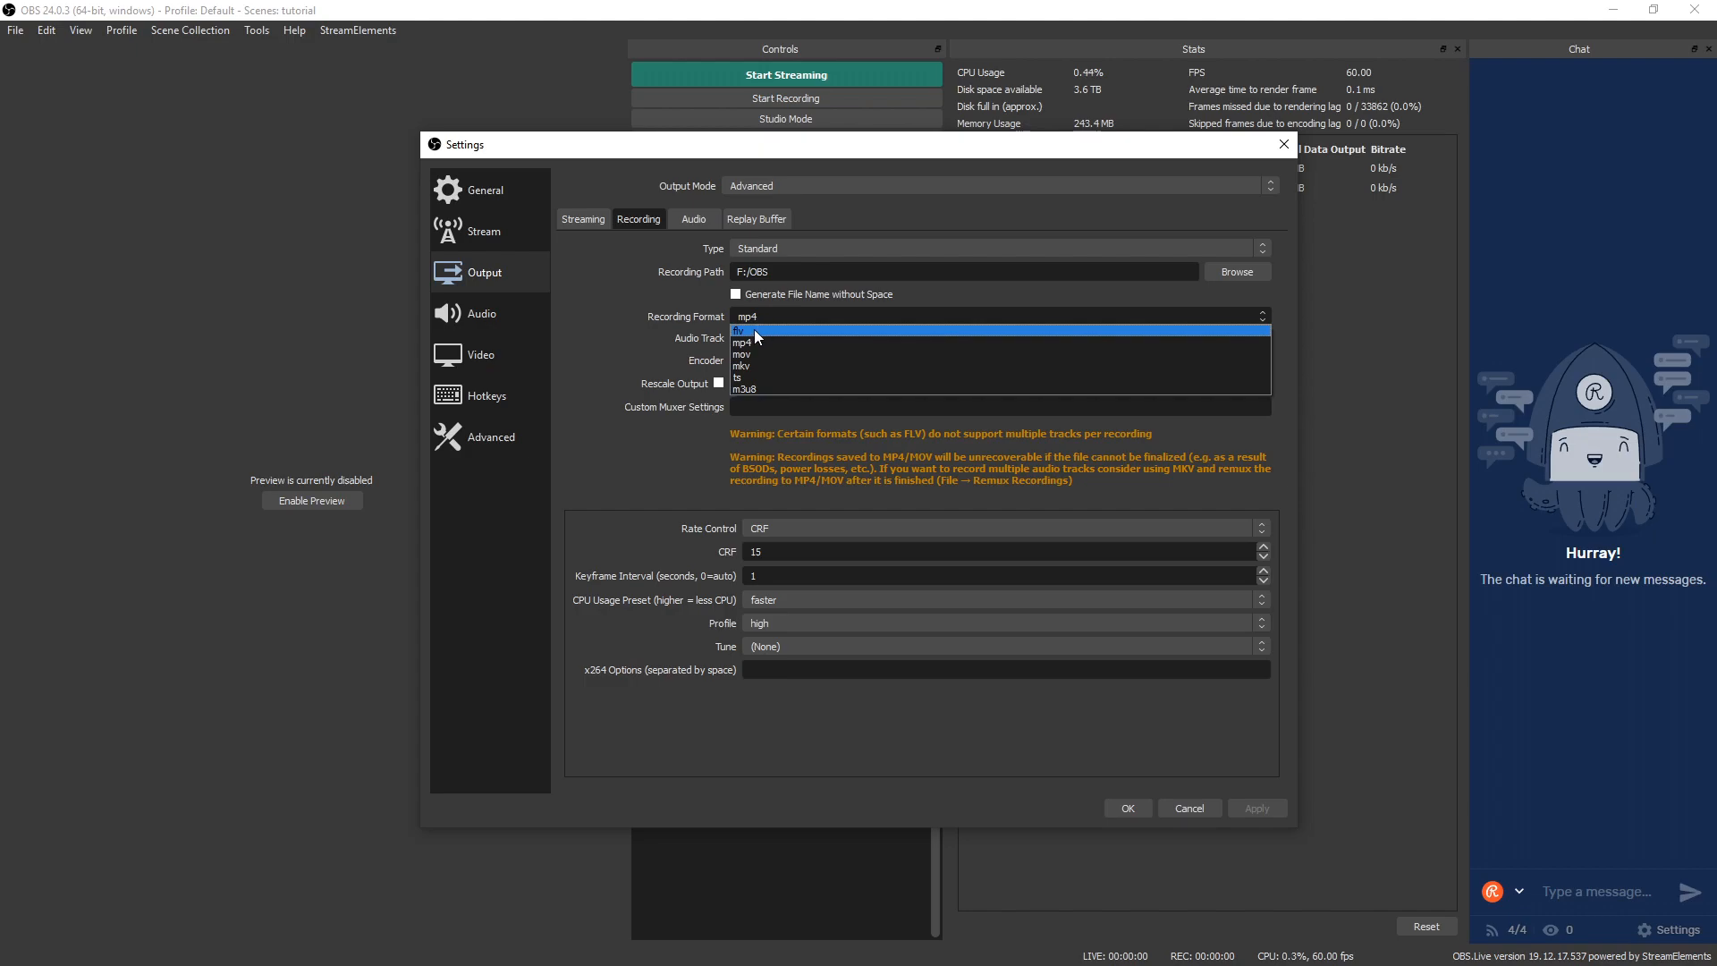
pyautogui.moveTo(763, 343)
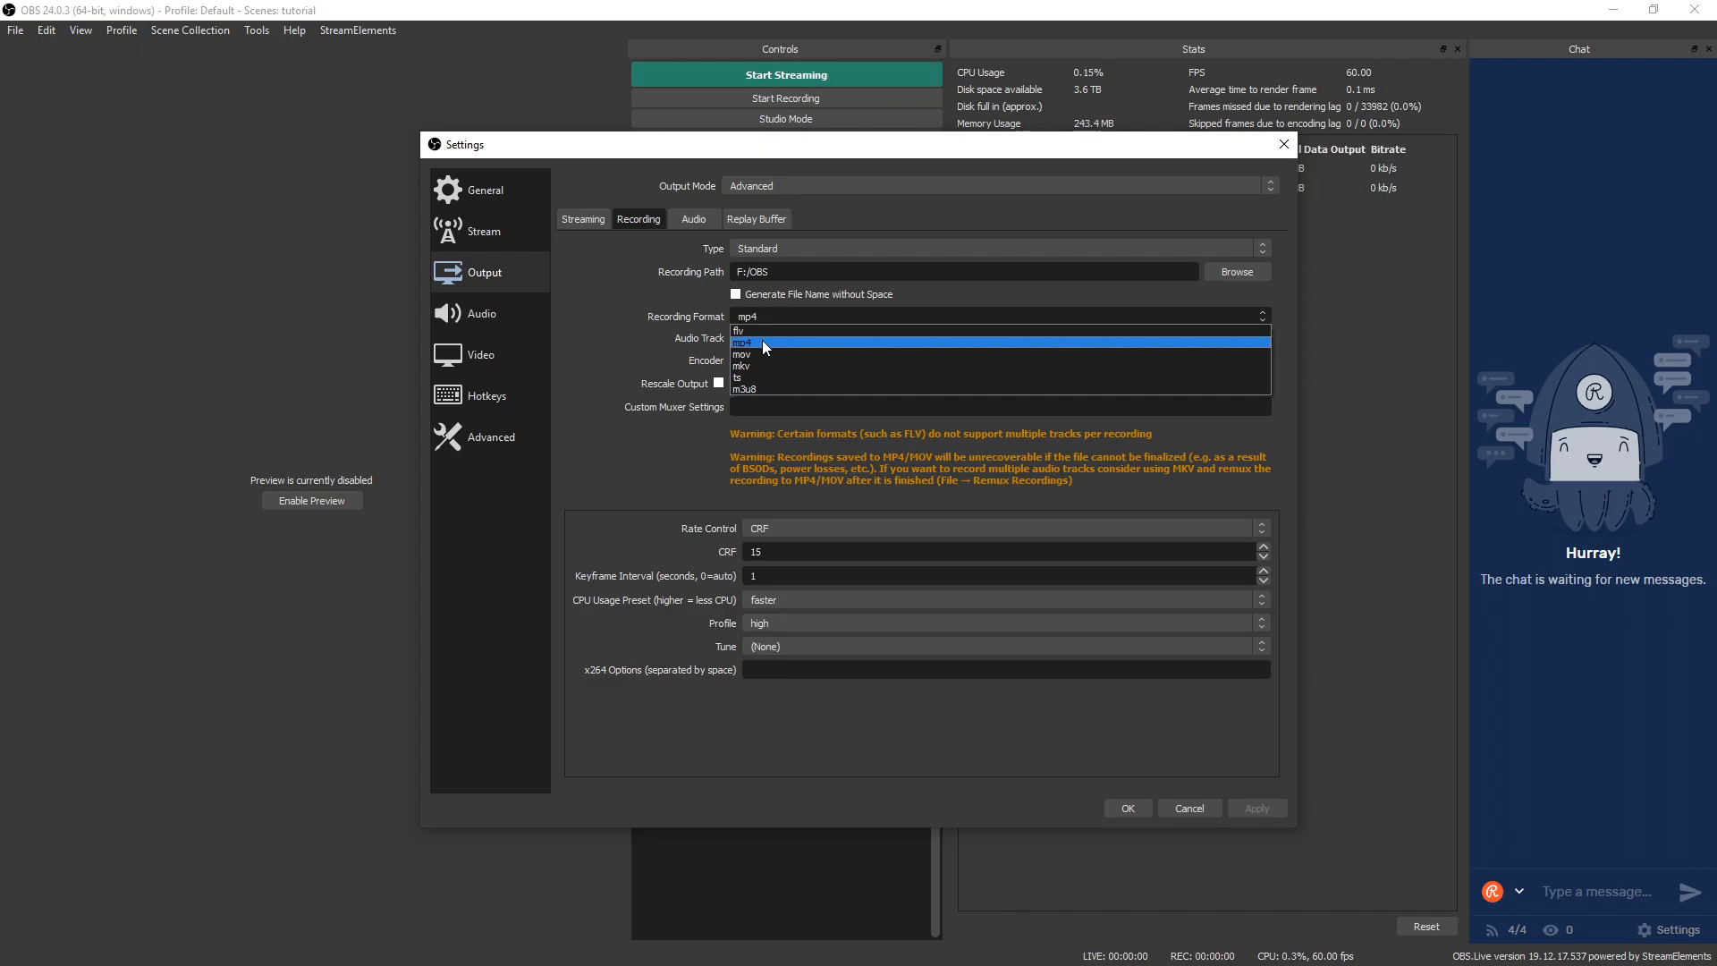
pyautogui.moveTo(752, 361)
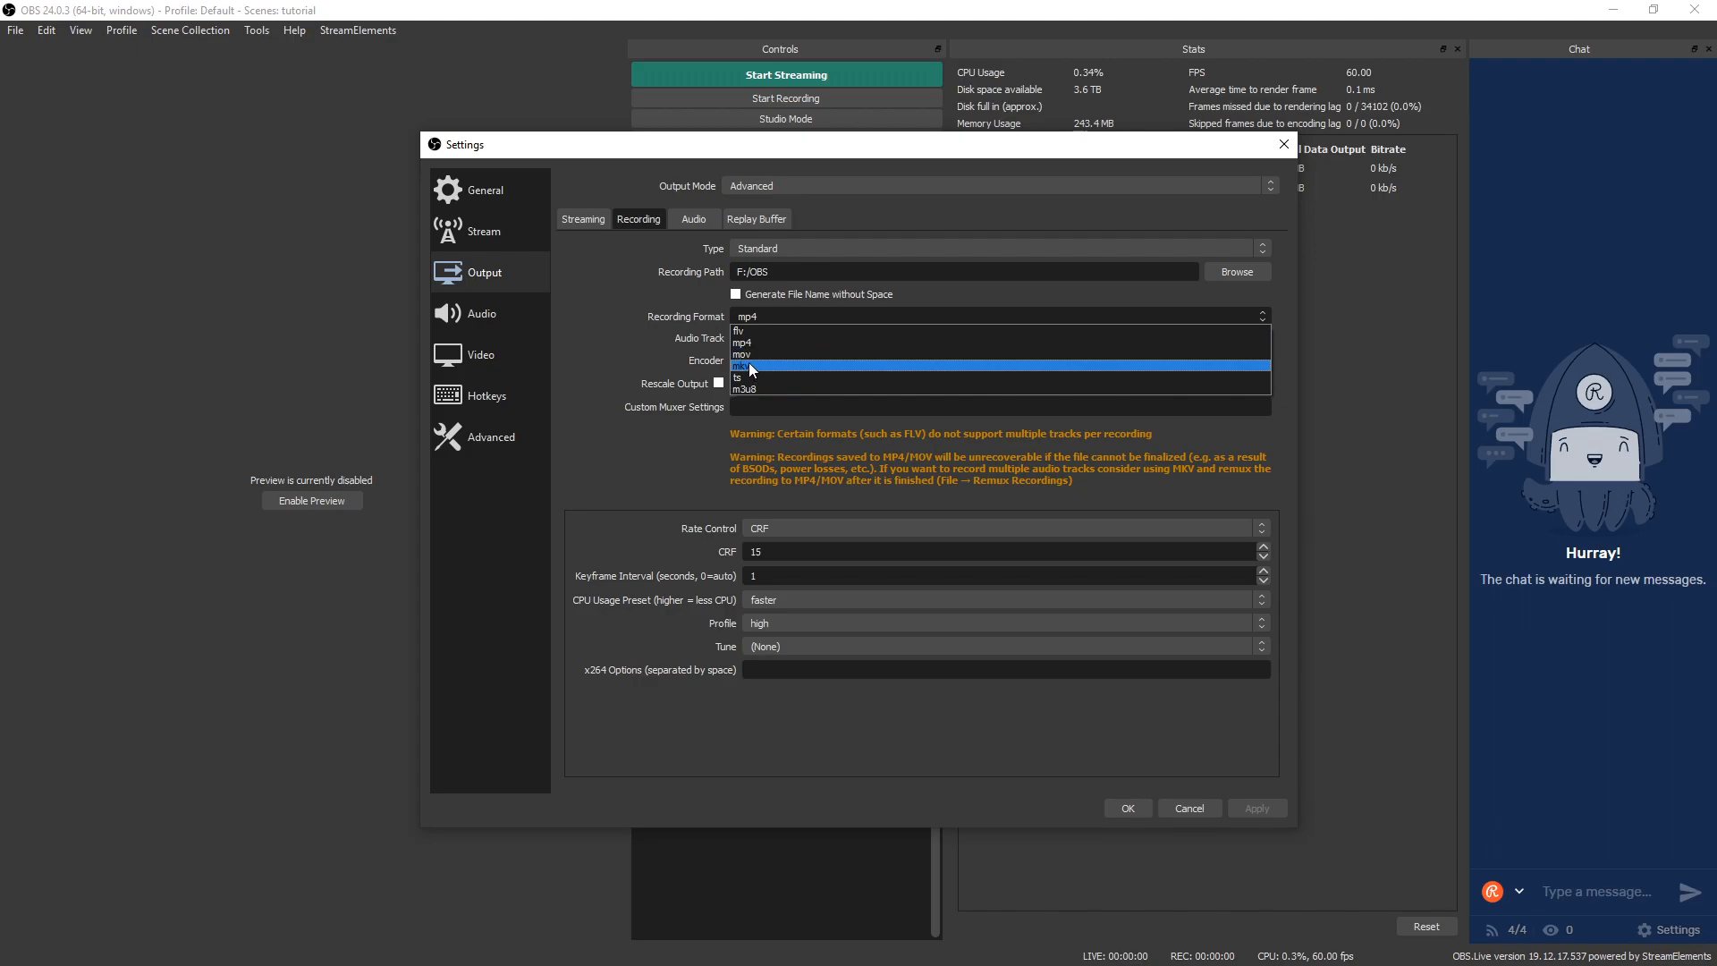
pyautogui.moveTo(759, 371)
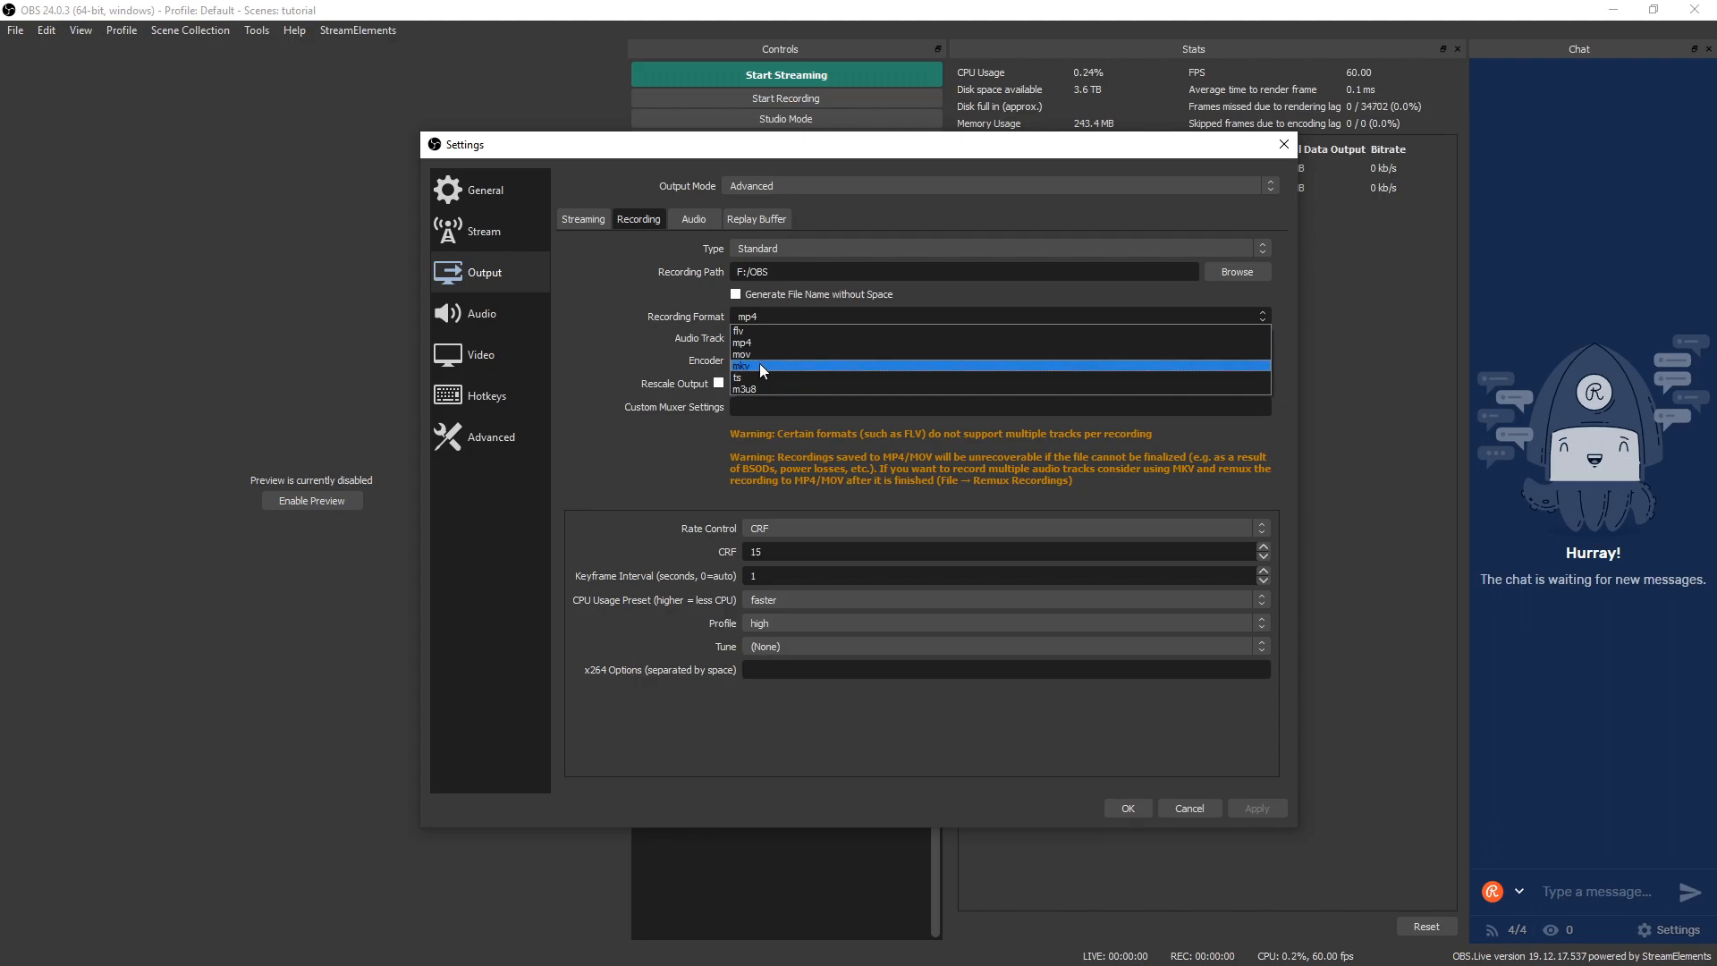
pyautogui.moveTo(763, 355)
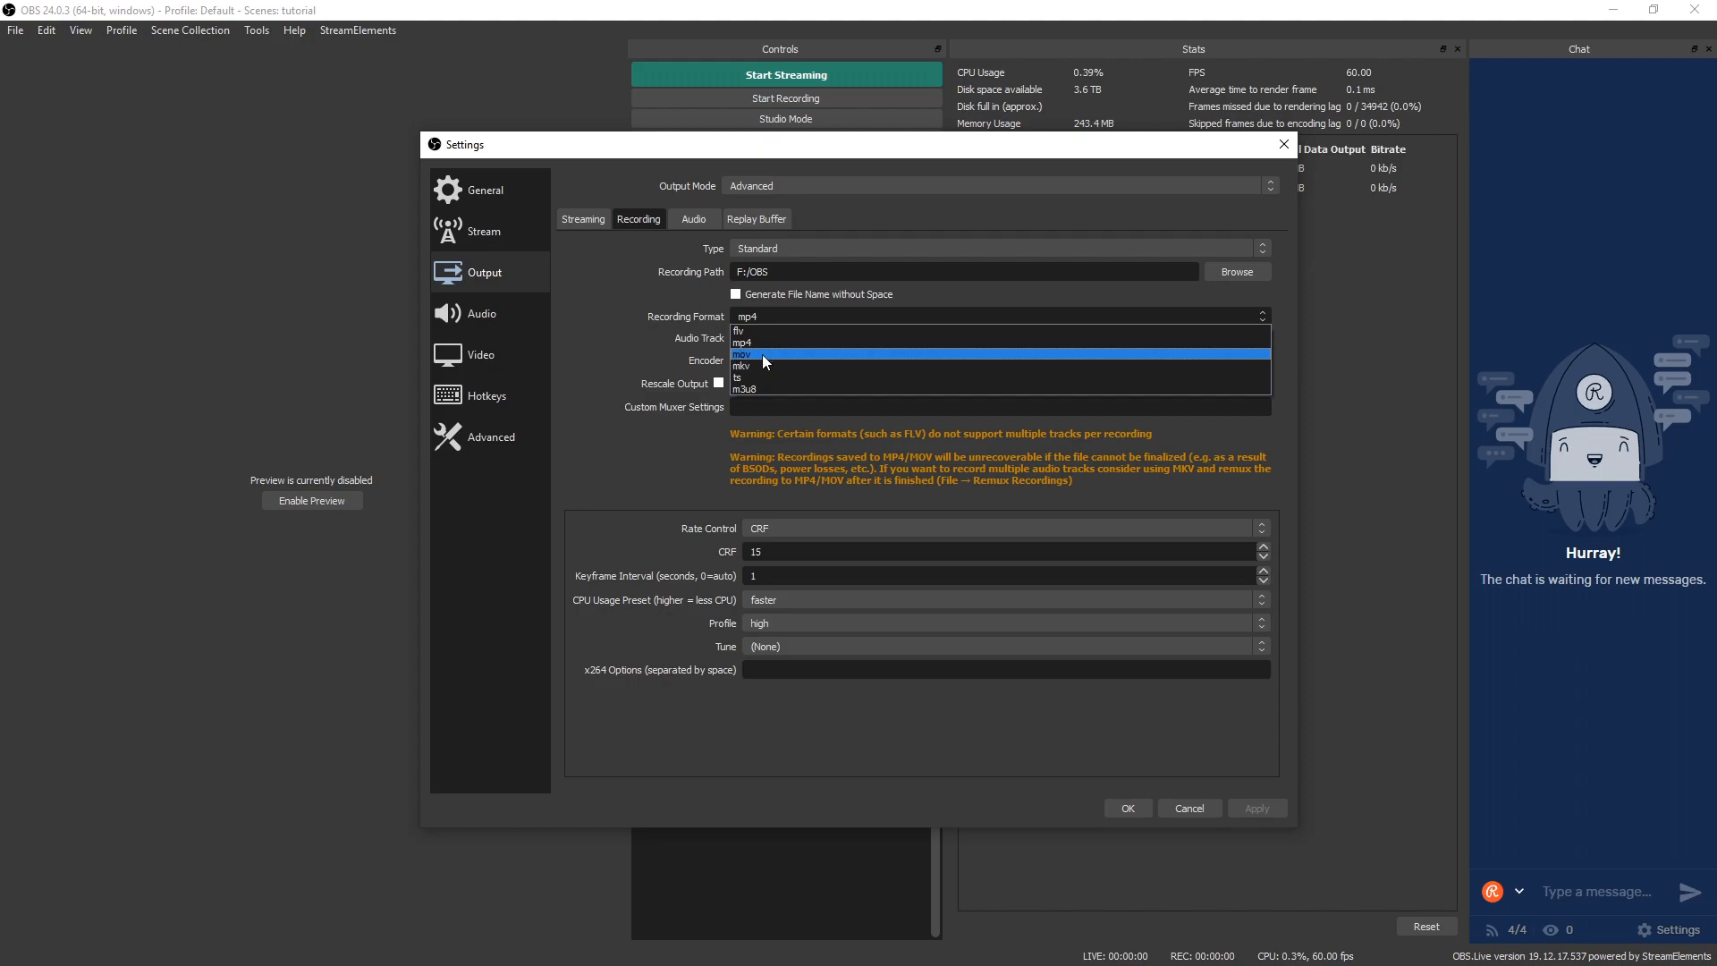
pyautogui.moveTo(761, 340)
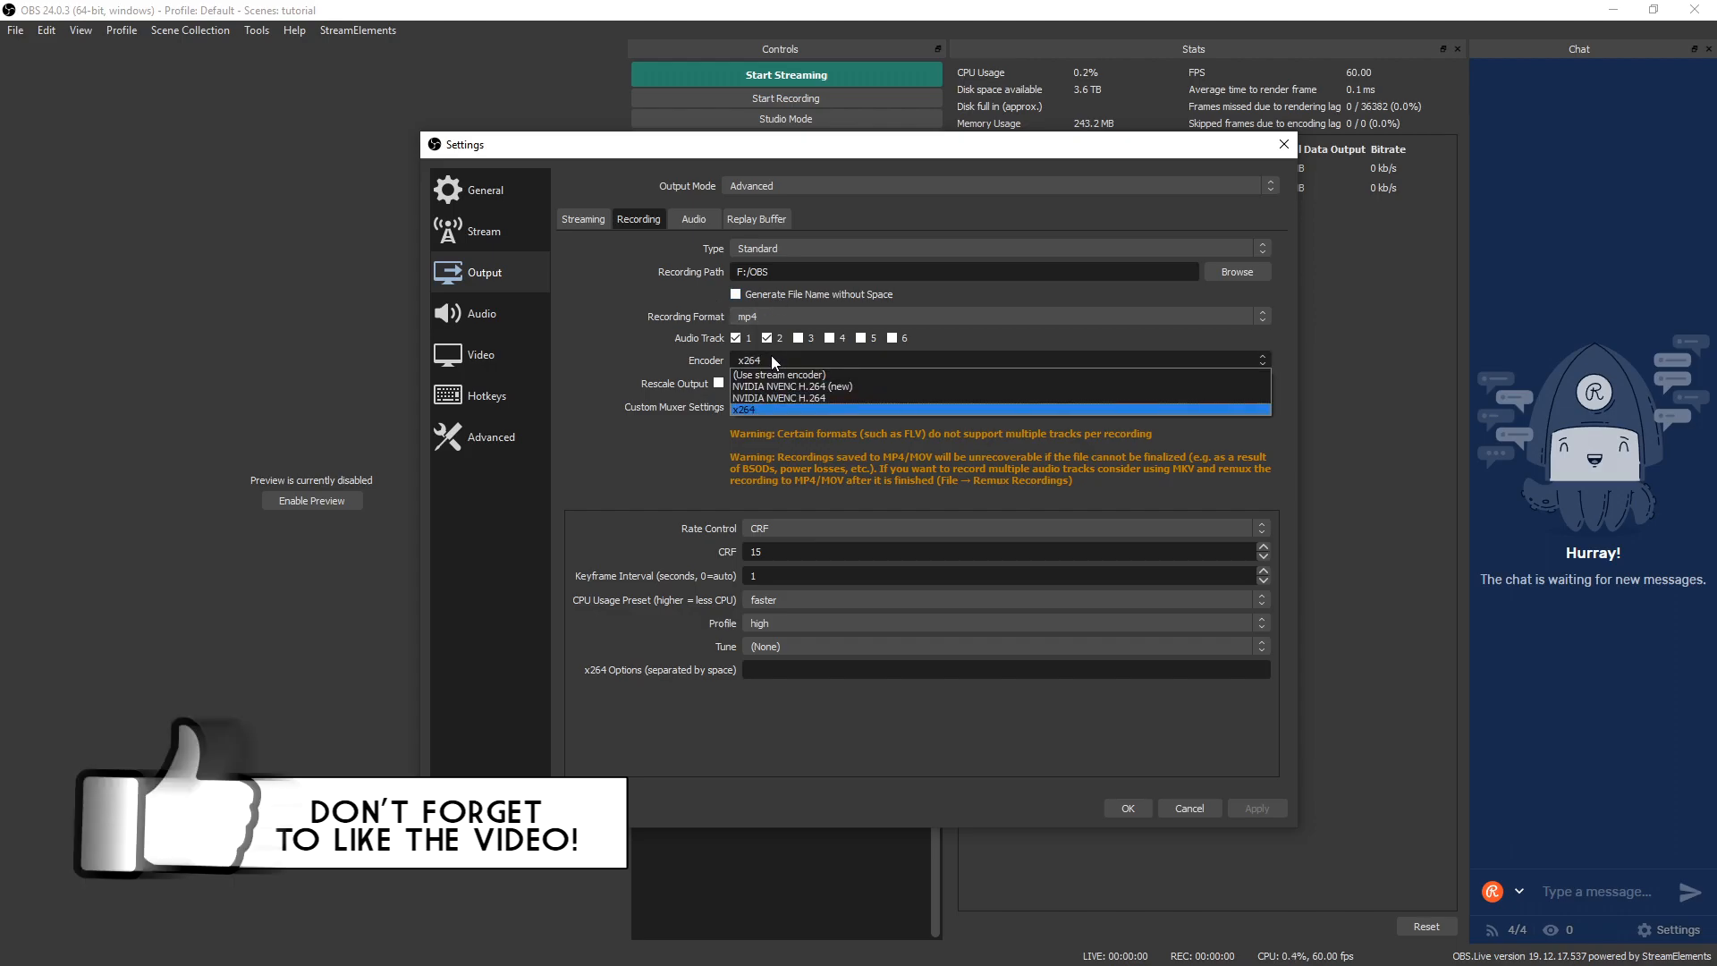
pyautogui.moveTo(779, 375)
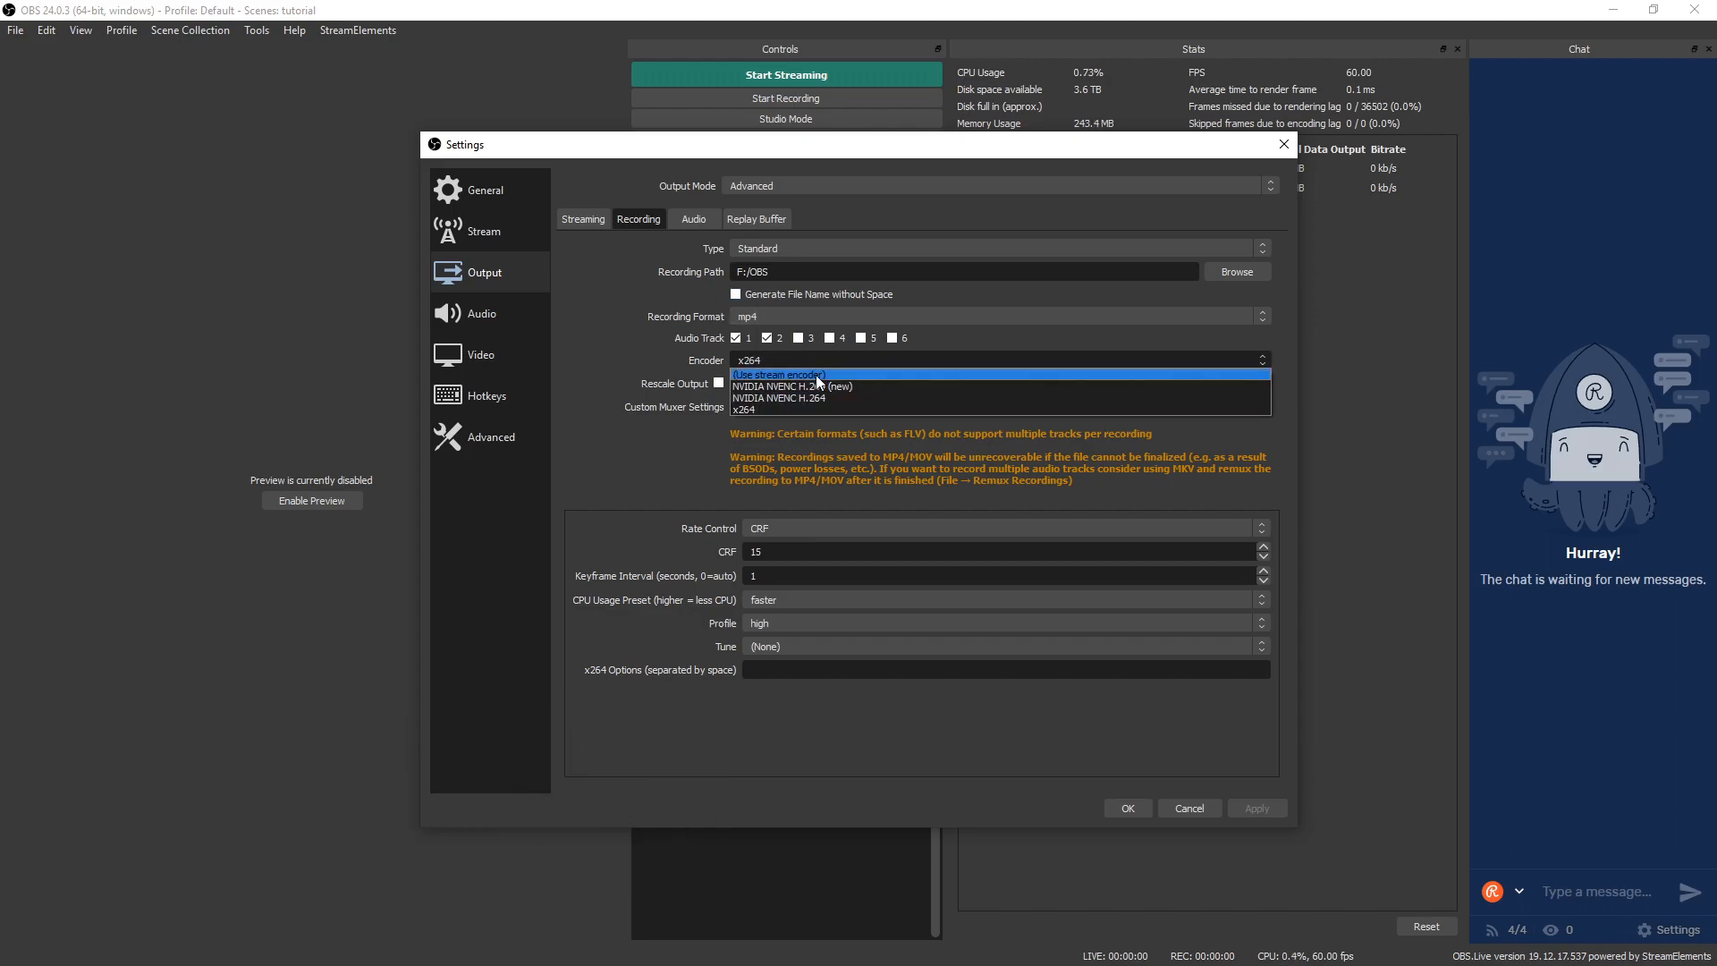
pyautogui.moveTo(805, 410)
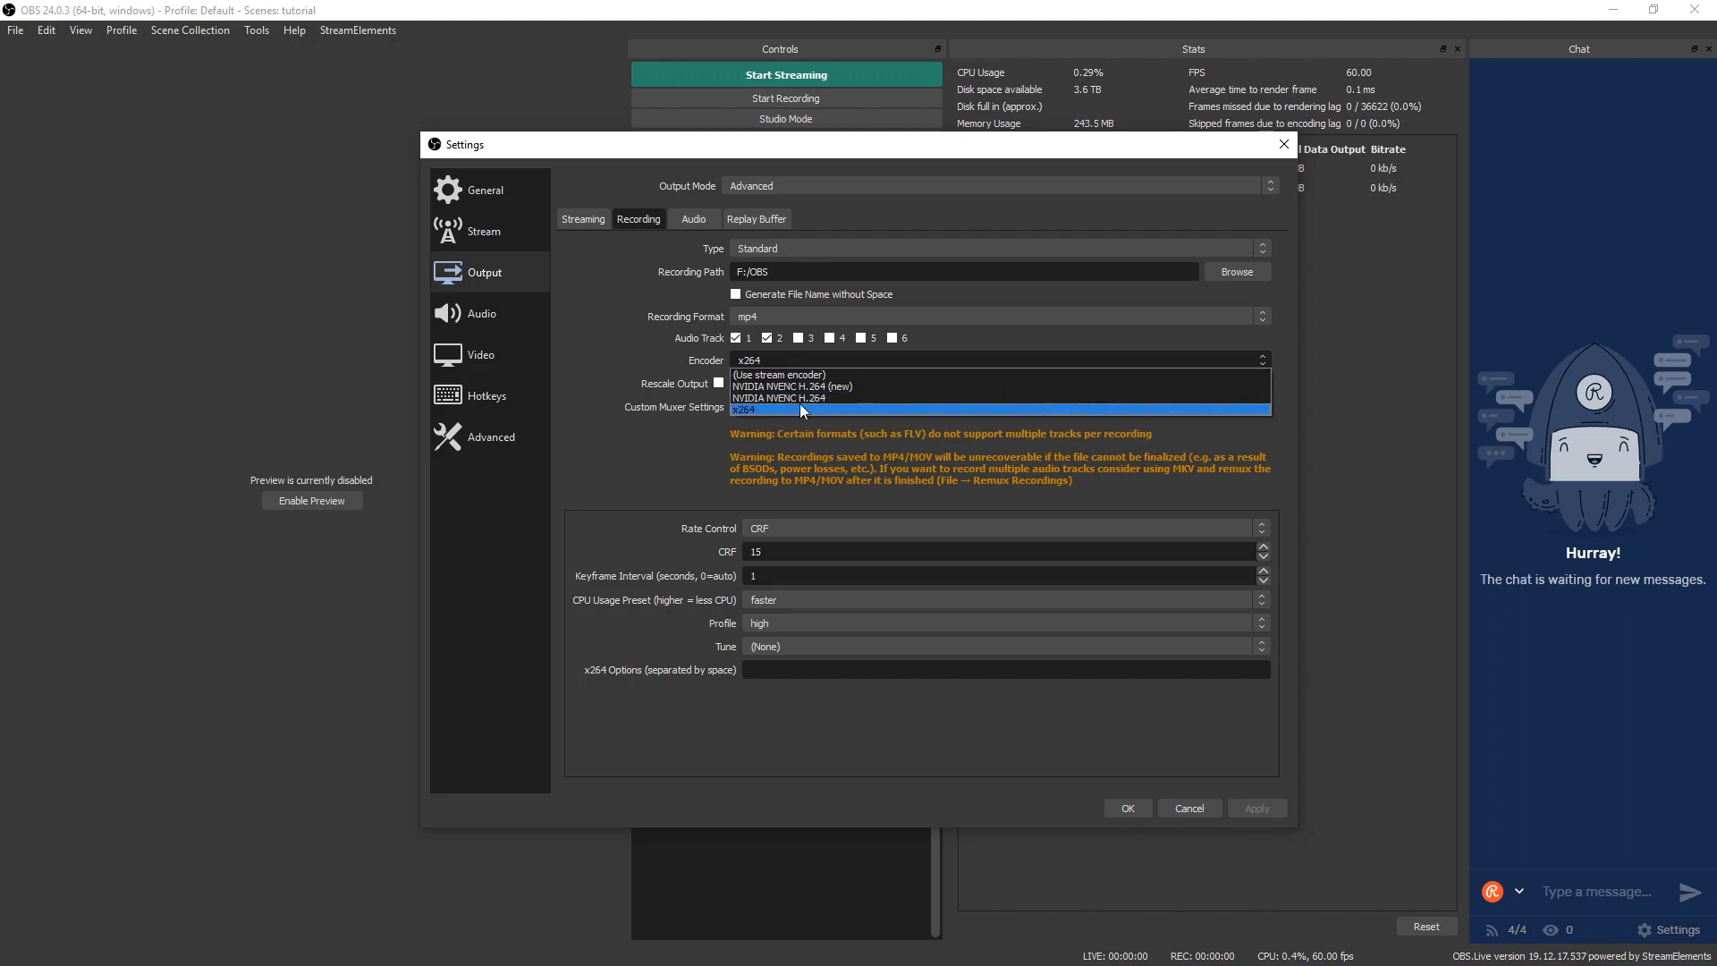
pyautogui.moveTo(805, 386)
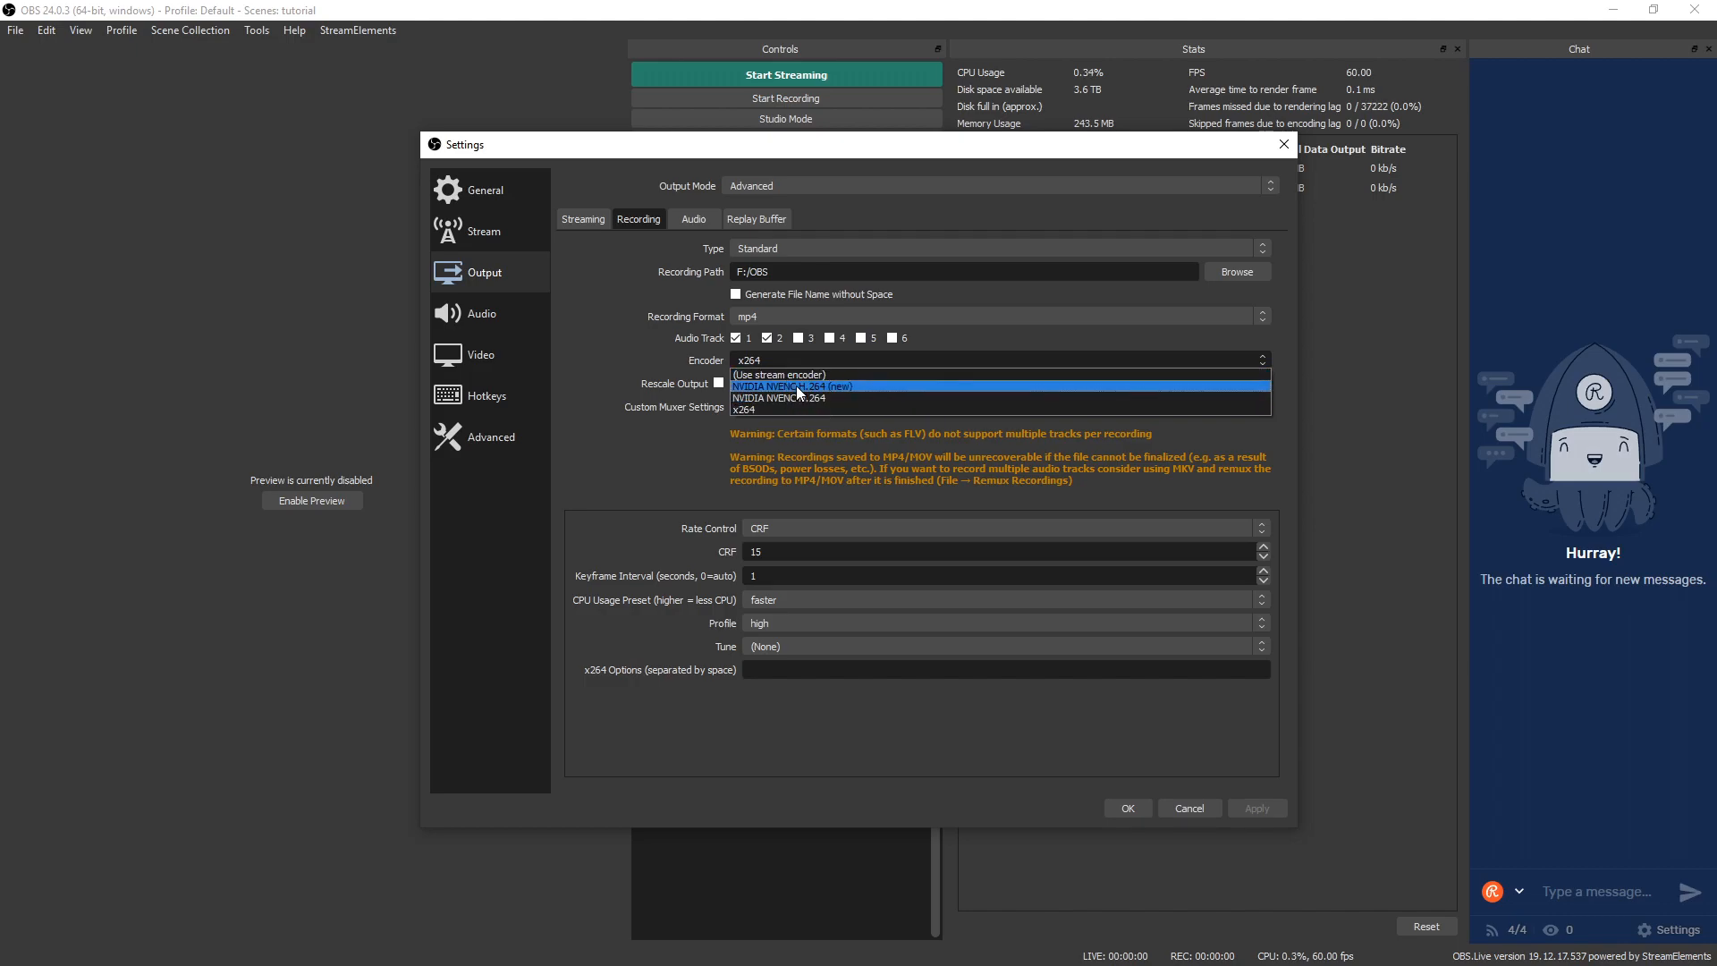
pyautogui.moveTo(814, 397)
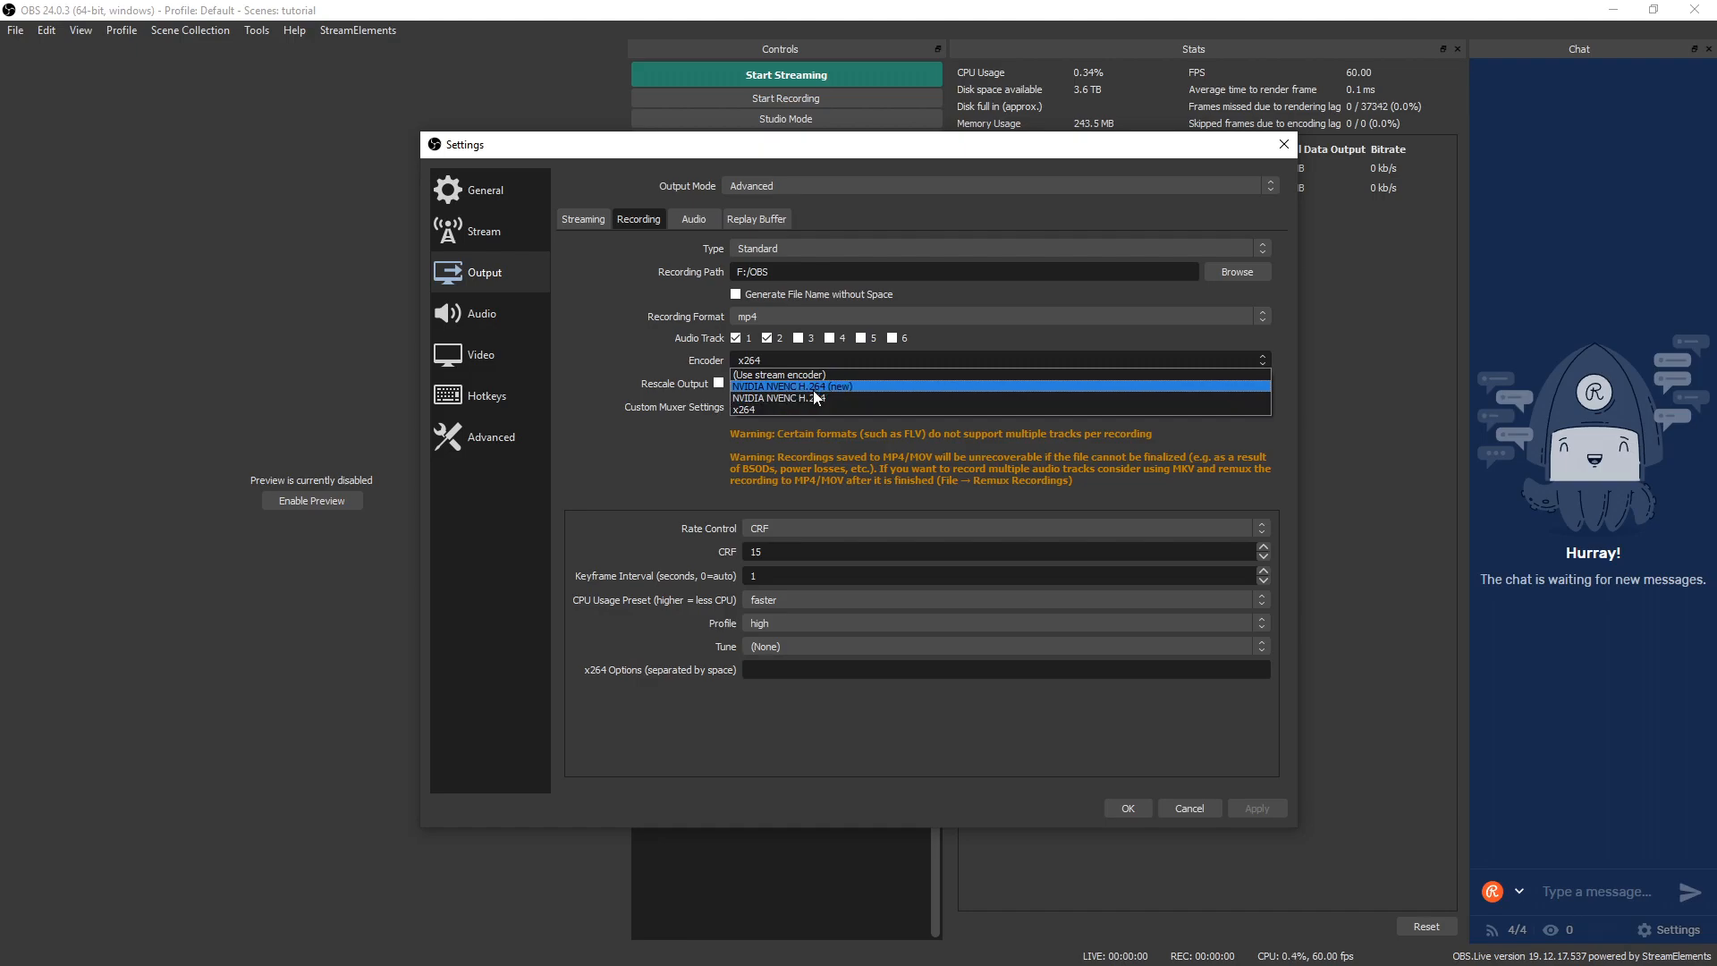
pyautogui.moveTo(865, 389)
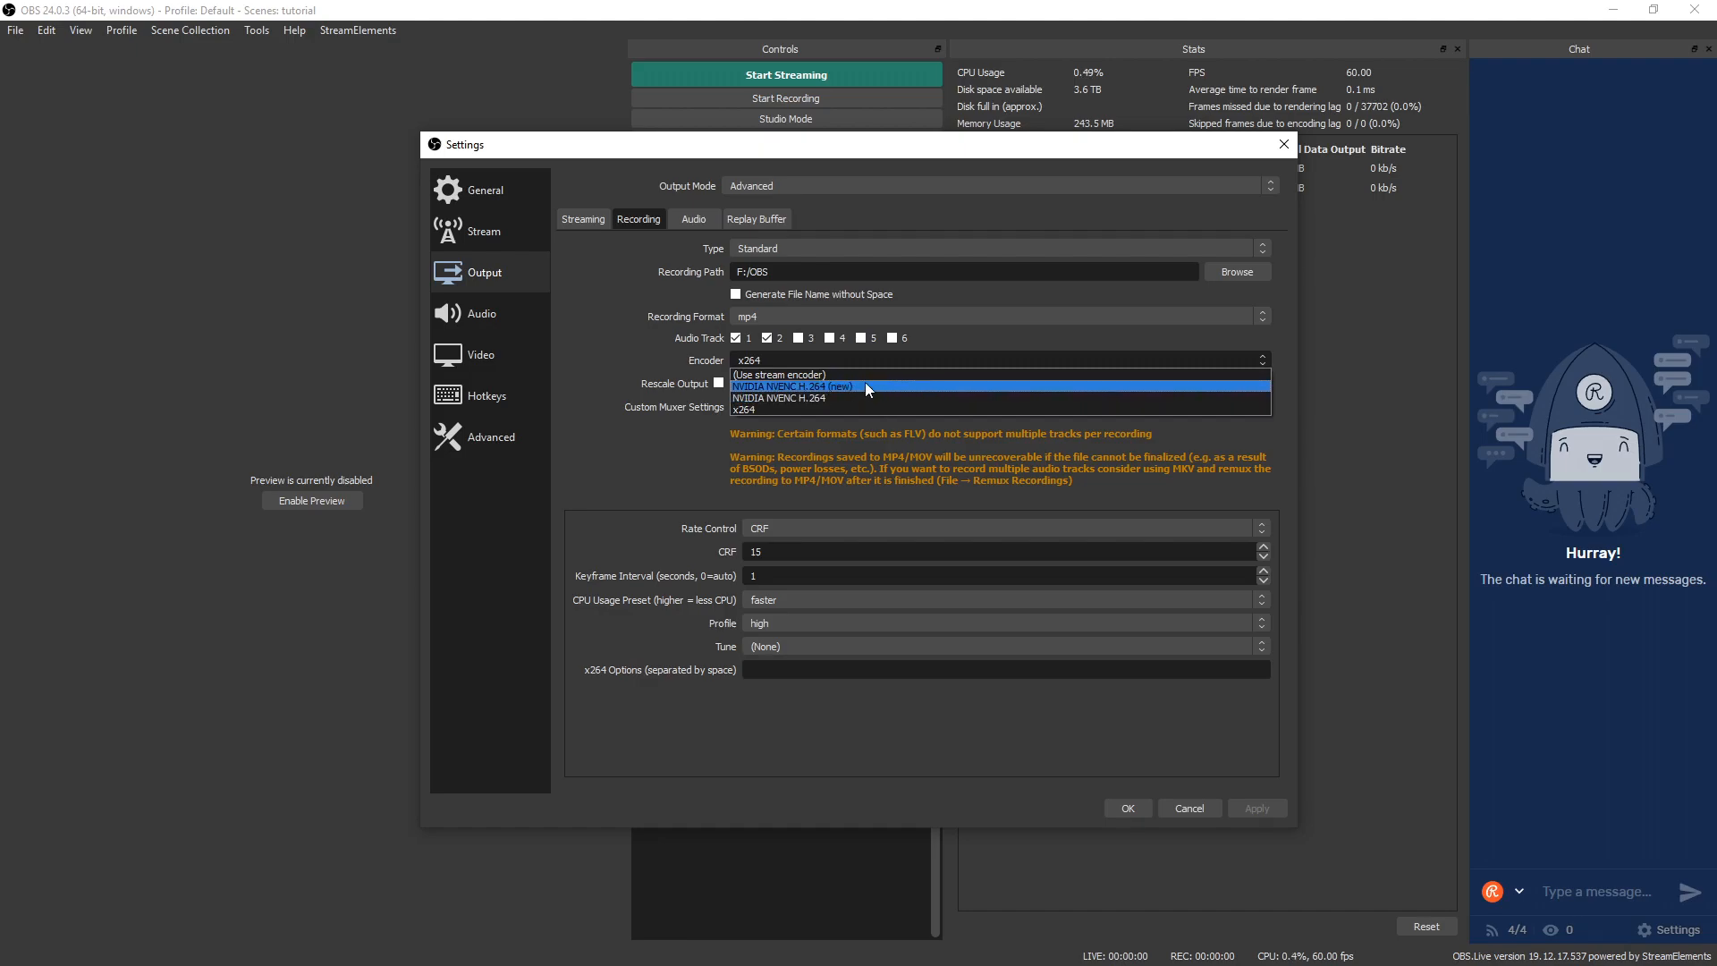
pyautogui.moveTo(863, 396)
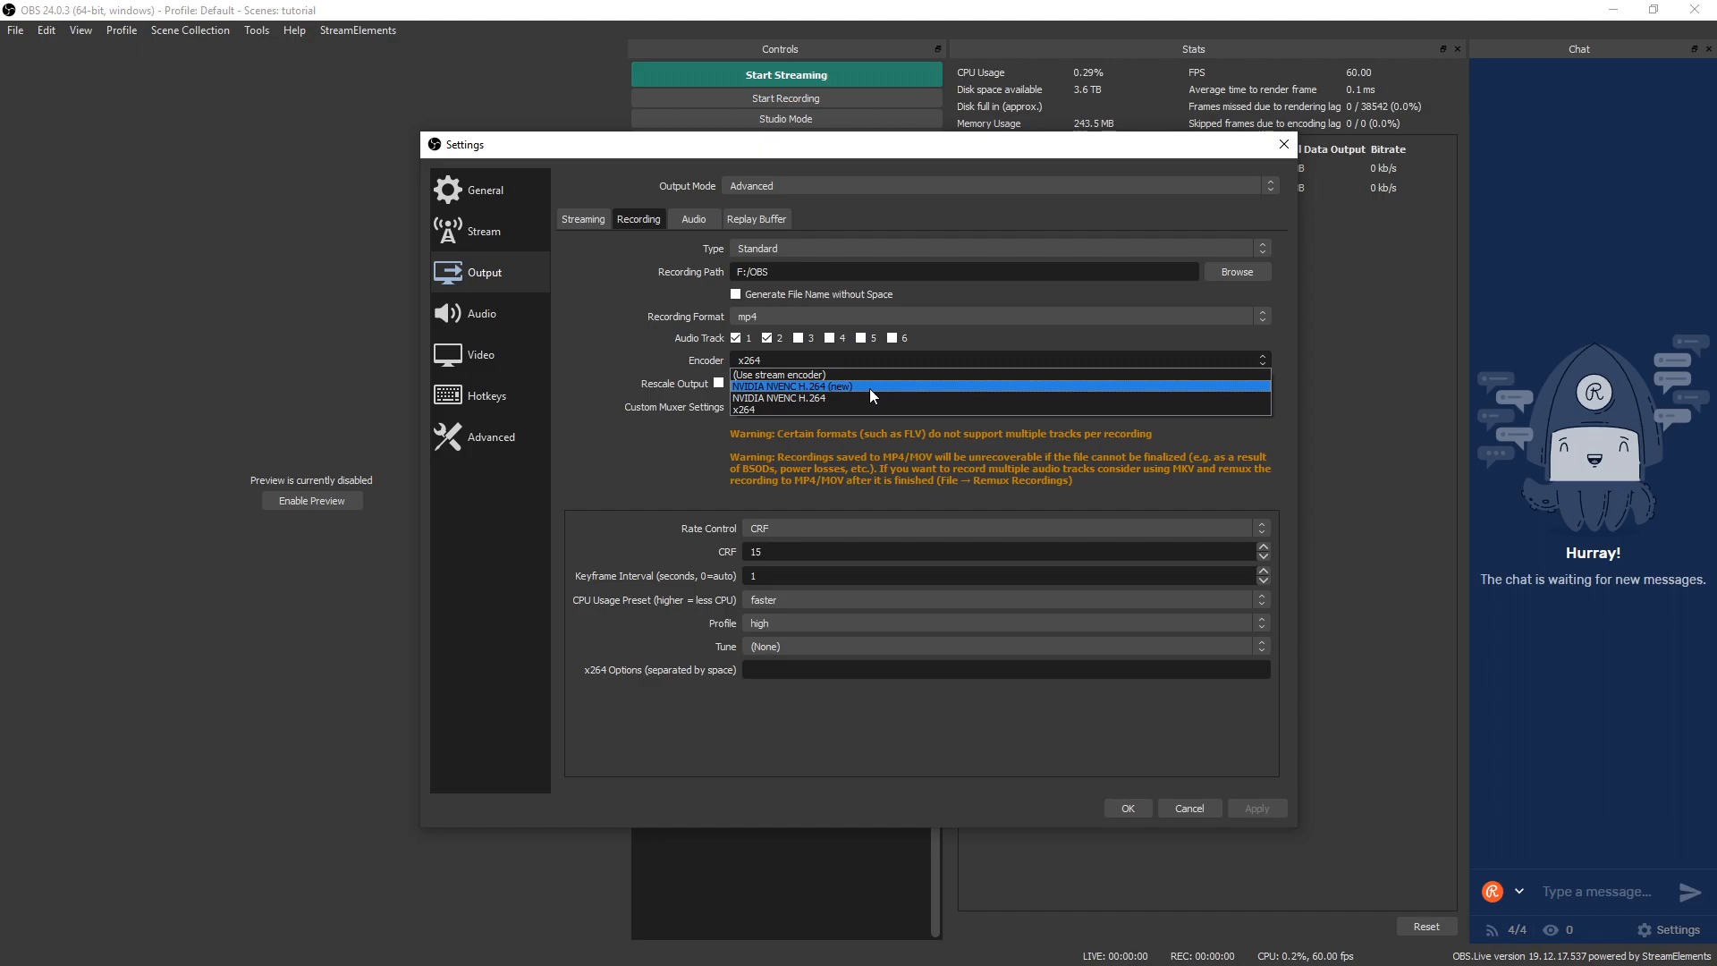
pyautogui.moveTo(862, 396)
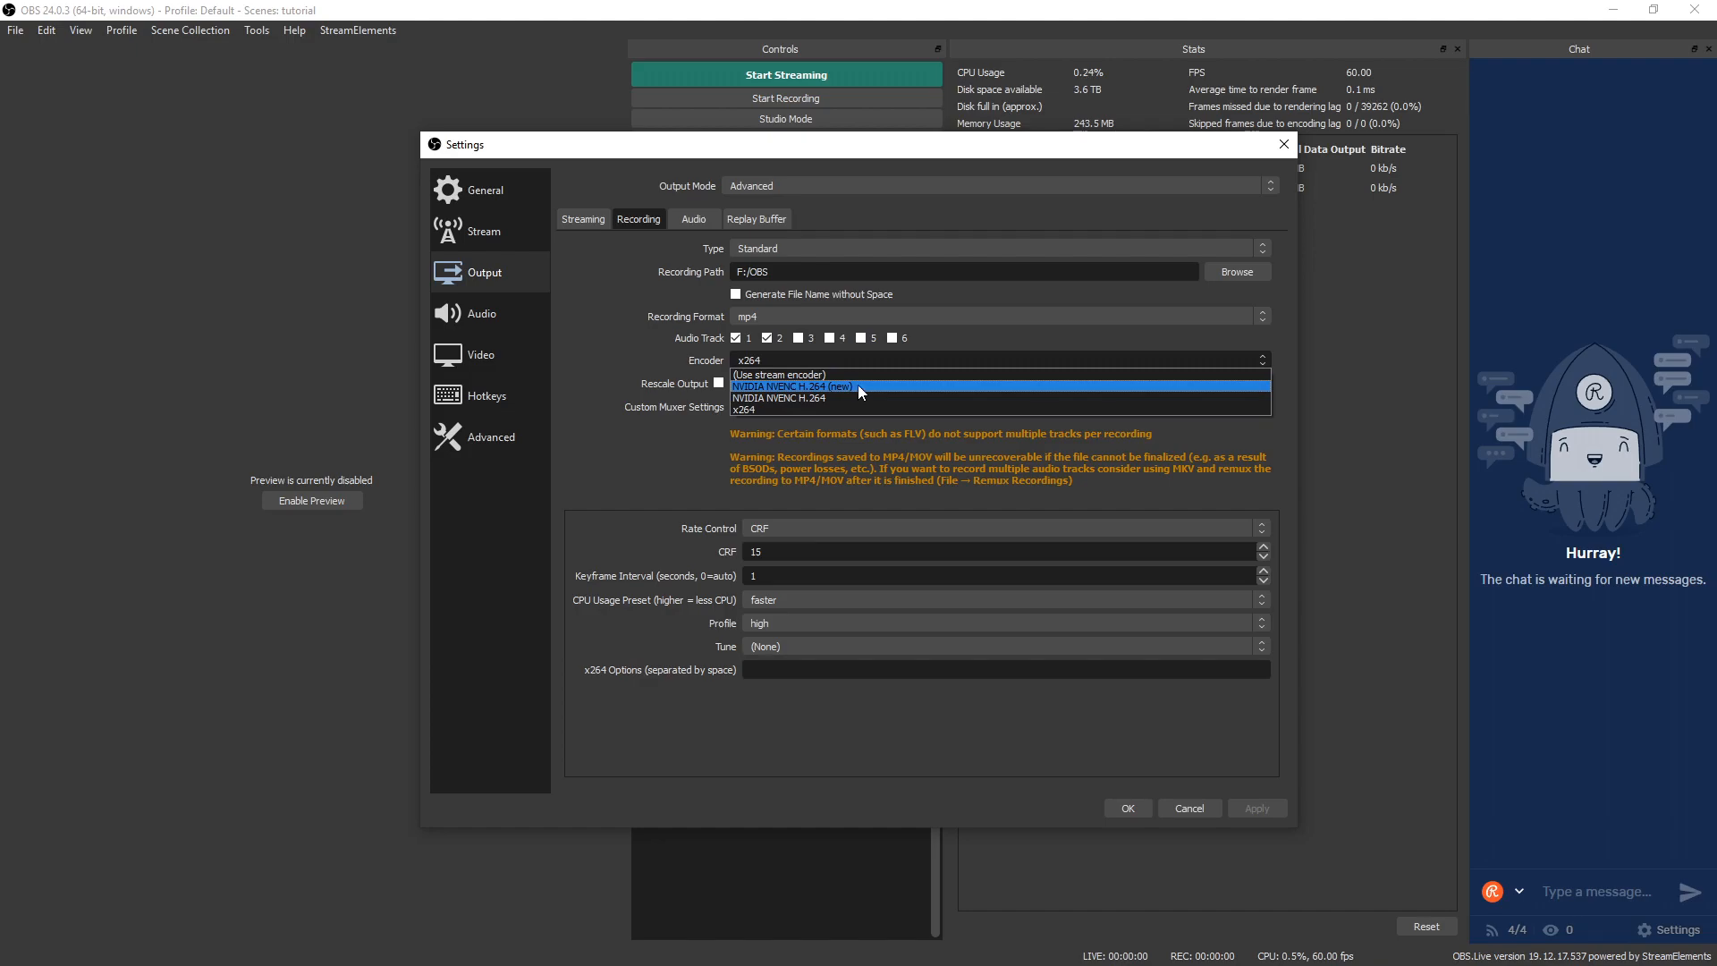
pyautogui.moveTo(775, 397)
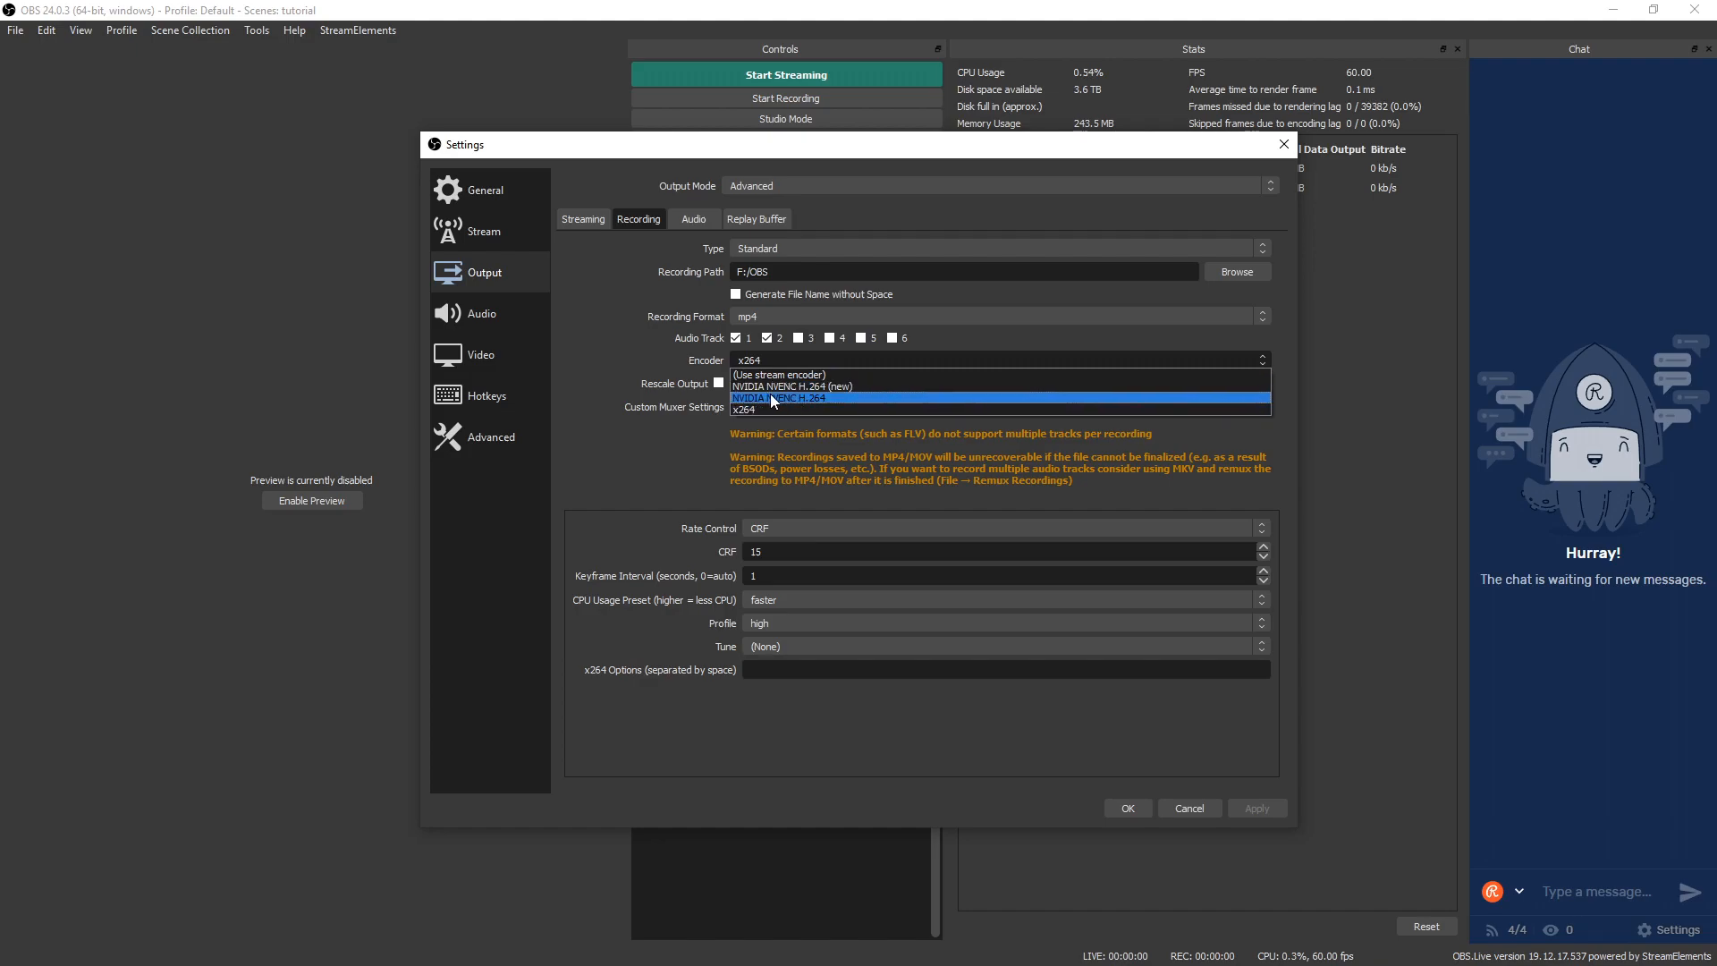
pyautogui.moveTo(824, 404)
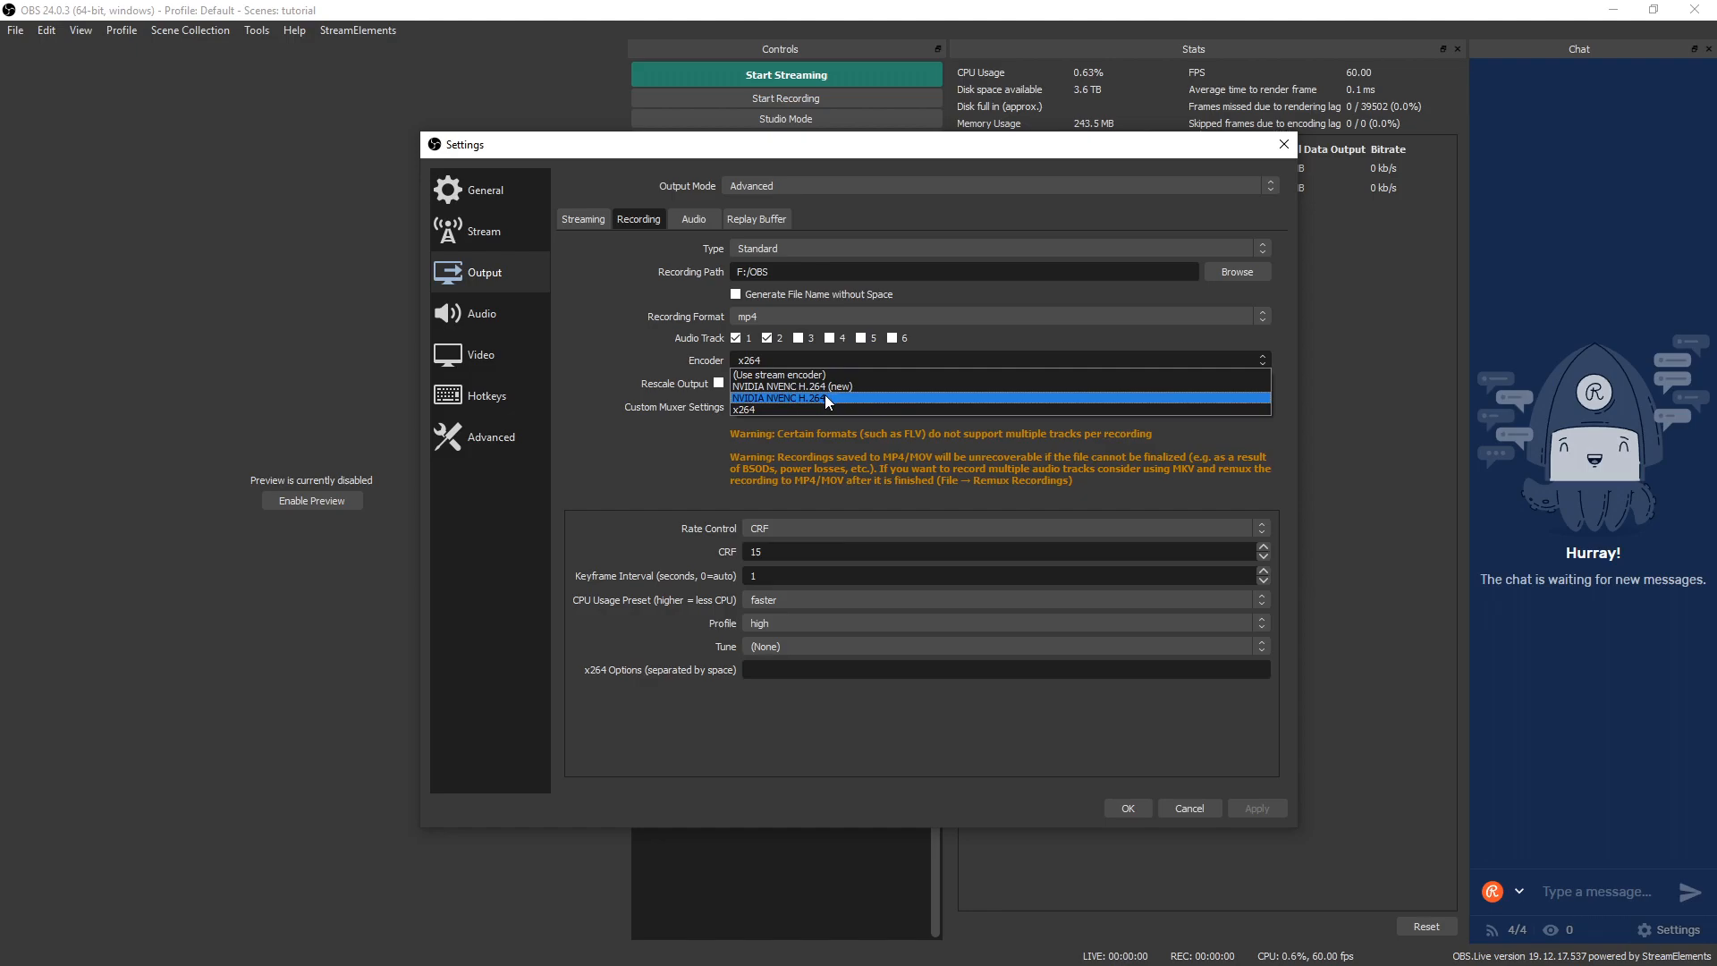
pyautogui.moveTo(838, 403)
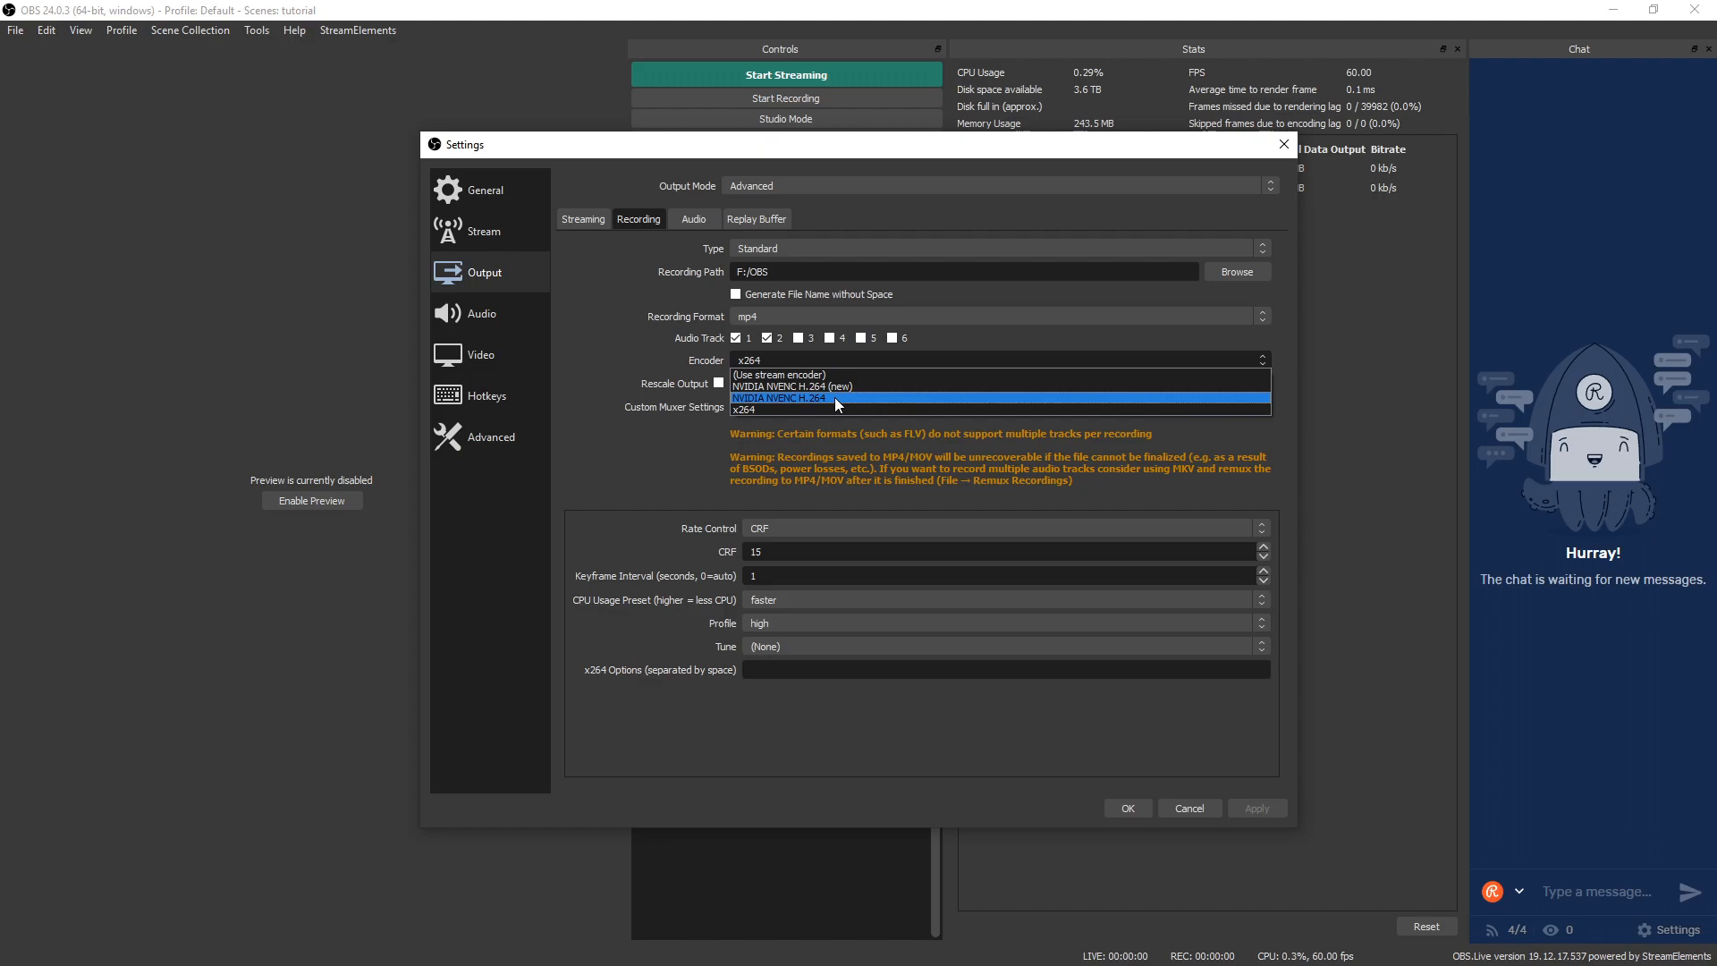
pyautogui.moveTo(843, 386)
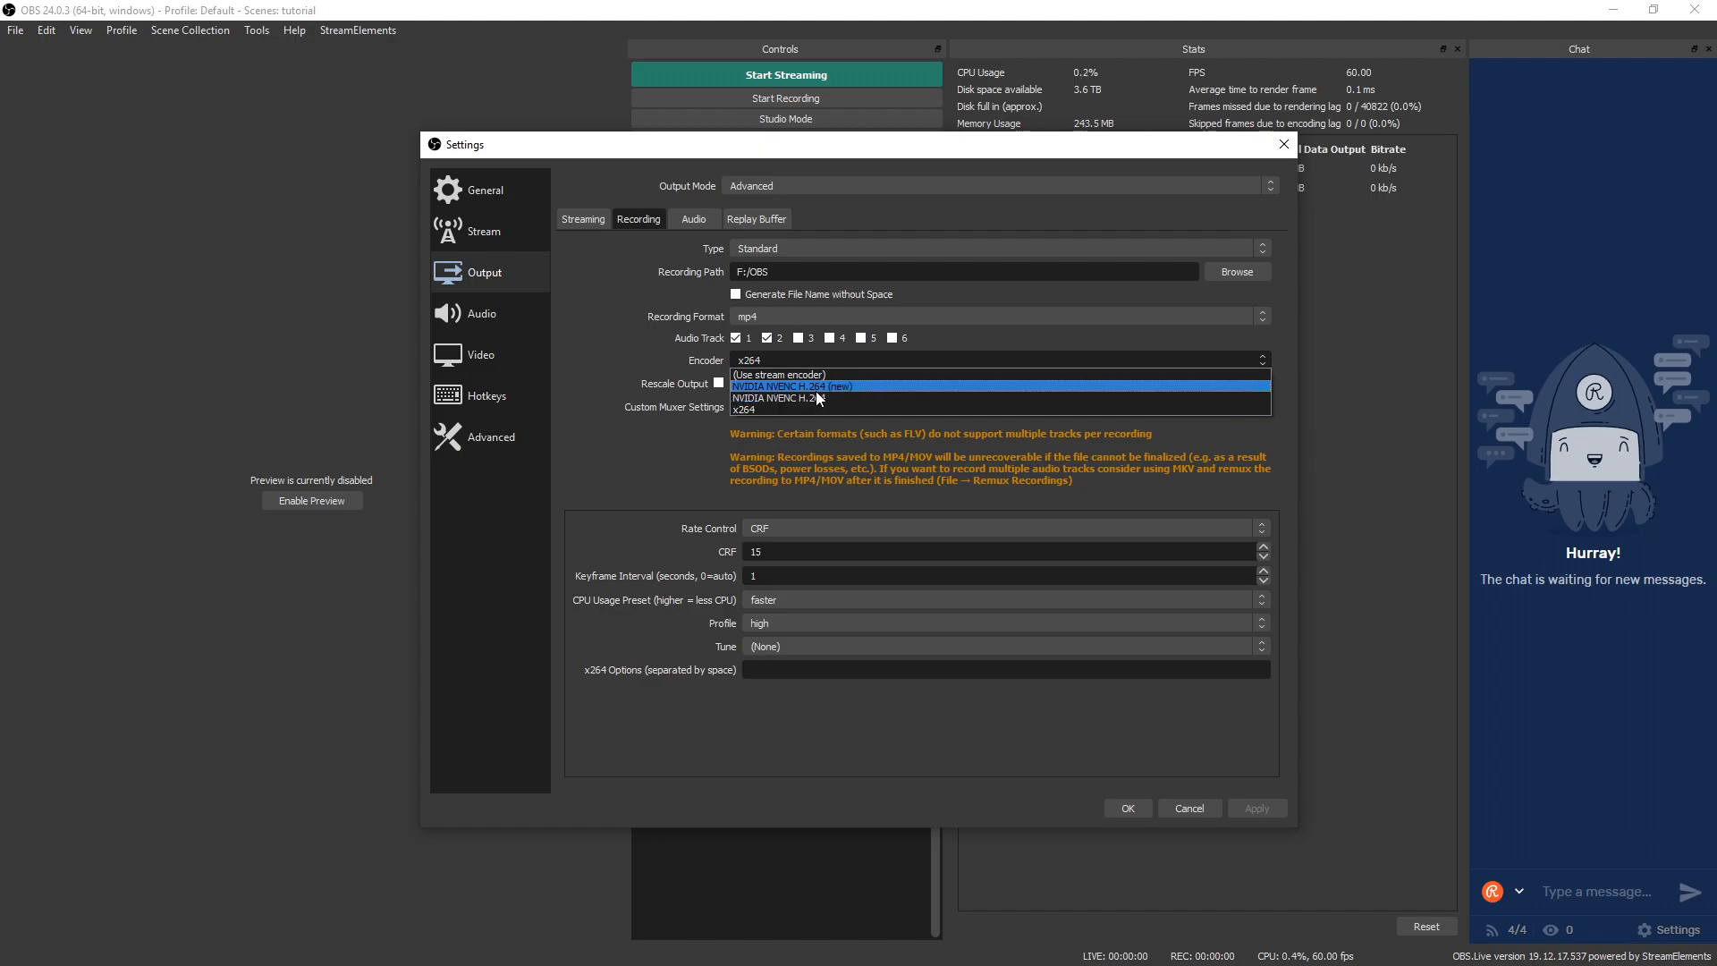
# - Record with NVIDIA NVENC H.264 (new) using CQP rate control at CQ level 15
pyautogui.click(791, 386)
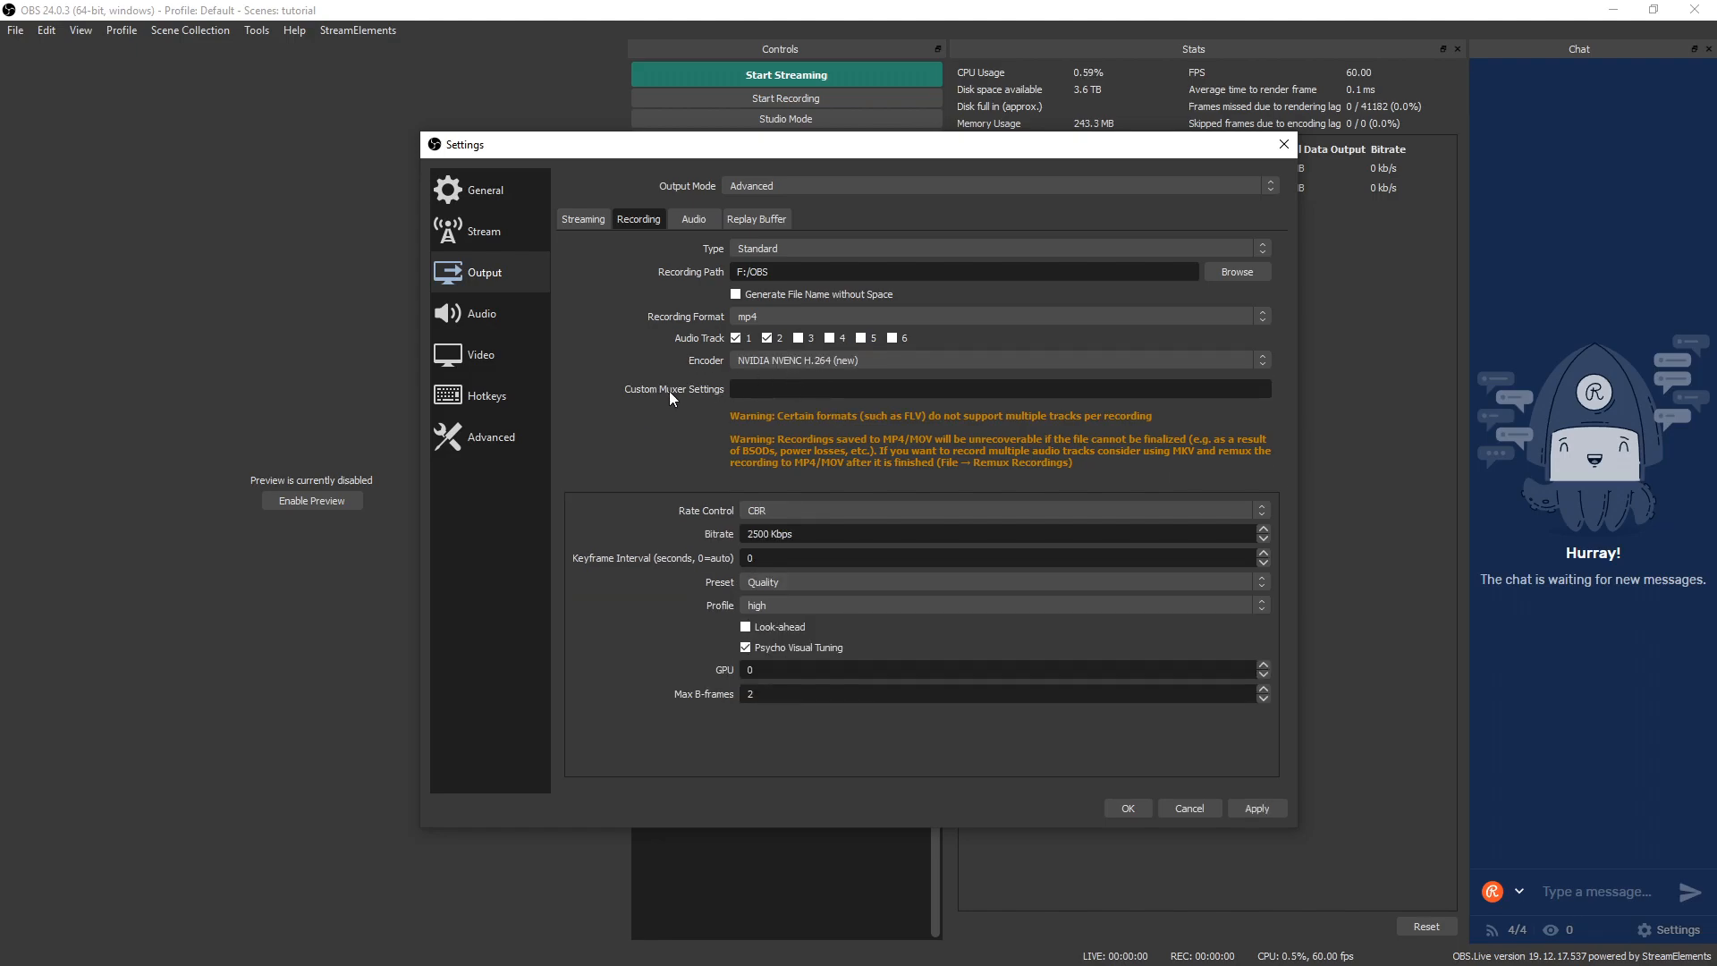
pyautogui.moveTo(775, 501)
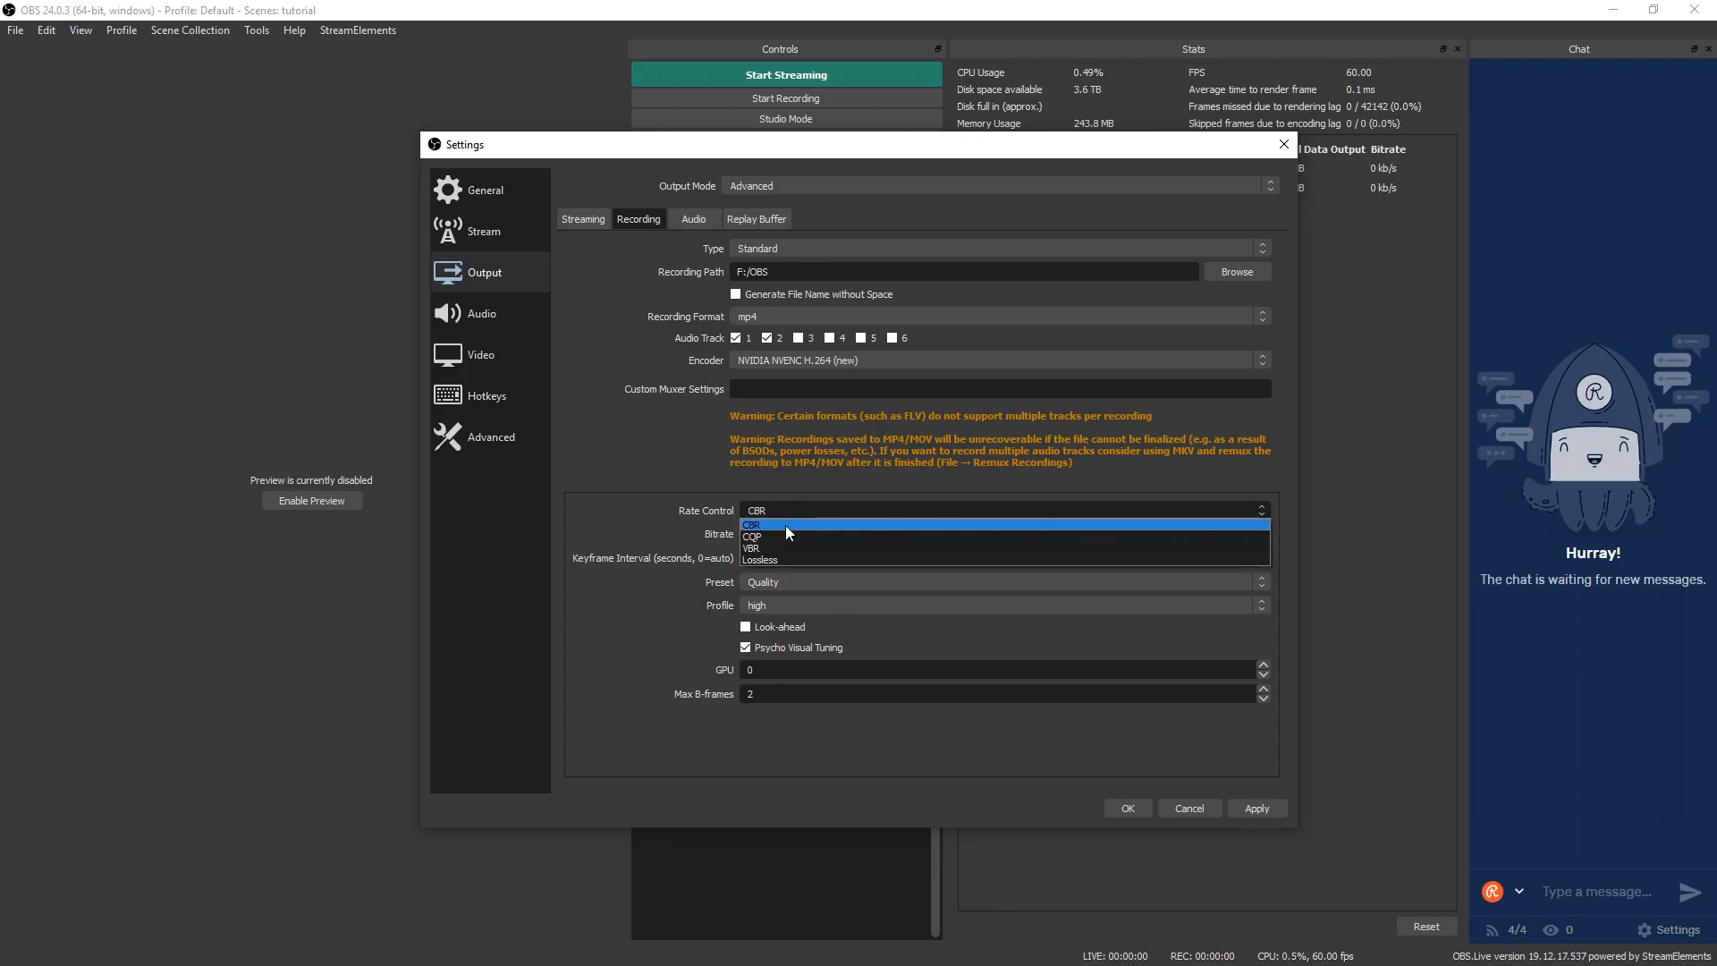
pyautogui.moveTo(772, 547)
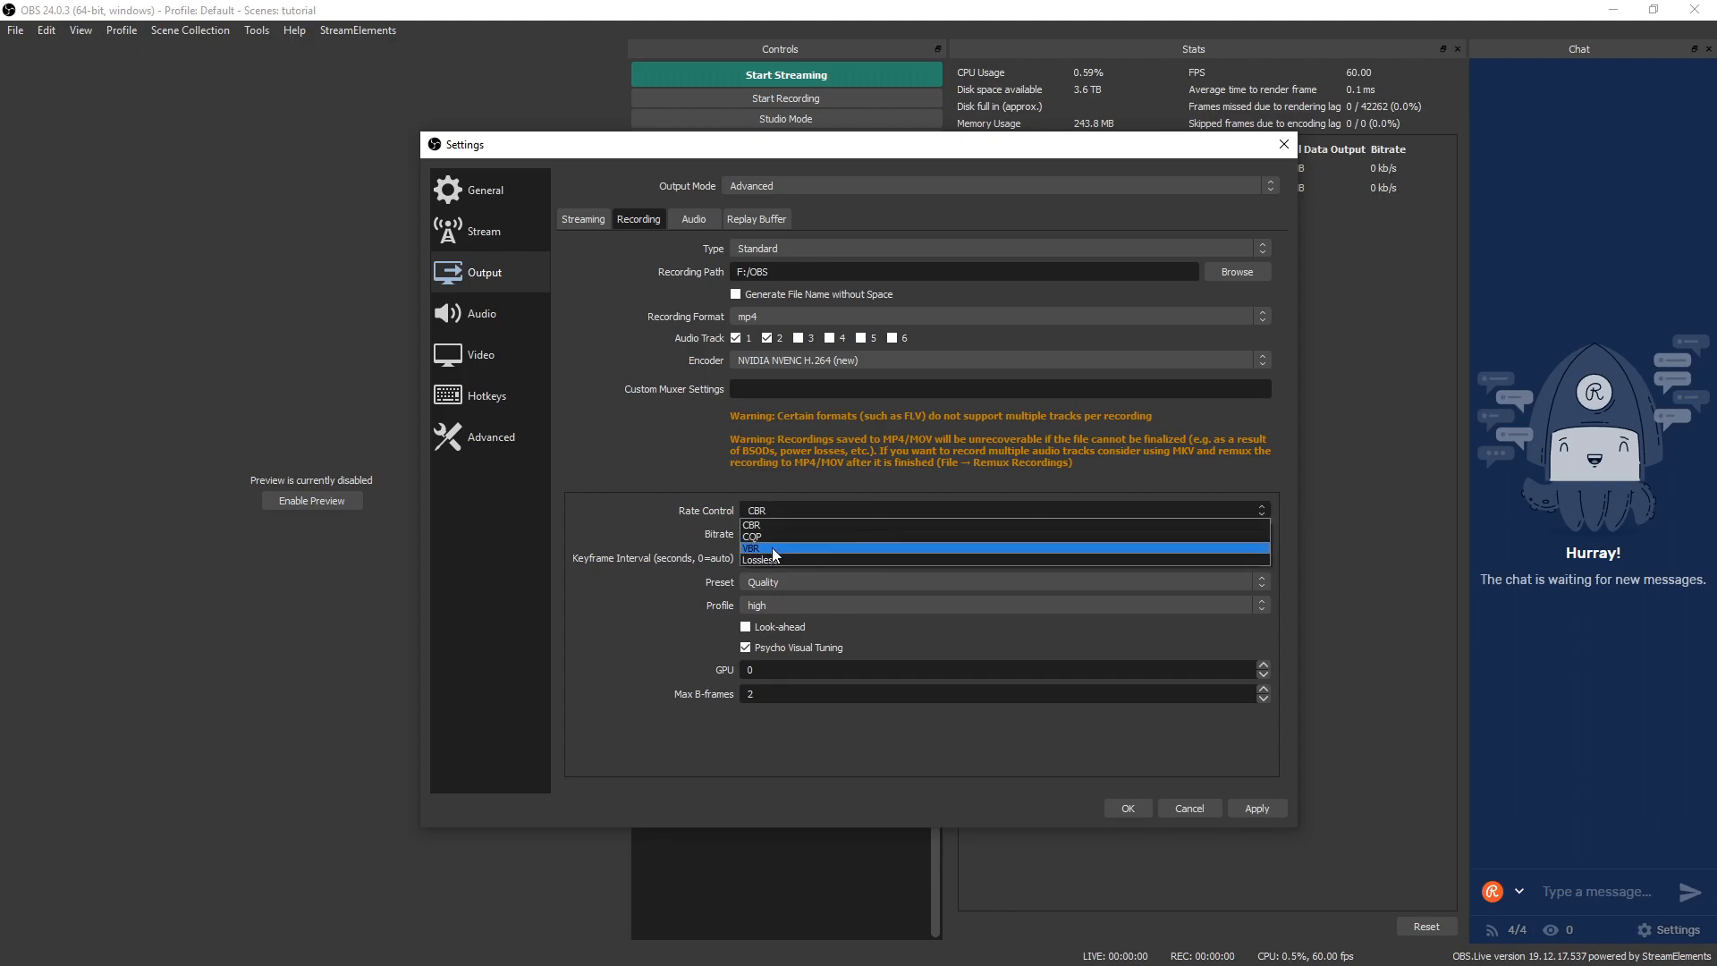
pyautogui.moveTo(790, 541)
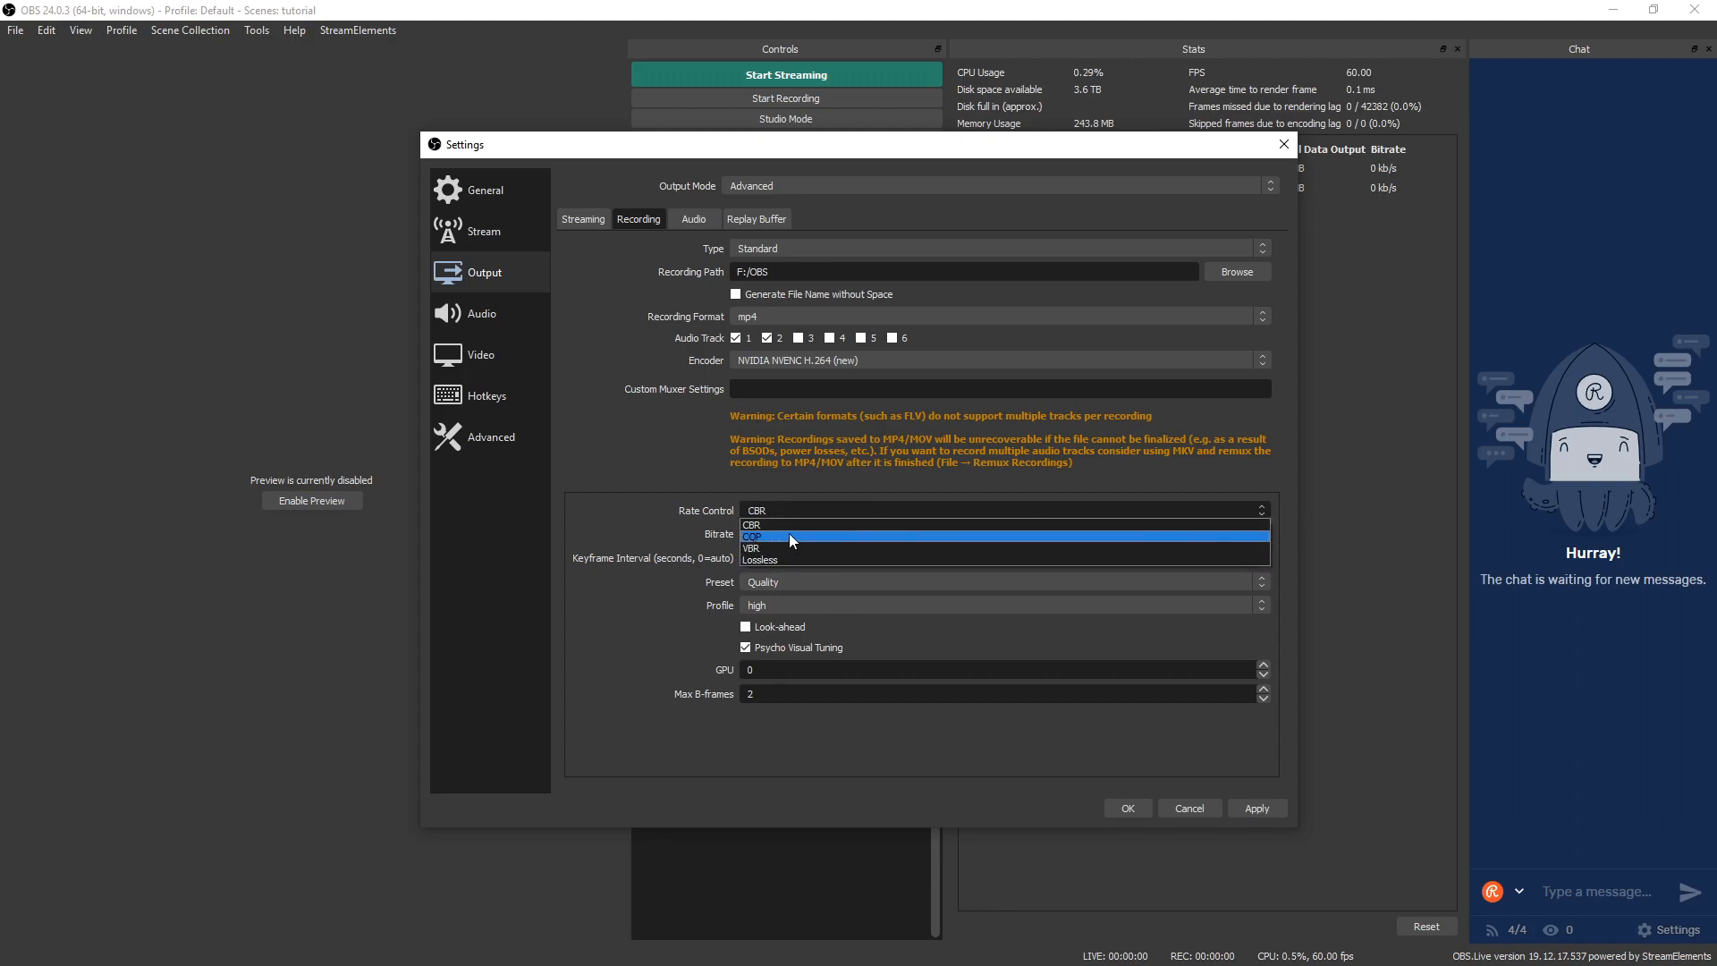
pyautogui.moveTo(782, 560)
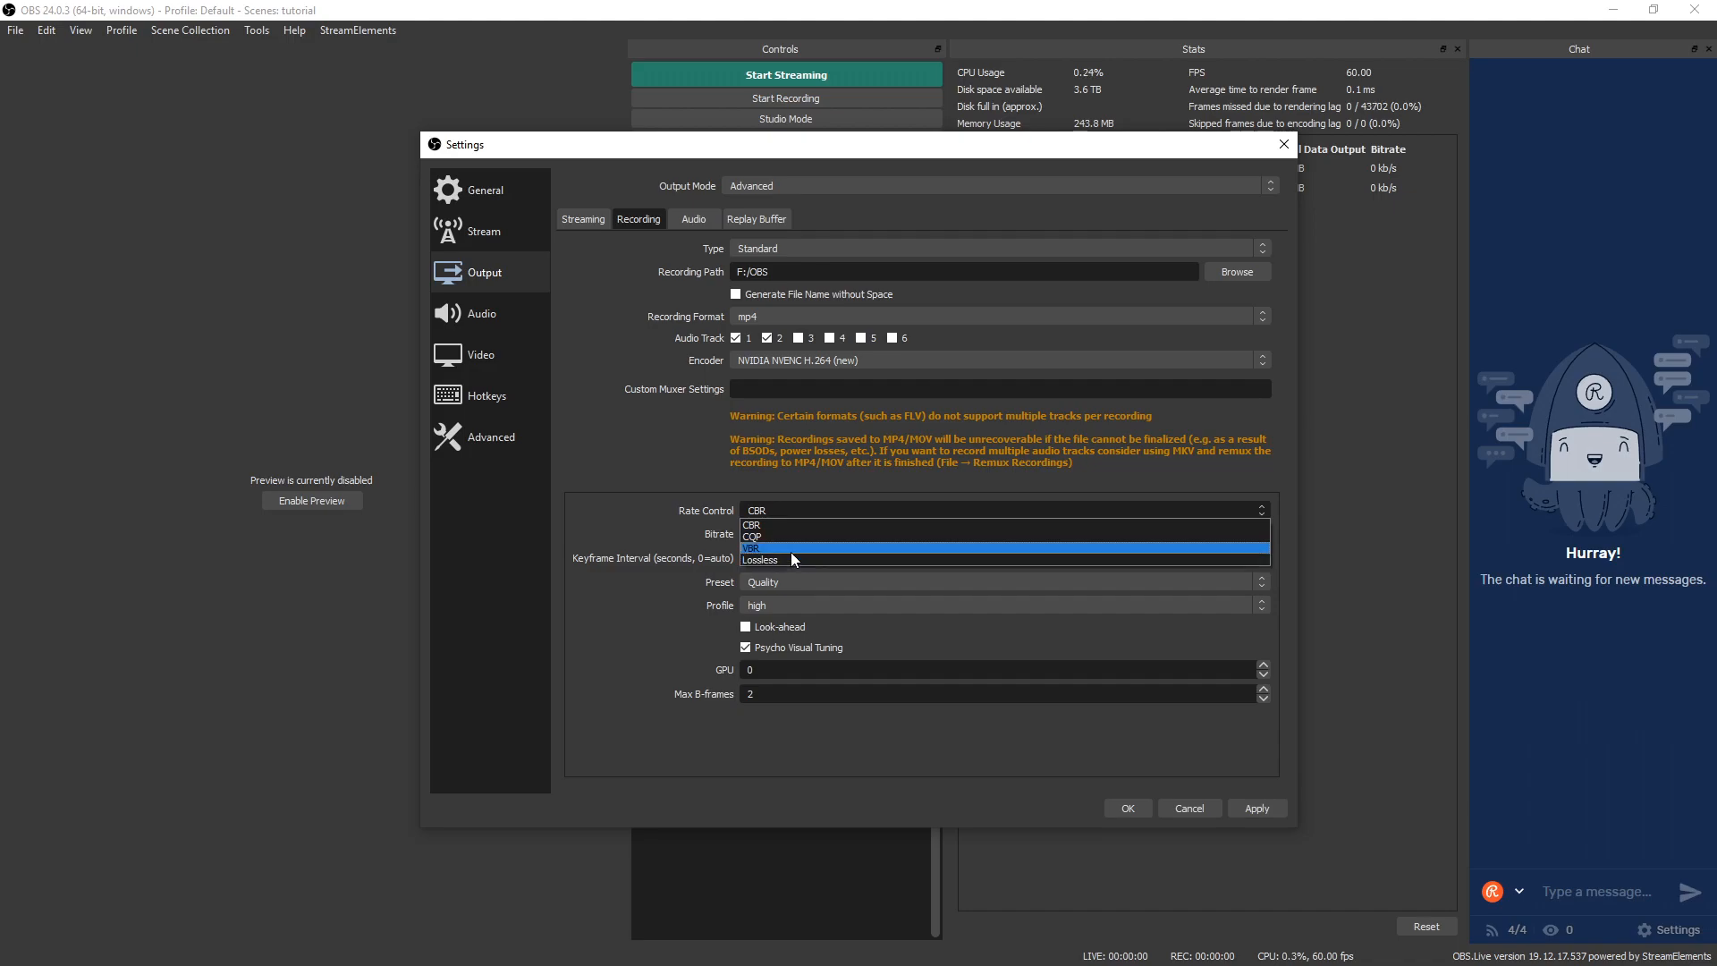
pyautogui.moveTo(783, 560)
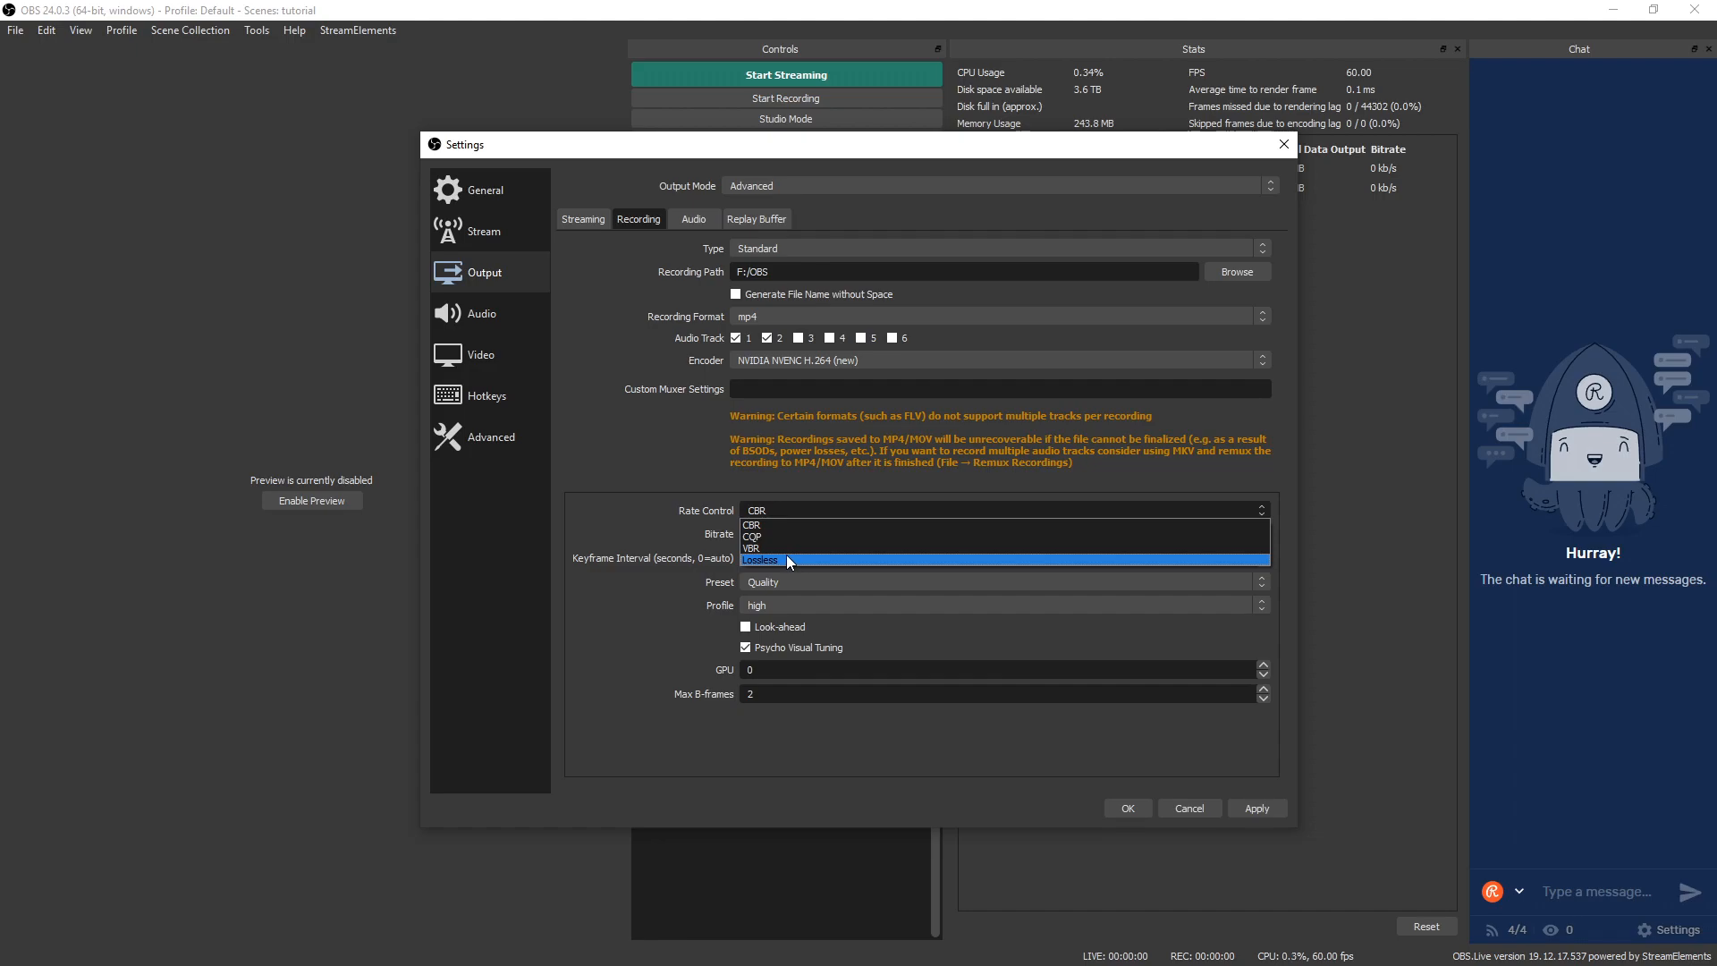
pyautogui.moveTo(767, 525)
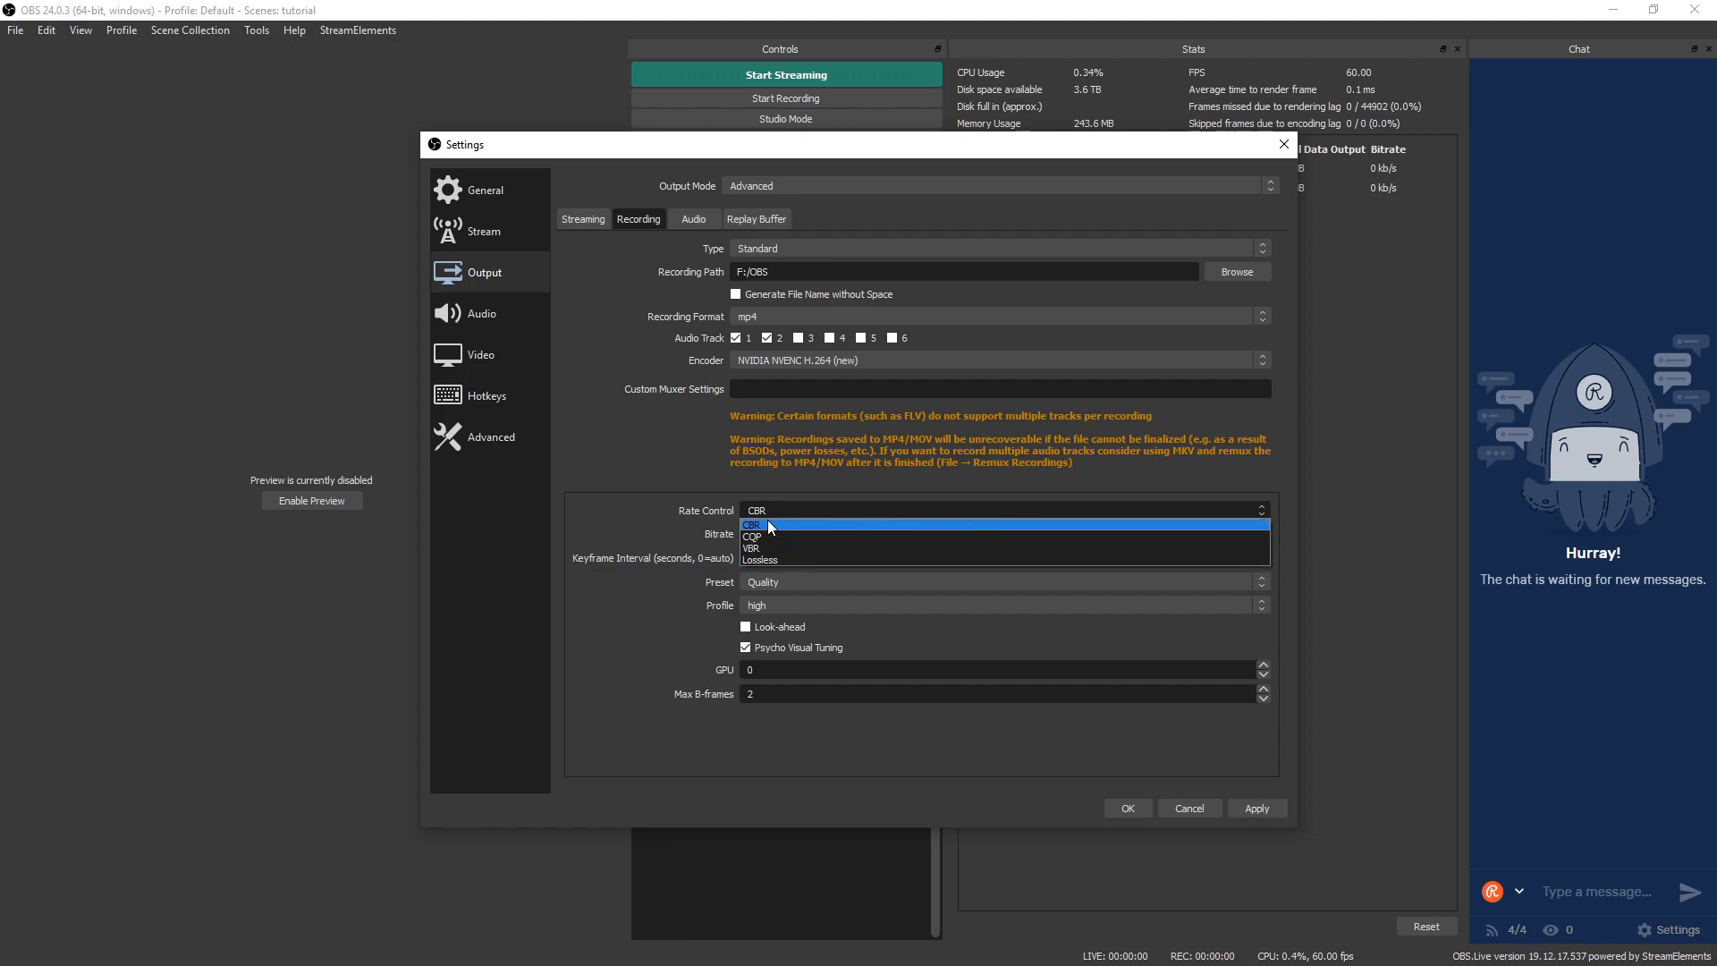
pyautogui.moveTo(766, 548)
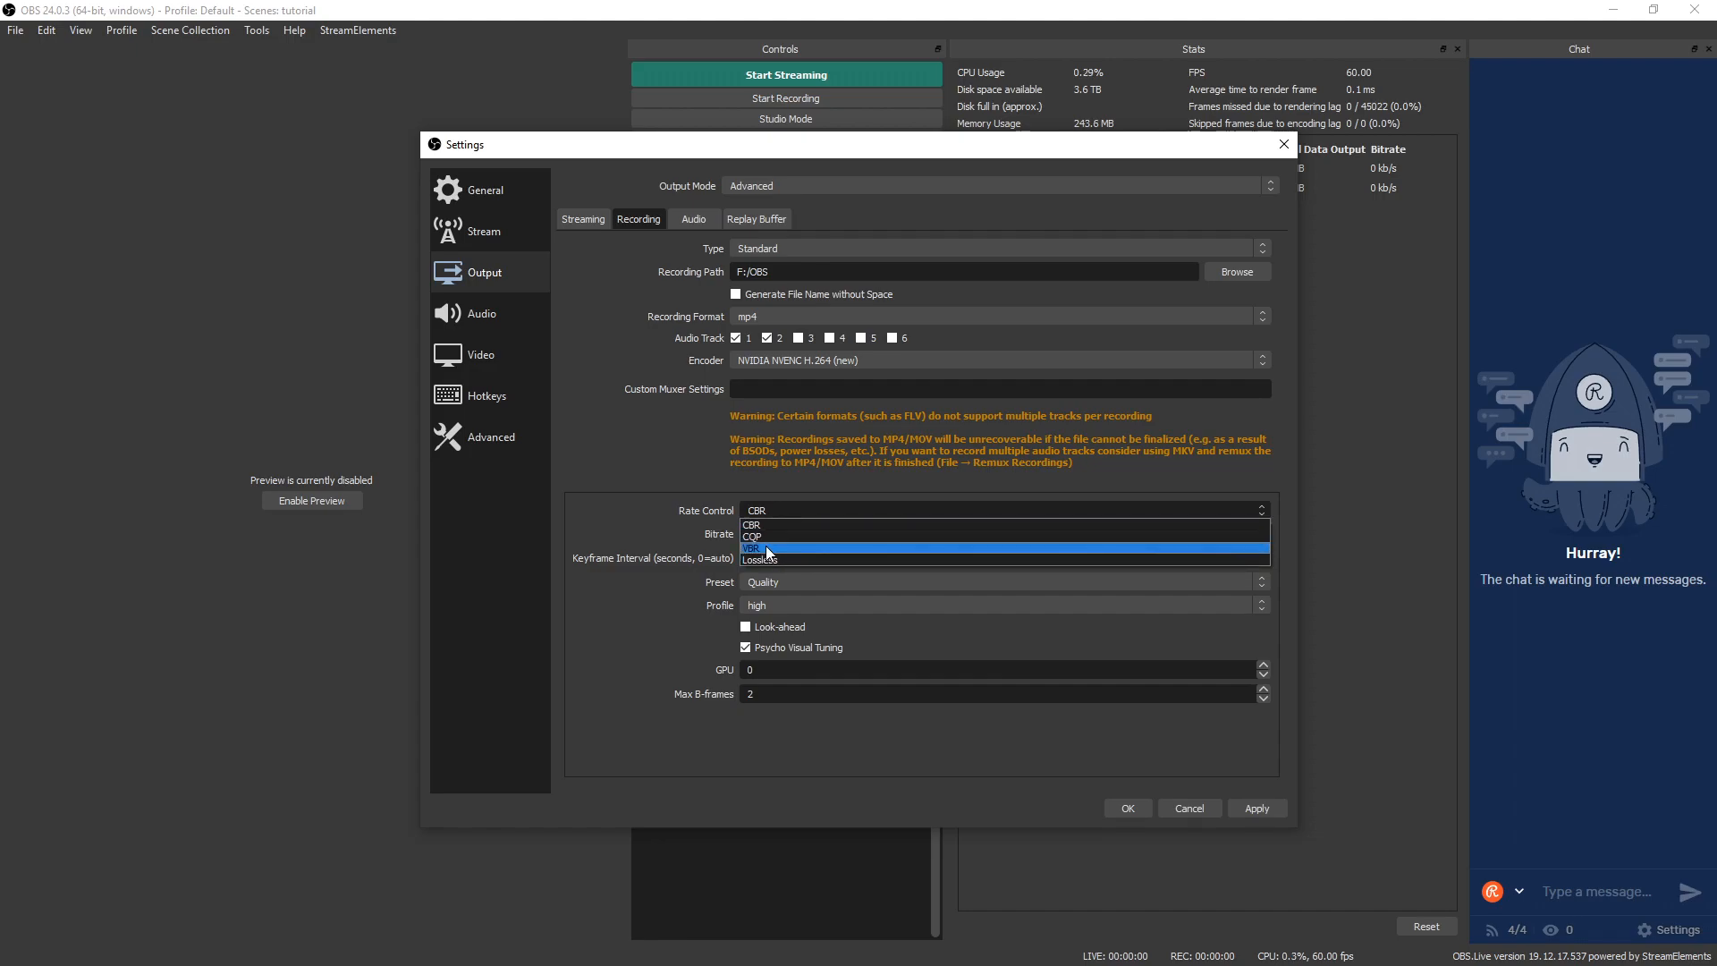
pyautogui.moveTo(774, 536)
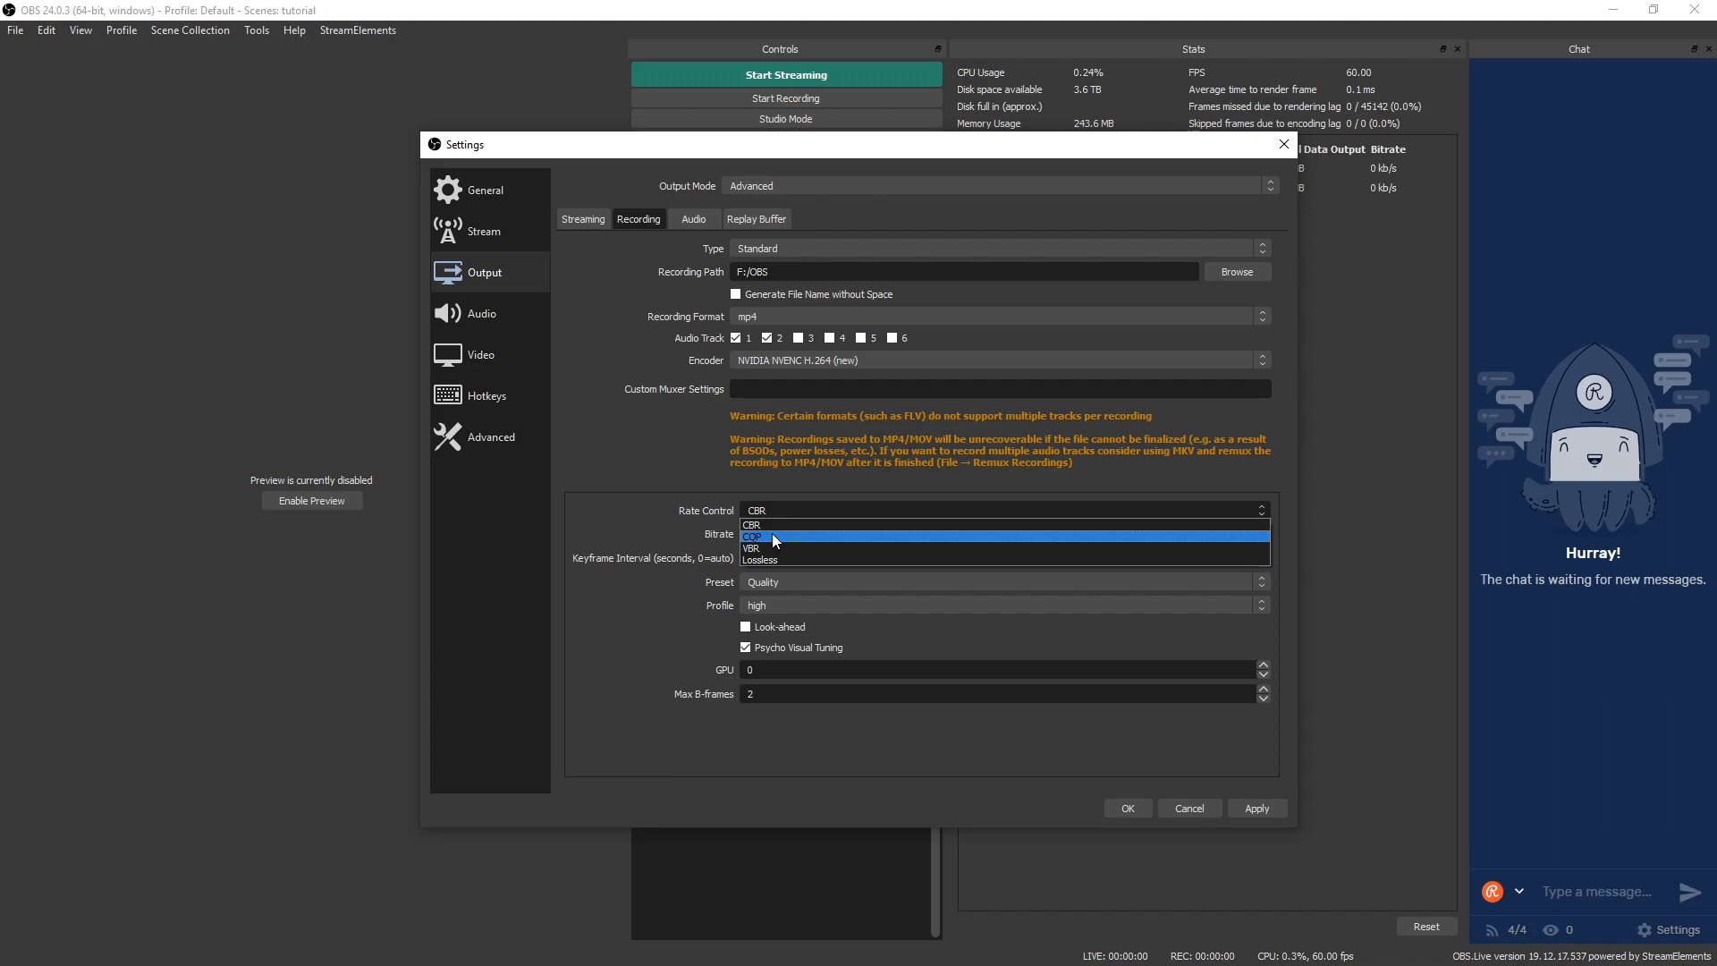
pyautogui.click(755, 537)
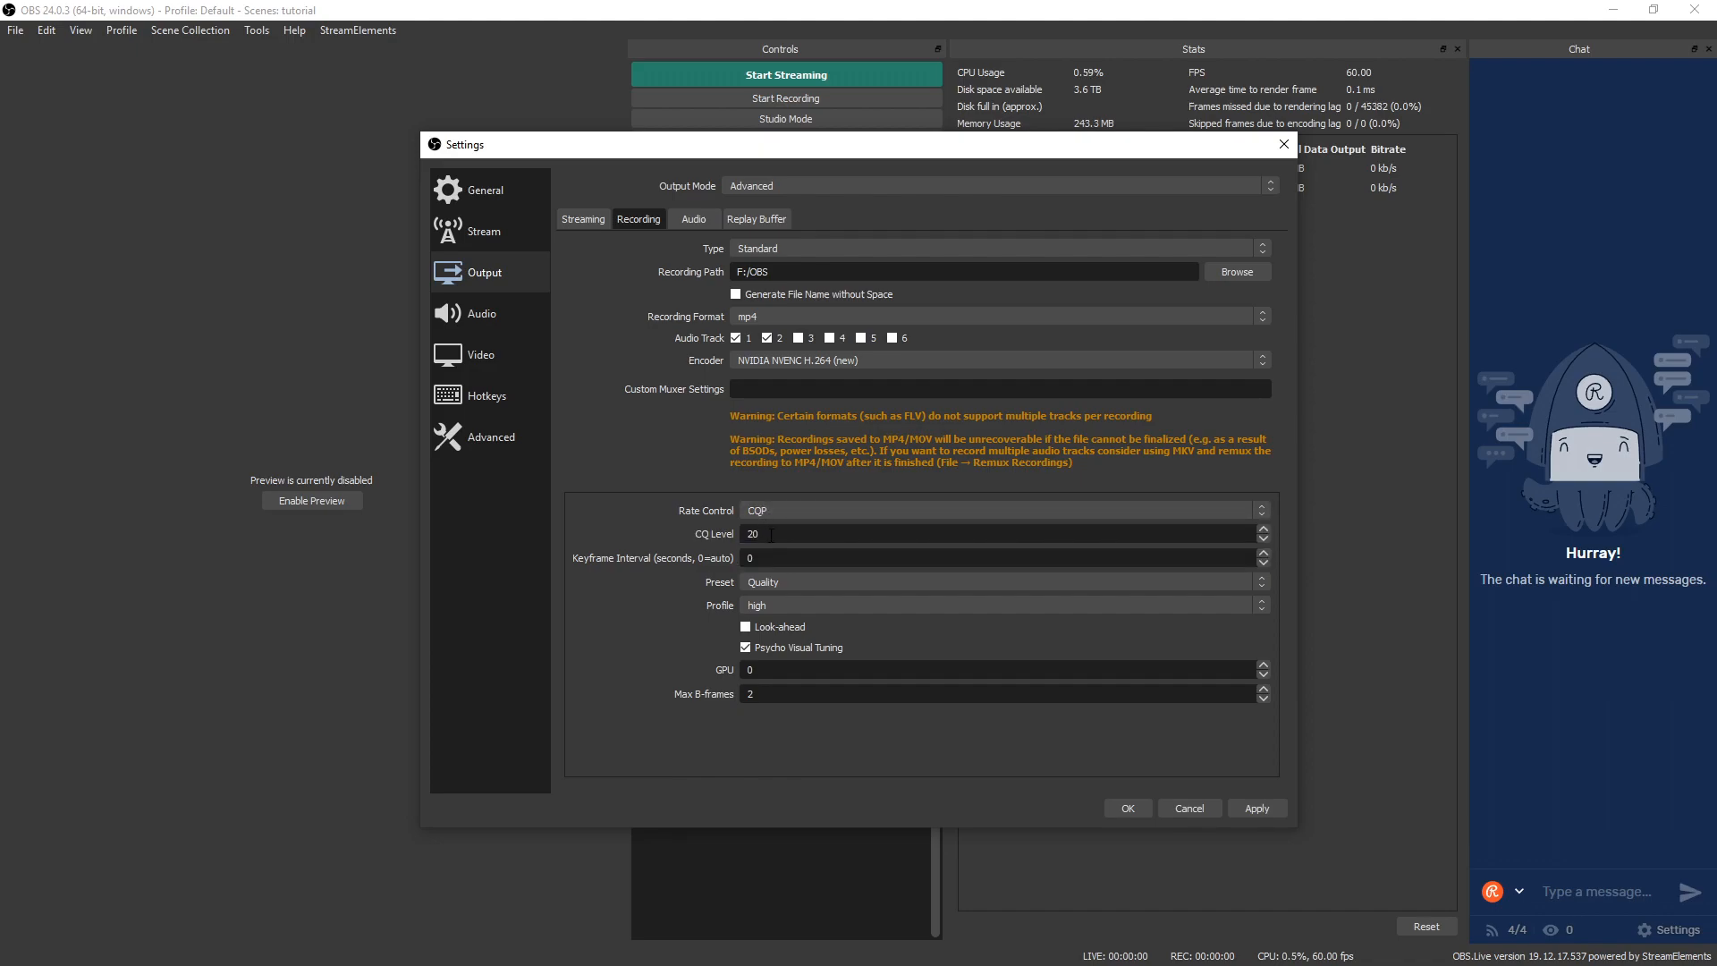
pyautogui.click(766, 533)
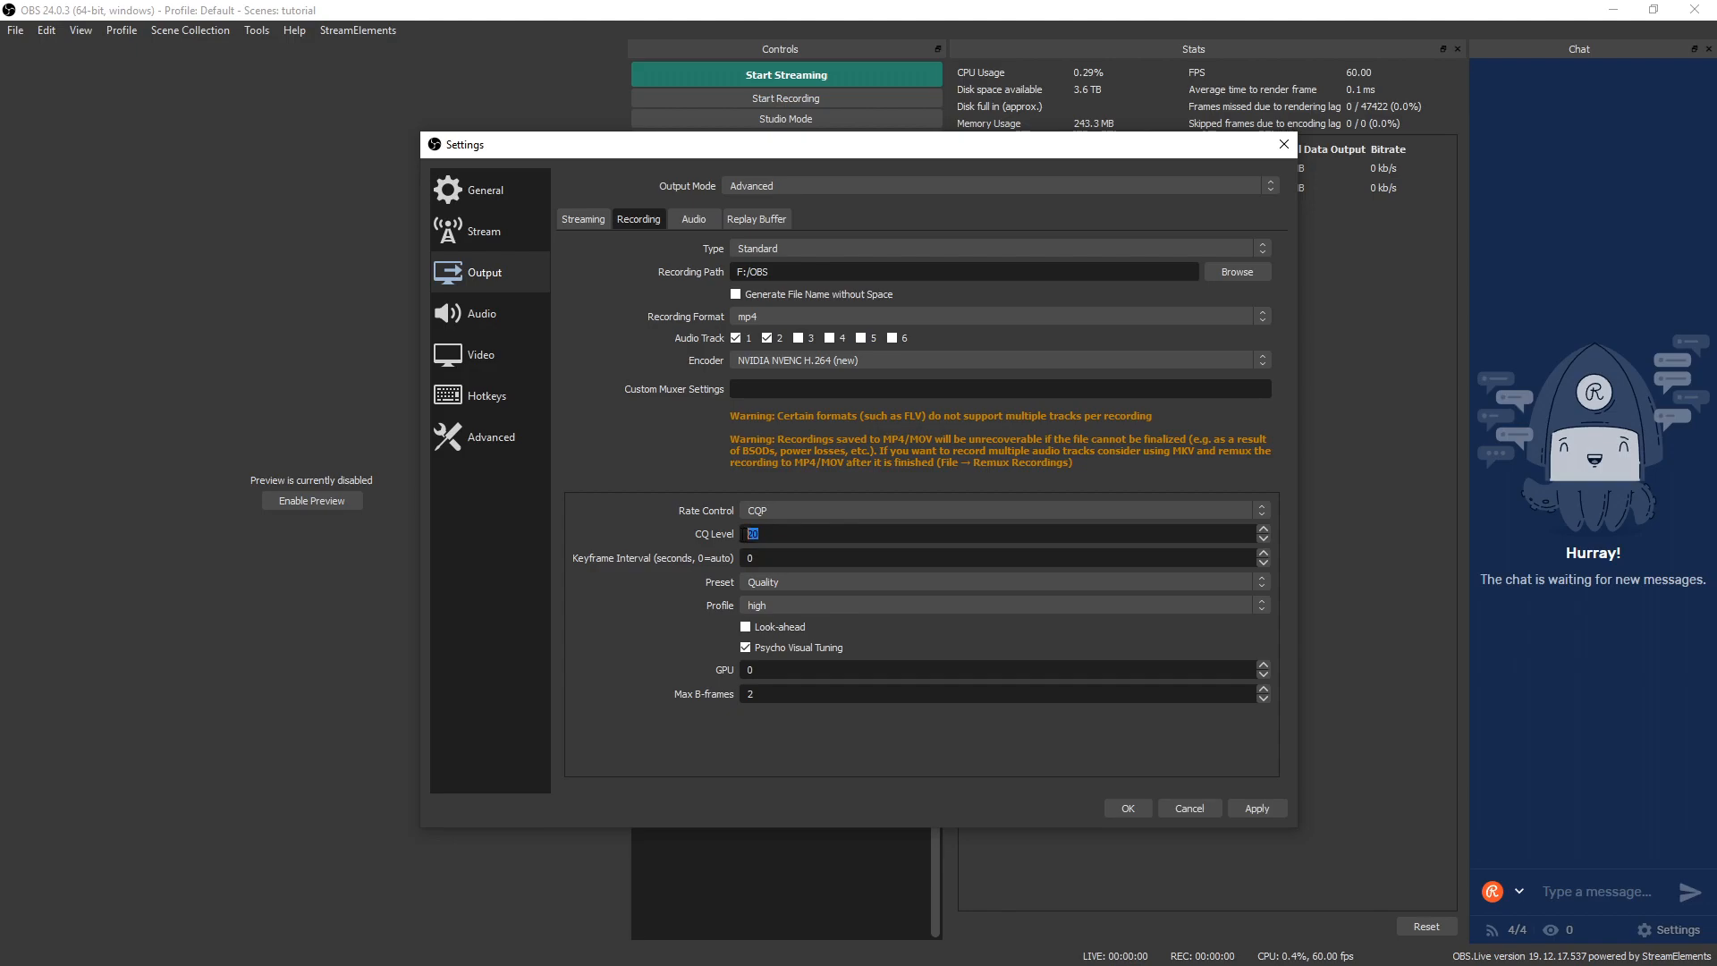
pyautogui.write('15')
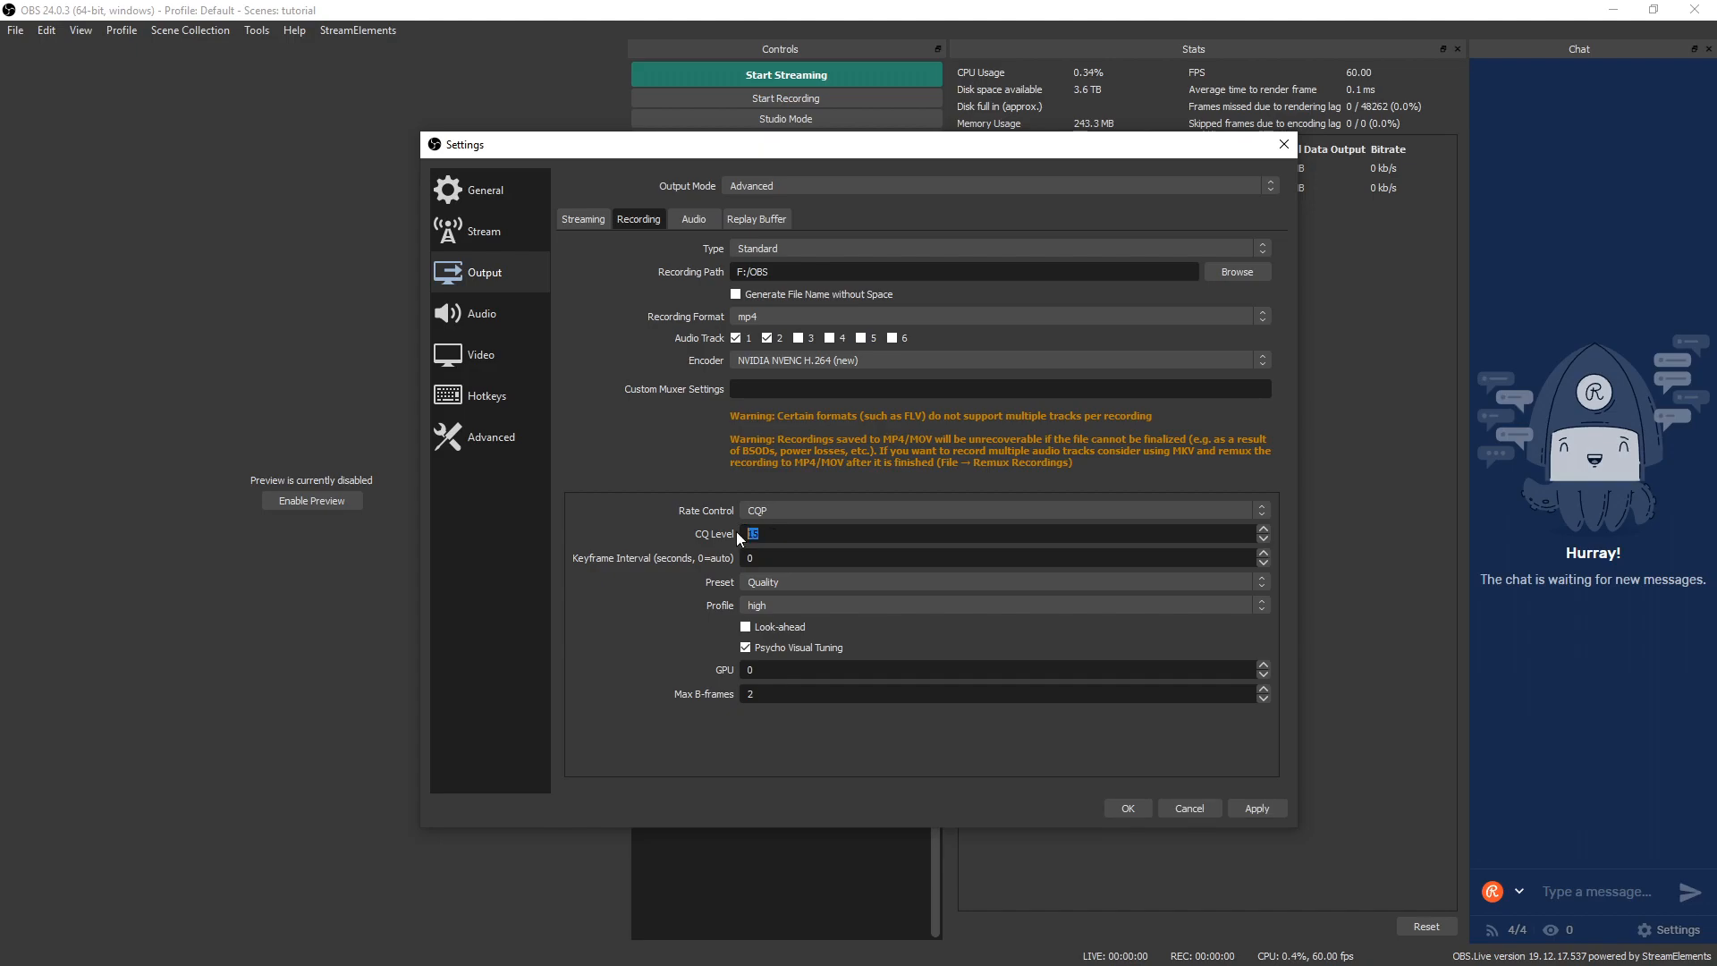
pyautogui.write('20')
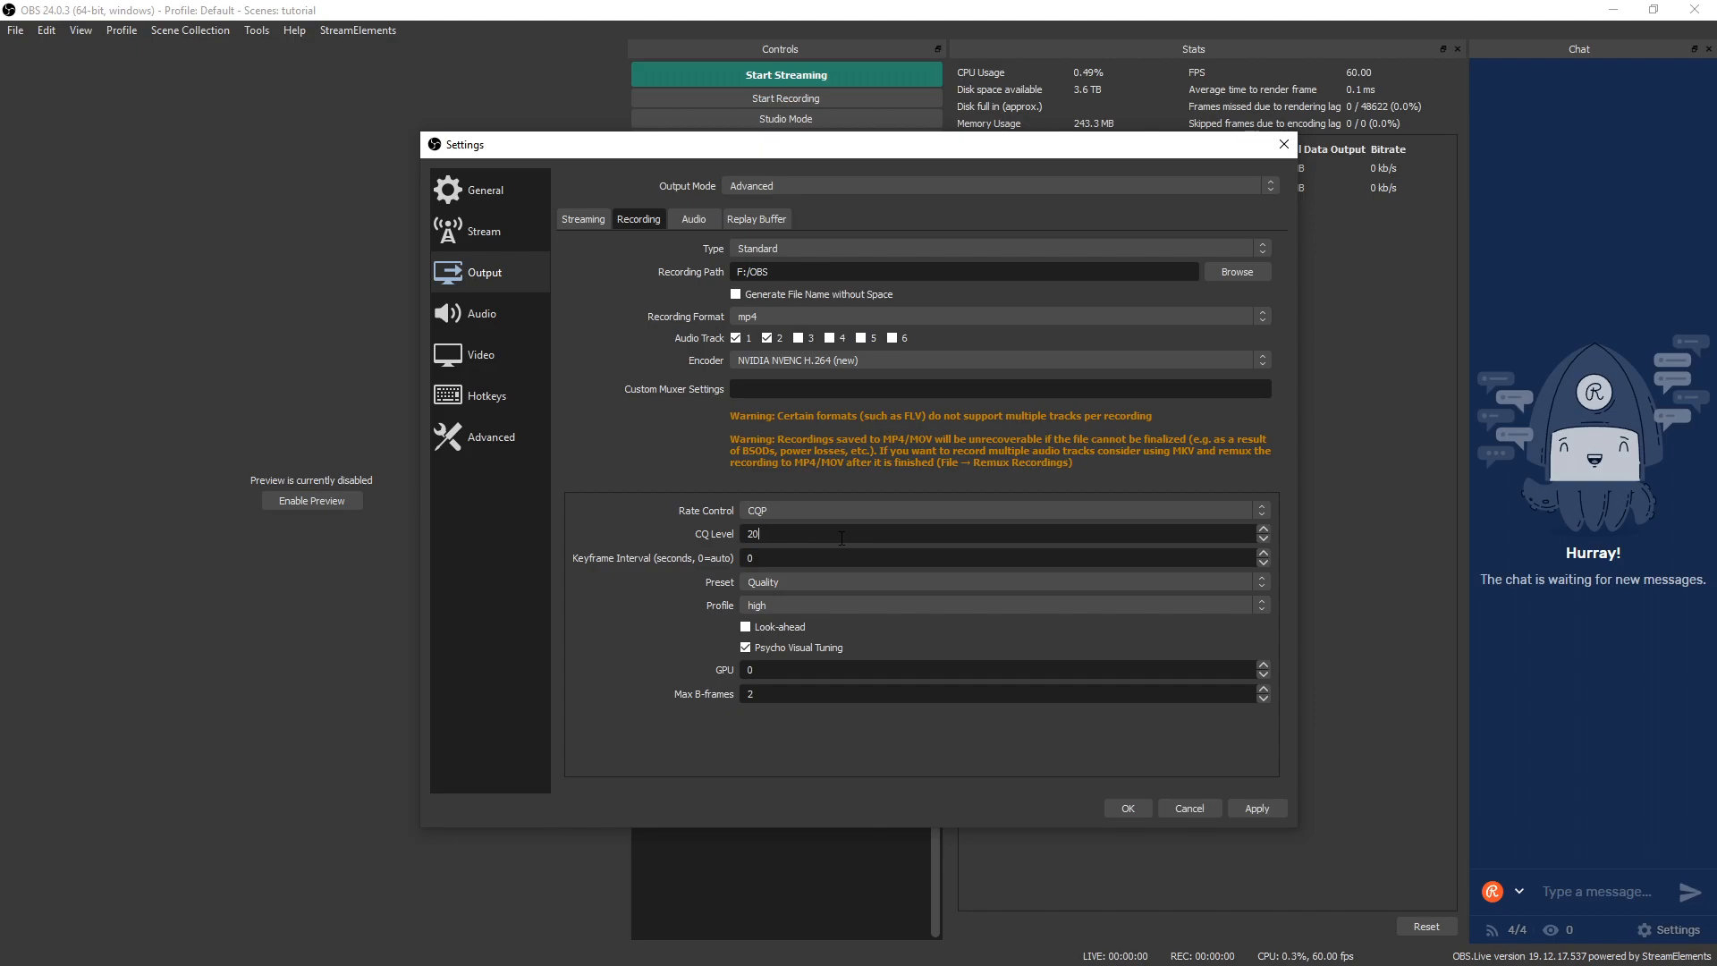
pyautogui.write('15')
pyautogui.click(999, 557)
pyautogui.write('1')
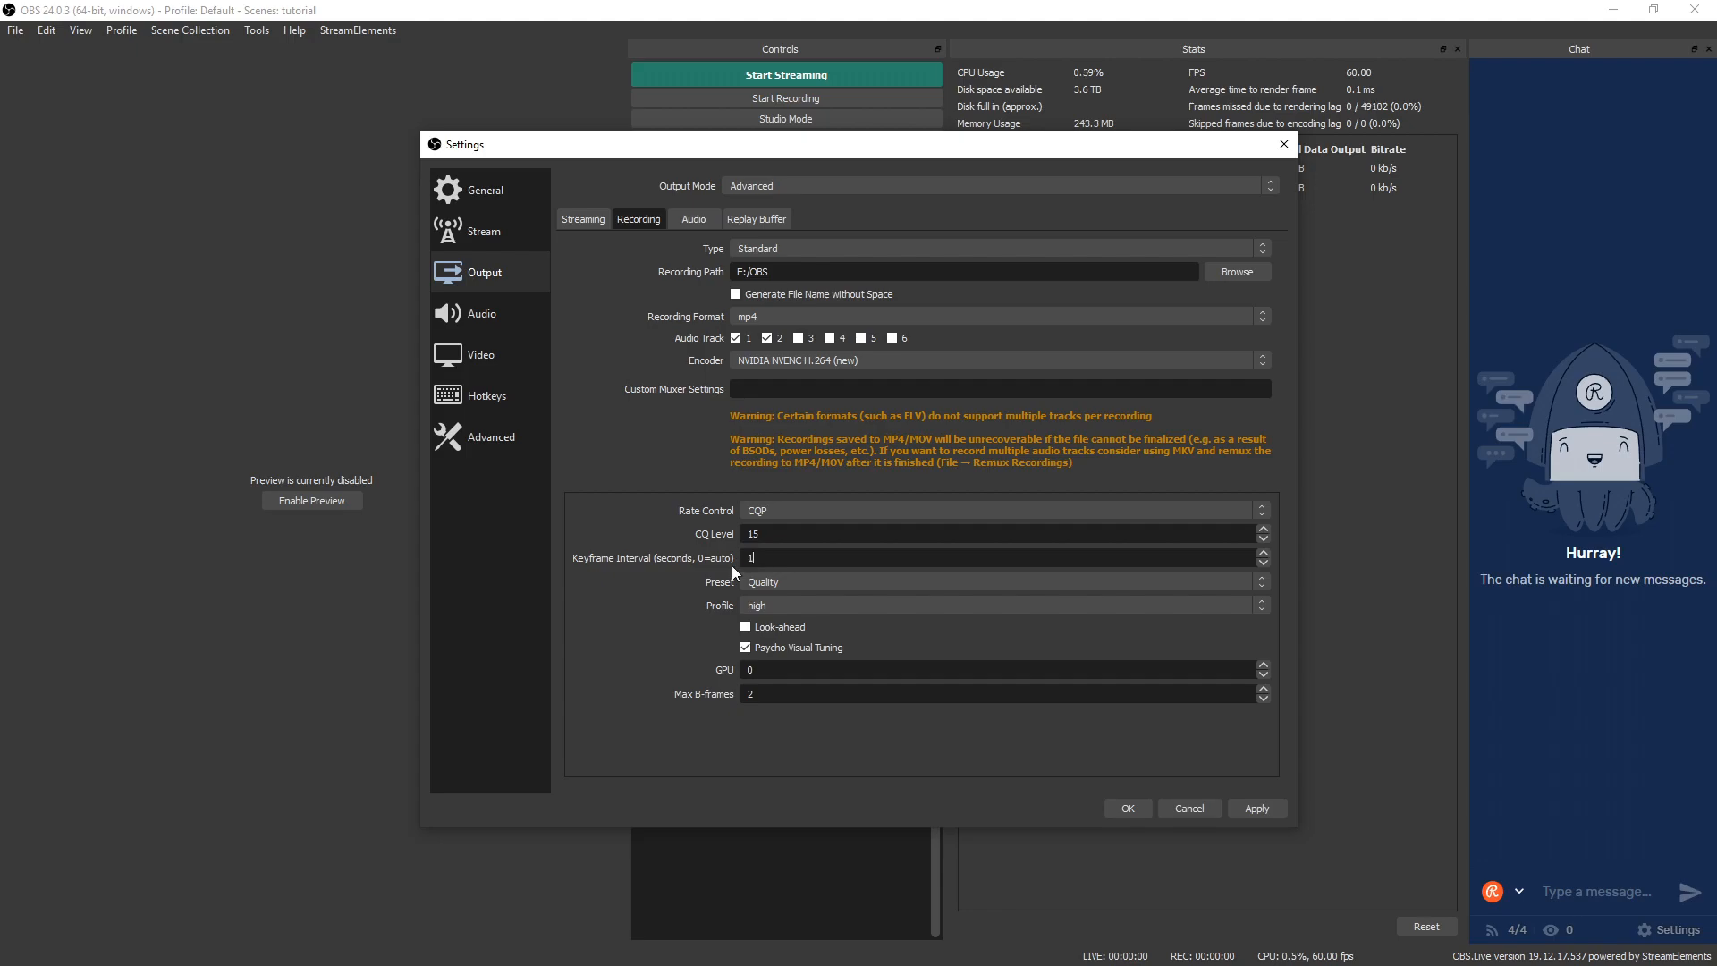
pyautogui.moveTo(427, 383)
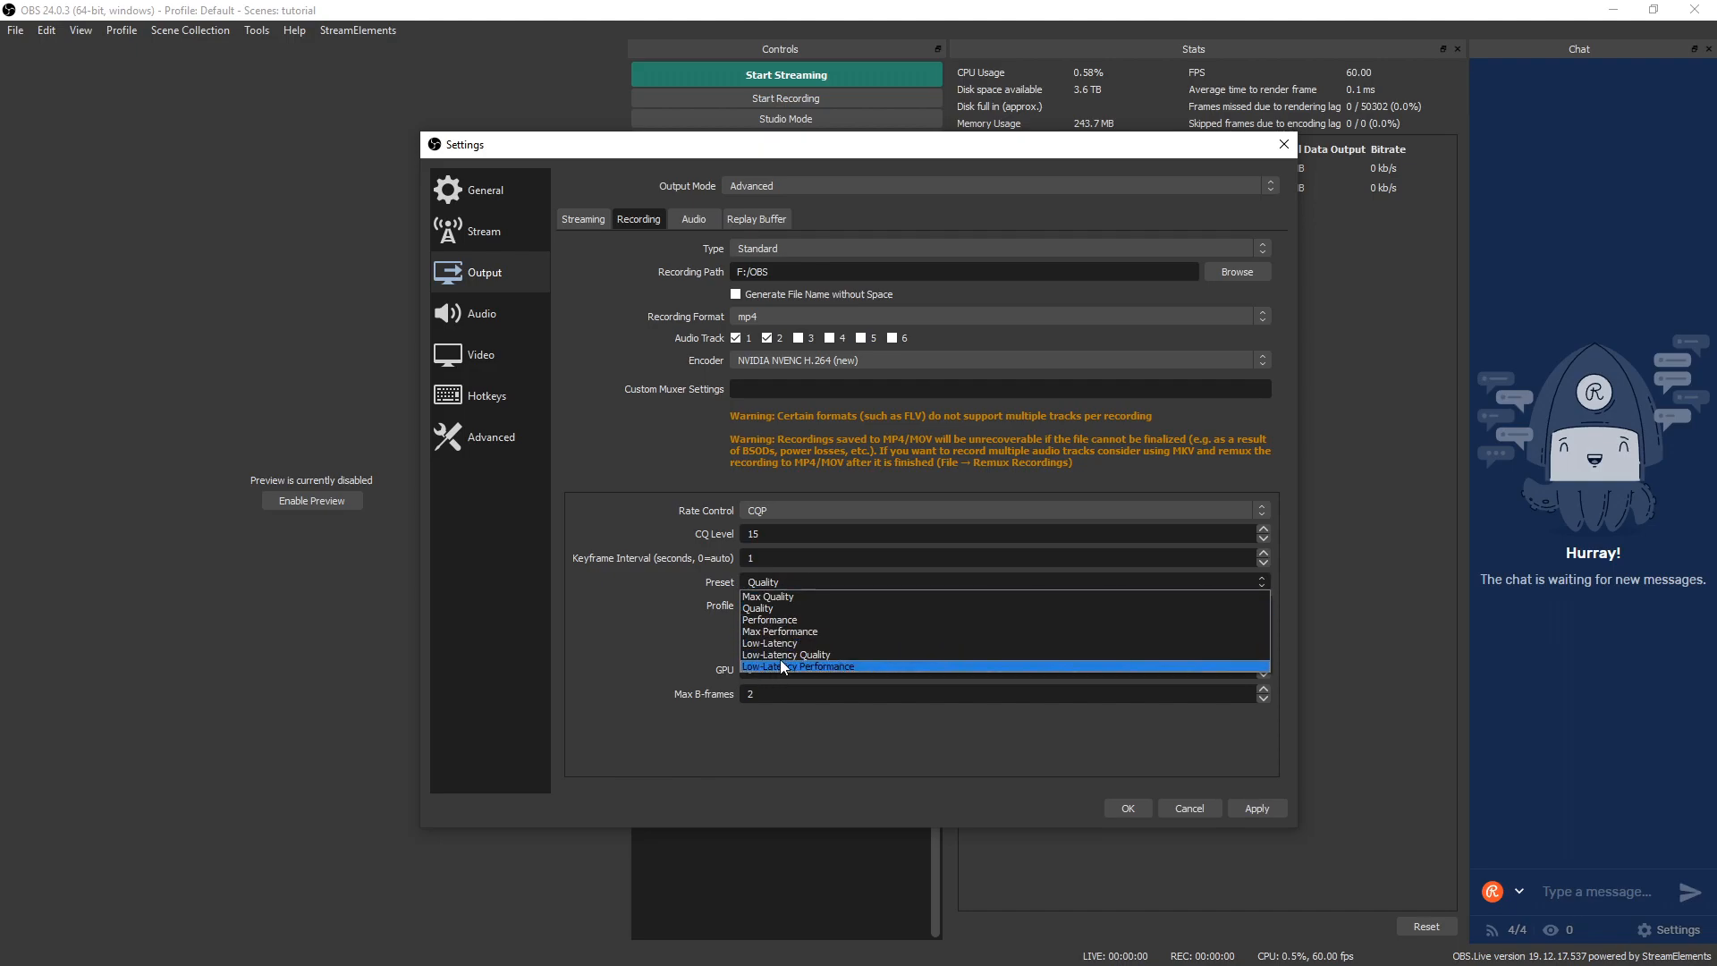
pyautogui.moveTo(787, 609)
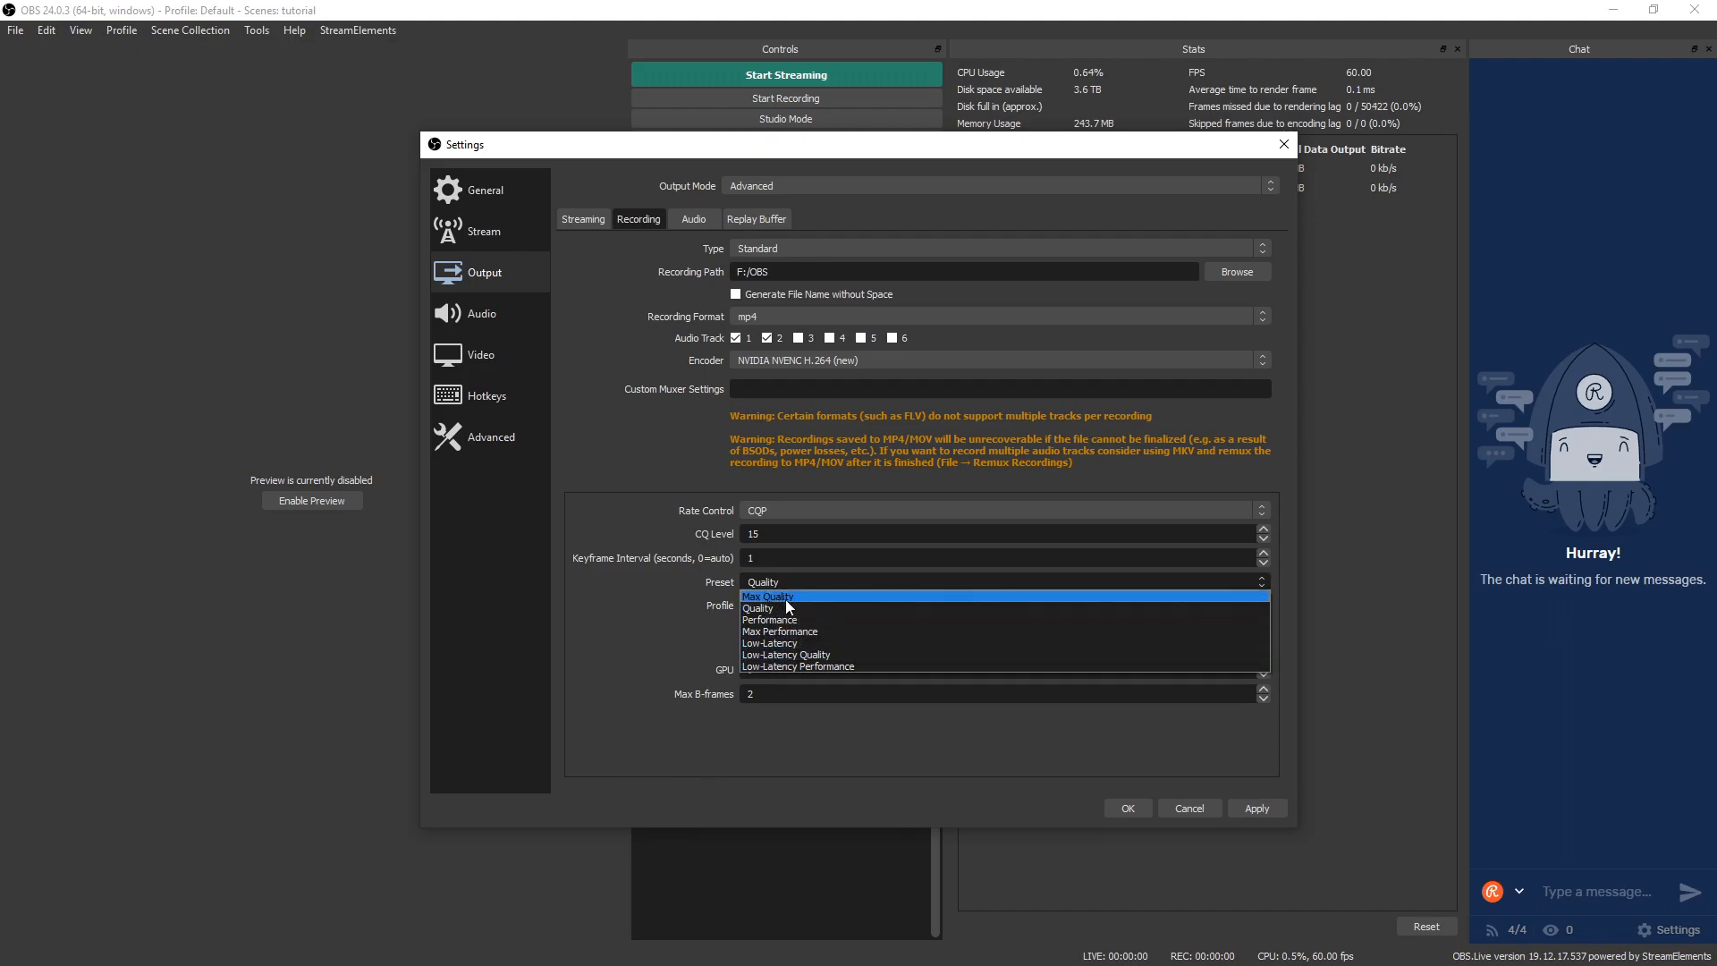
pyautogui.moveTo(805, 602)
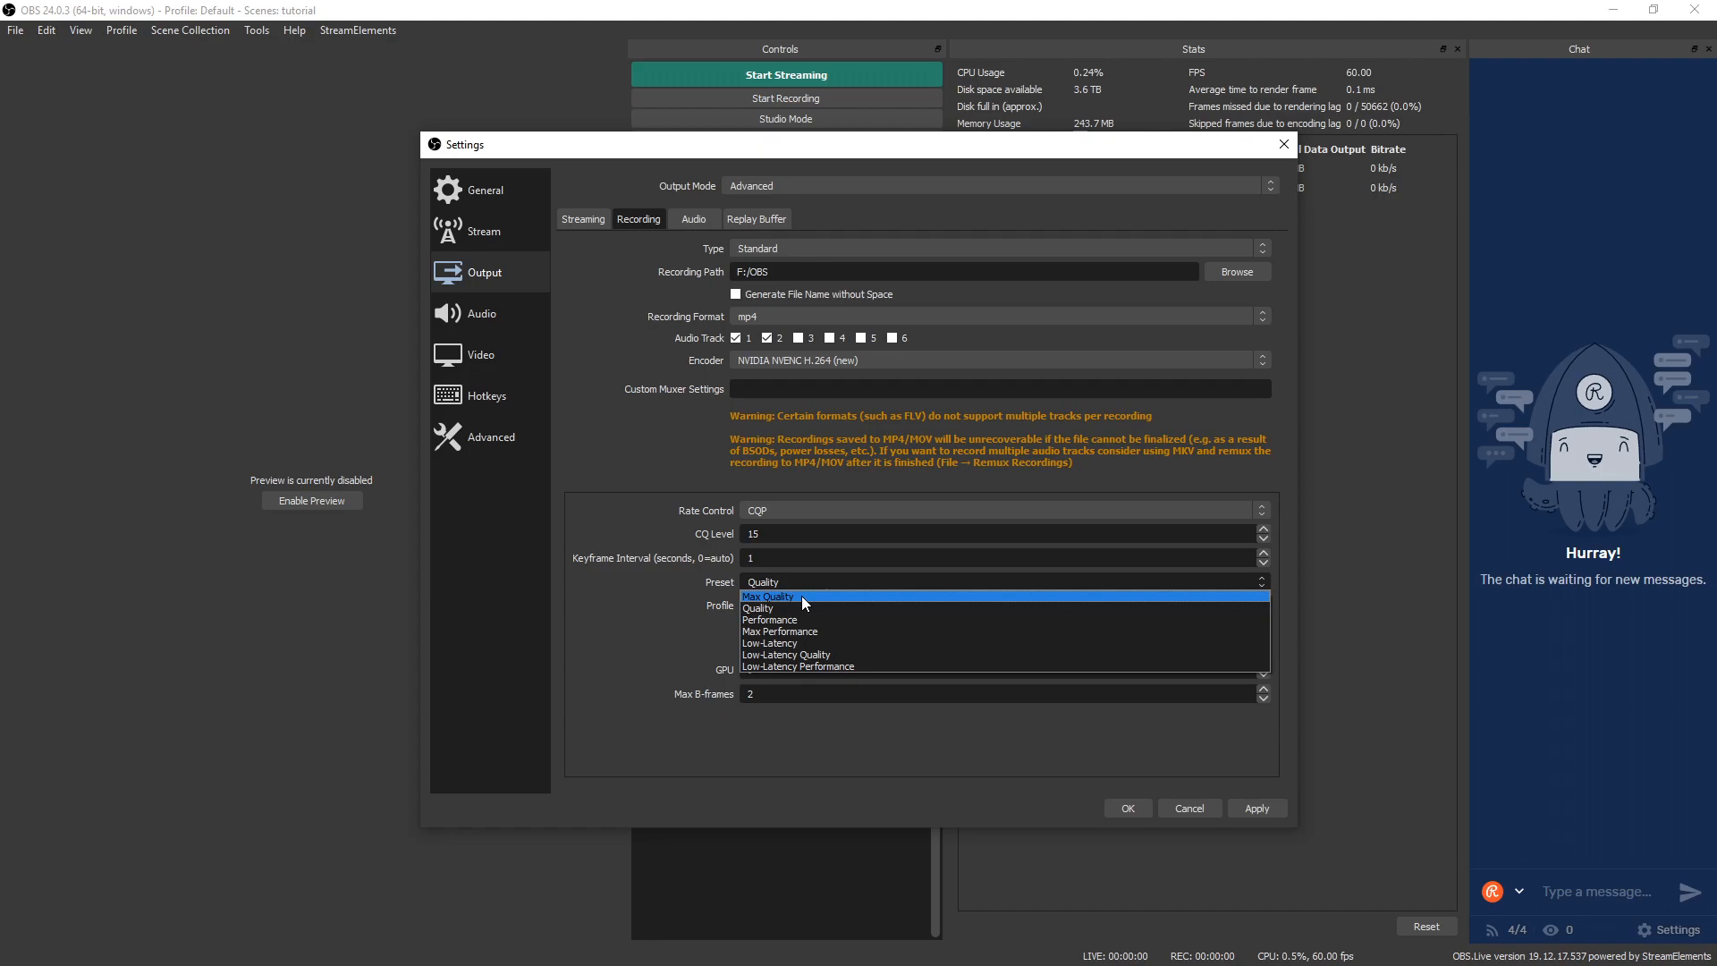
pyautogui.moveTo(780, 631)
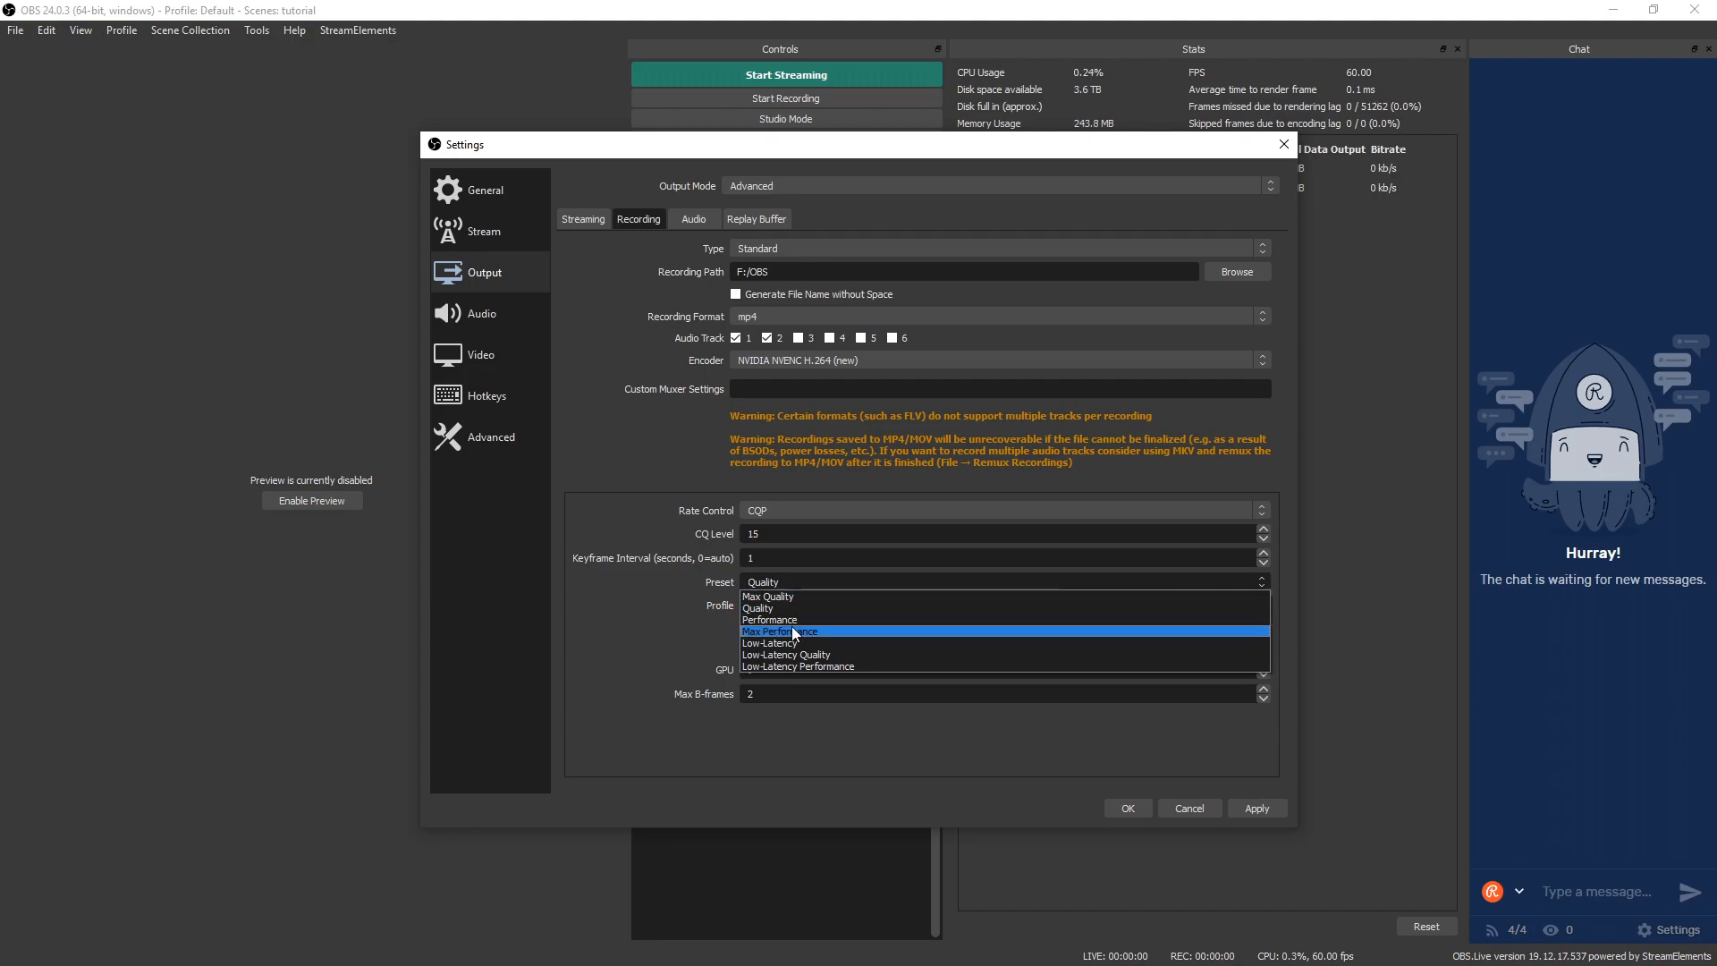
pyautogui.moveTo(789, 643)
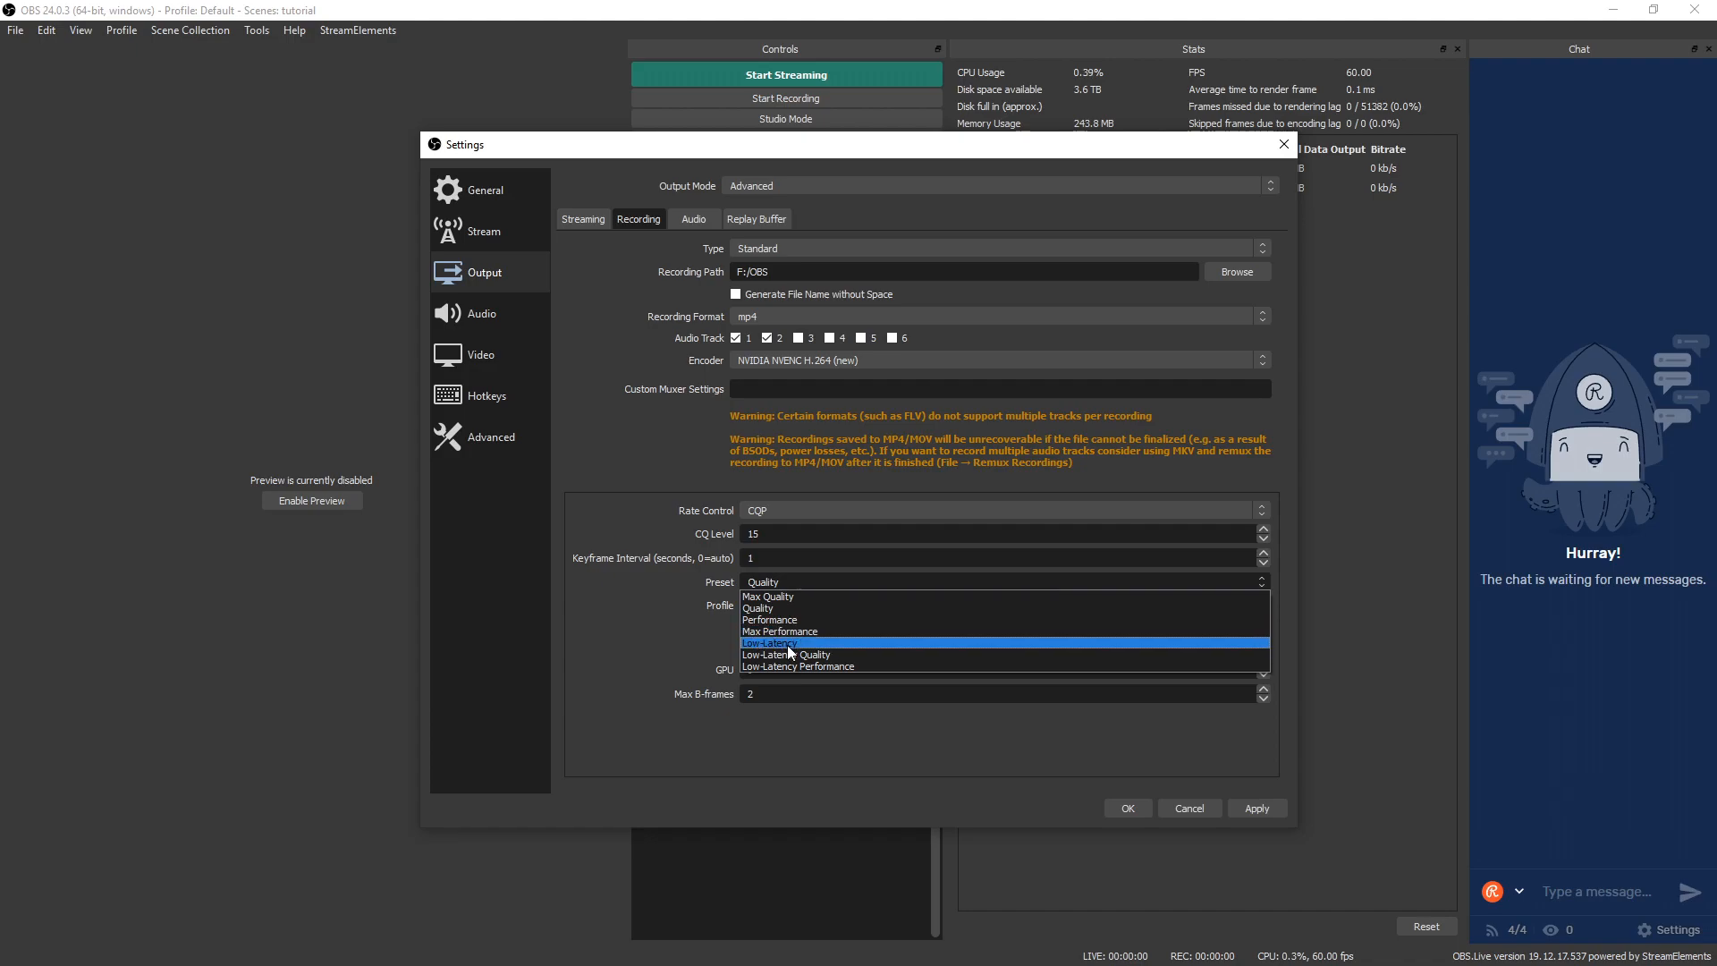
pyautogui.moveTo(815, 655)
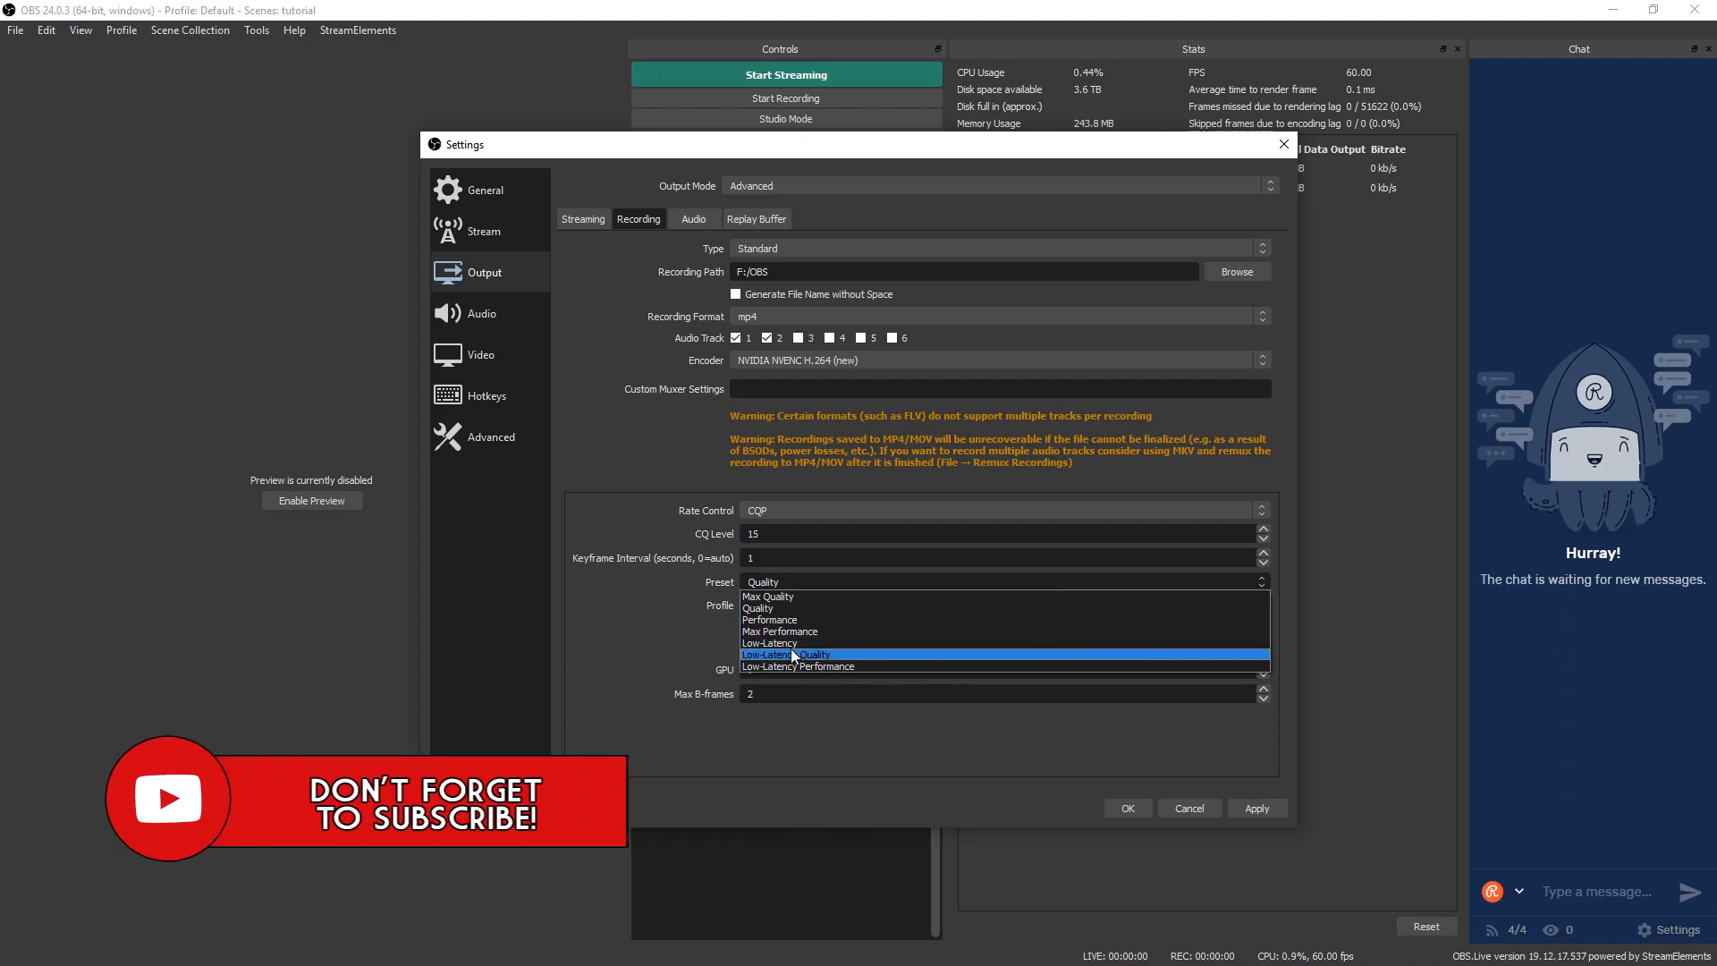
pyautogui.moveTo(777, 643)
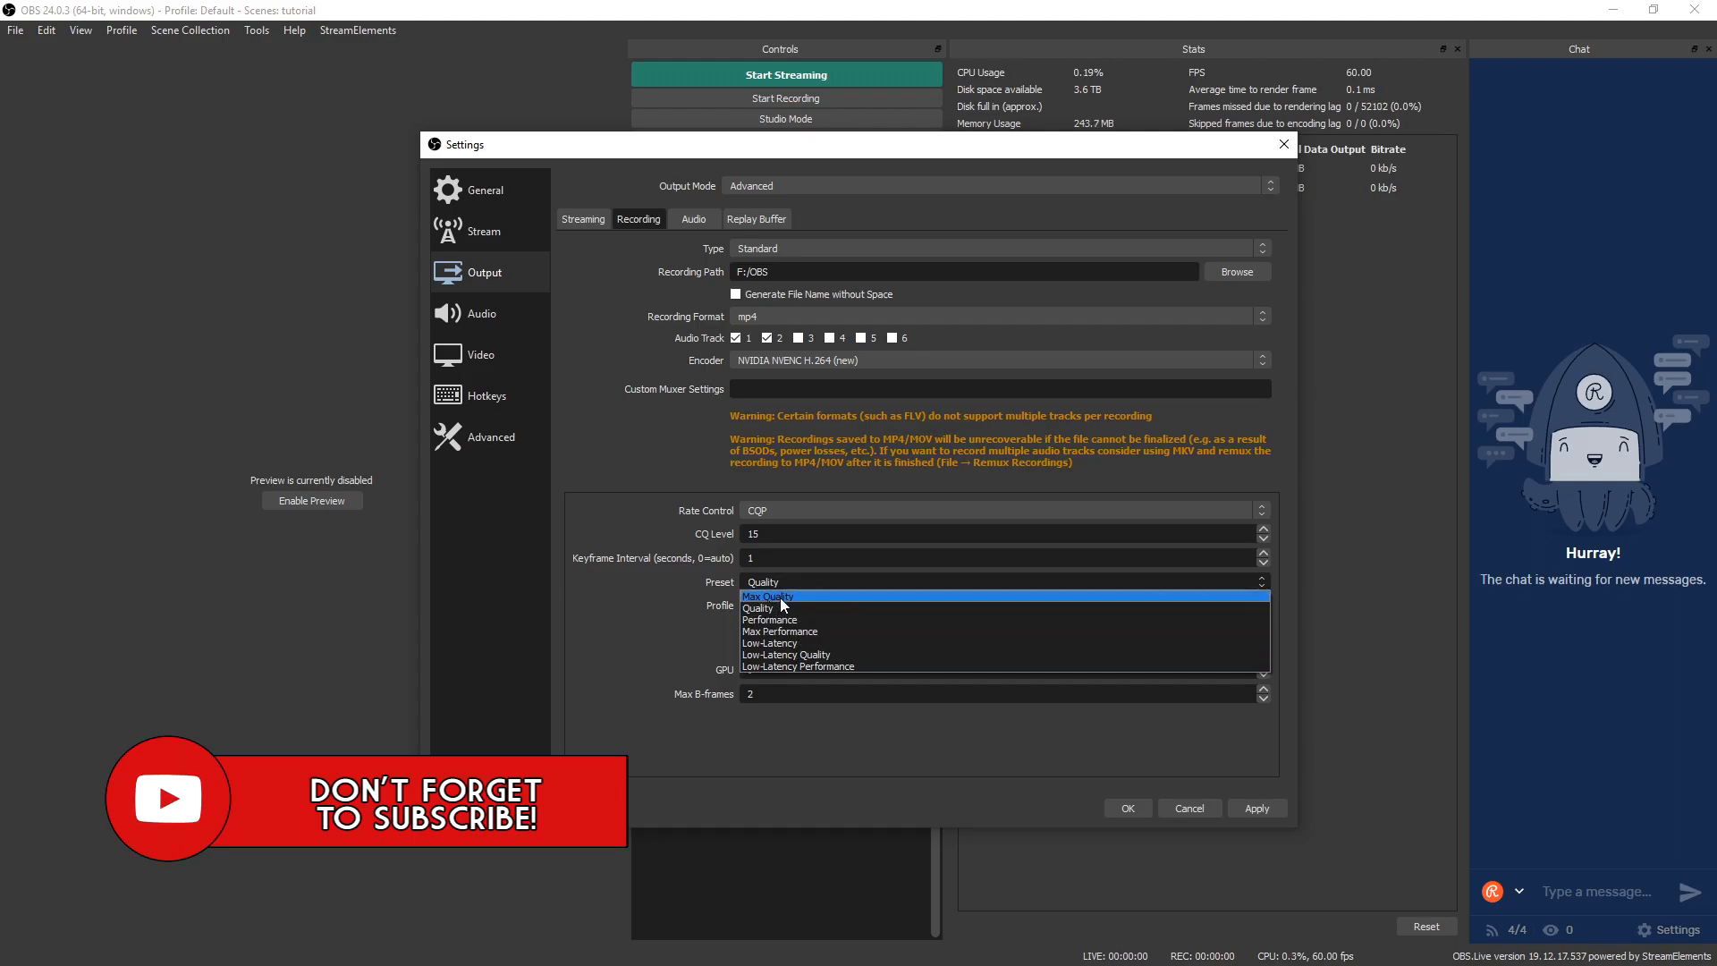
# - Choose Max Quality from the recording encoder Preset list
pyautogui.click(767, 596)
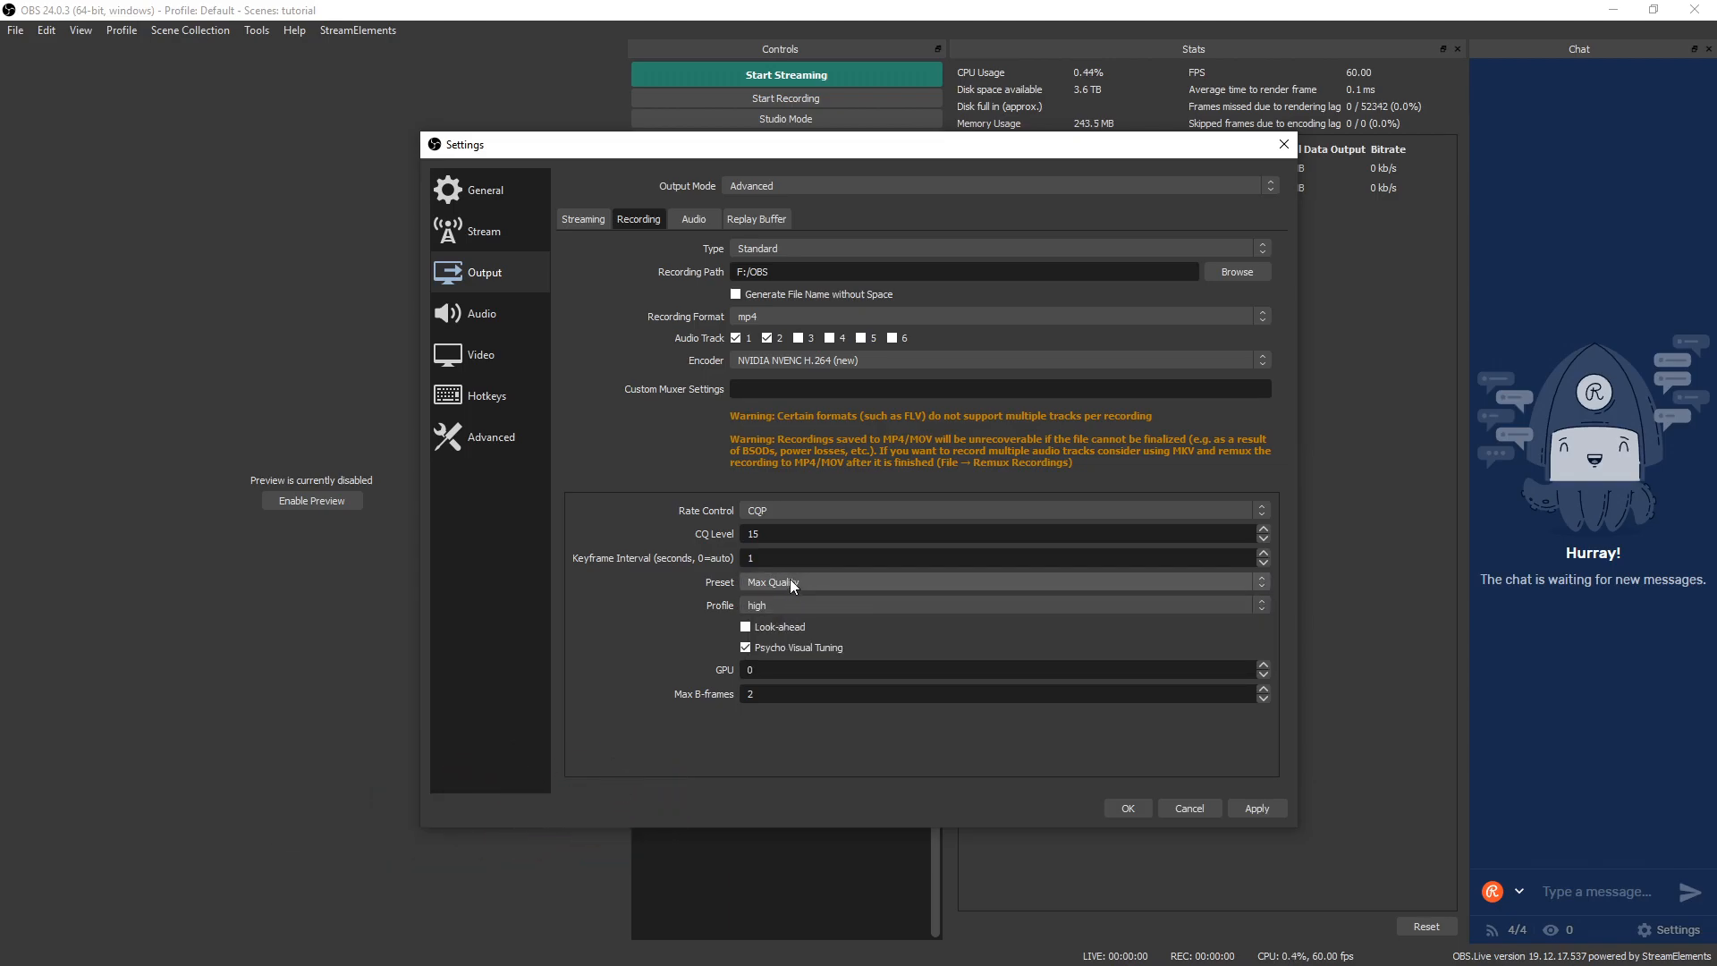
pyautogui.moveTo(1155, 356)
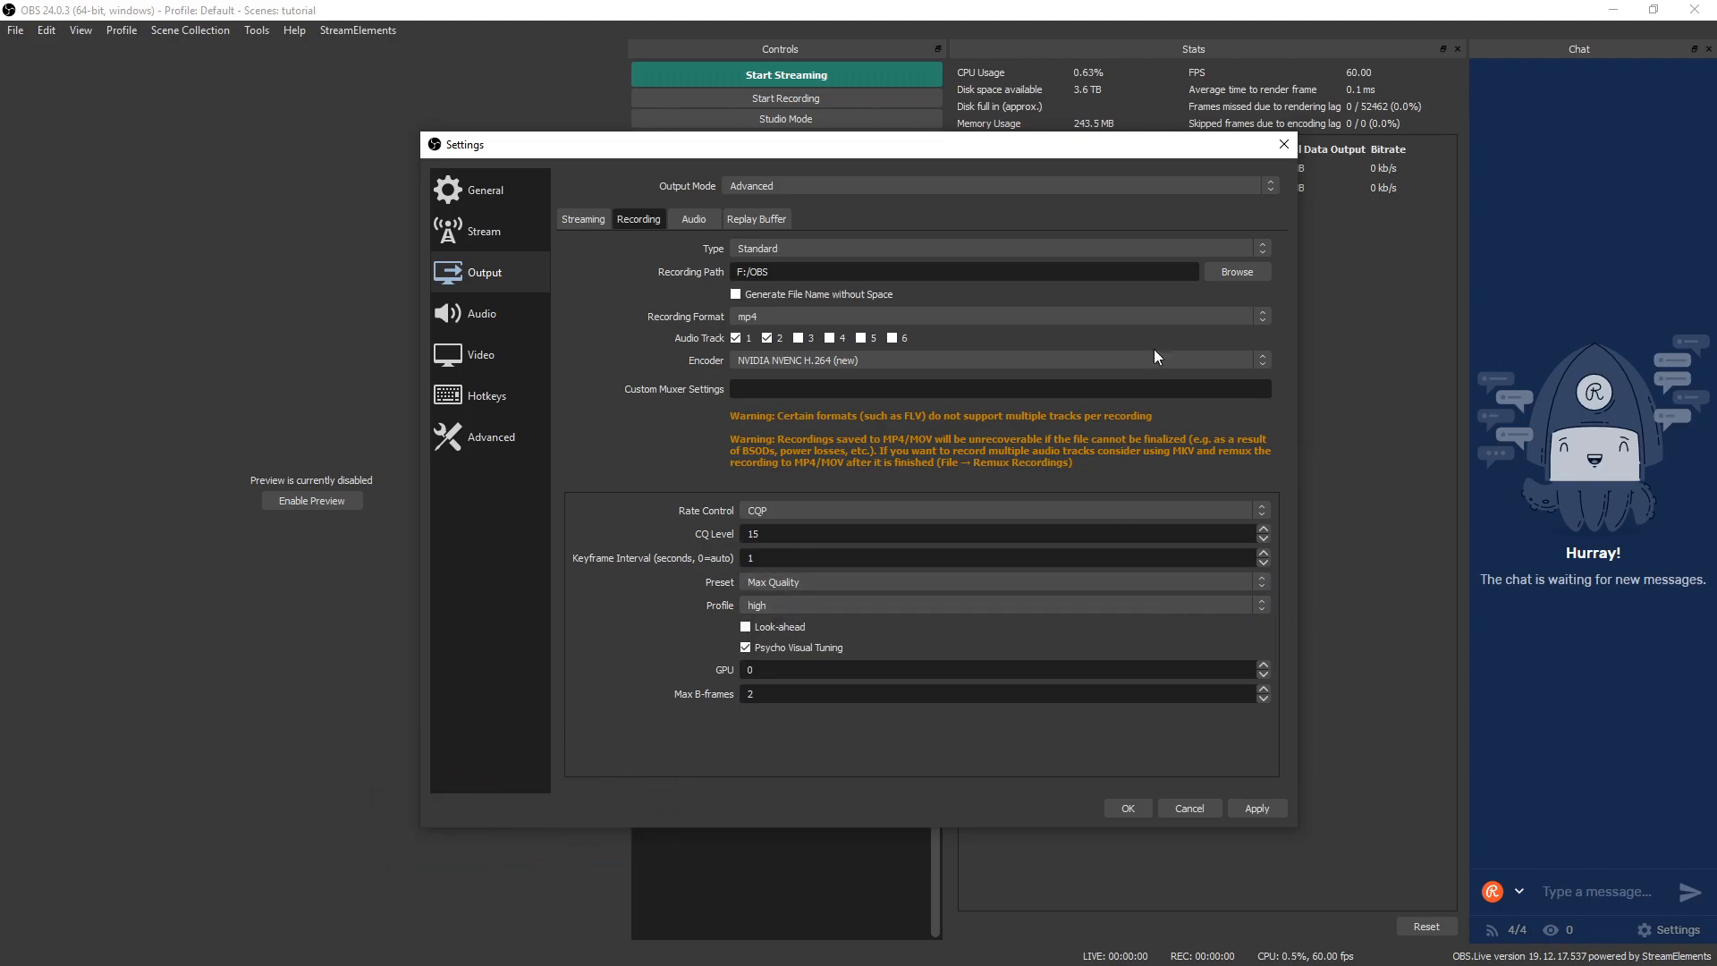
pyautogui.moveTo(1325, 704)
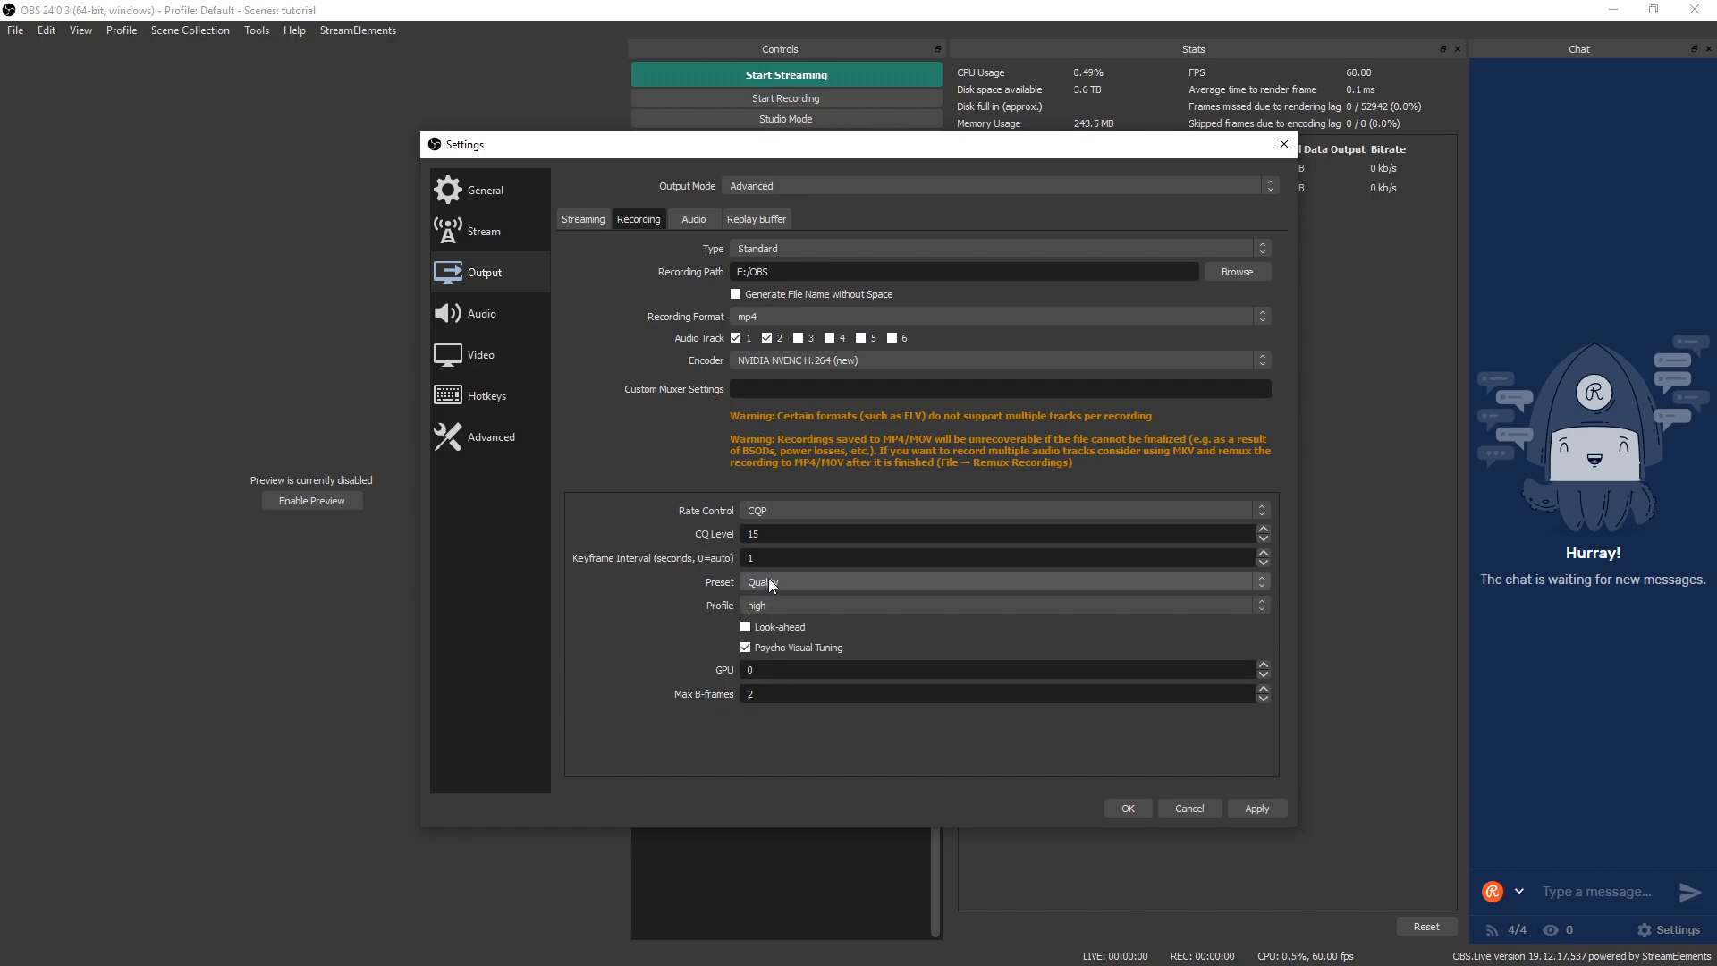
pyautogui.click(996, 581)
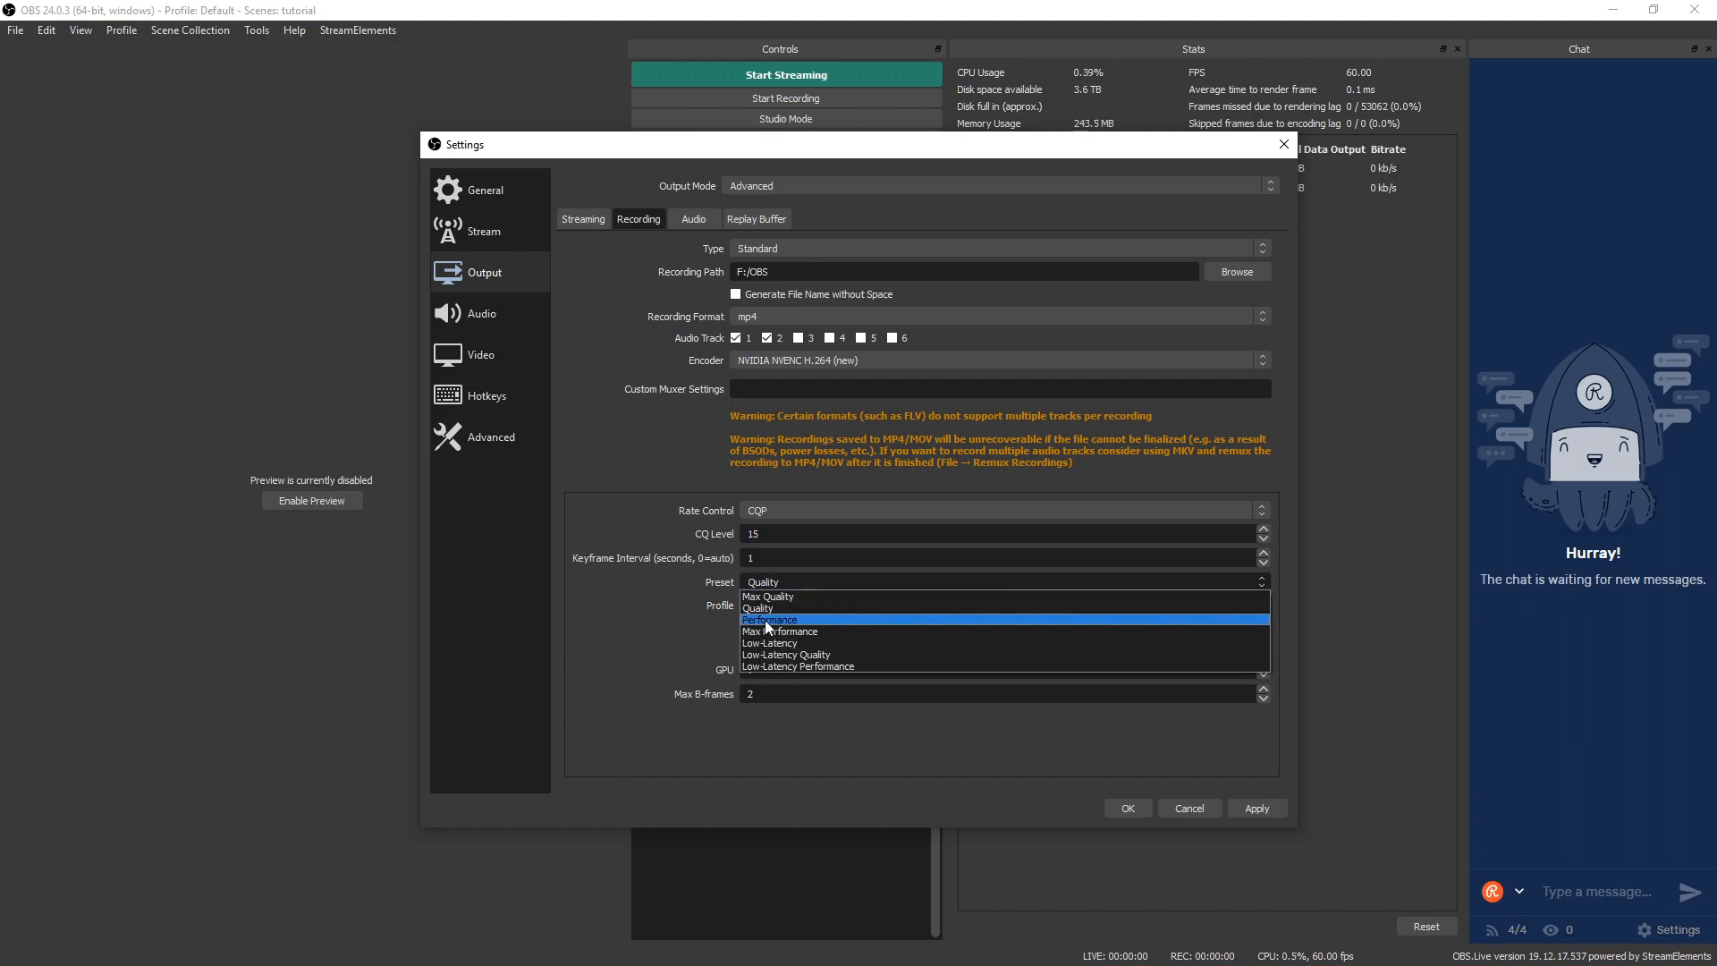
pyautogui.click(768, 597)
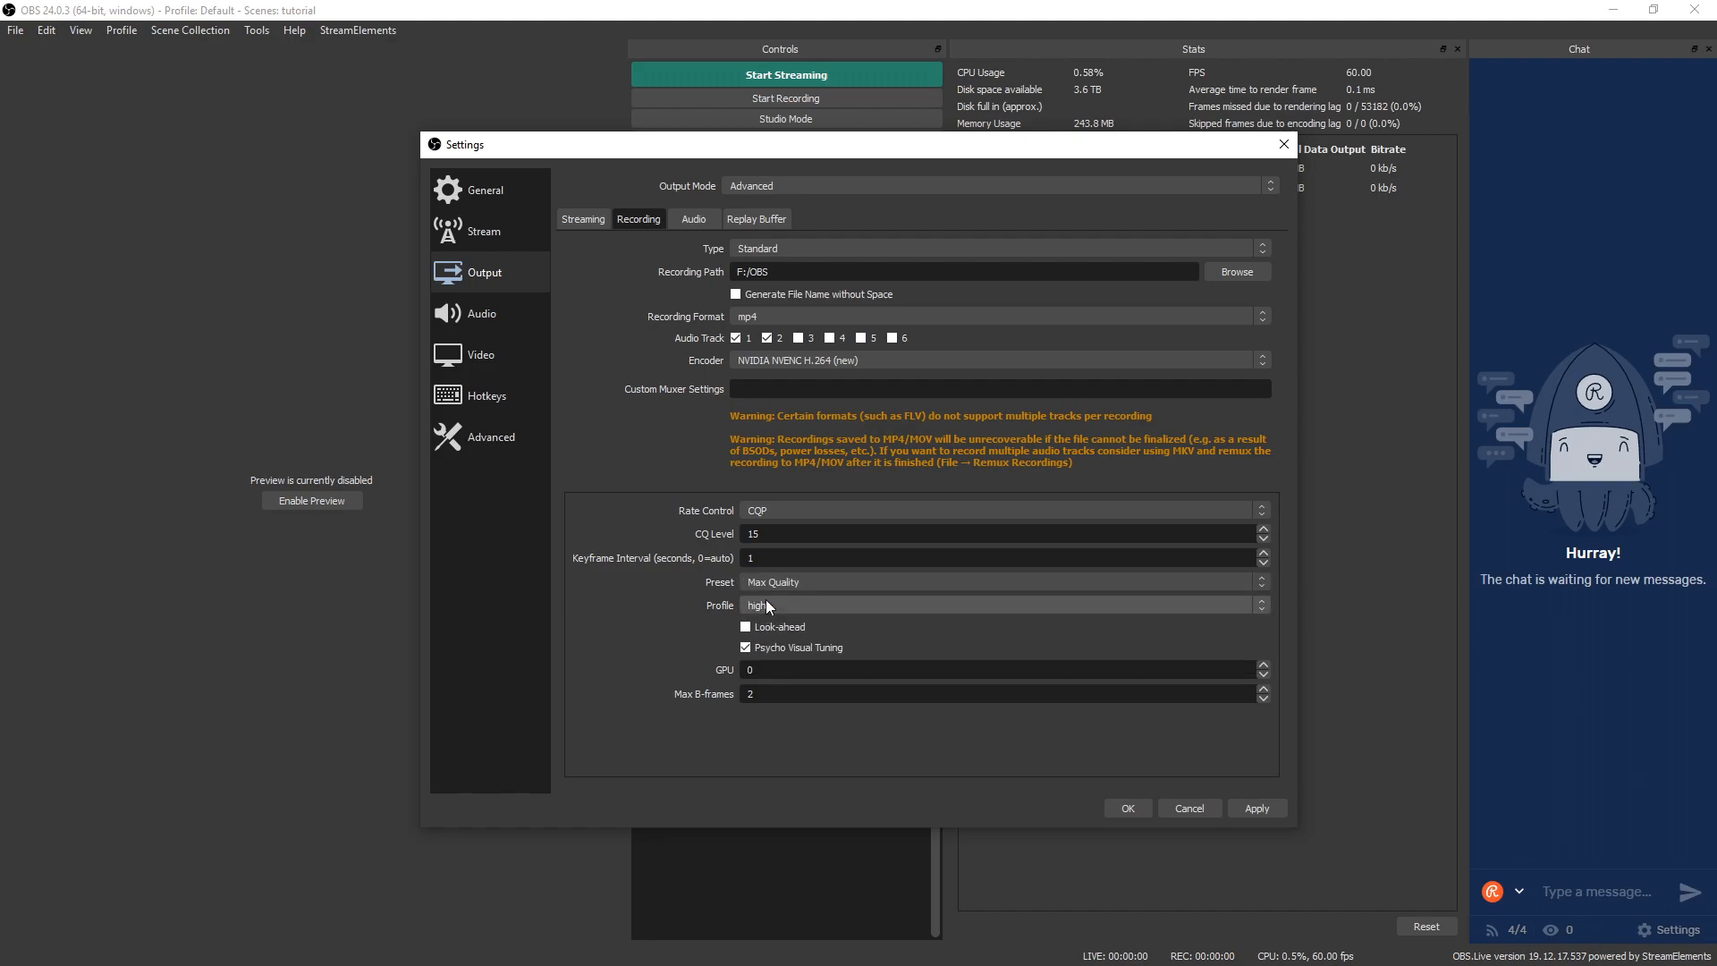
pyautogui.click(996, 604)
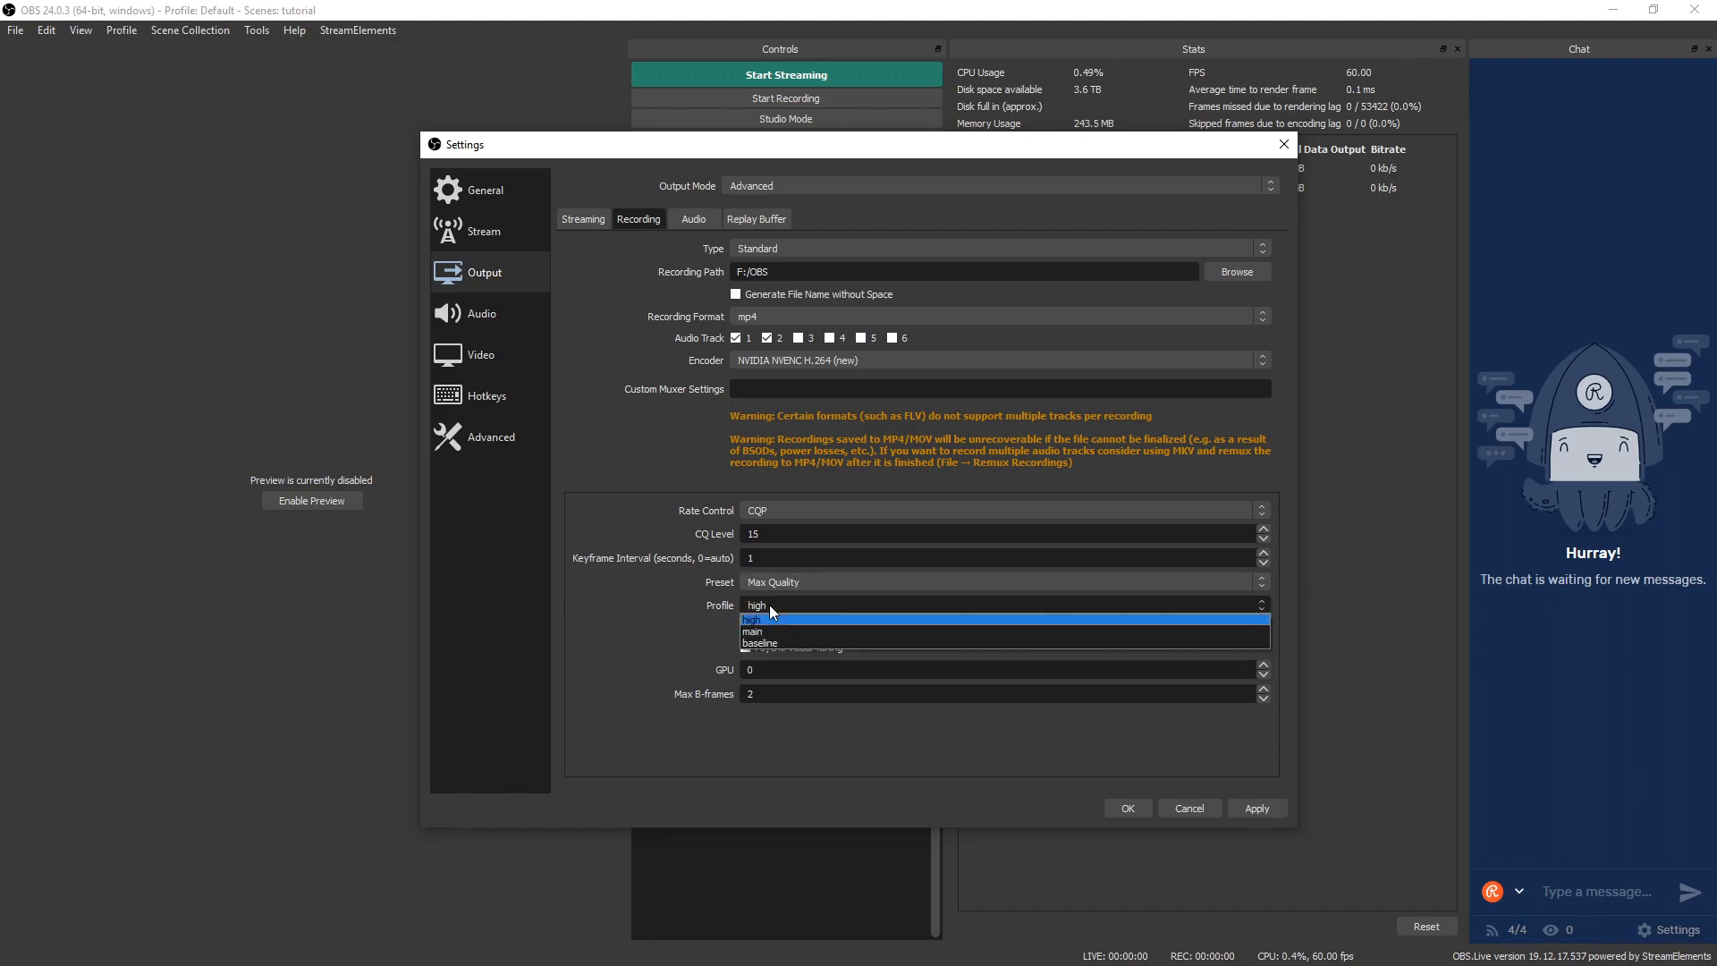
pyautogui.moveTo(776, 644)
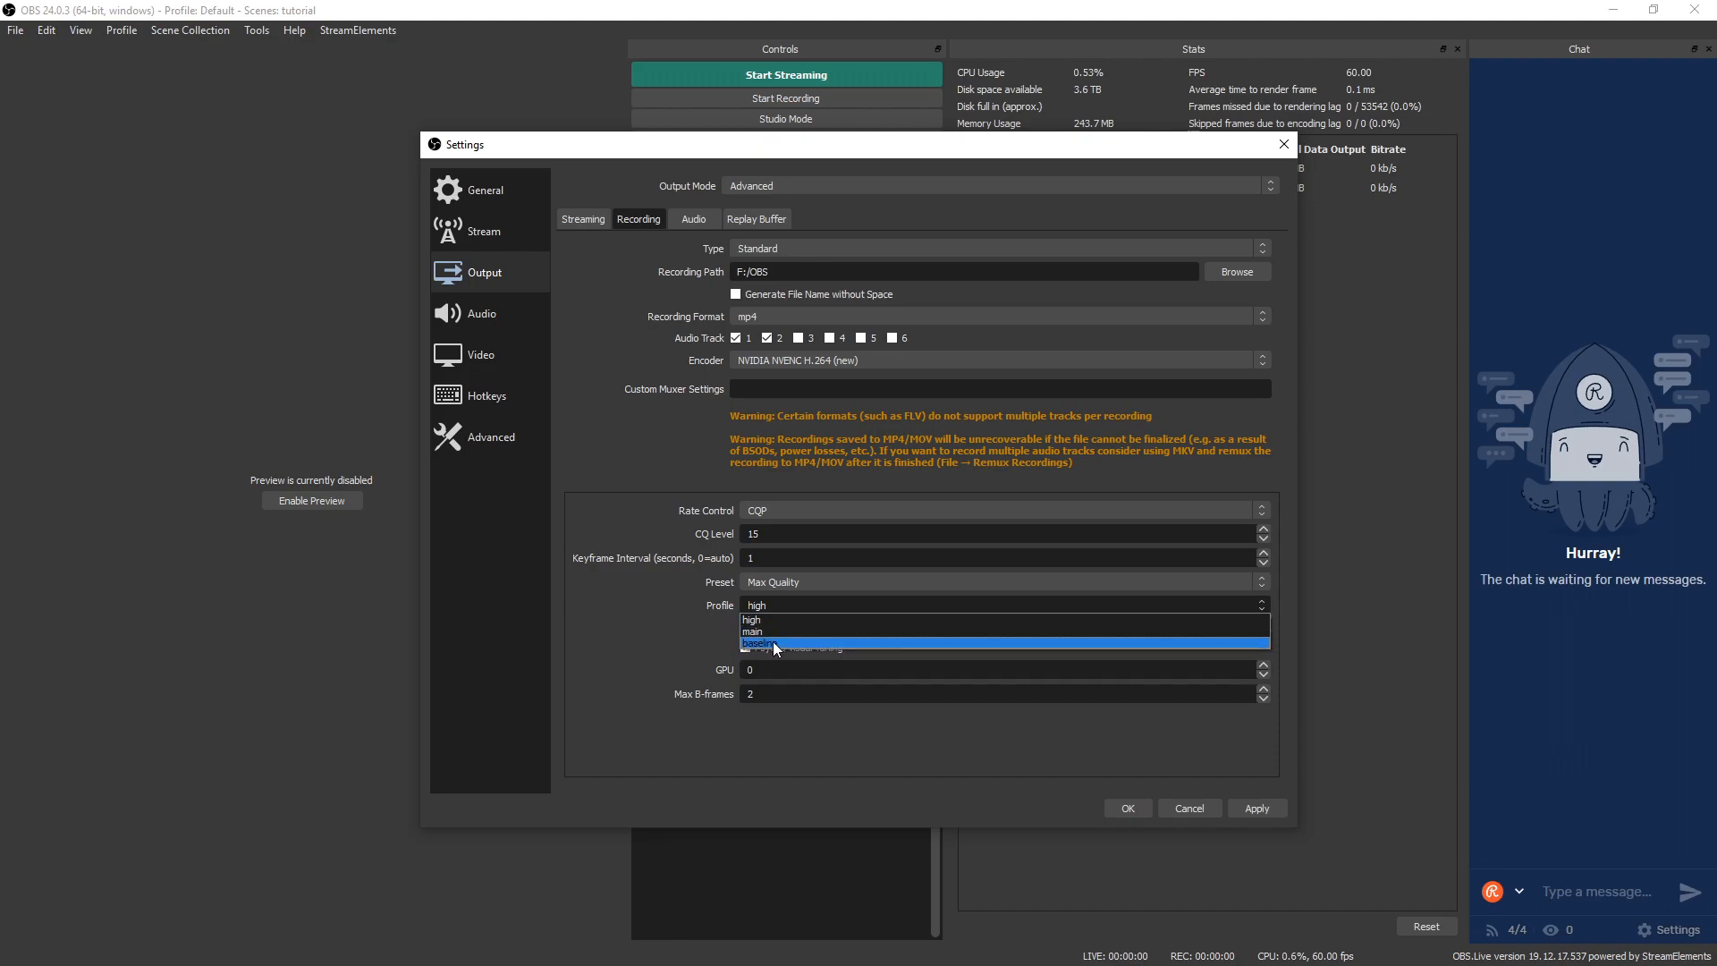
pyautogui.moveTo(761, 648)
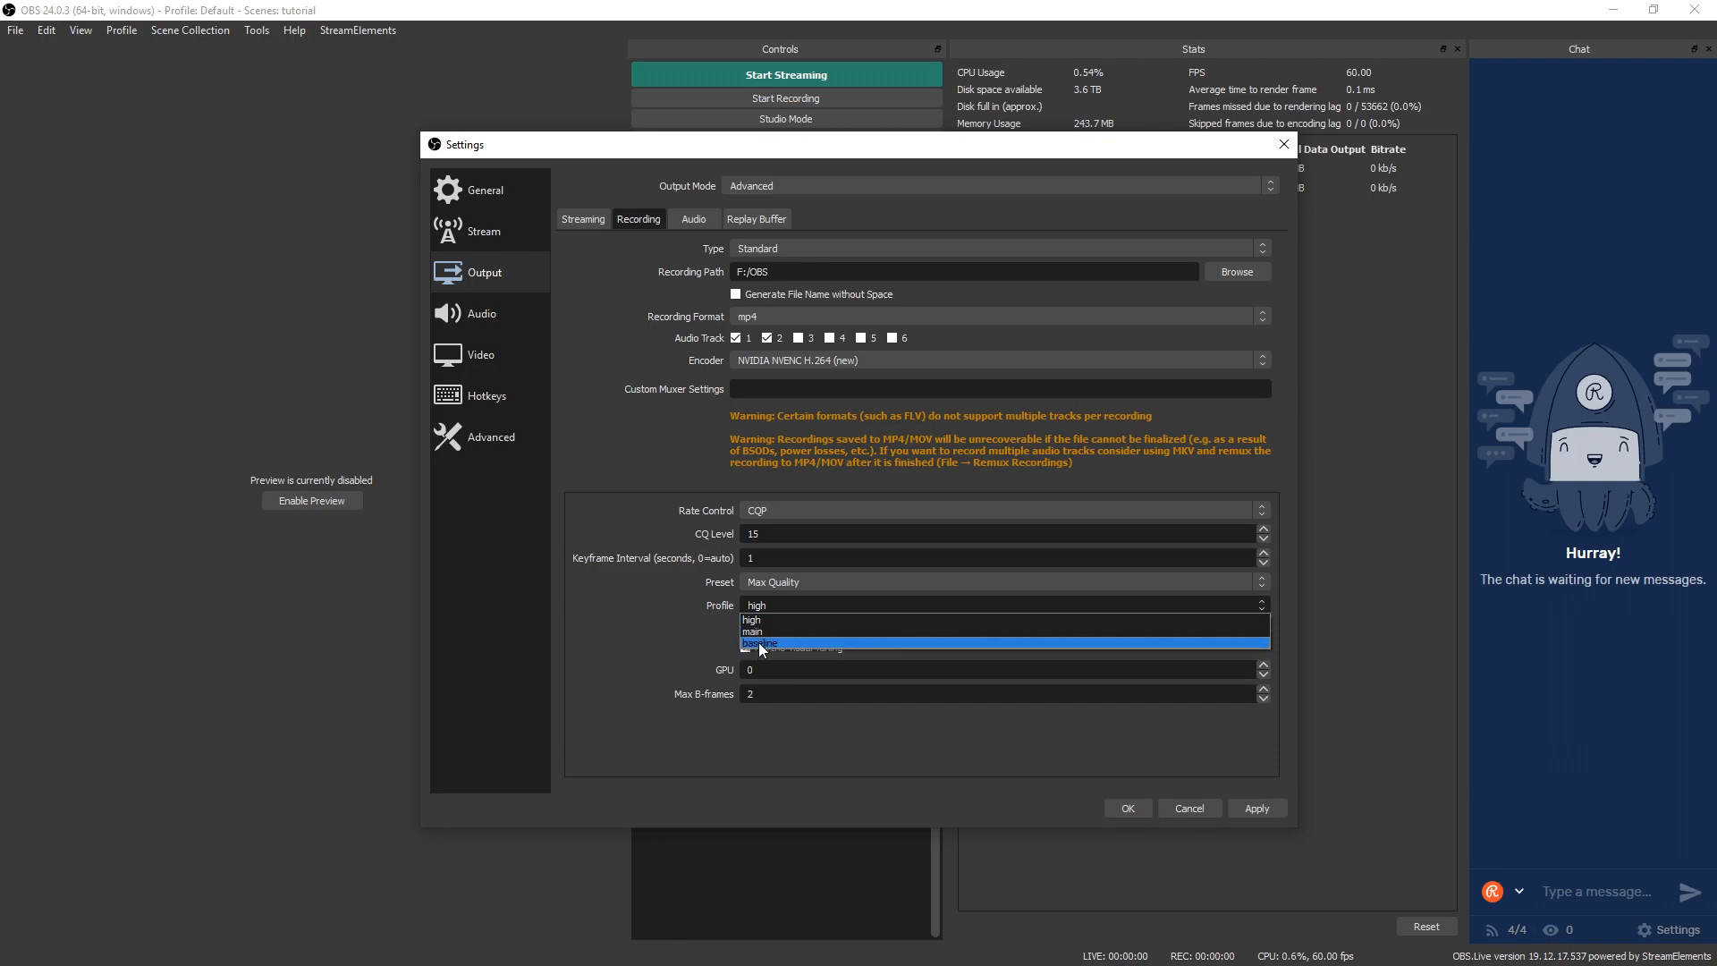
pyautogui.moveTo(797, 620)
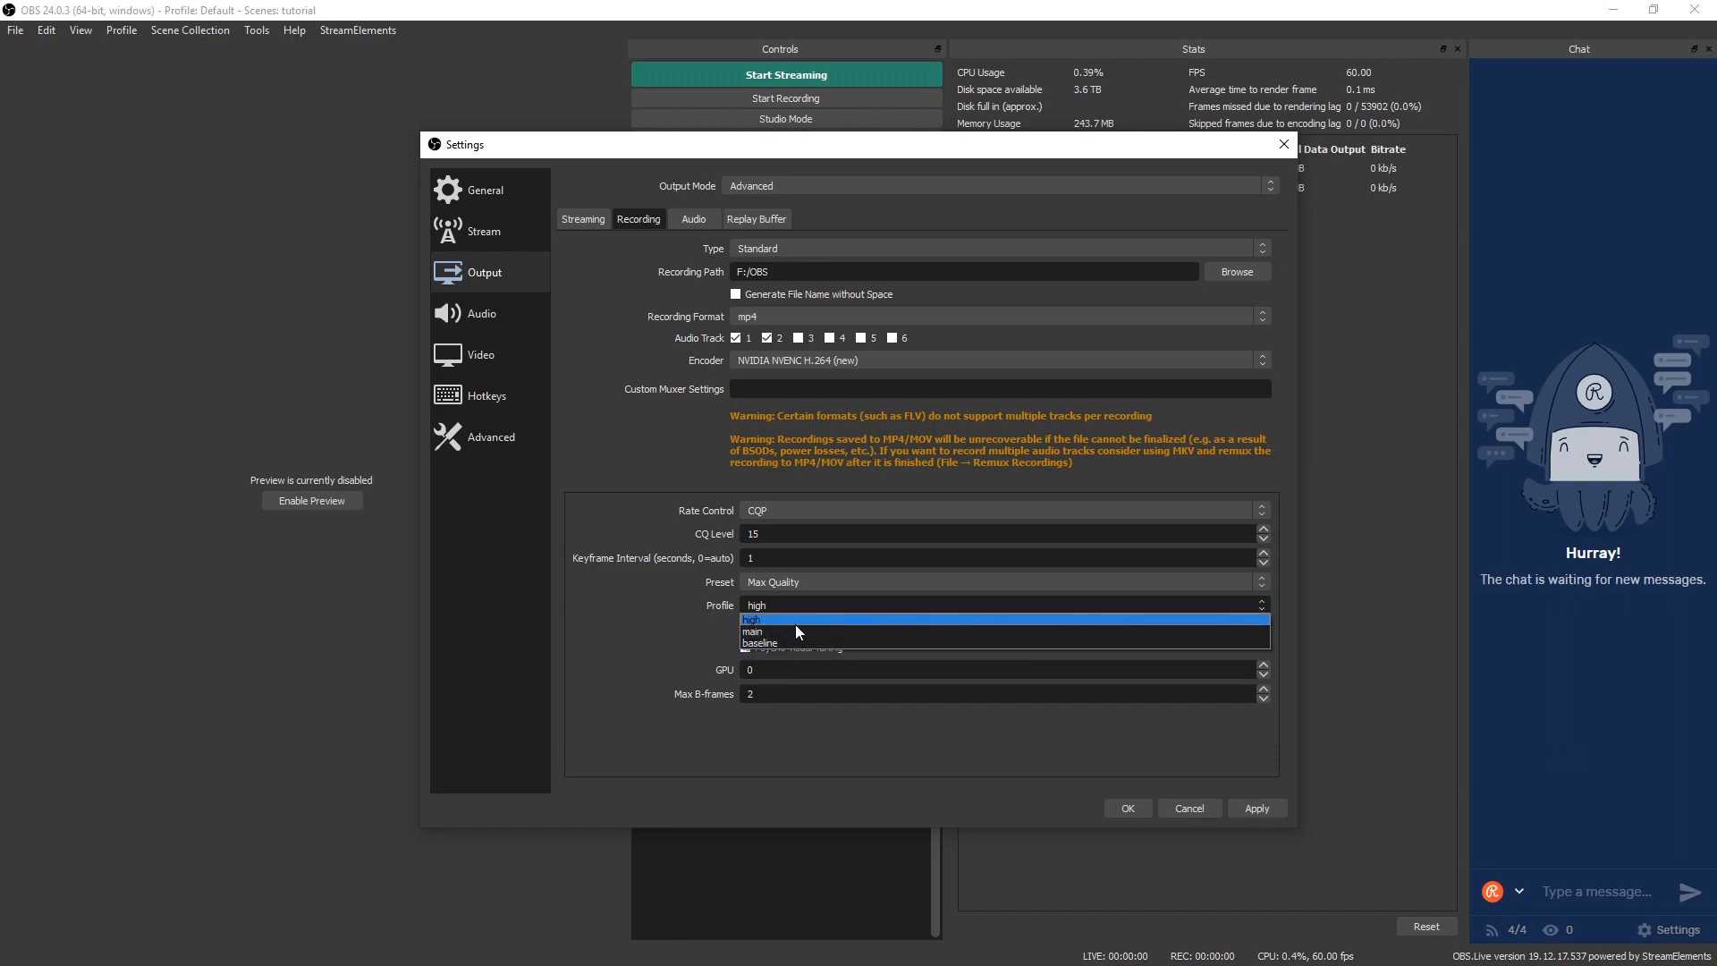
pyautogui.moveTo(772, 634)
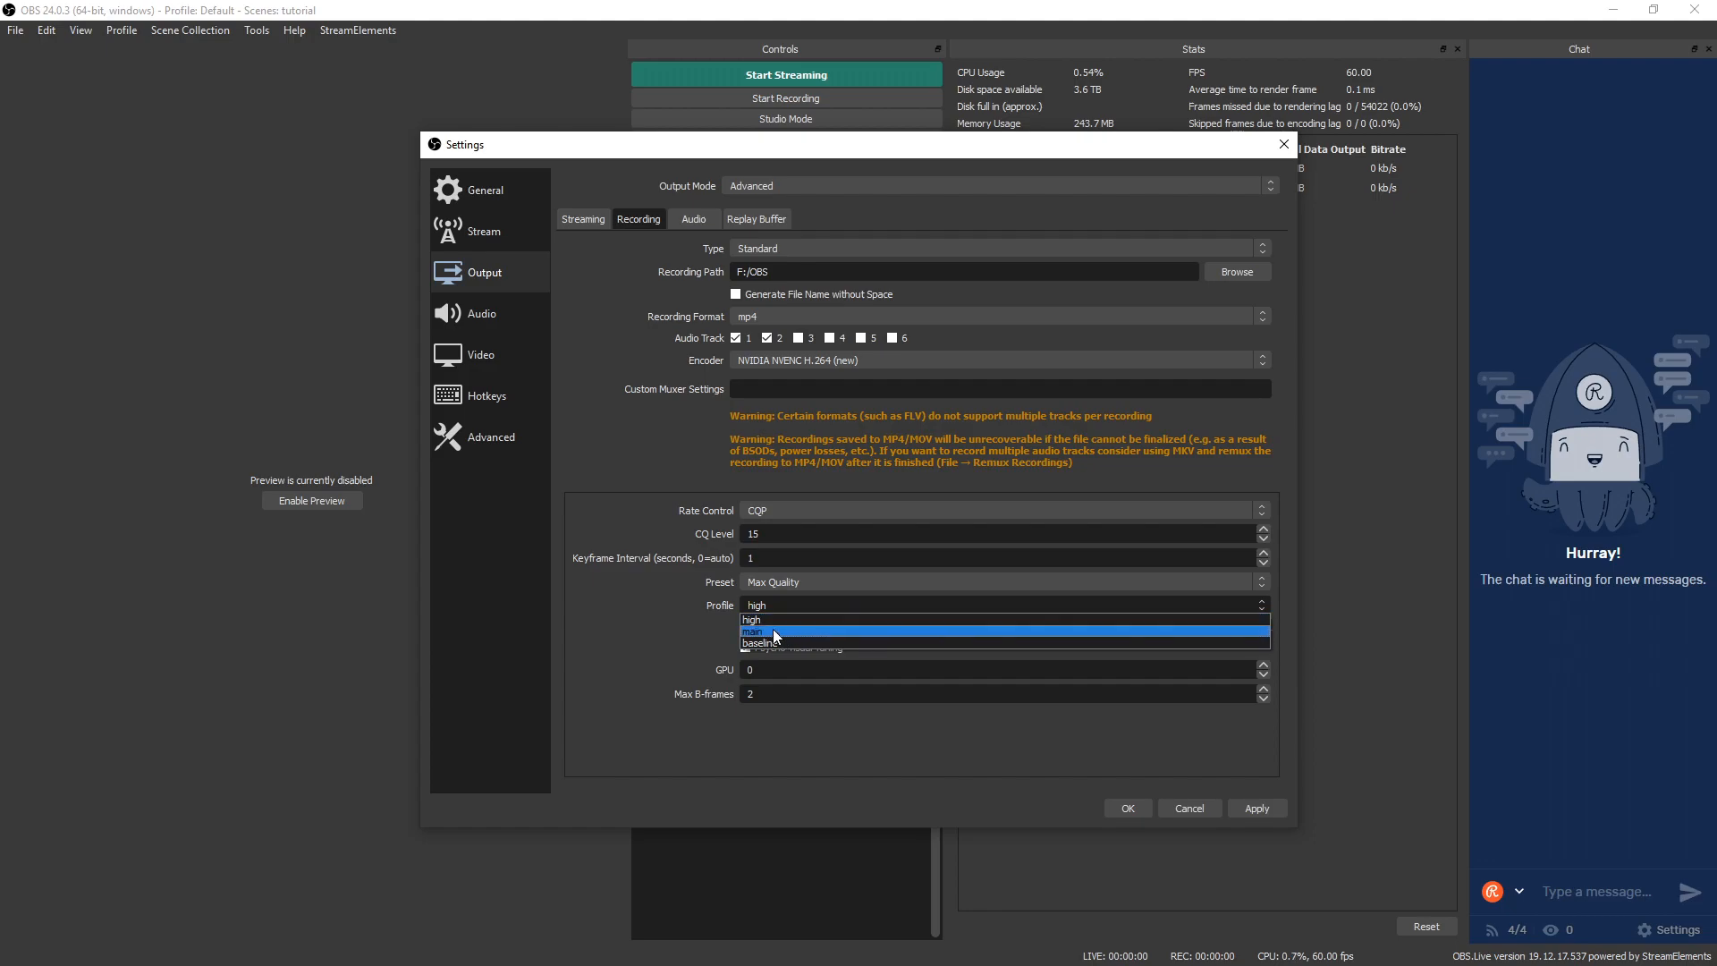
pyautogui.moveTo(782, 620)
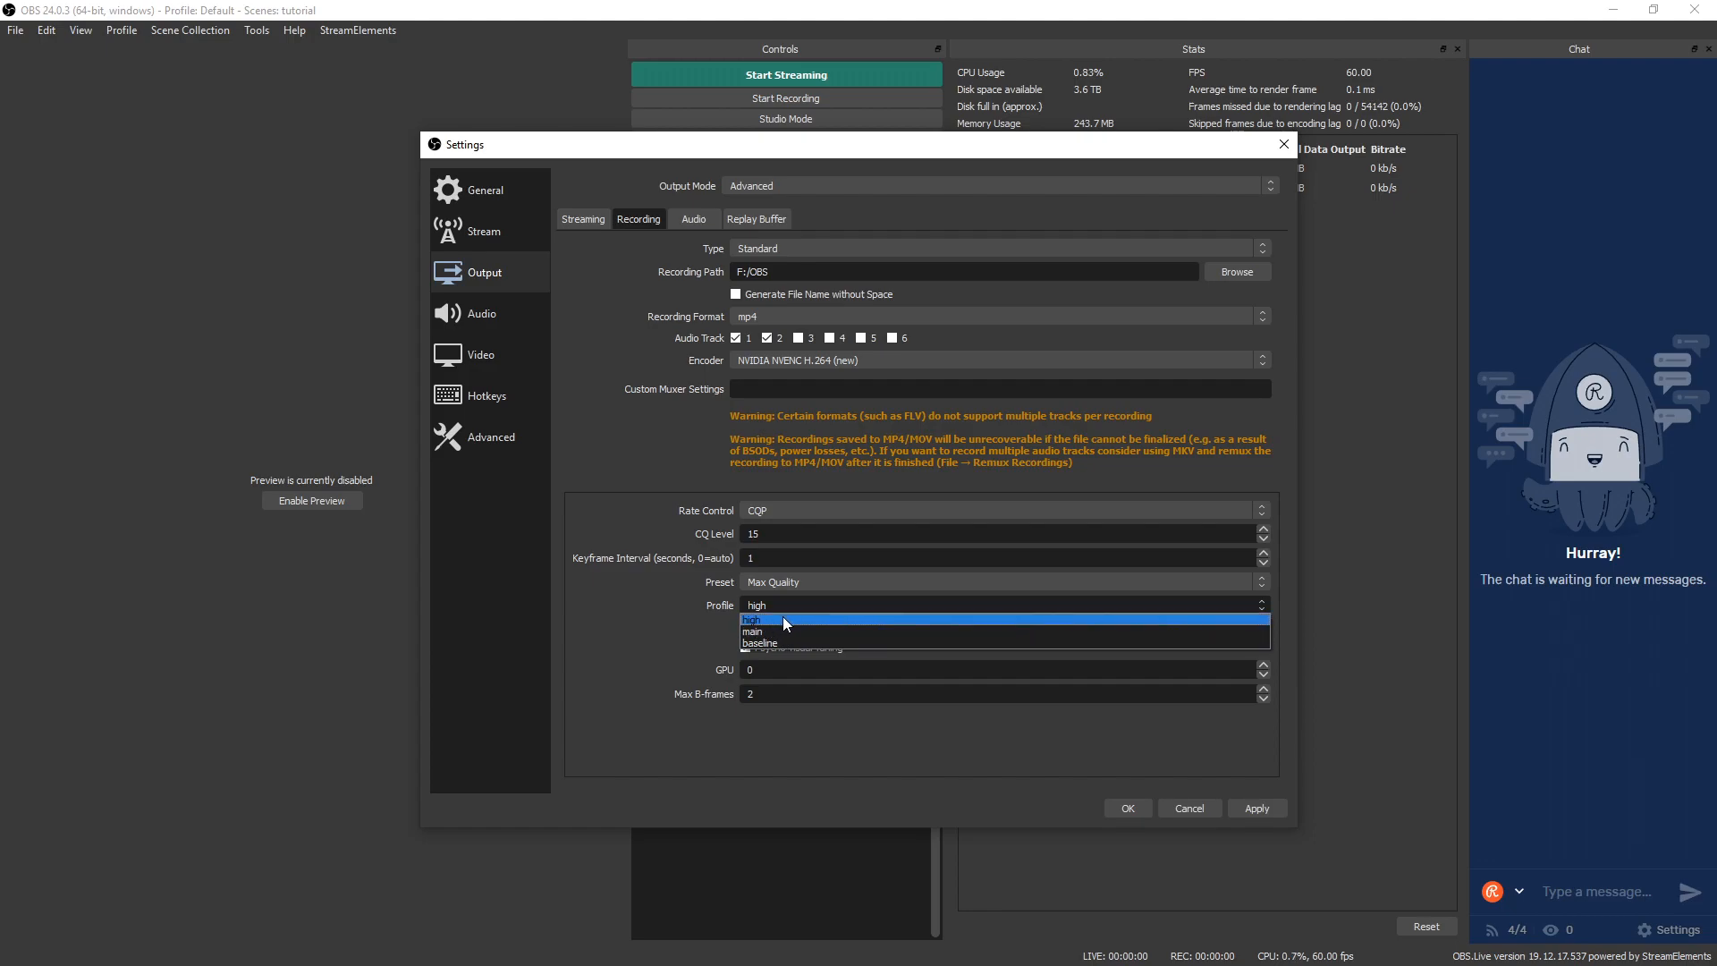
pyautogui.moveTo(777, 630)
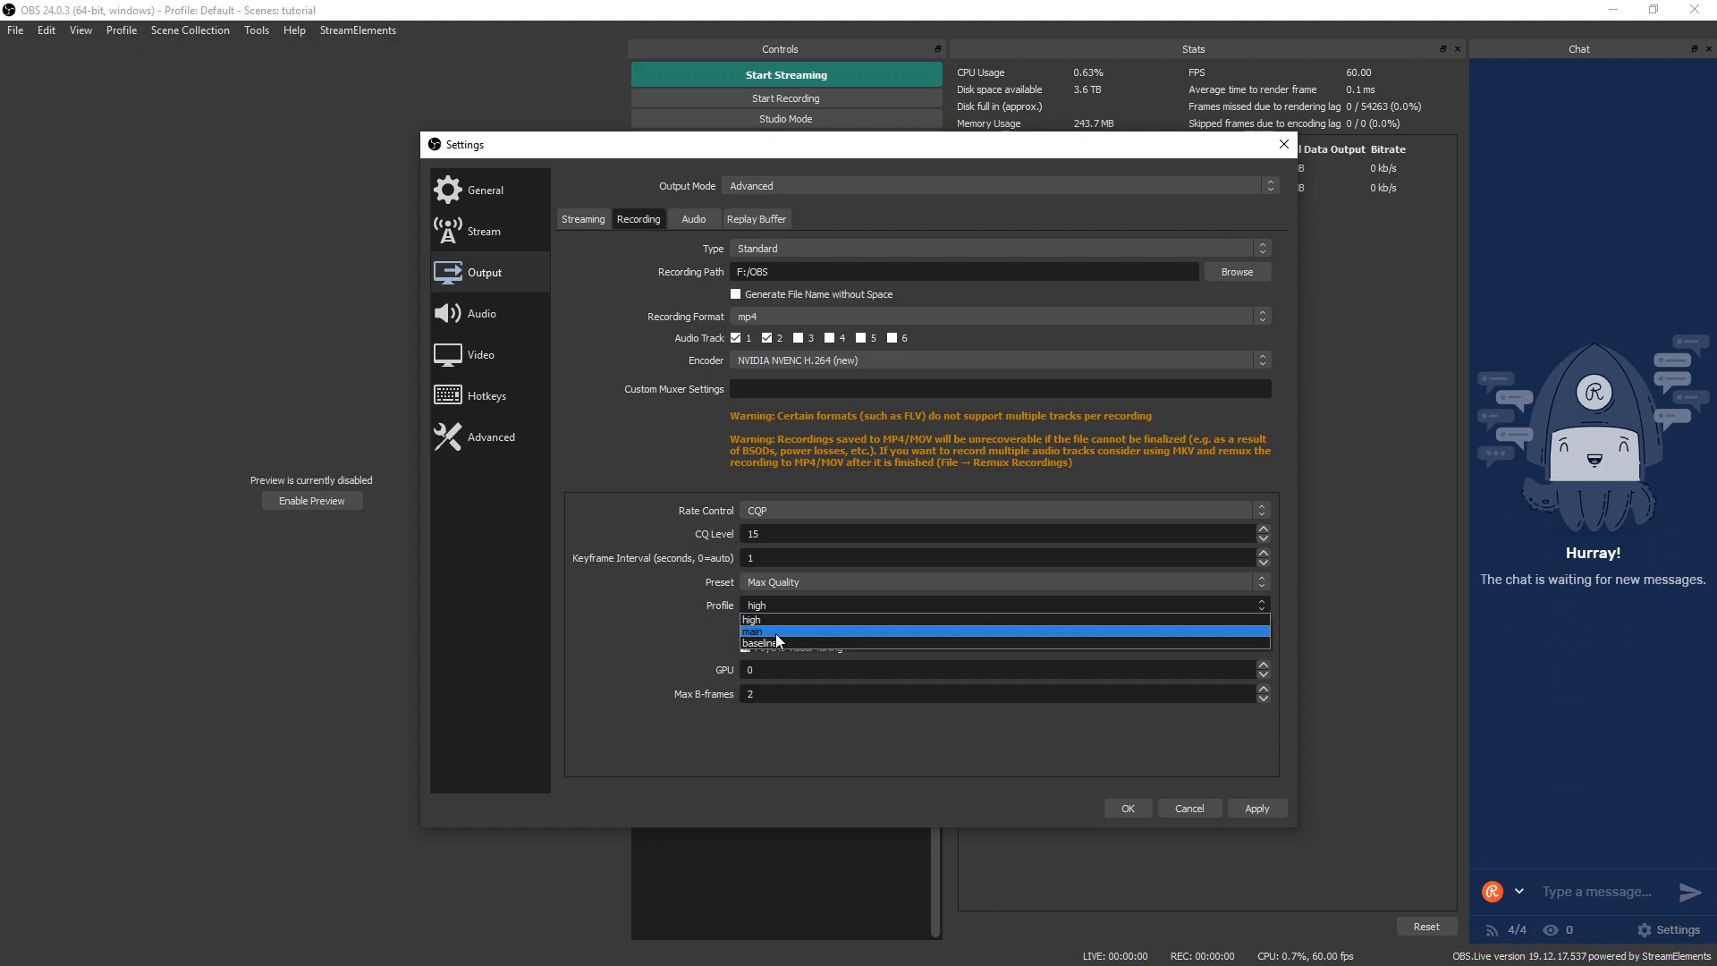
pyautogui.moveTo(769, 636)
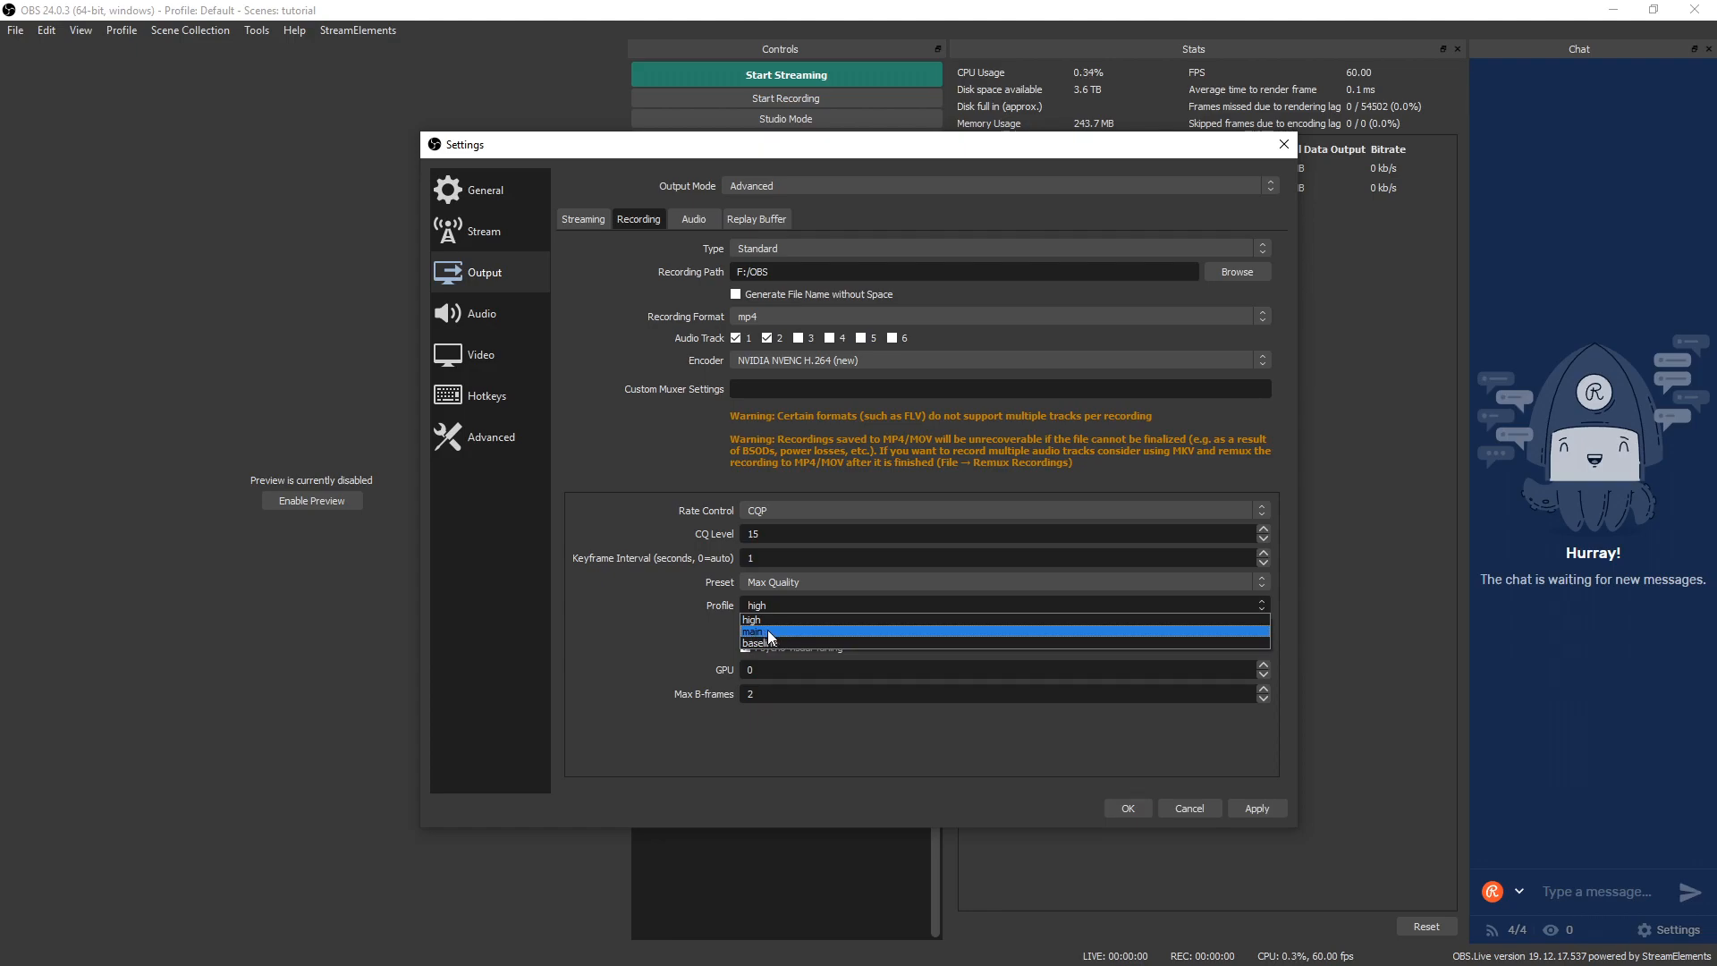
pyautogui.moveTo(772, 620)
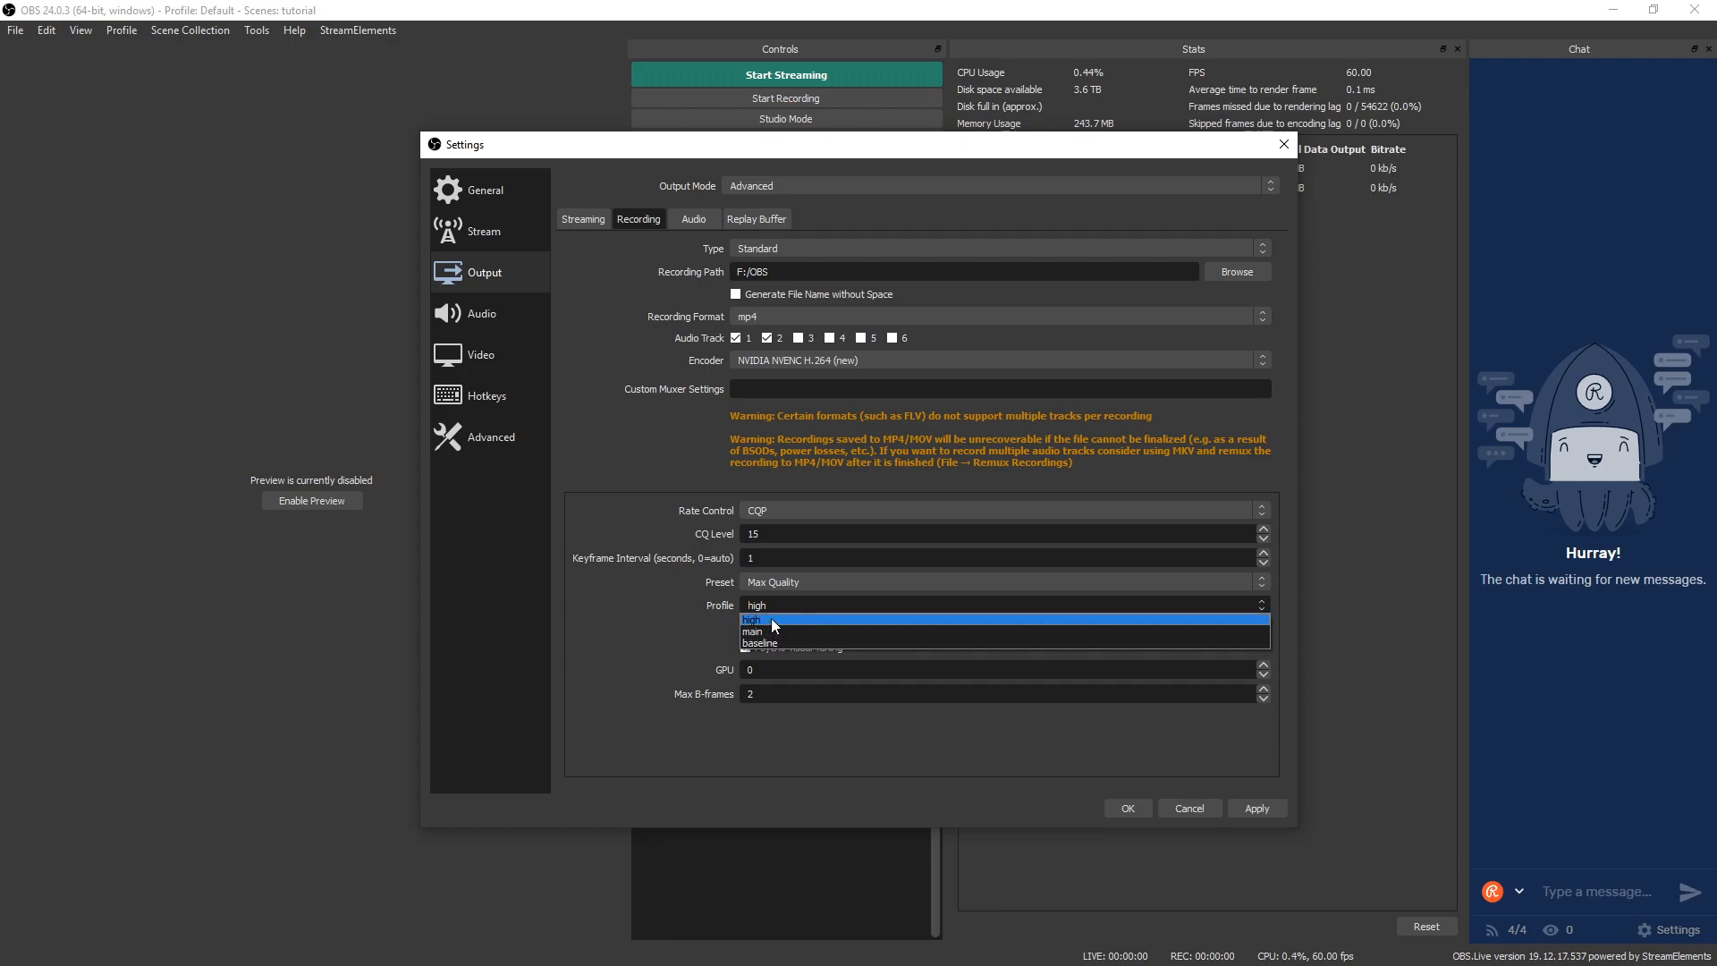
pyautogui.click(752, 619)
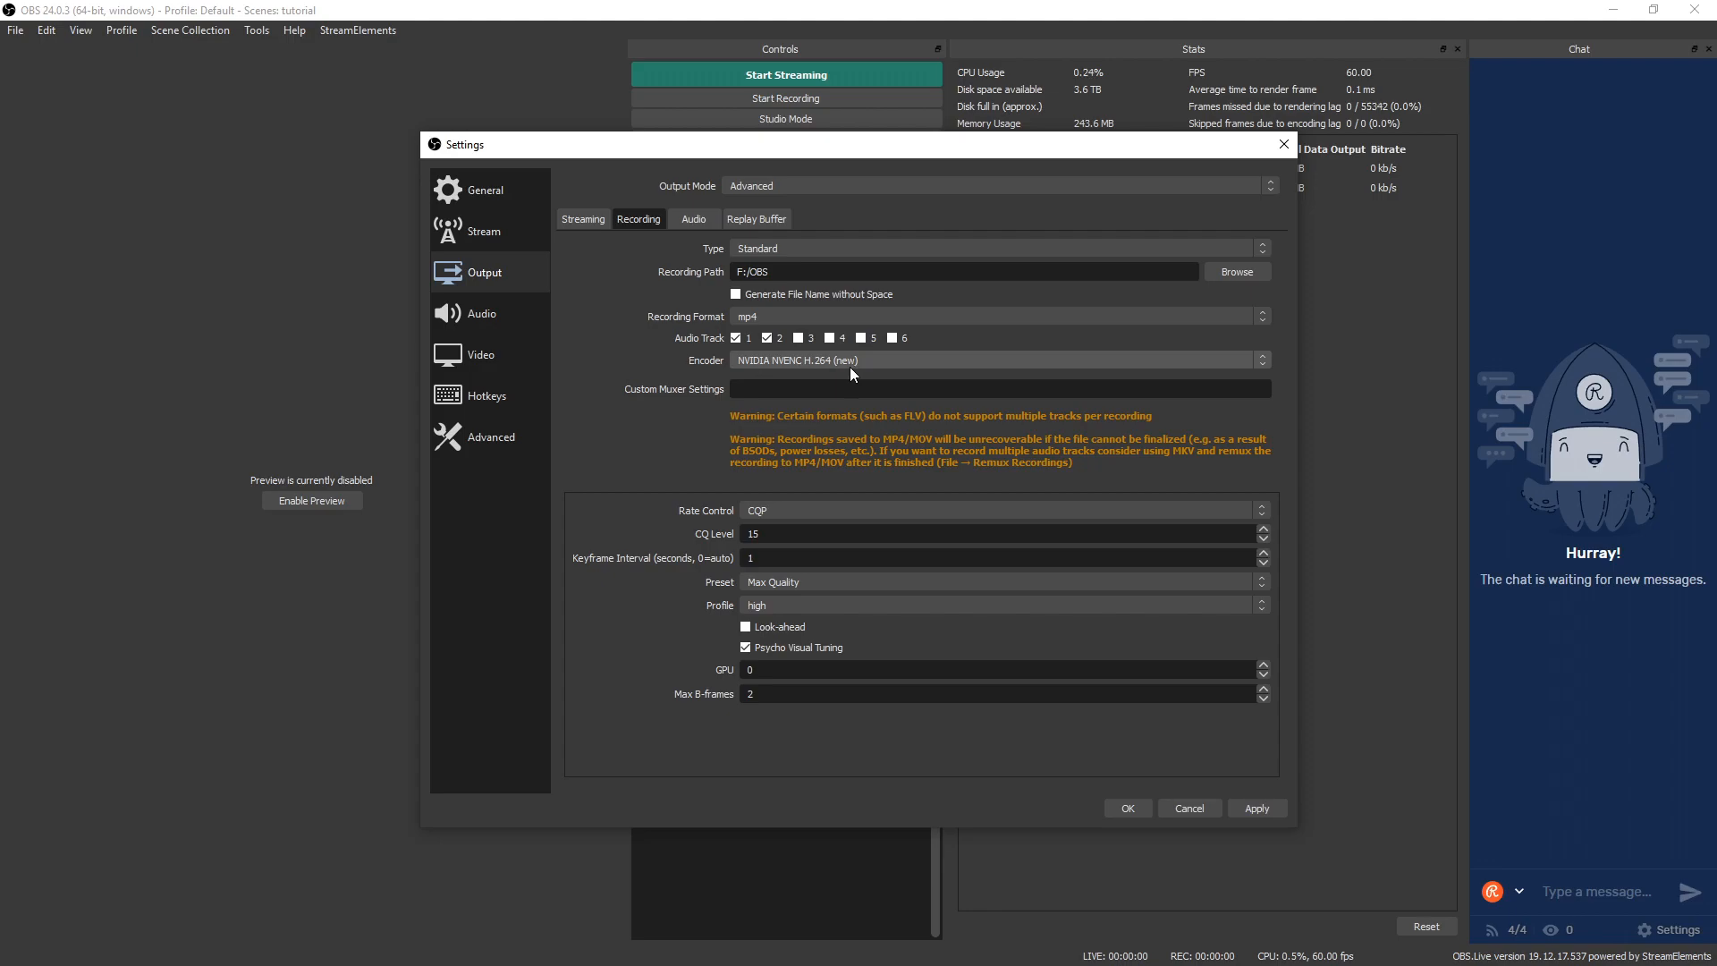
# - Enable Look-ahead in the NVENC recording encoder settings
pyautogui.click(746, 626)
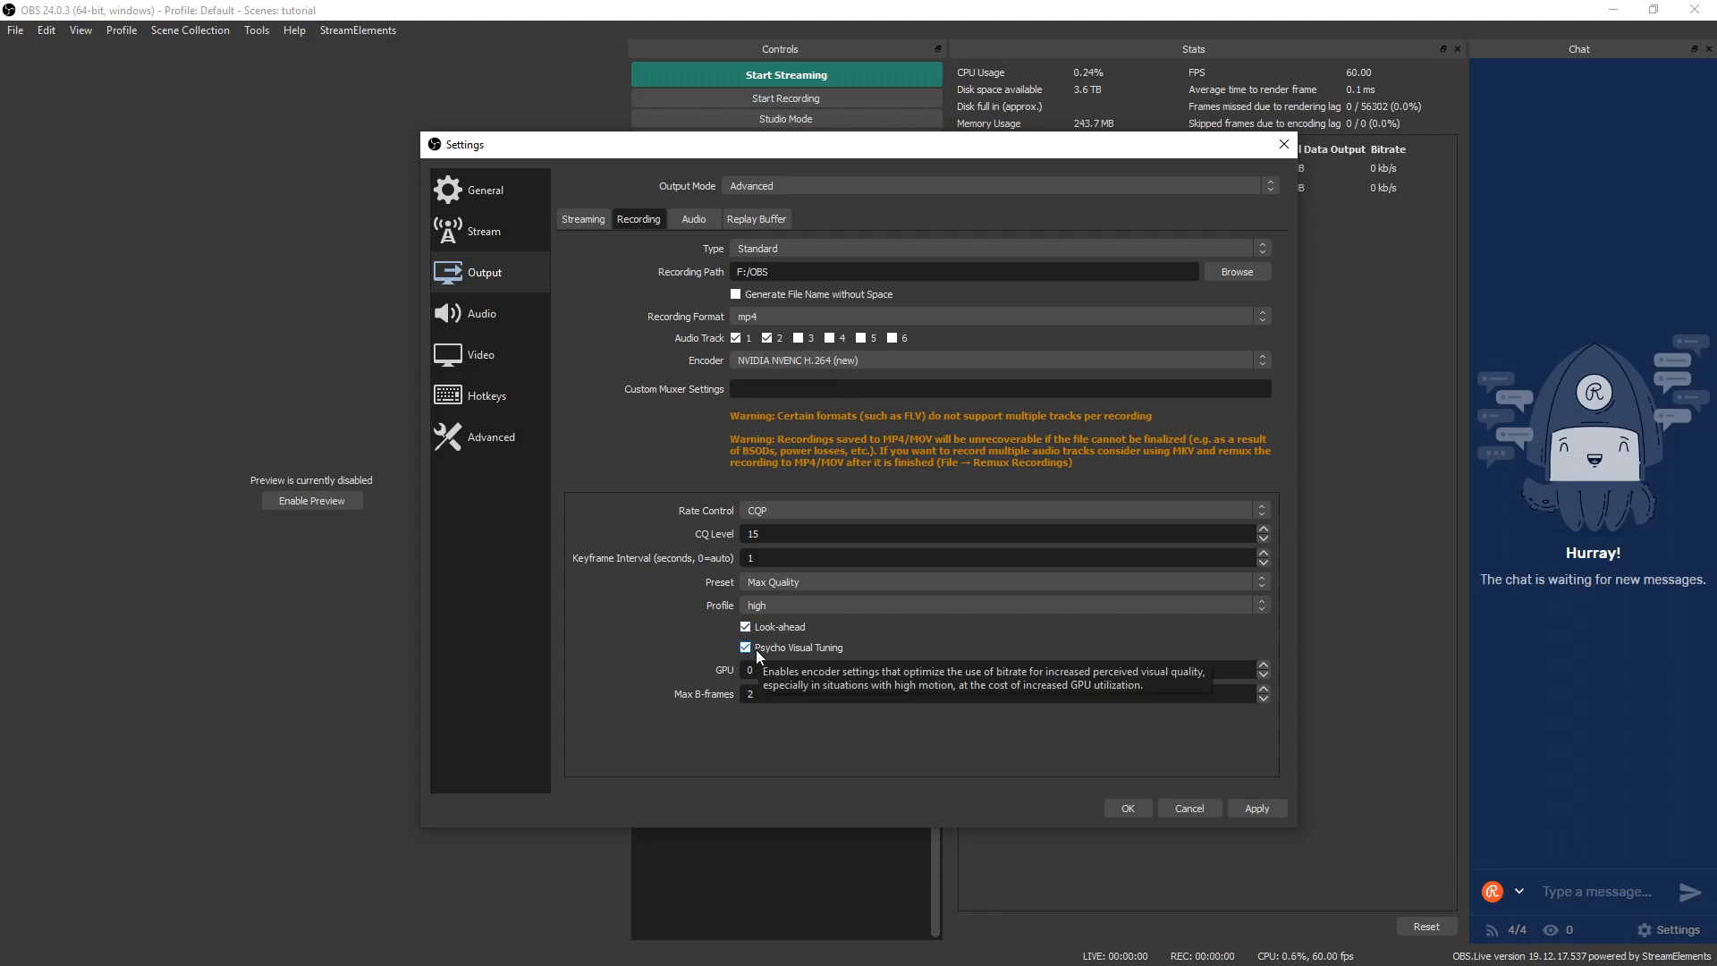
pyautogui.moveTo(896, 611)
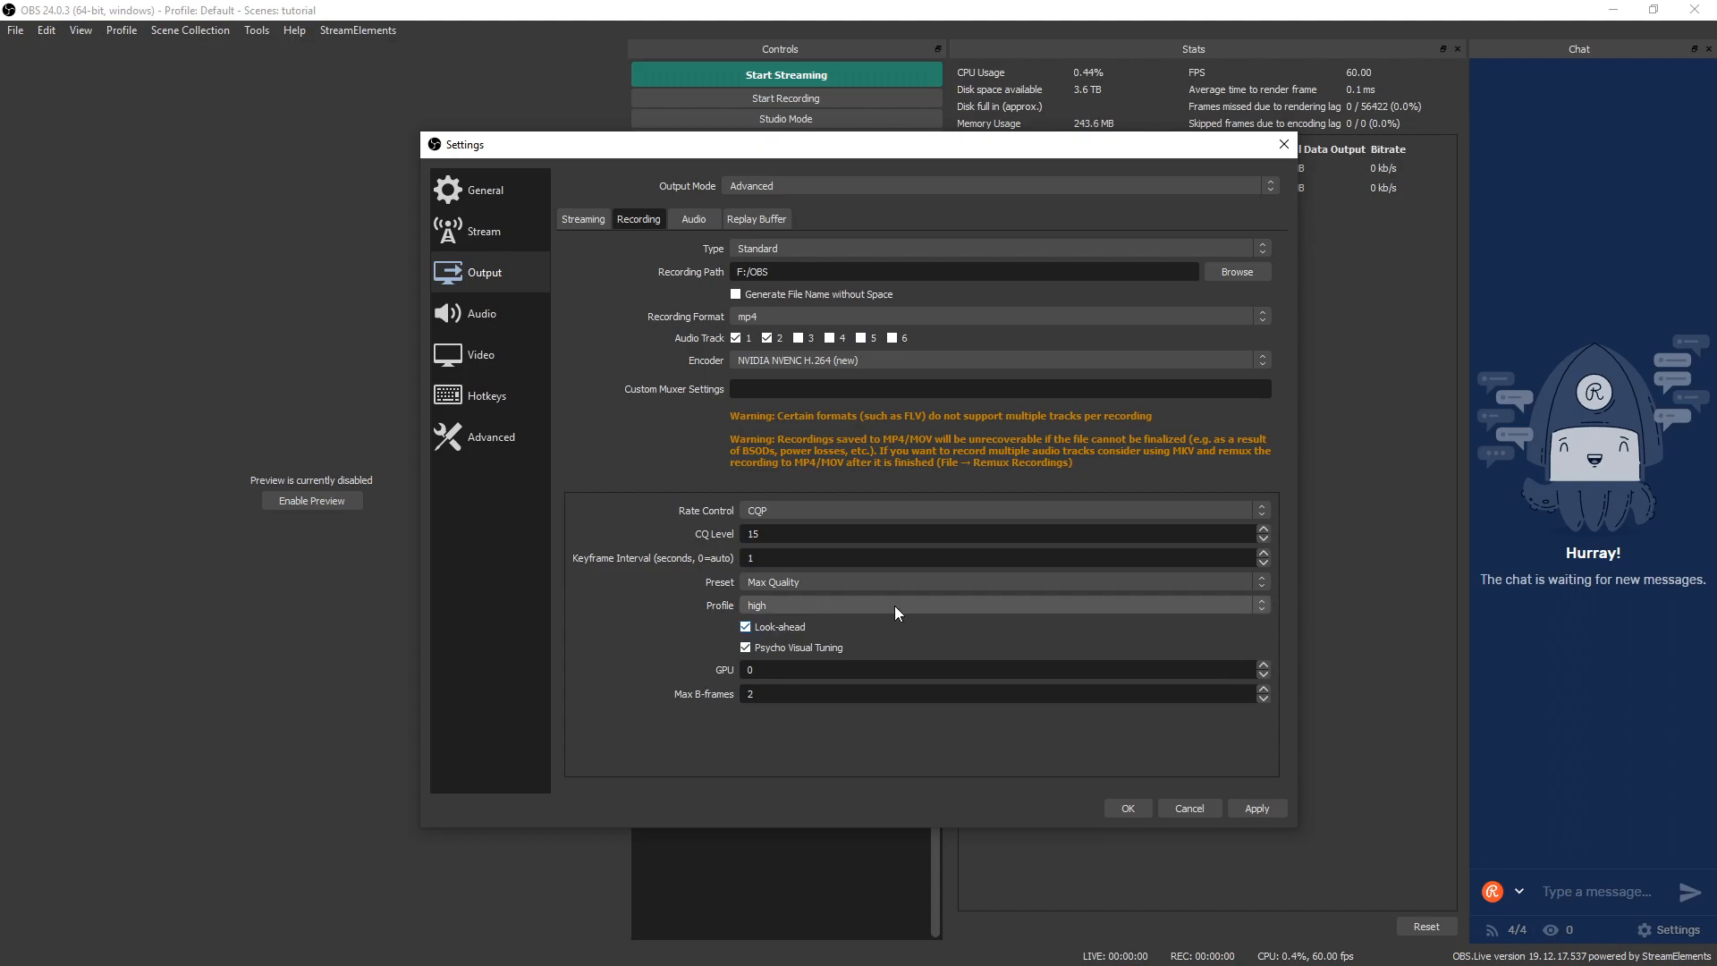
pyautogui.moveTo(821, 526)
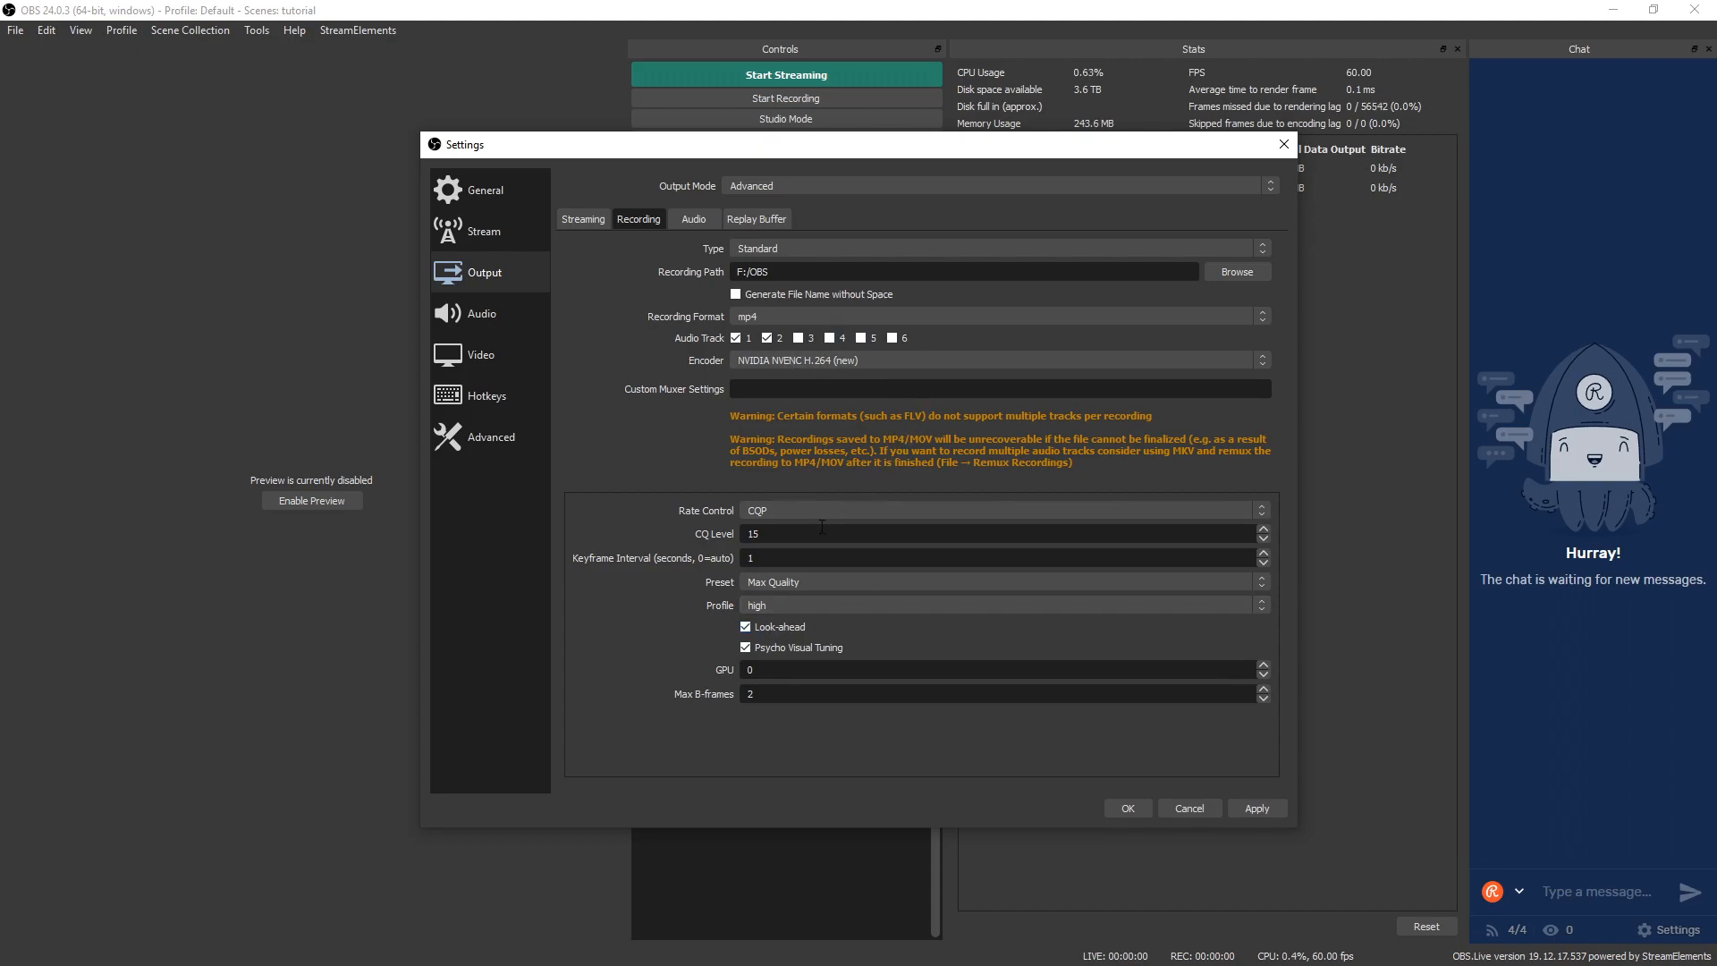
pyautogui.moveTo(722, 614)
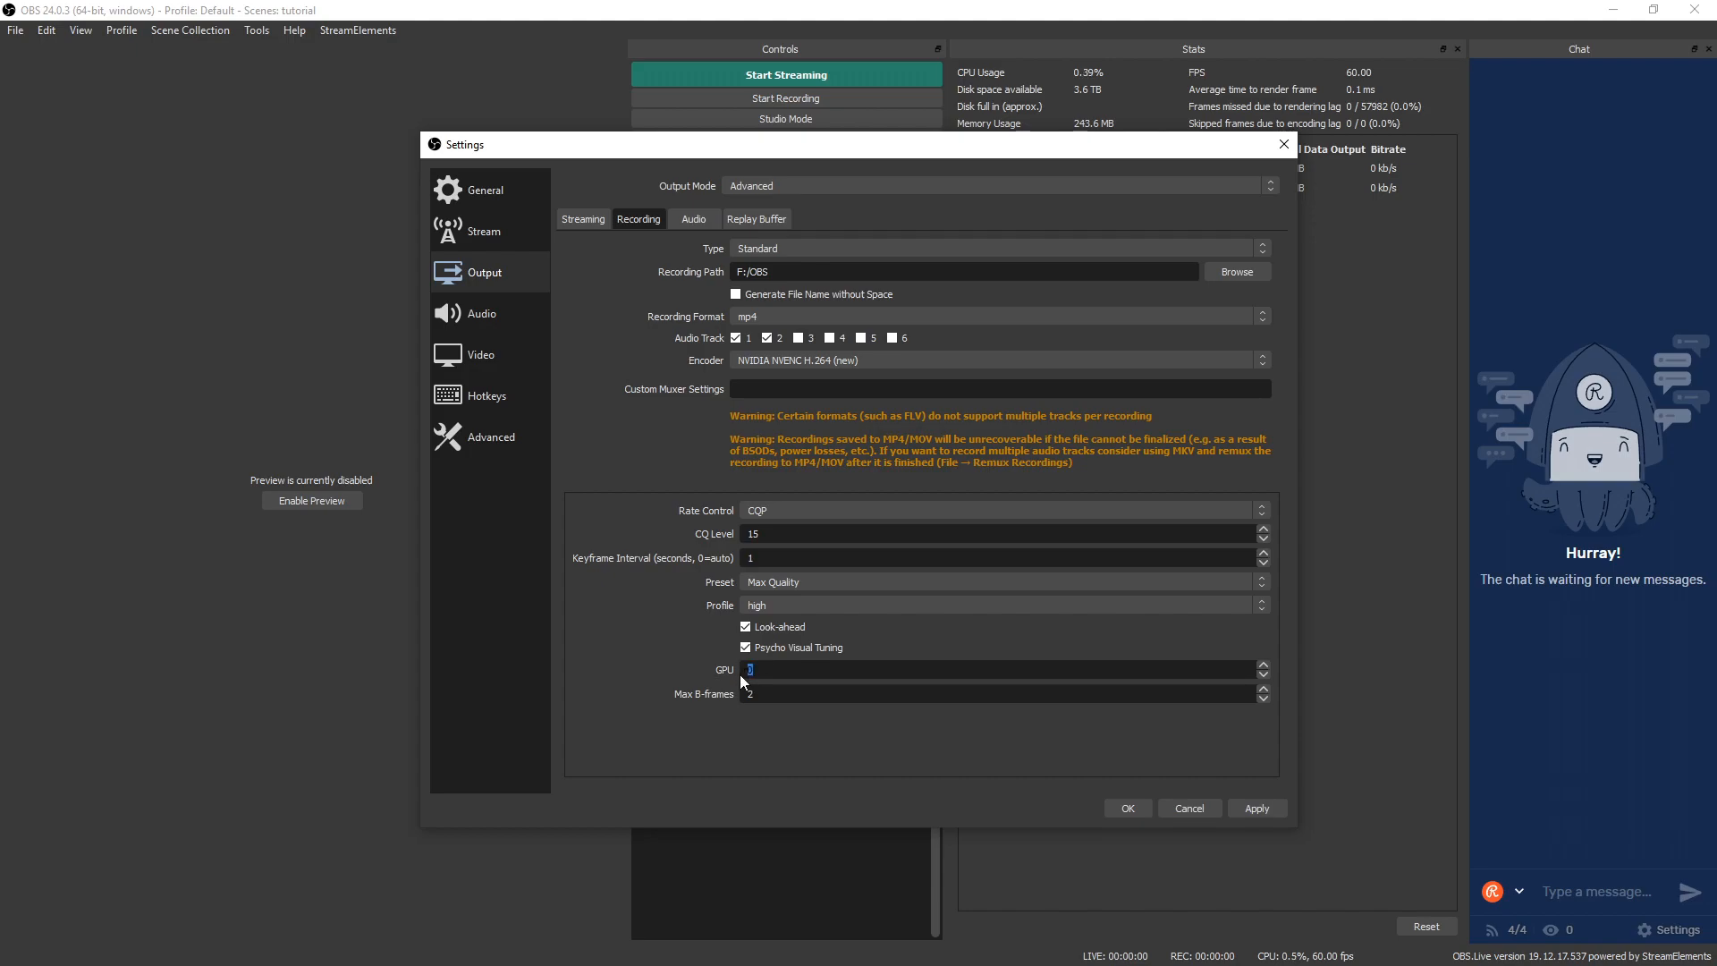
pyautogui.moveTo(1062, 605)
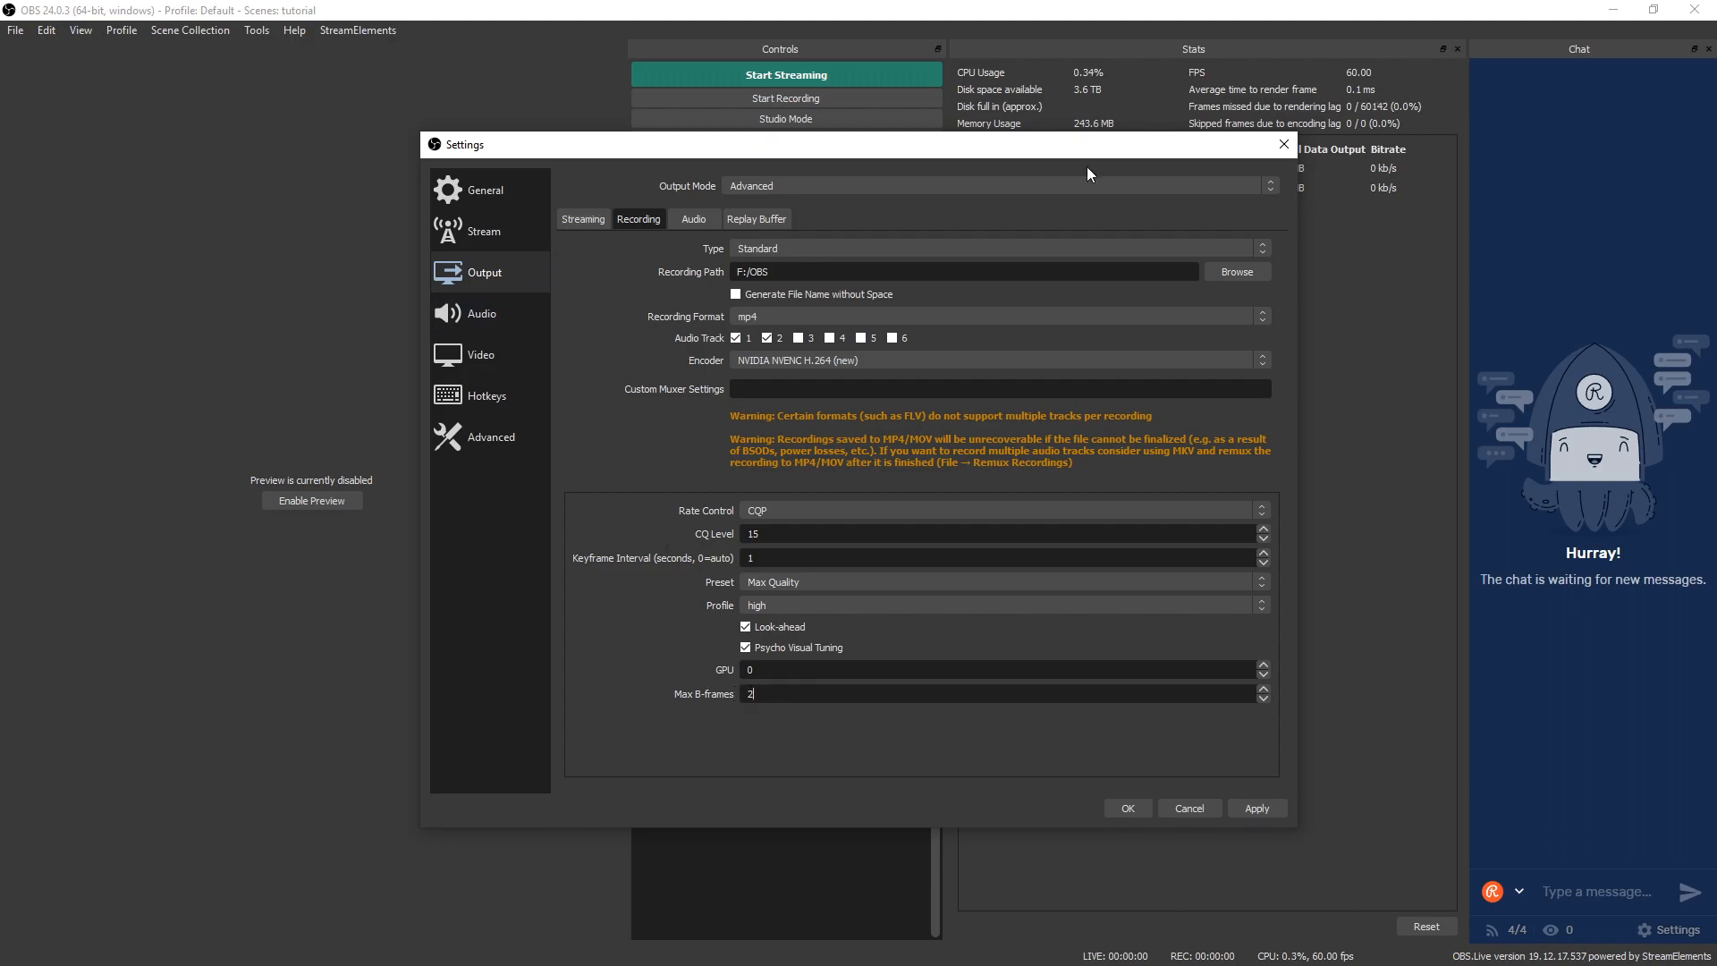
pyautogui.moveTo(968, 820)
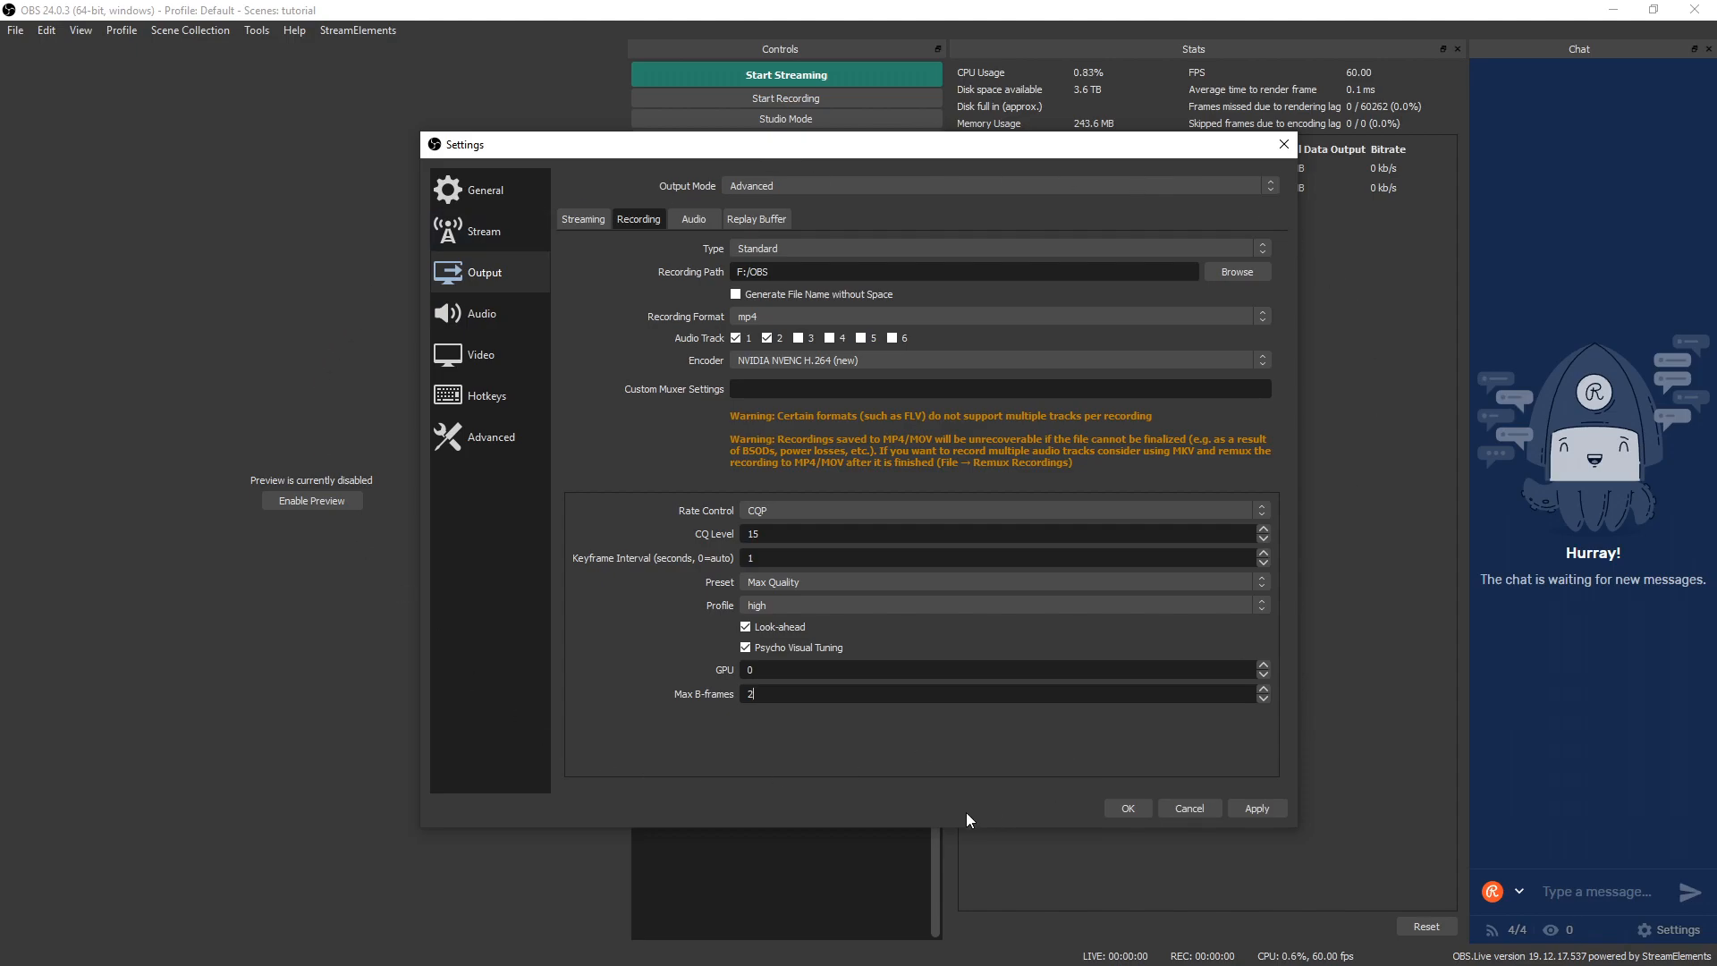
pyautogui.moveTo(814, 721)
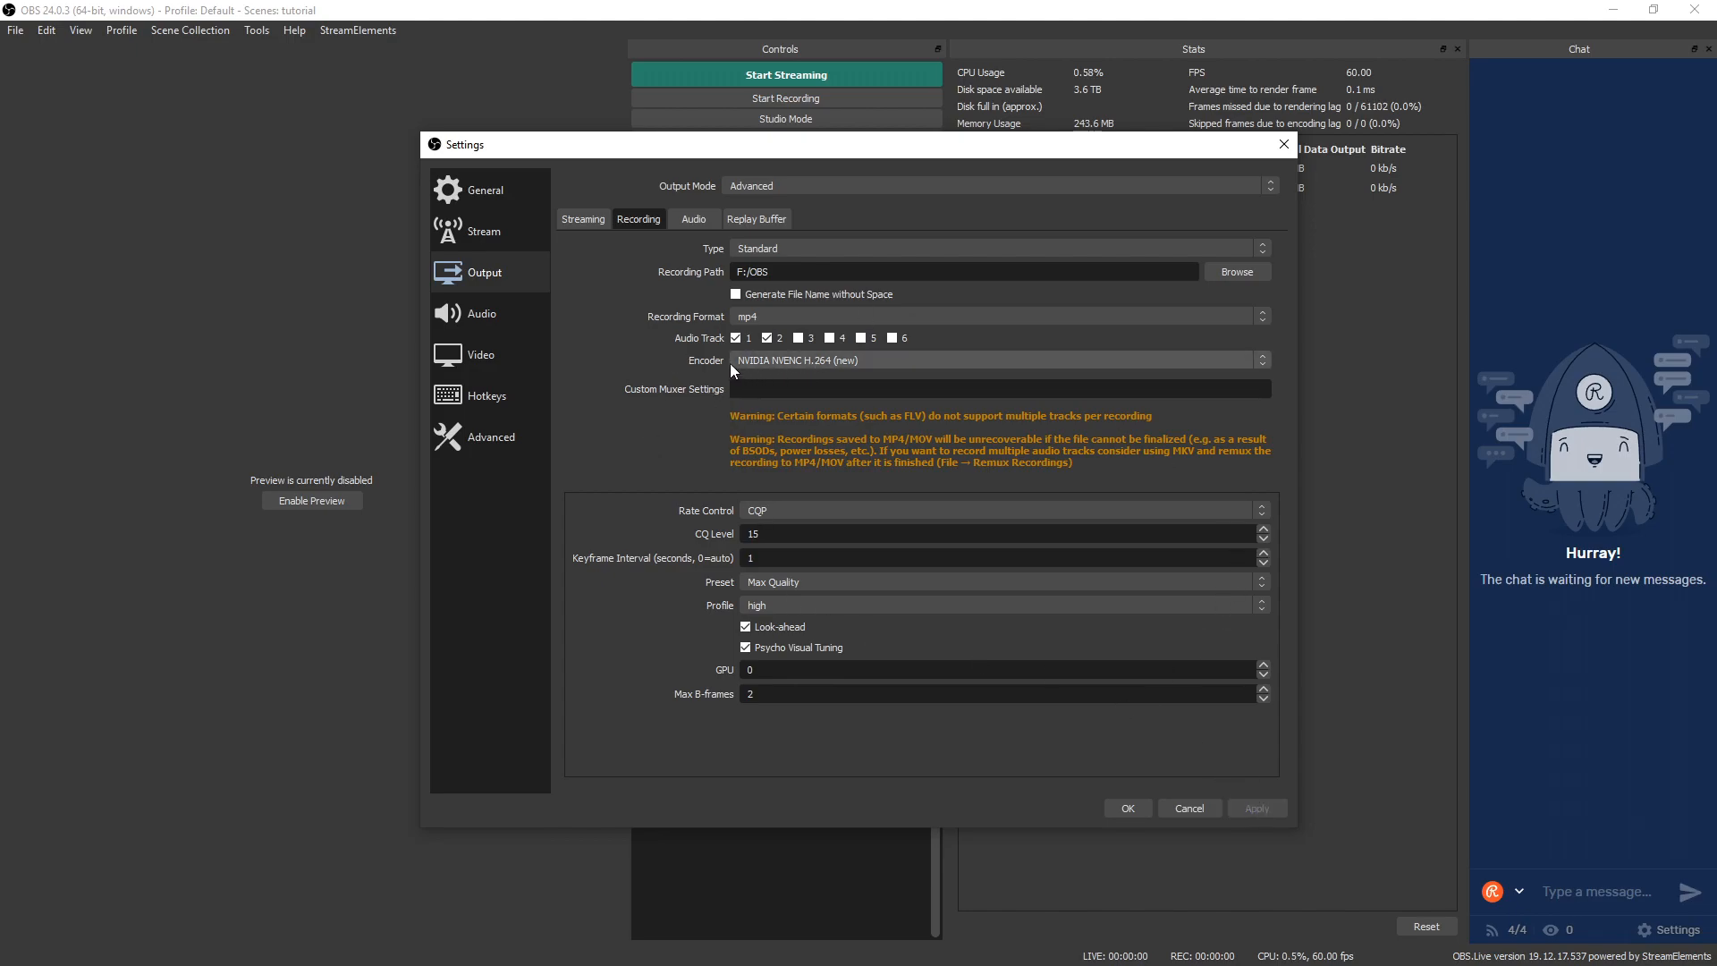
# - Switch to the older NVIDIA NVENC H.264 encoder with CQP rate control and apply
pyautogui.click(996, 361)
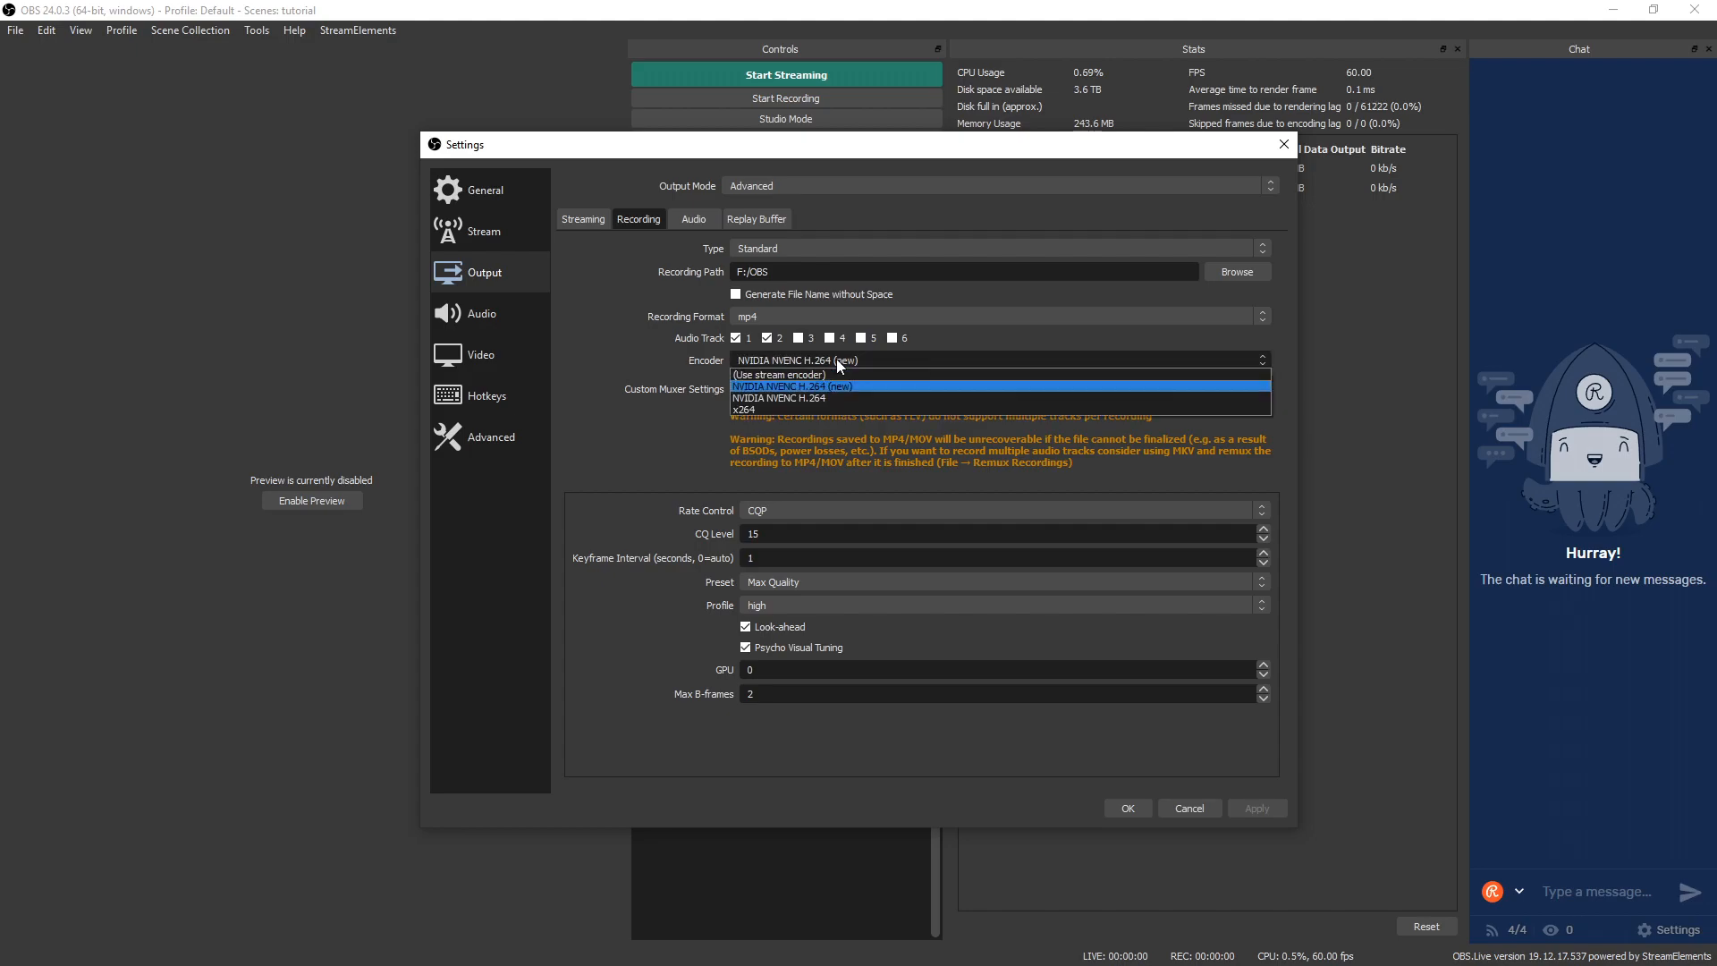
pyautogui.moveTo(805, 397)
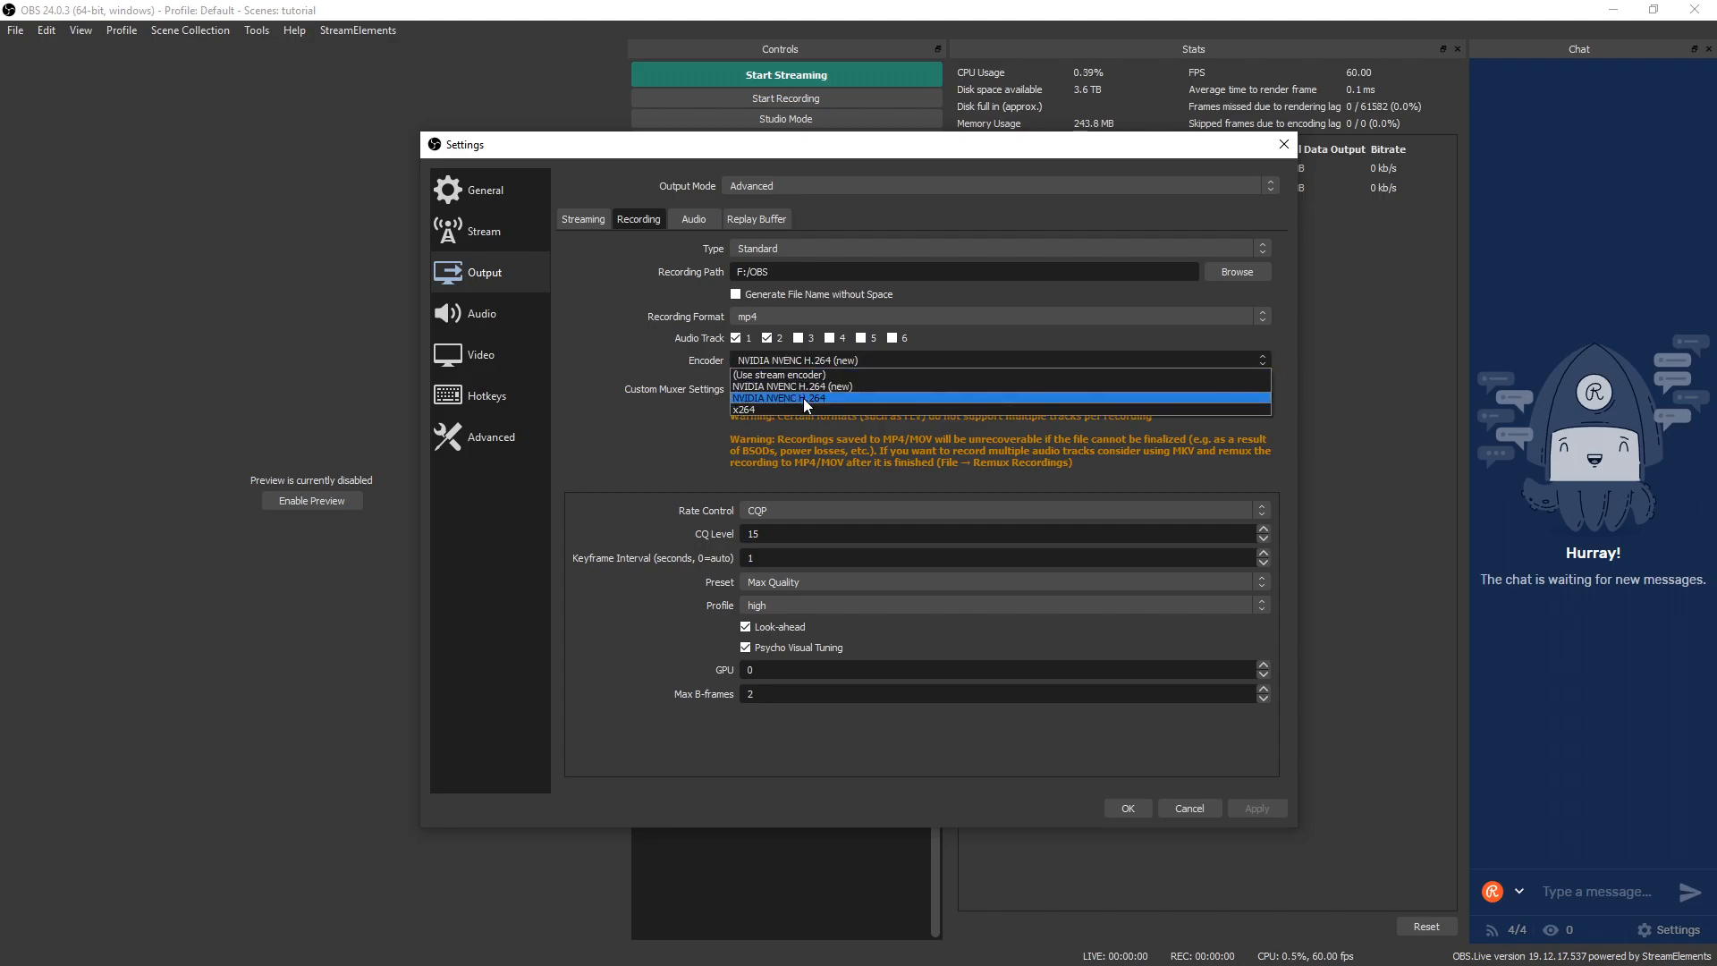
pyautogui.click(774, 396)
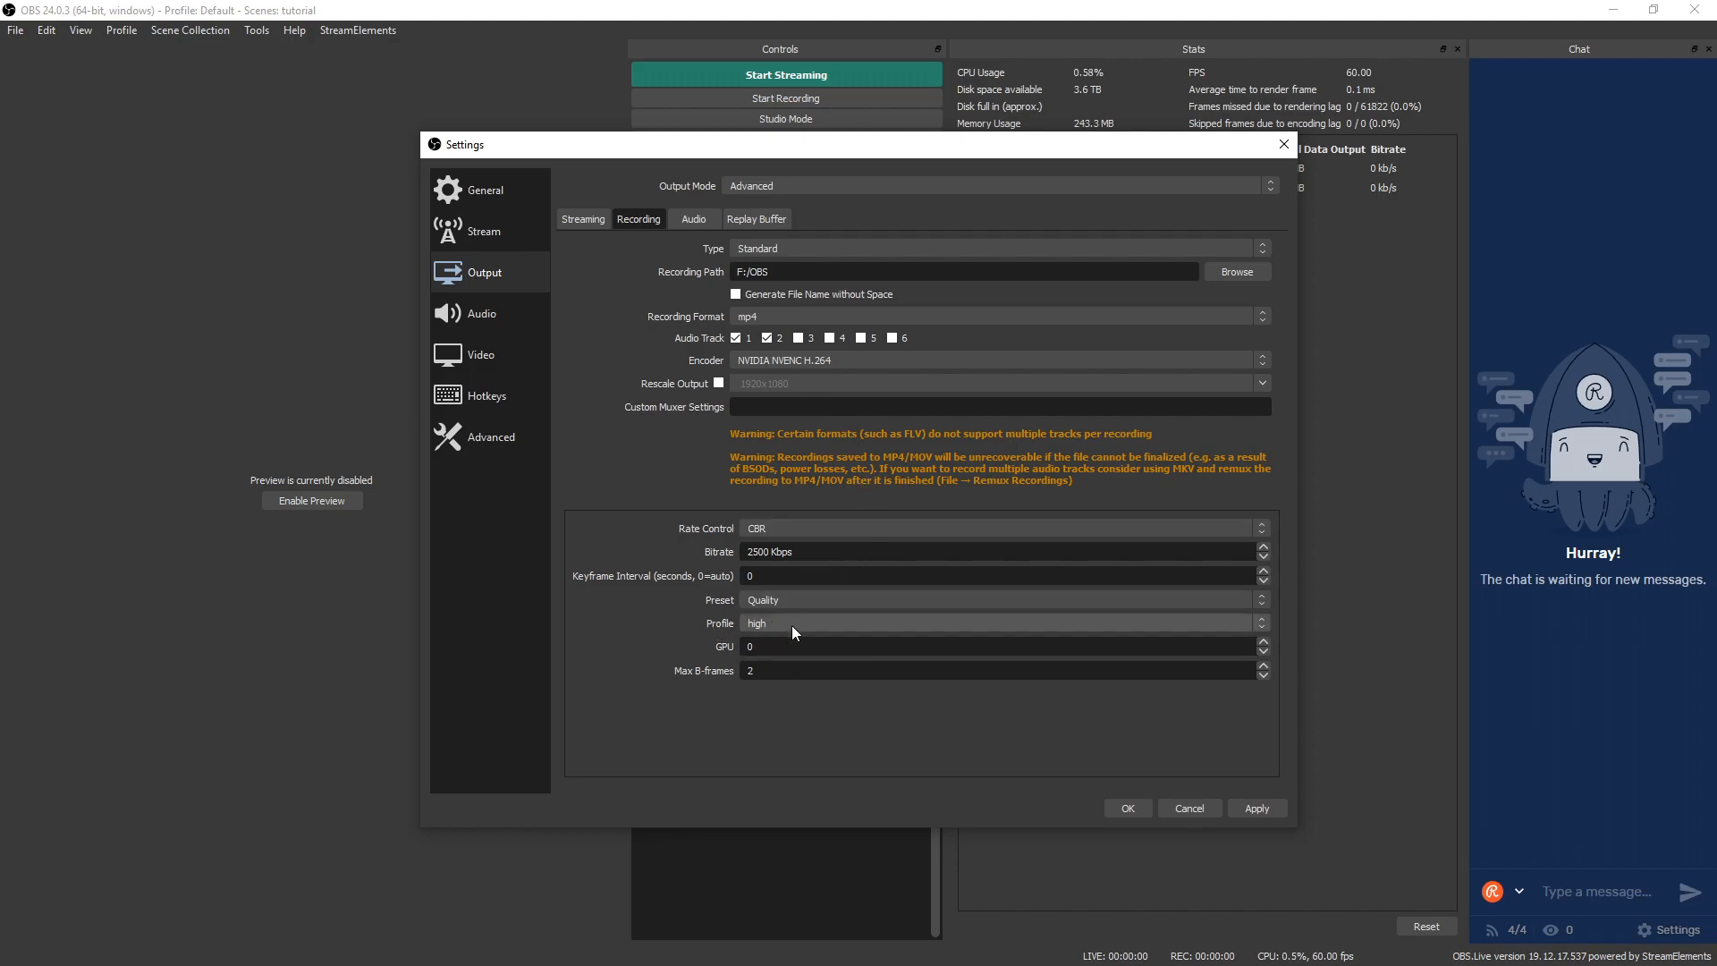
pyautogui.moveTo(660, 635)
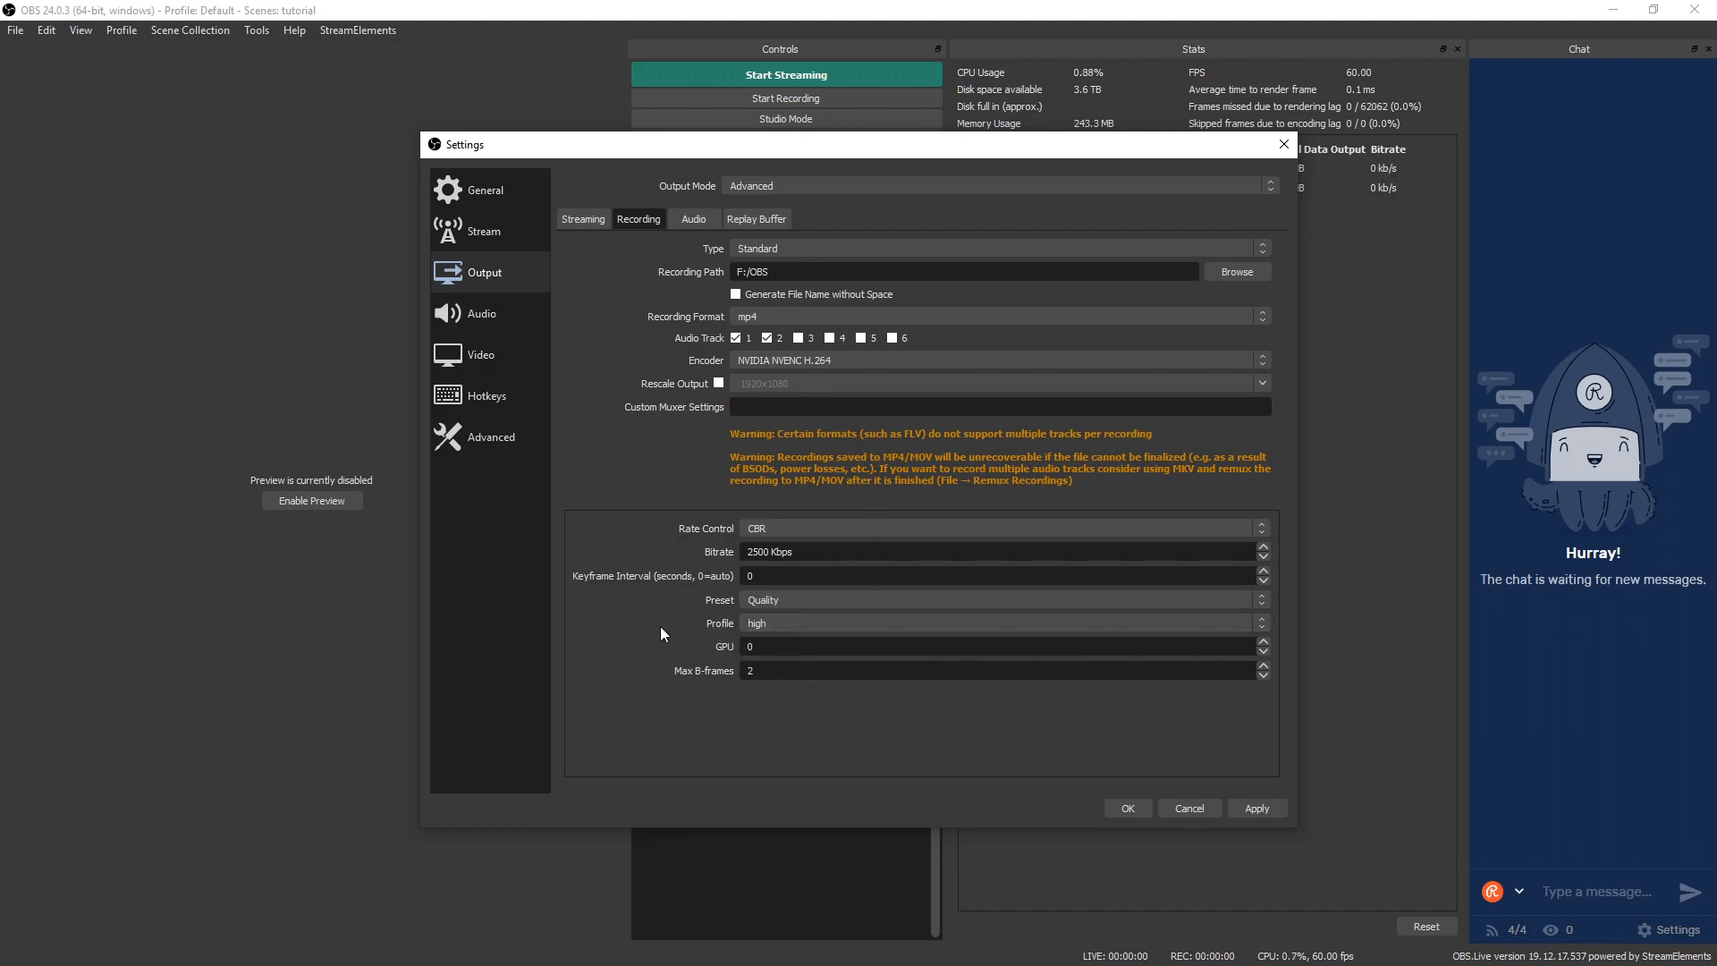
pyautogui.moveTo(730, 679)
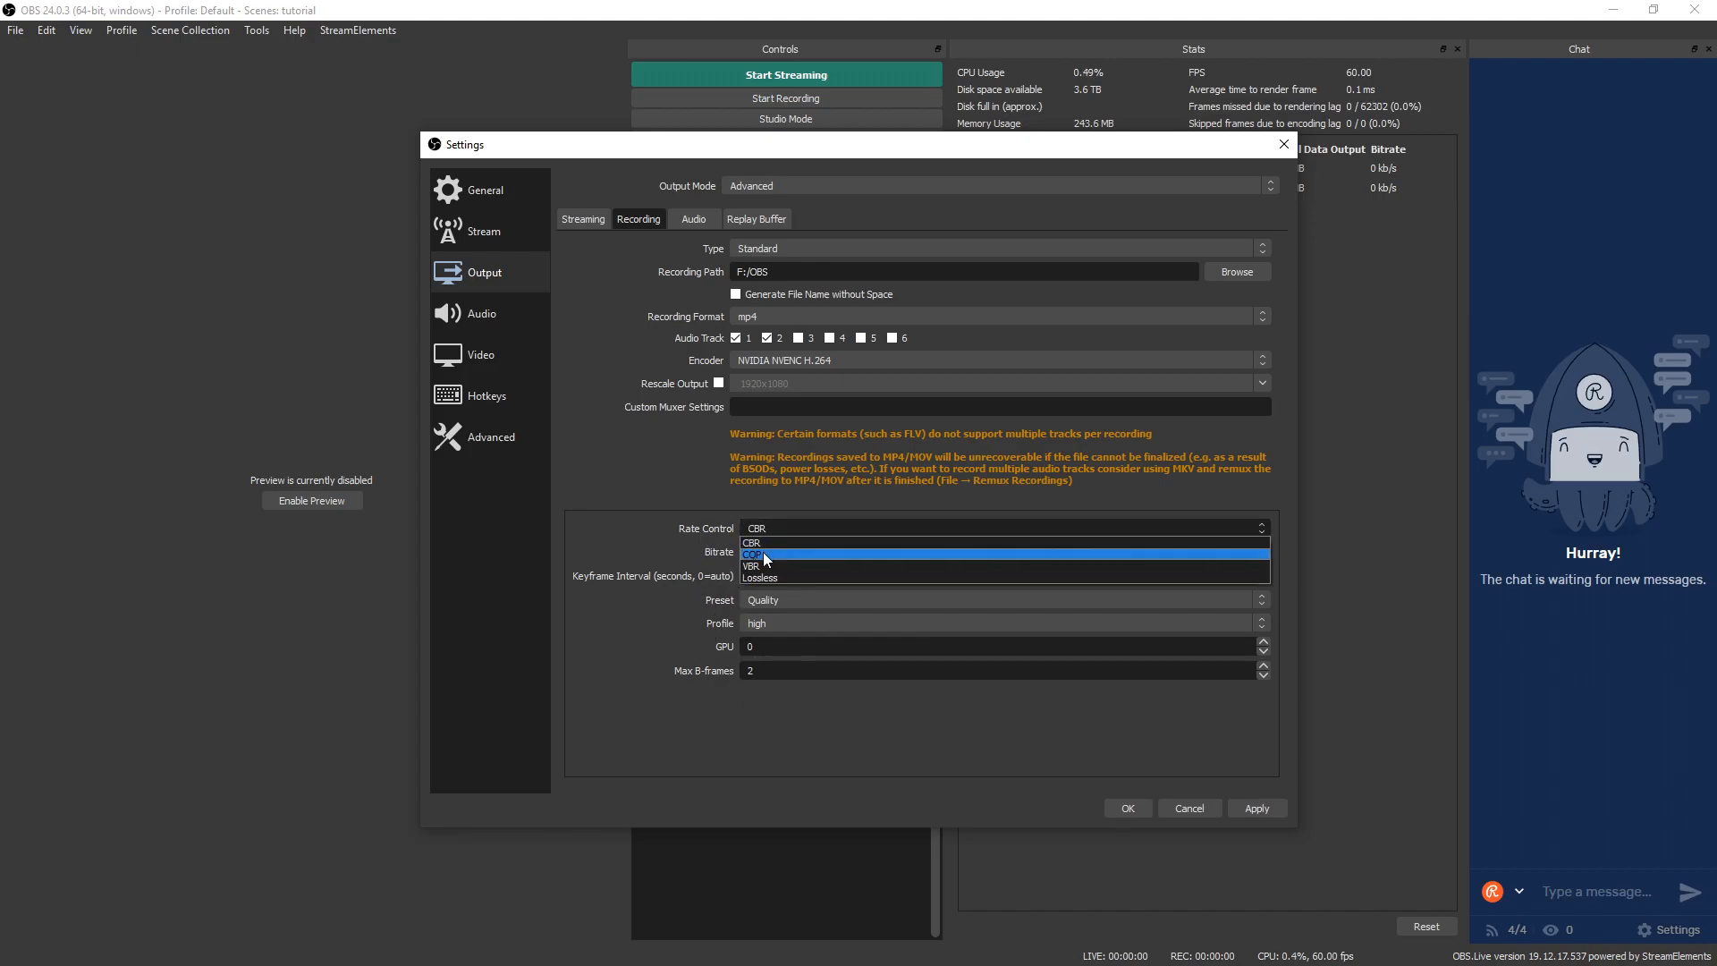
pyautogui.click(757, 551)
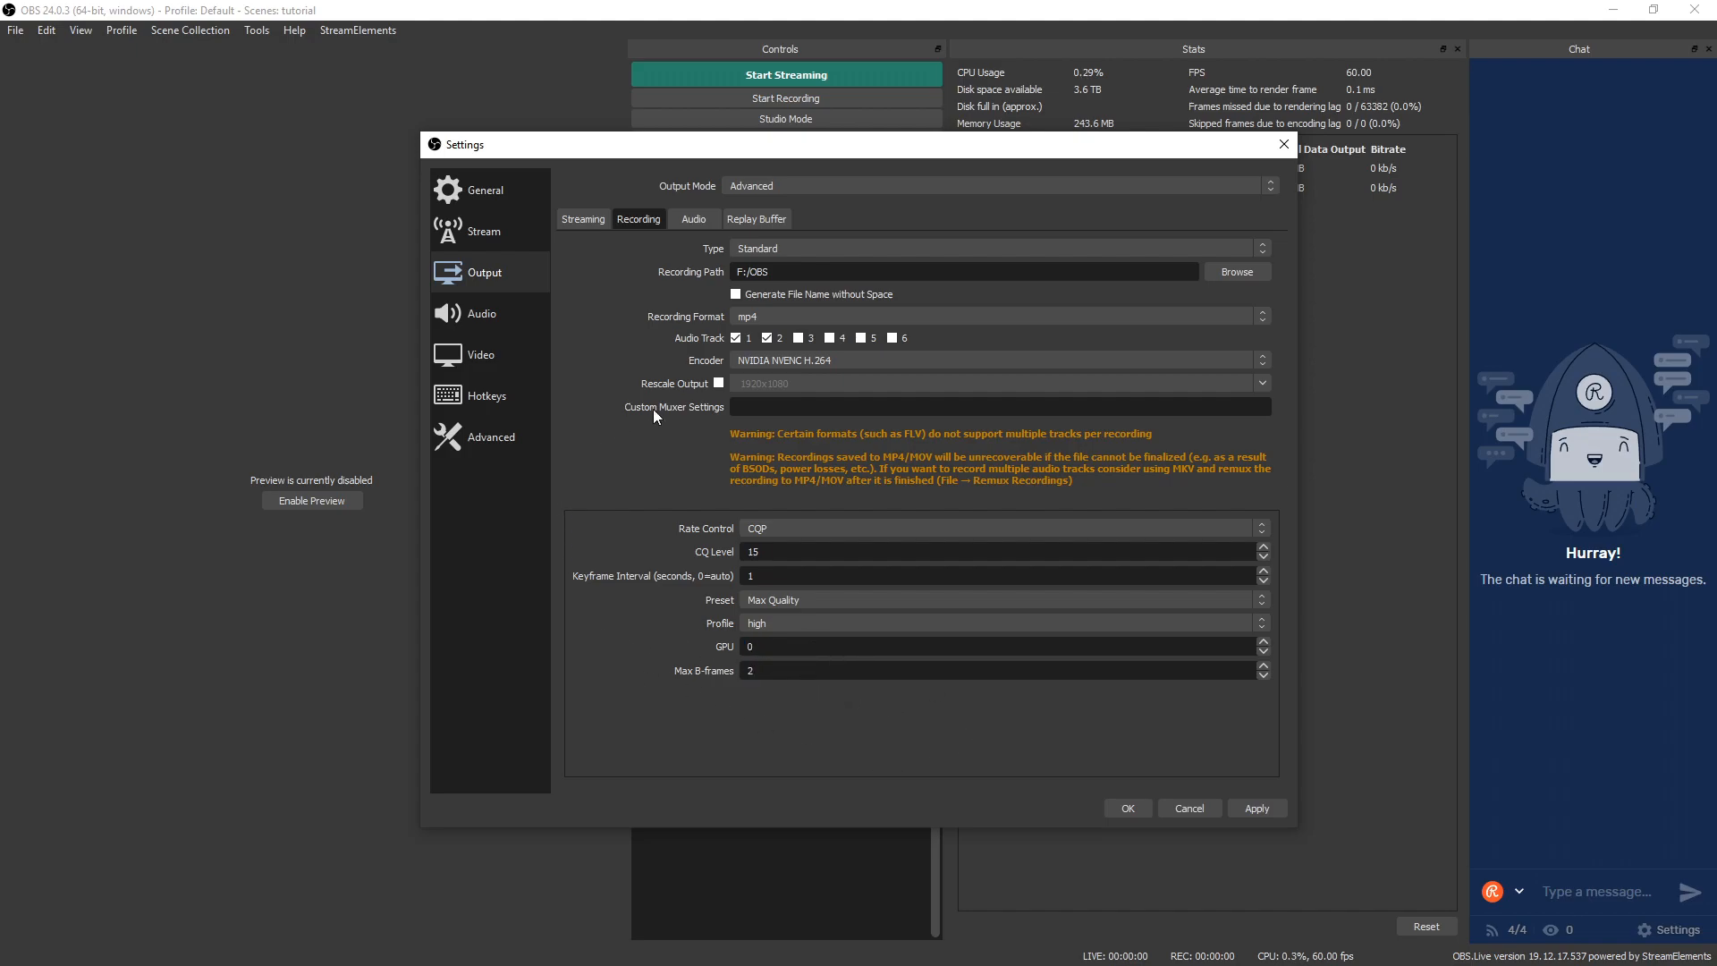
pyautogui.moveTo(1181, 726)
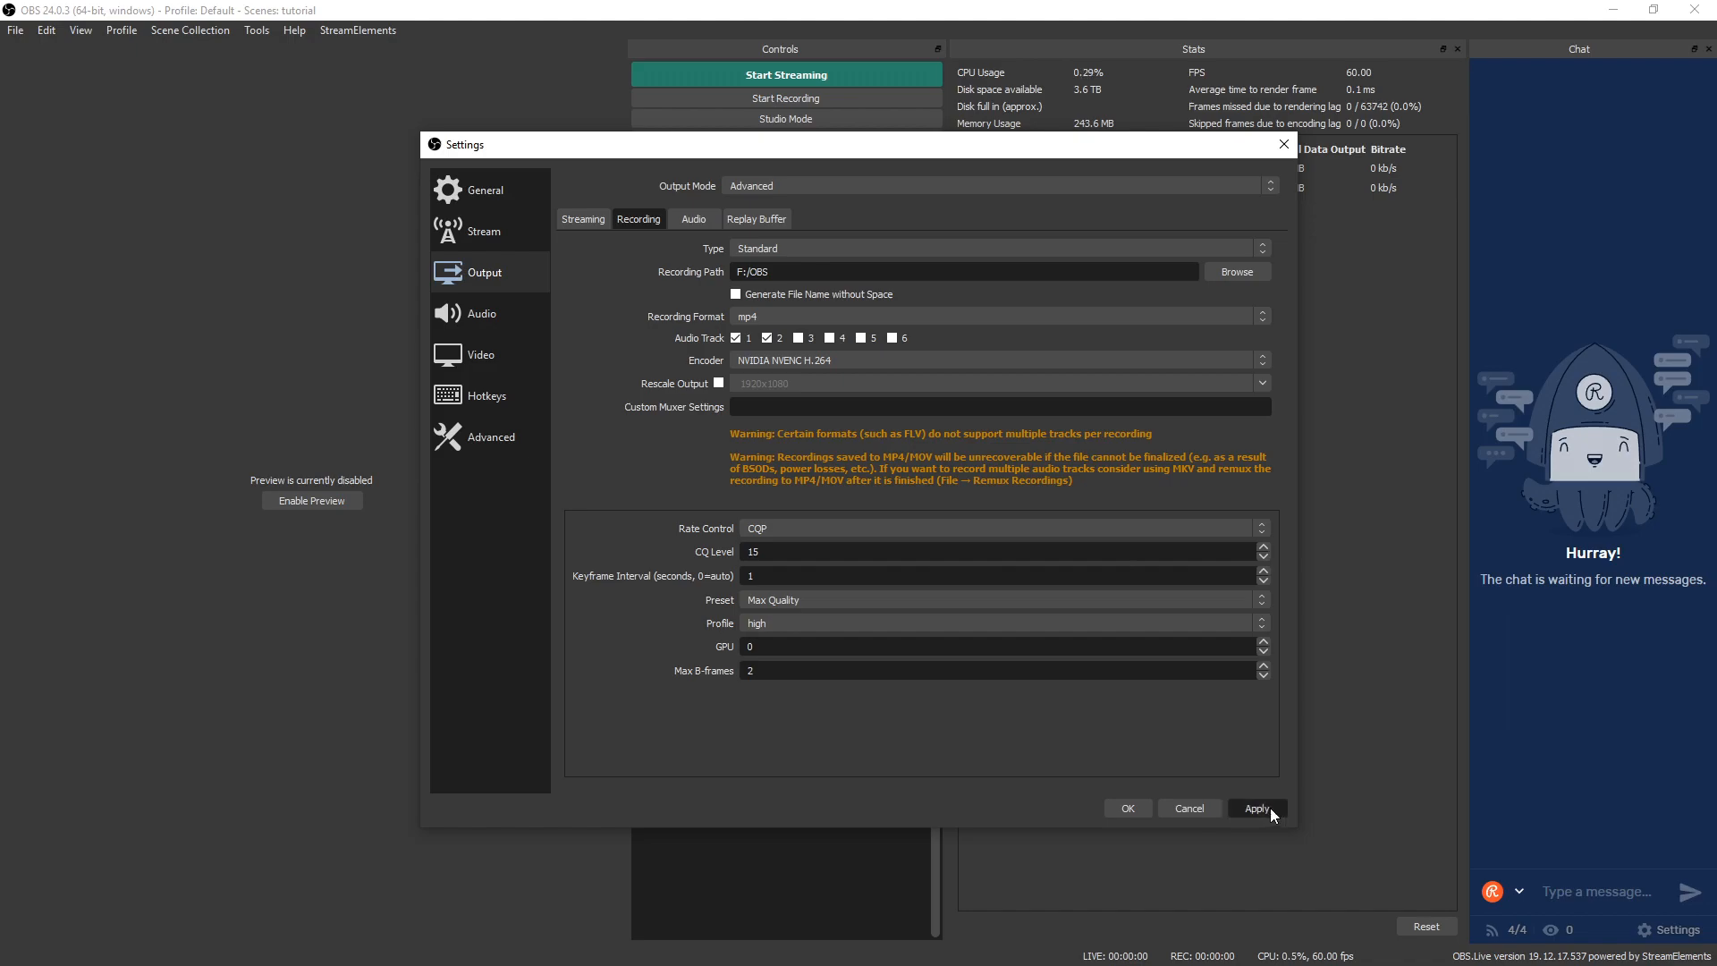
pyautogui.click(1256, 809)
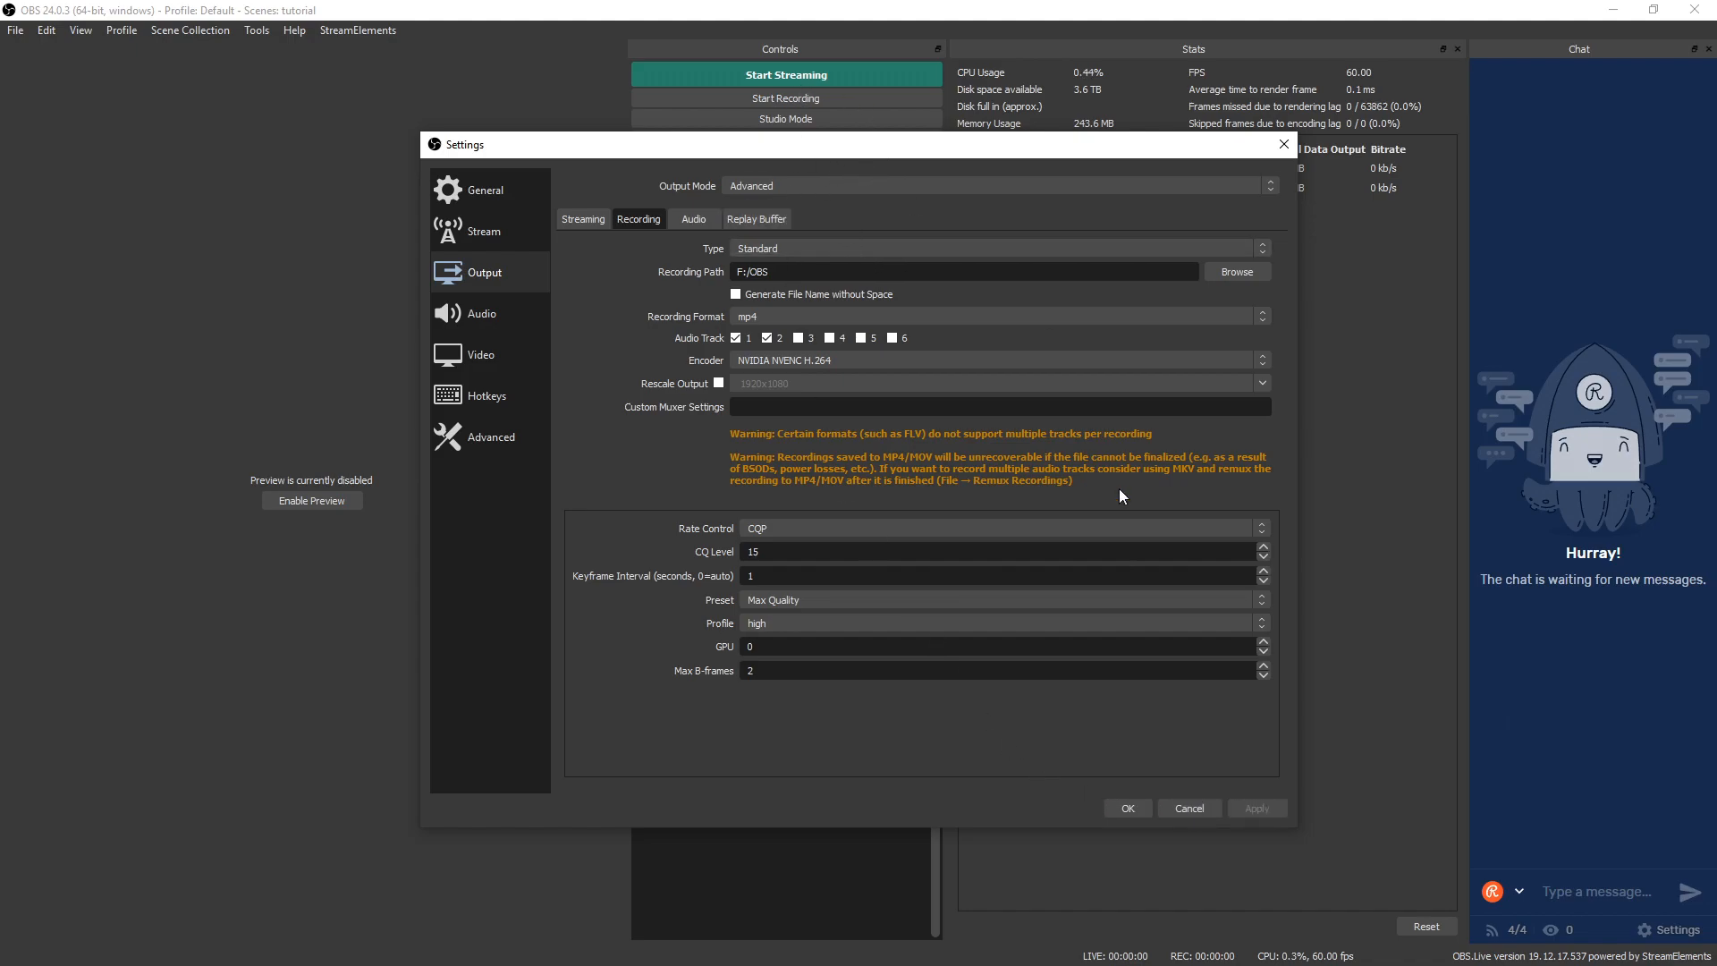
pyautogui.moveTo(1099, 550)
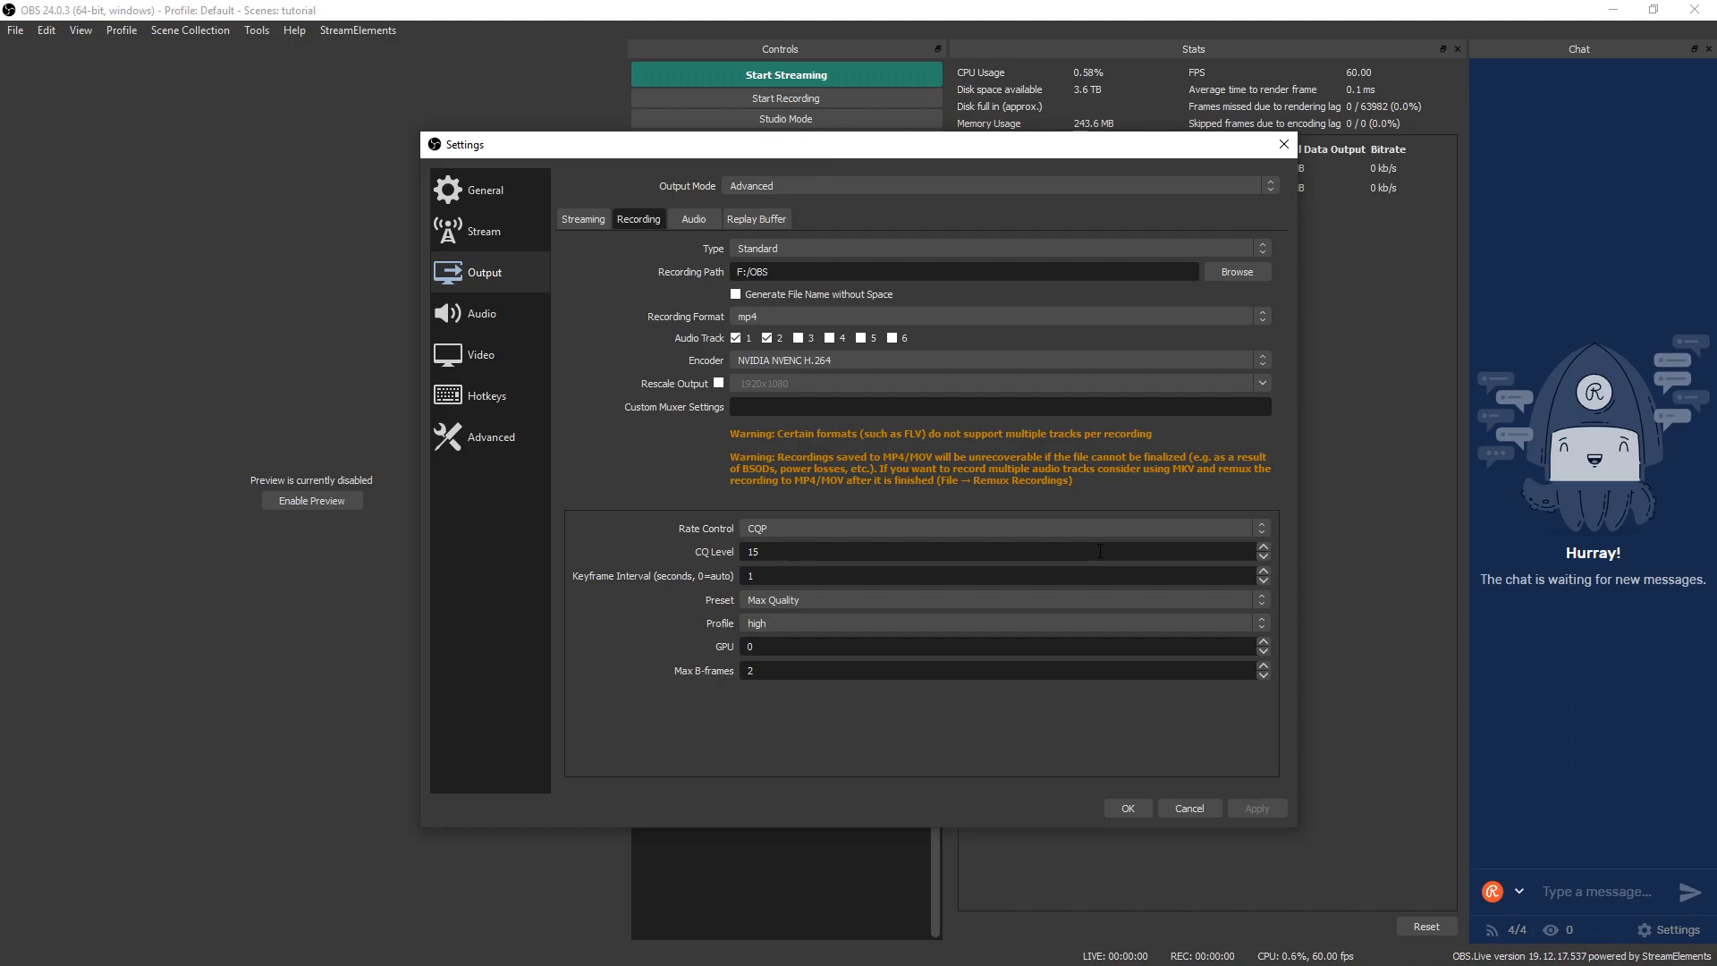